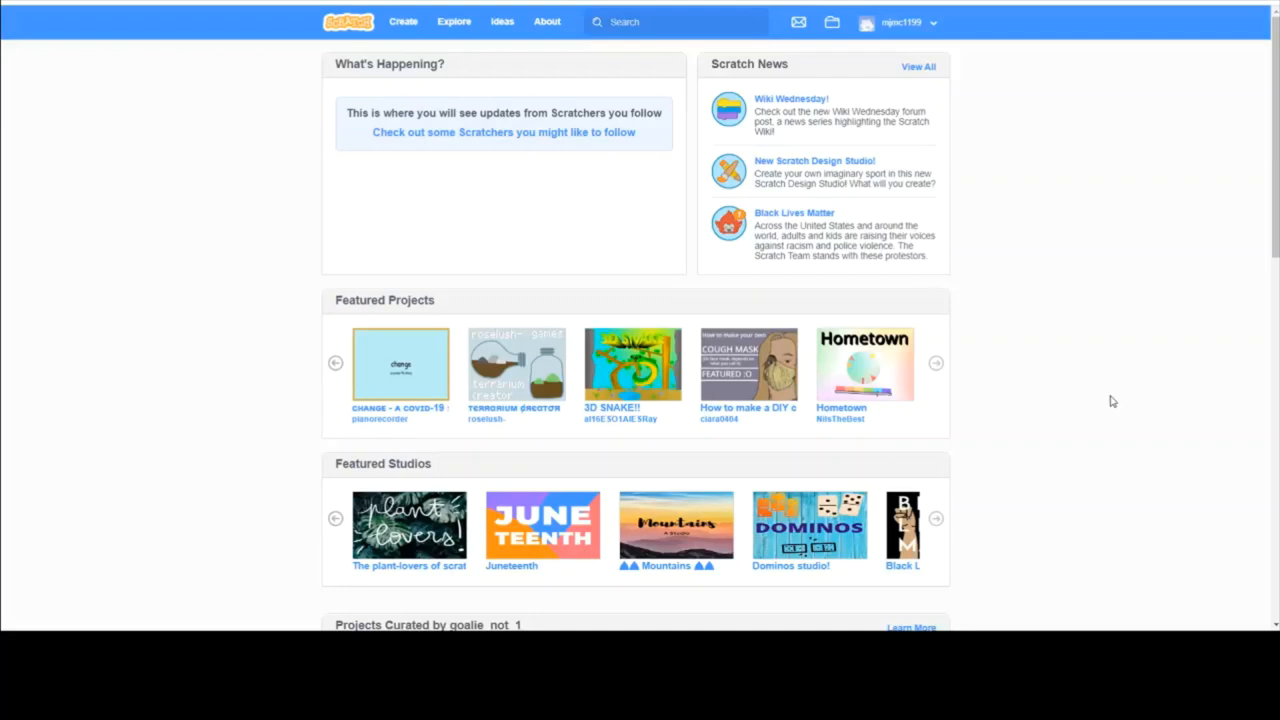
pyautogui.moveTo(312, 124)
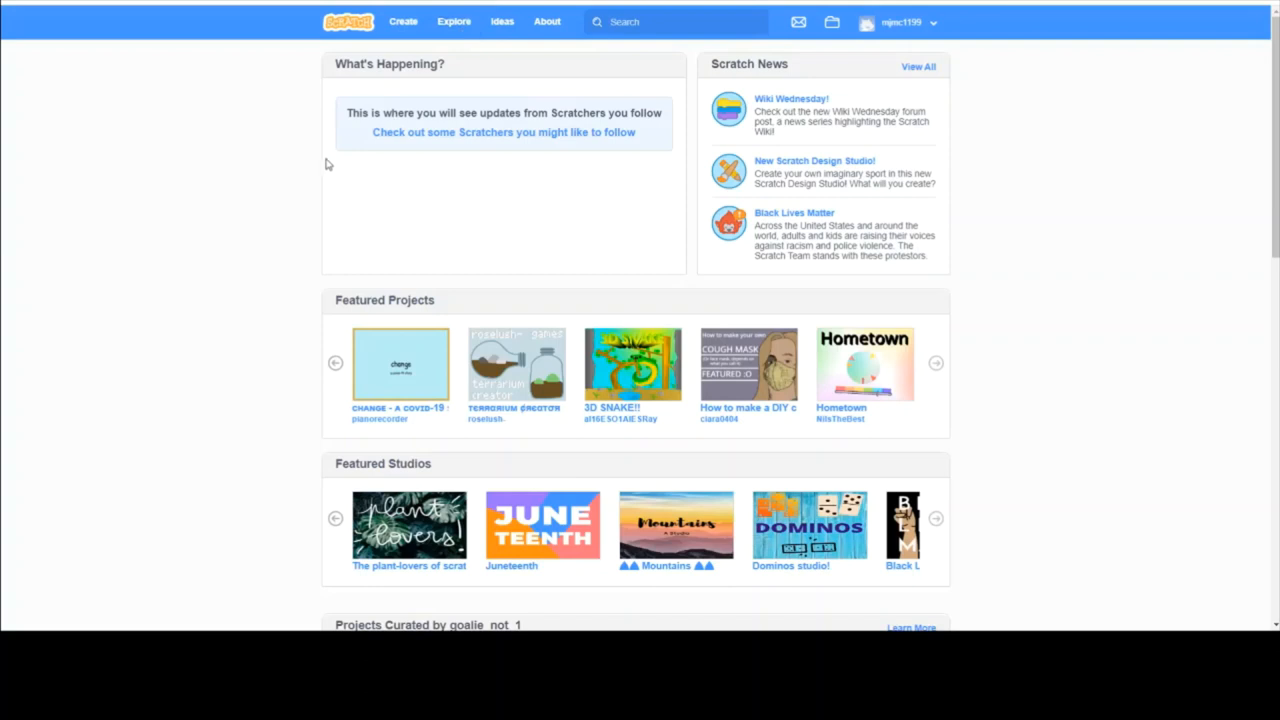
pyautogui.moveTo(224, 136)
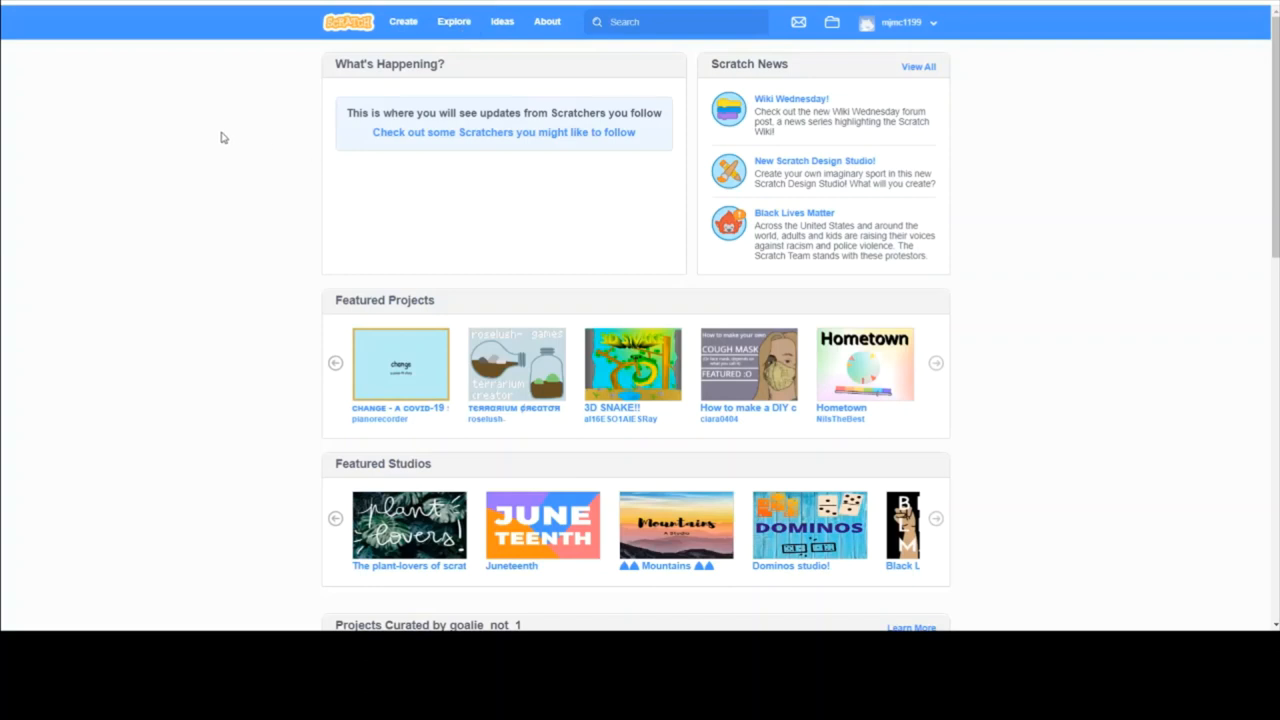
pyautogui.moveTo(184, 136)
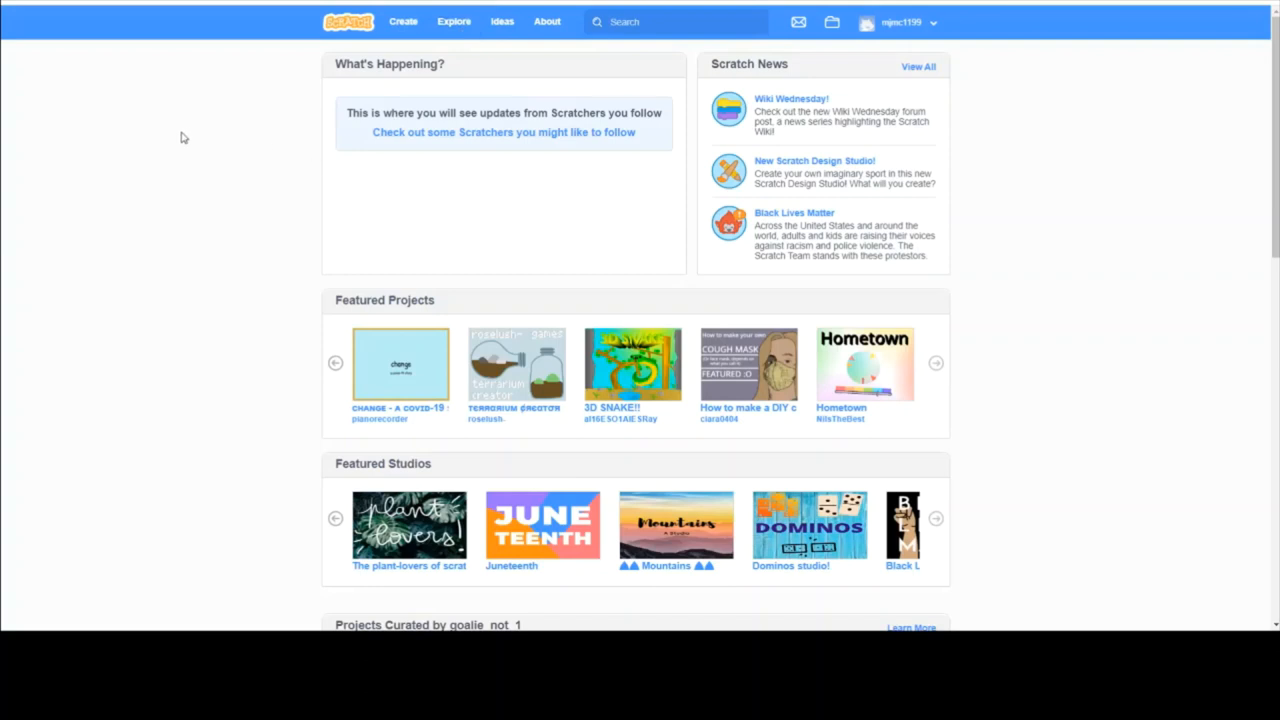
pyautogui.moveTo(52, 38)
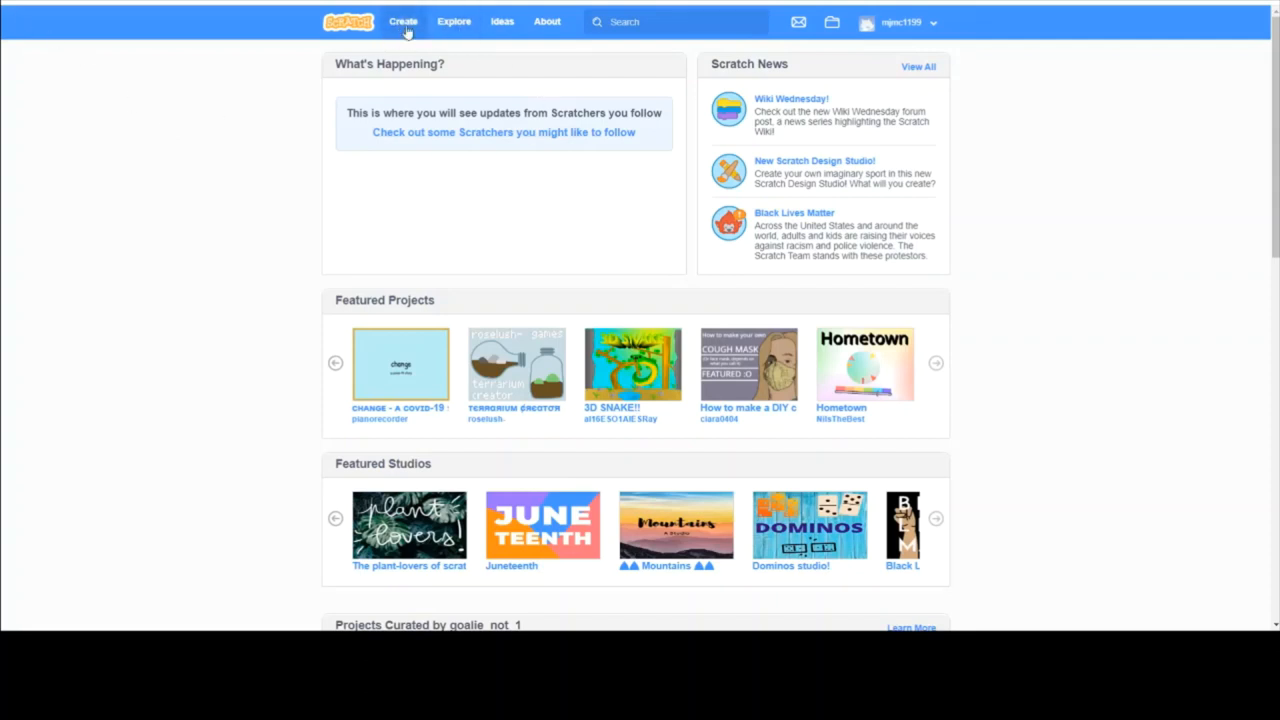
# Create a new Scratch project and land in the editor with an empty stage
pyautogui.click(404, 20)
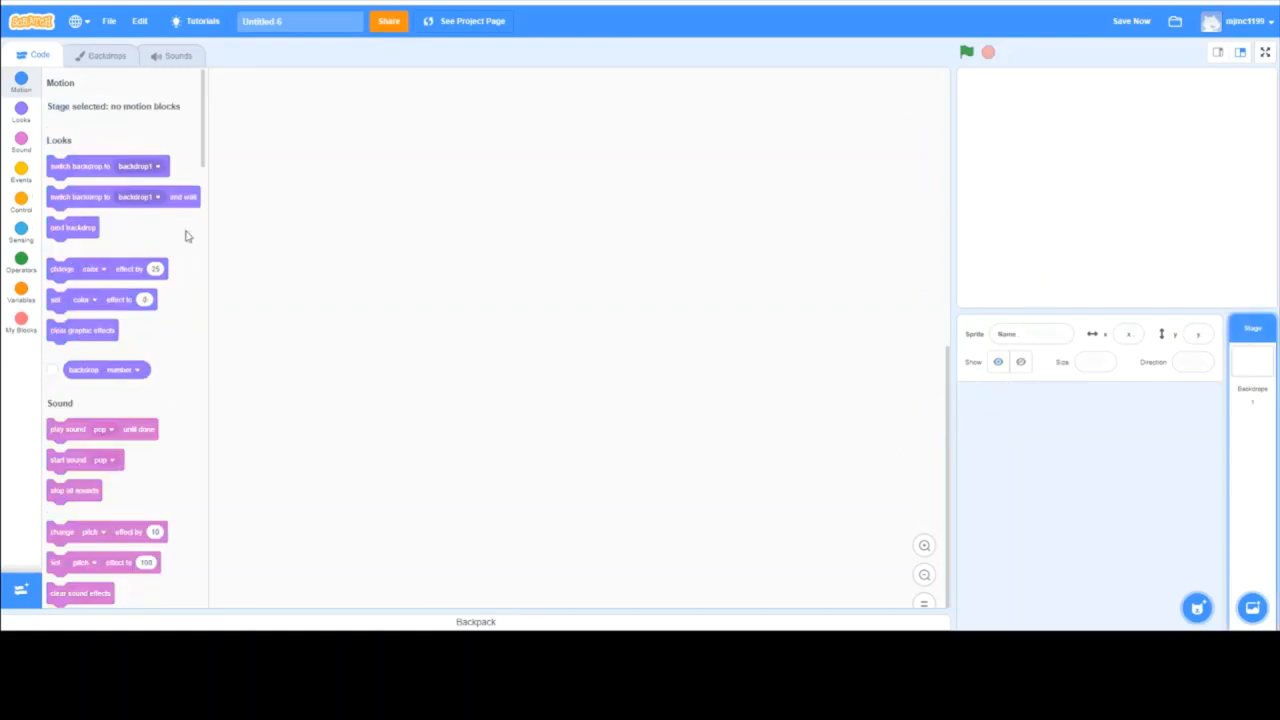
pyautogui.scroll(-3)
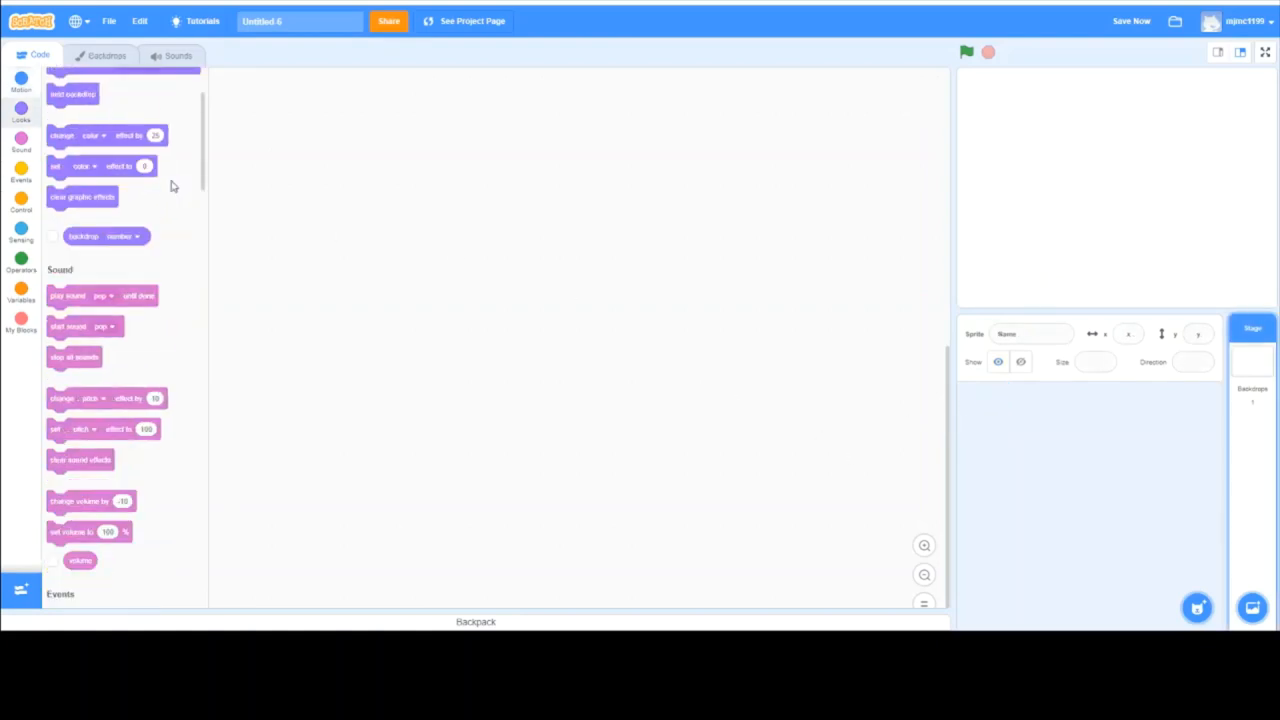
pyautogui.scroll(3)
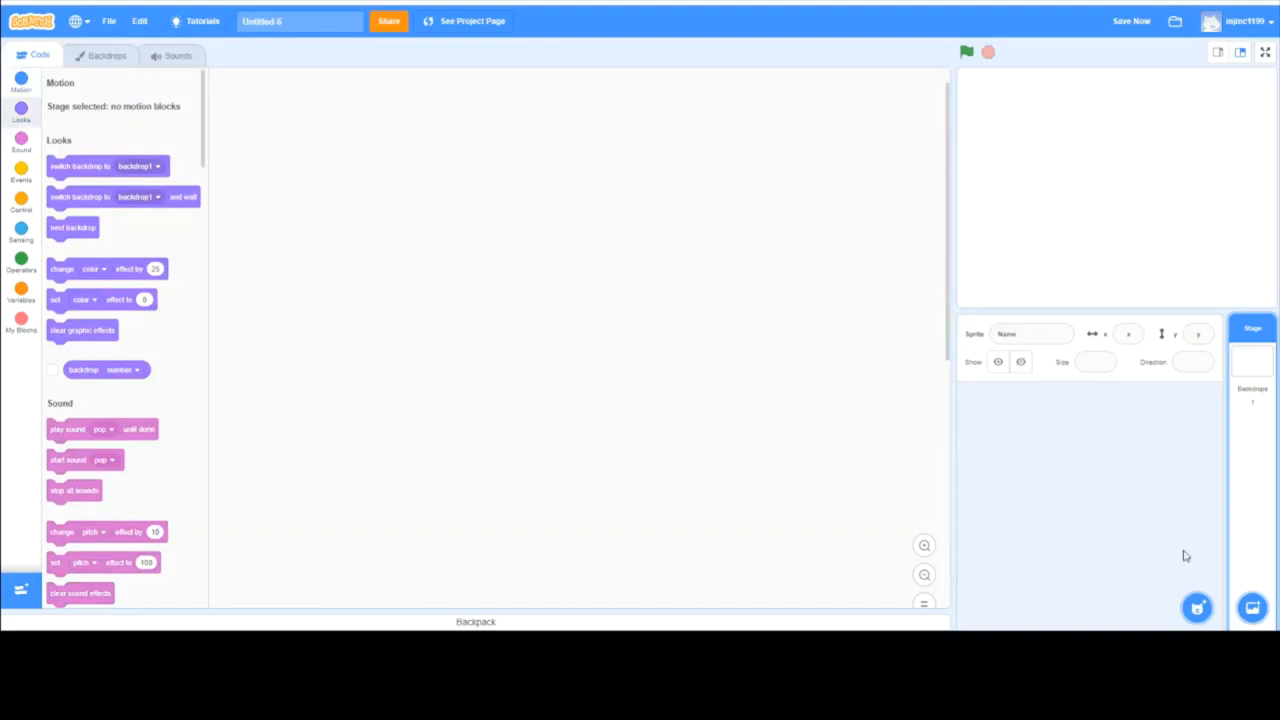
pyautogui.moveTo(404, 380)
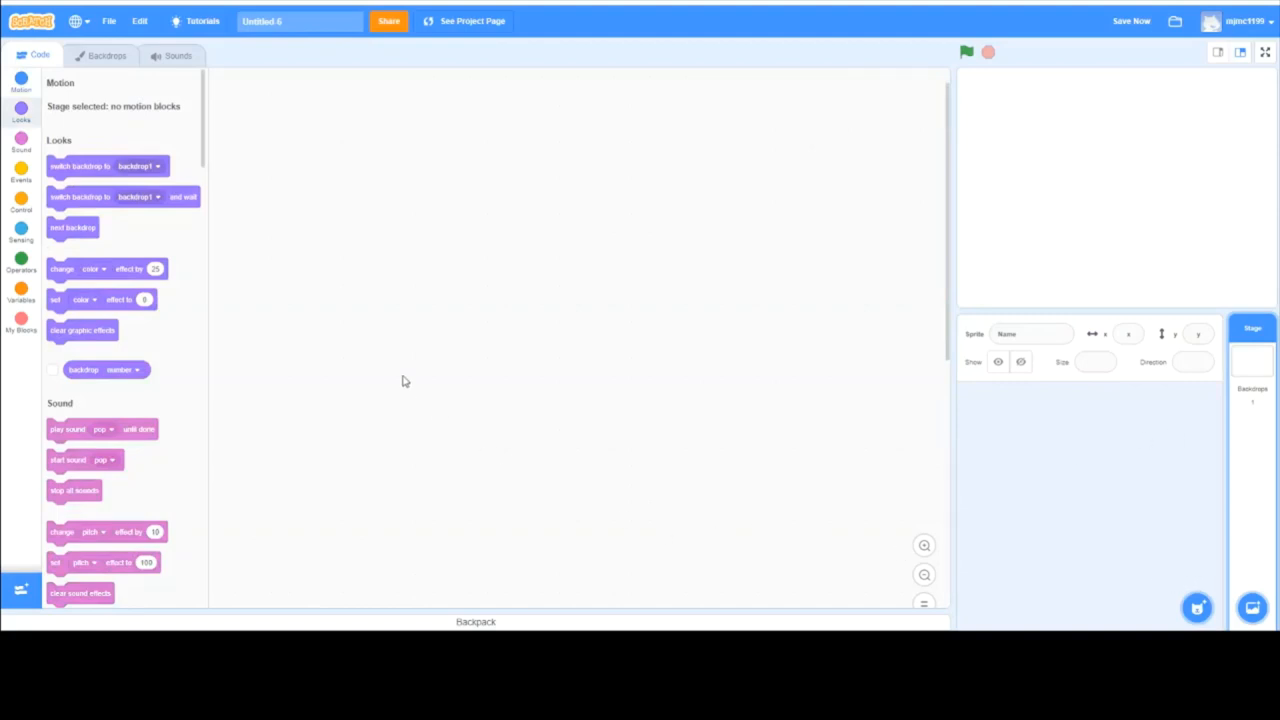
pyautogui.moveTo(764, 568)
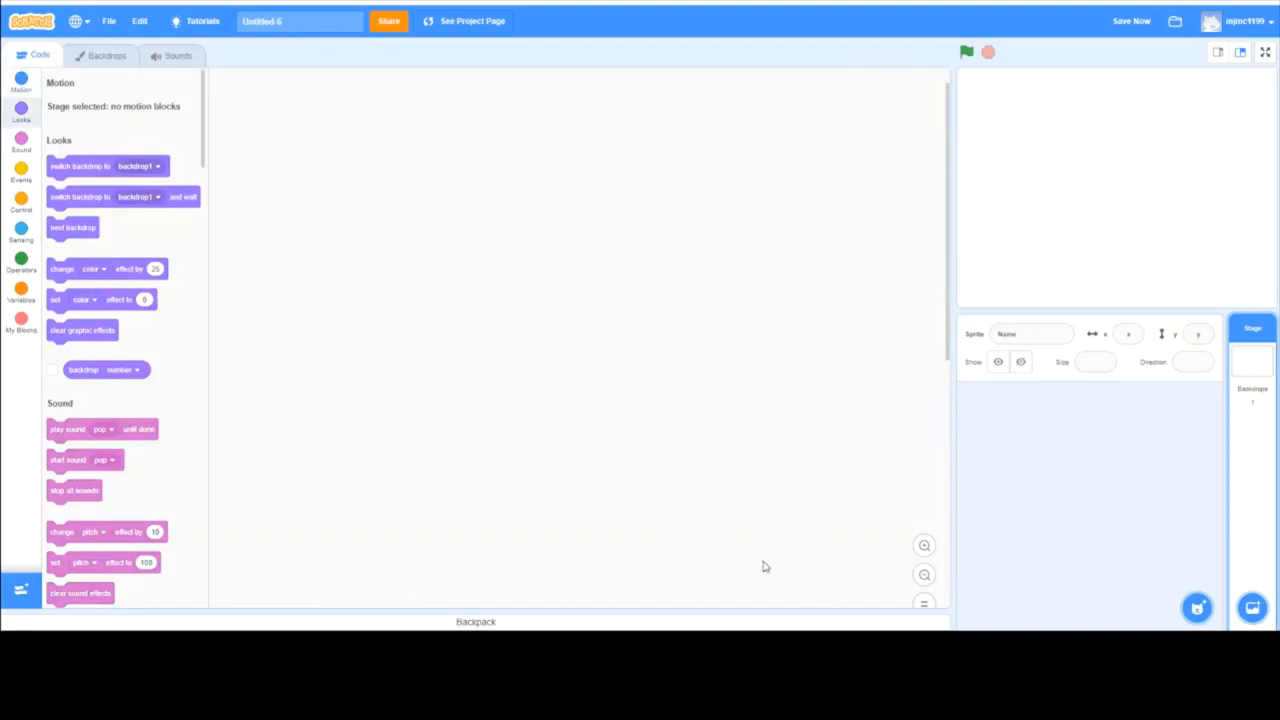
pyautogui.moveTo(448, 412)
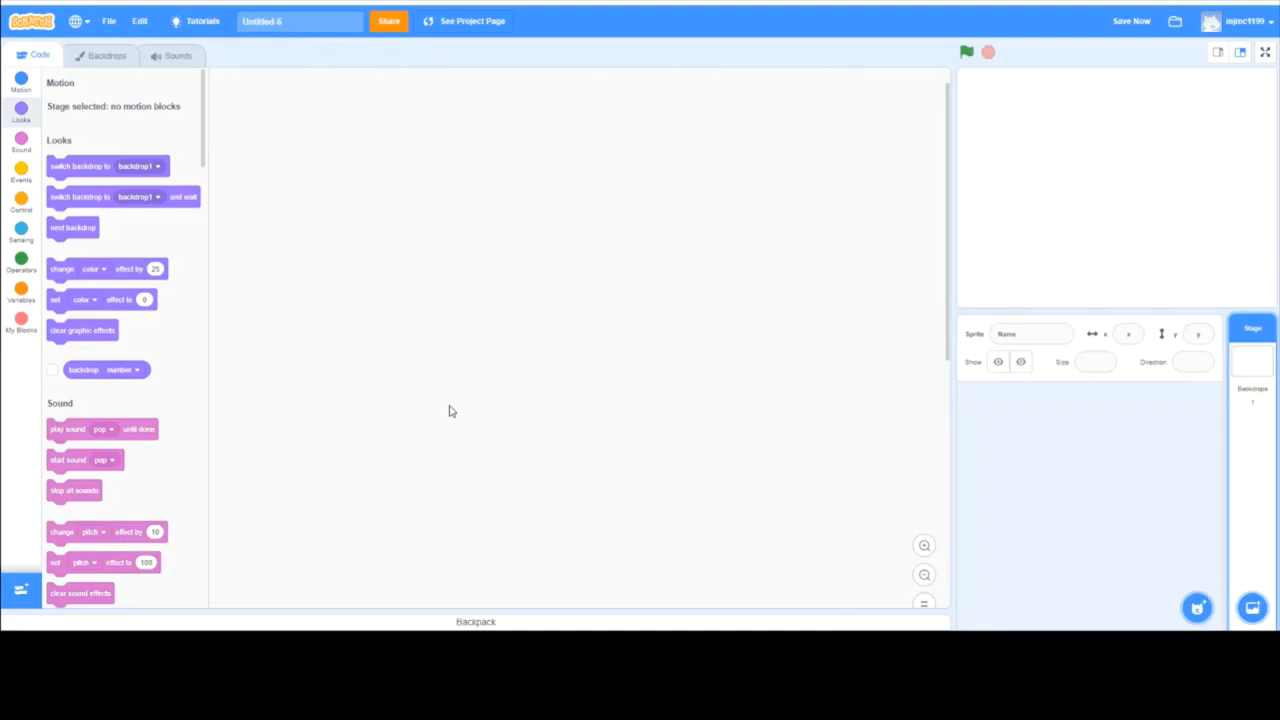
pyautogui.moveTo(1036, 232)
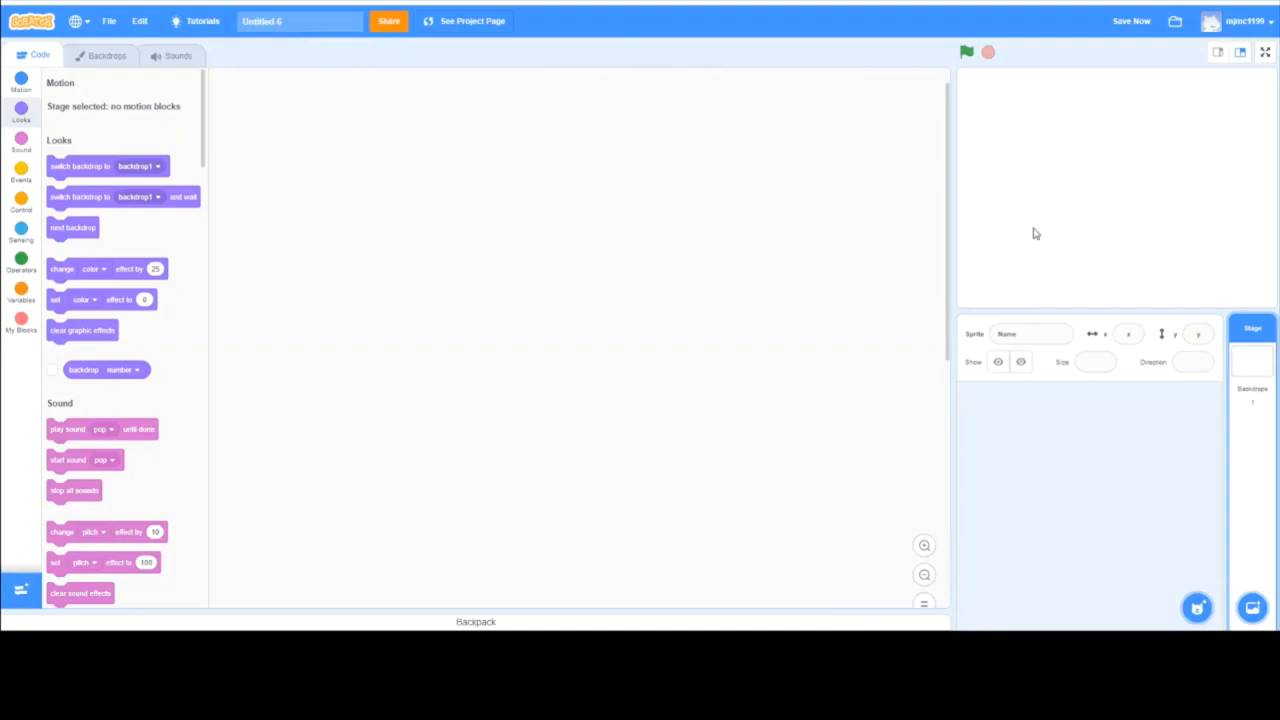
pyautogui.moveTo(720, 282)
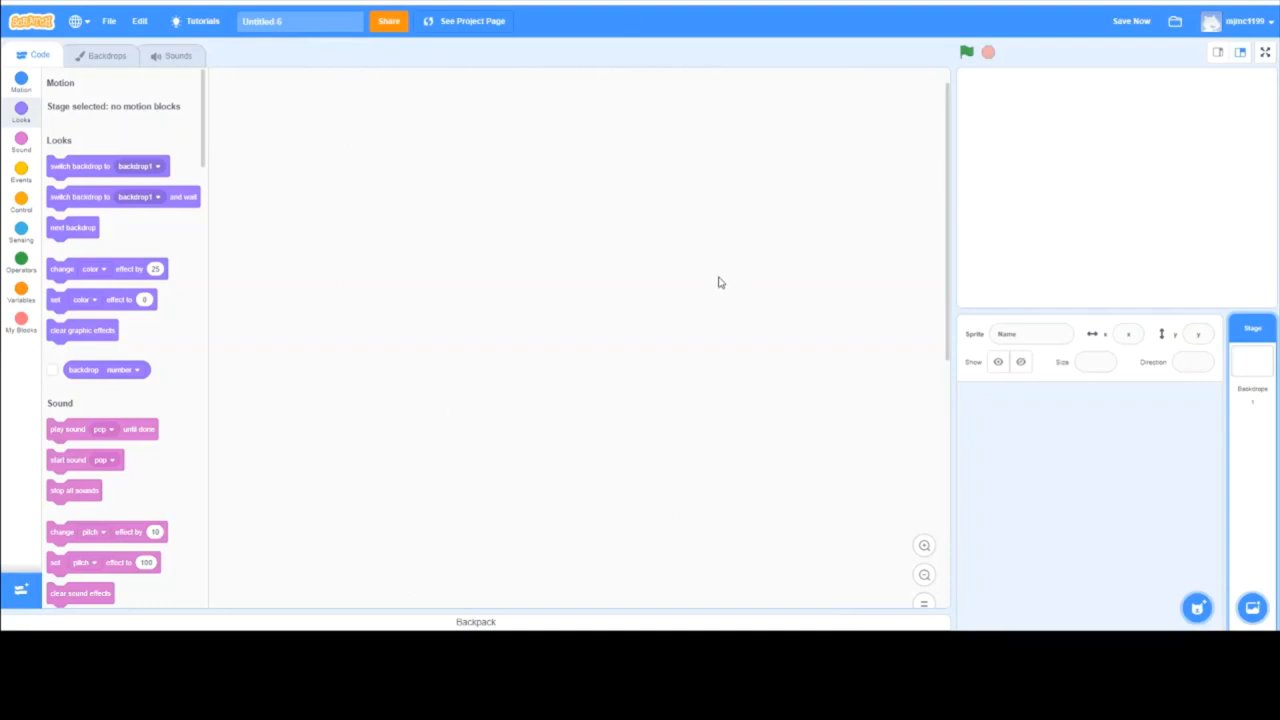
pyautogui.moveTo(844, 194)
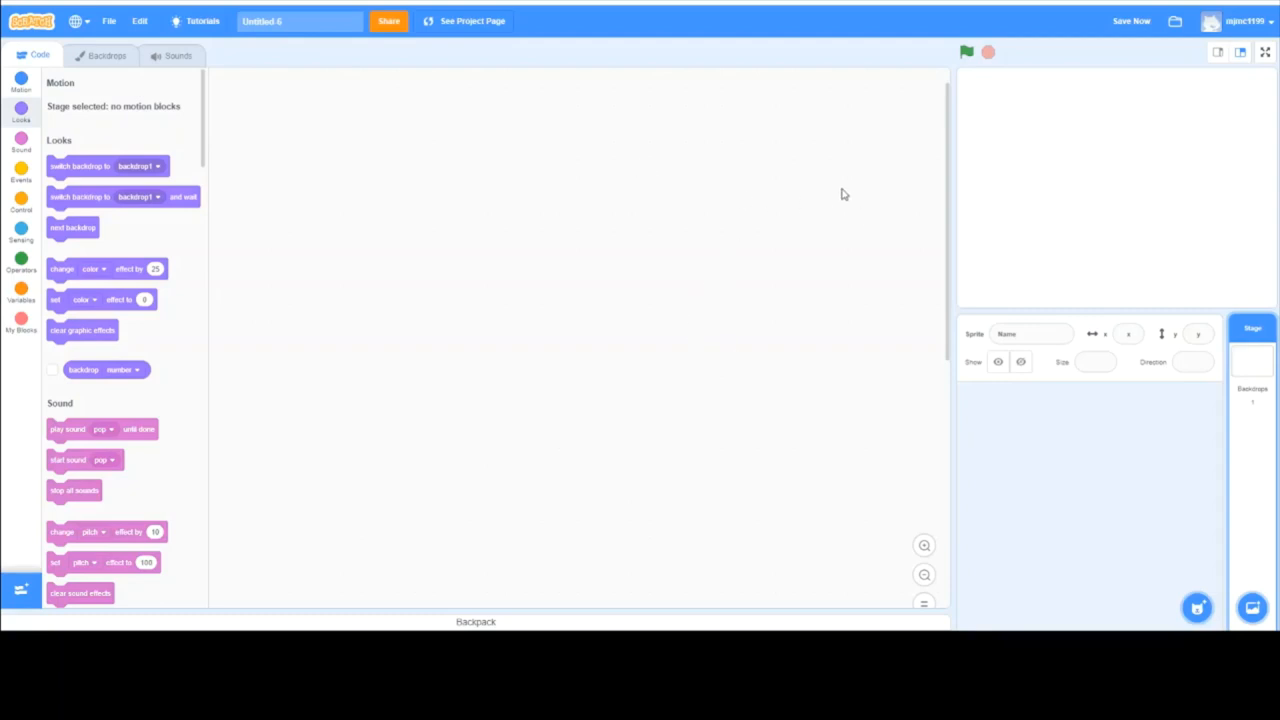
pyautogui.moveTo(392, 68)
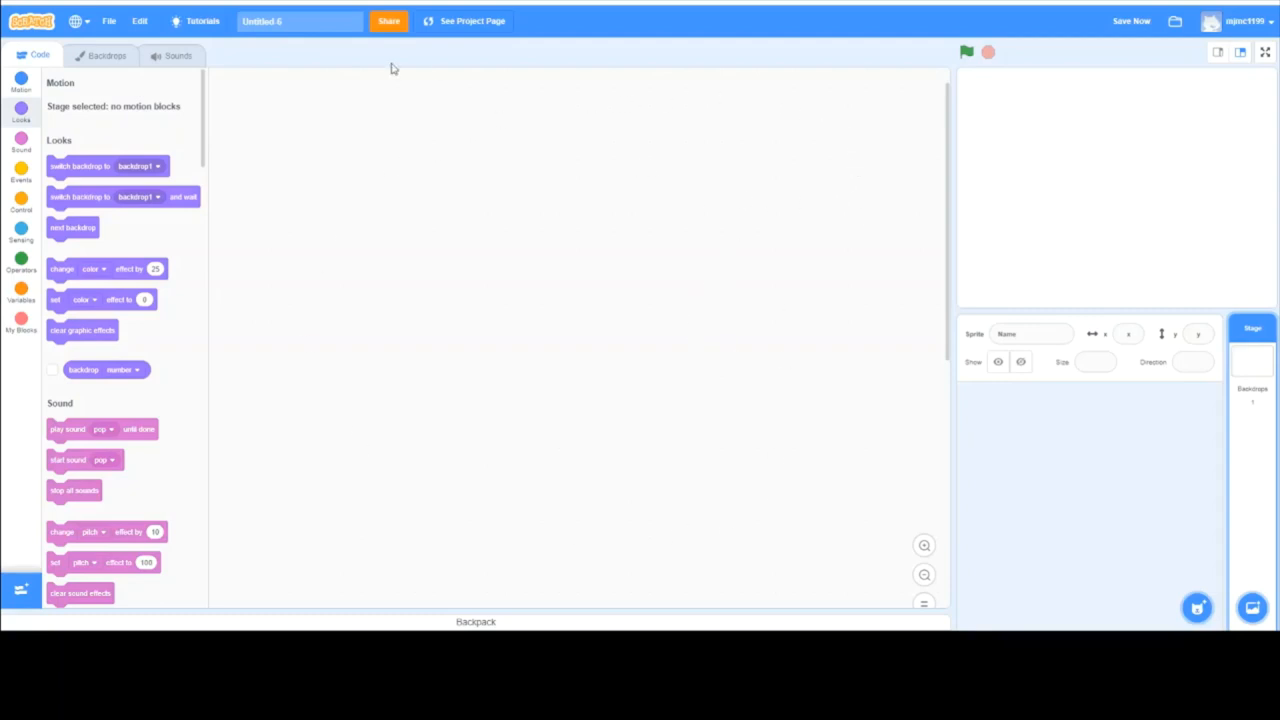
pyautogui.moveTo(664, 252)
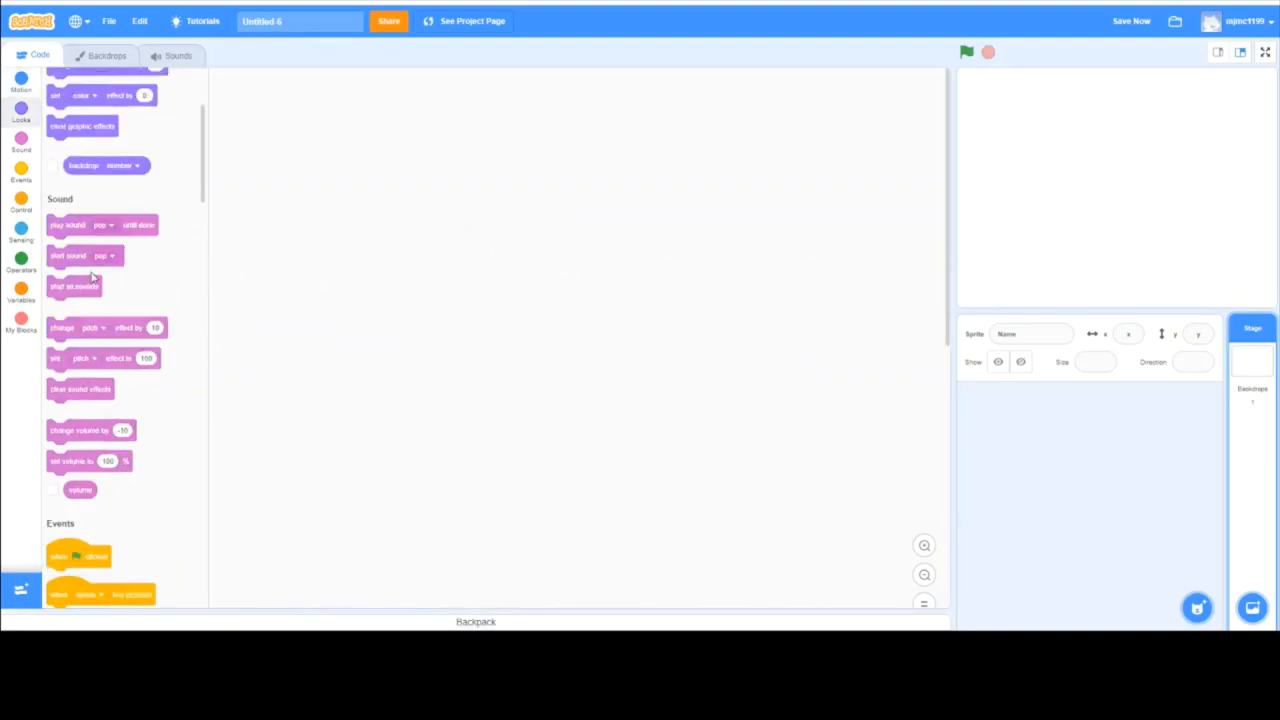
pyautogui.scroll(-3)
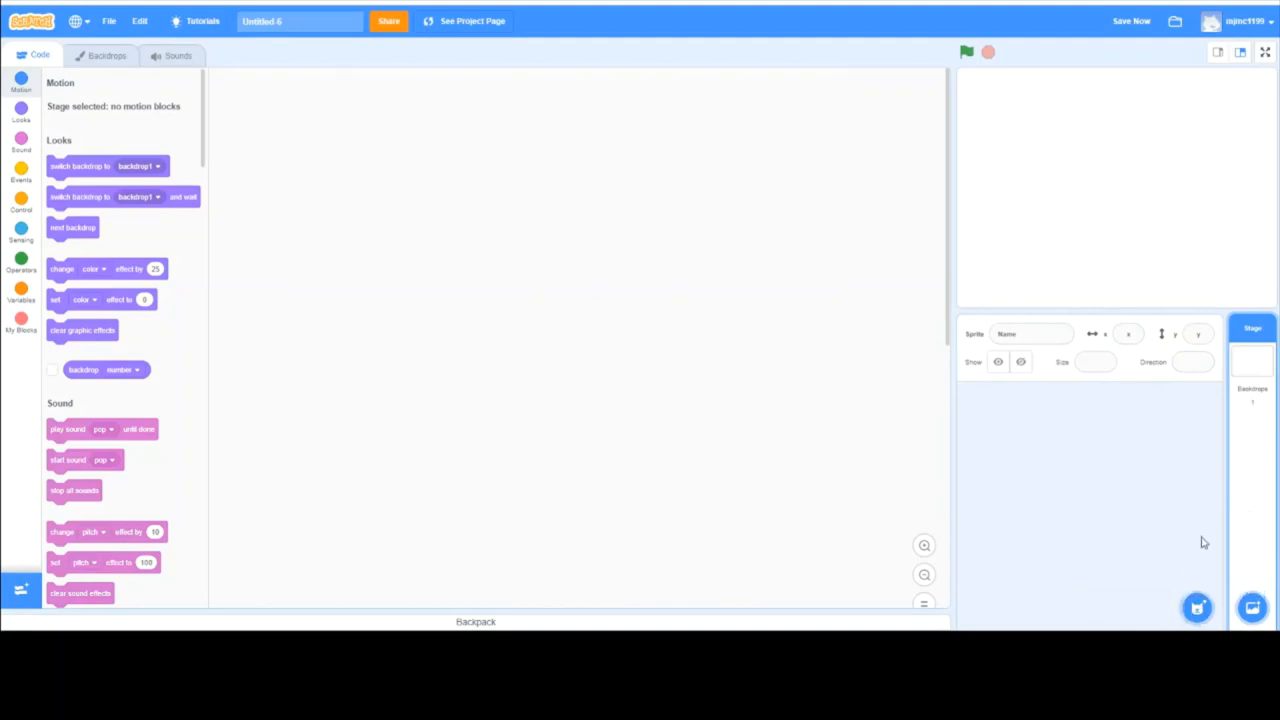
# Bring up the sprite library and search 'car' to narrow it to vehicle sprites
pyautogui.click(1196, 608)
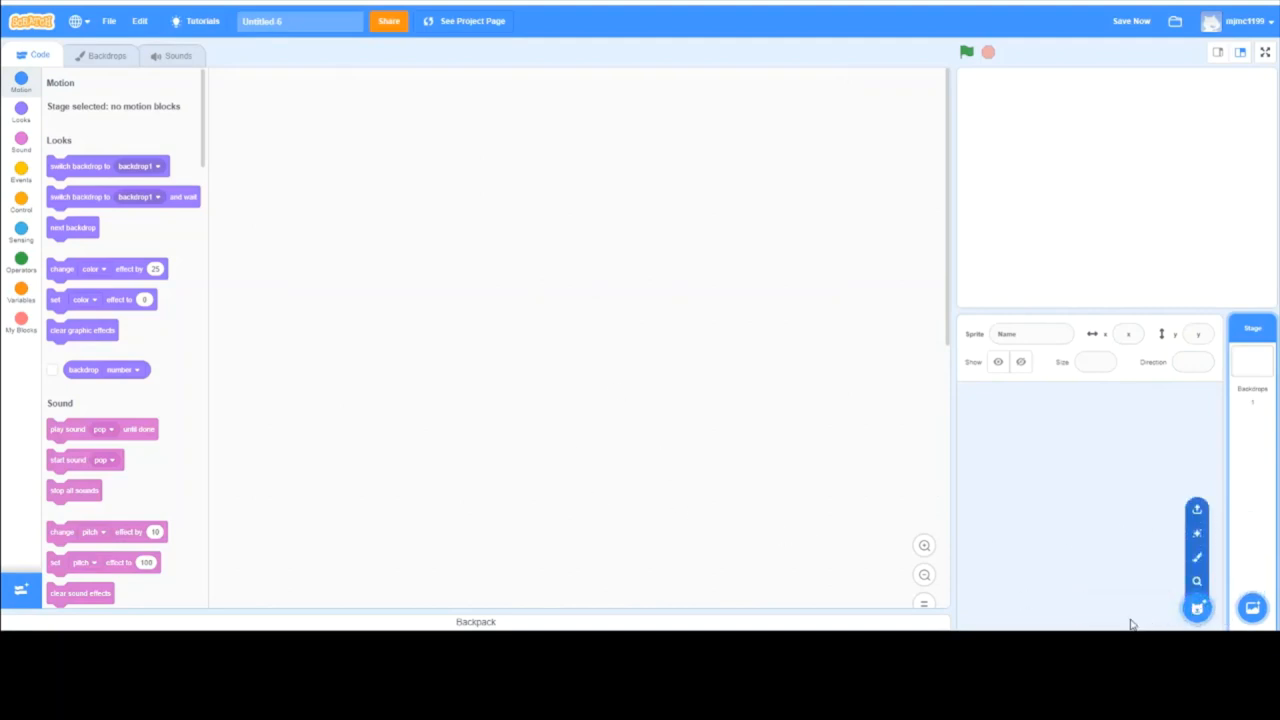
pyautogui.click(1196, 608)
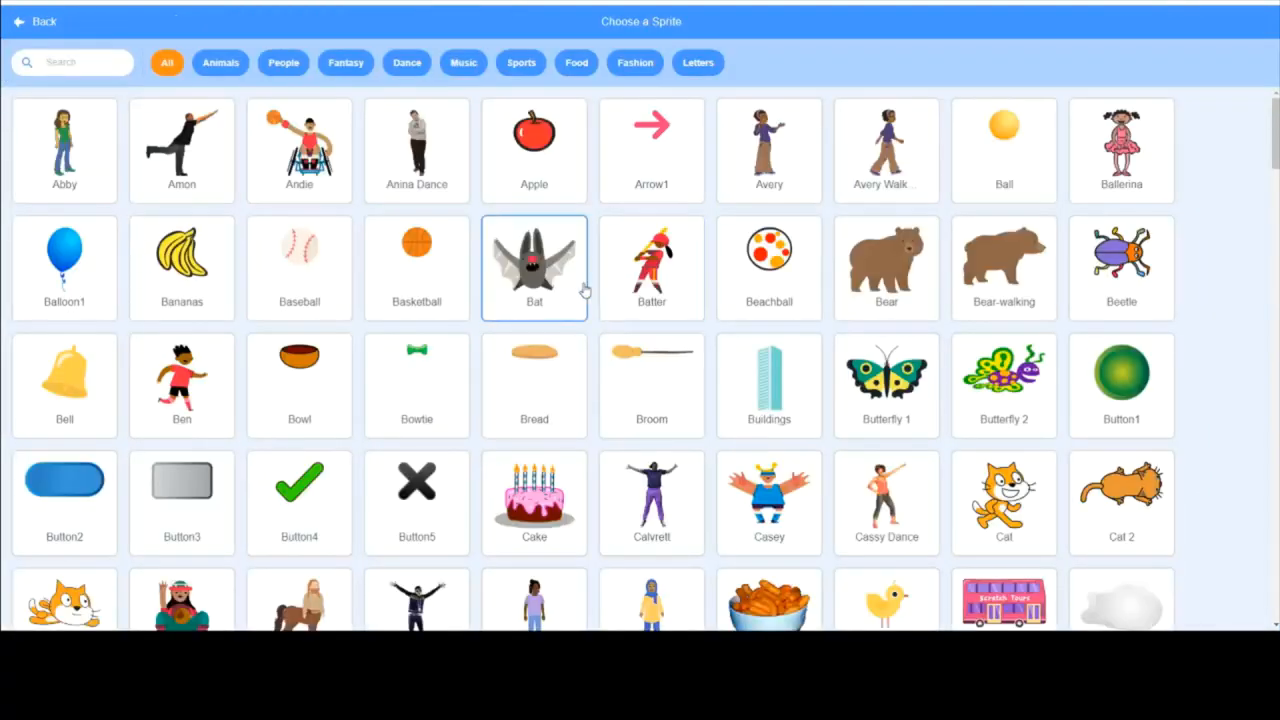
pyautogui.moveTo(40, 212)
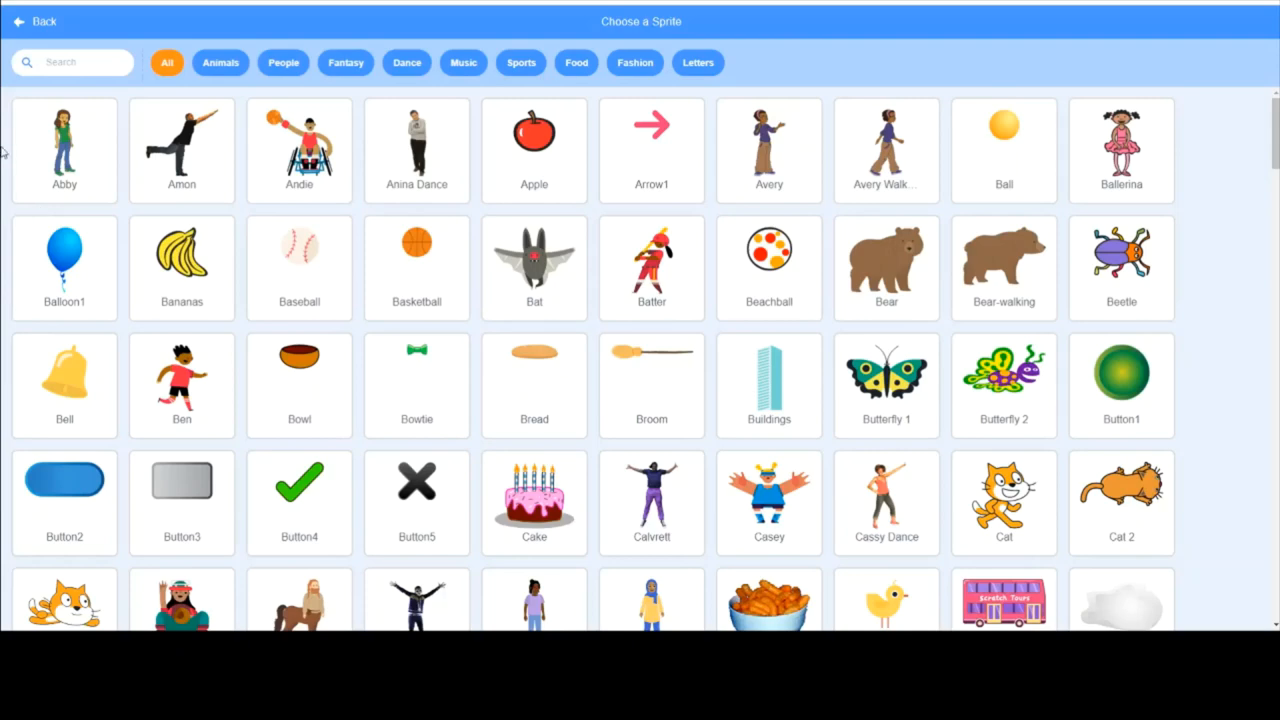
pyautogui.write('Cr')
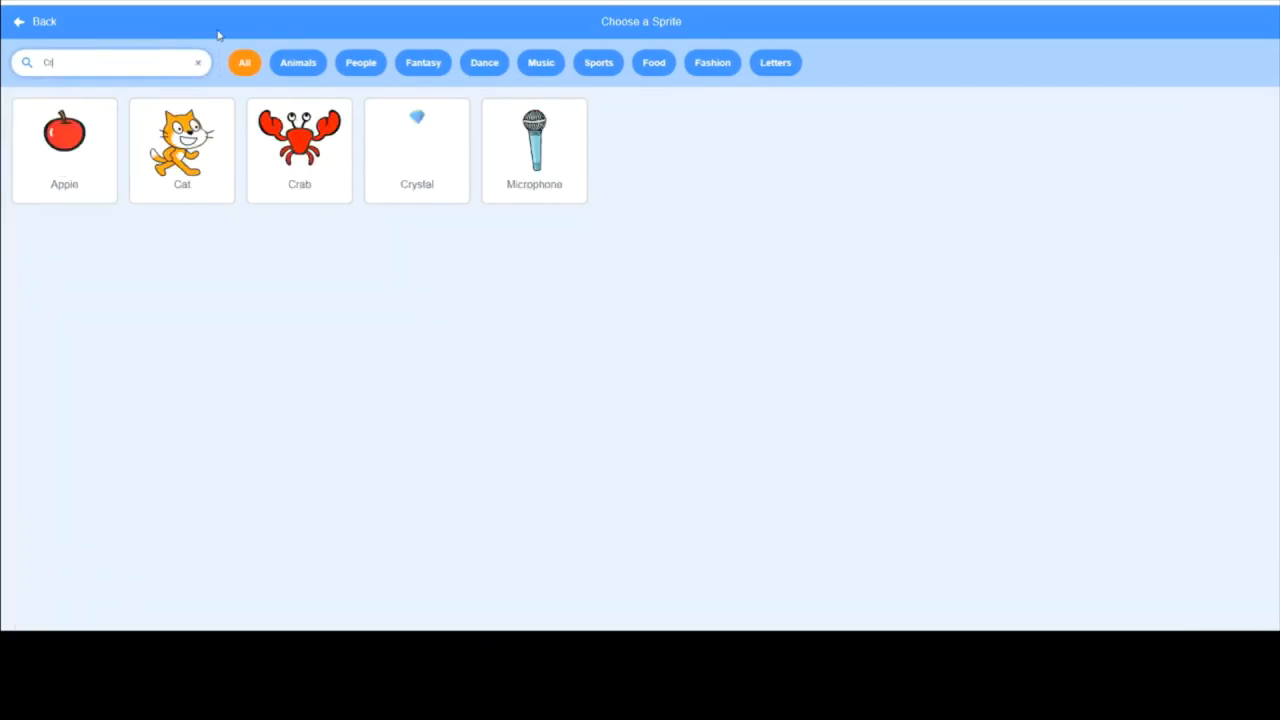
pyautogui.write('r')
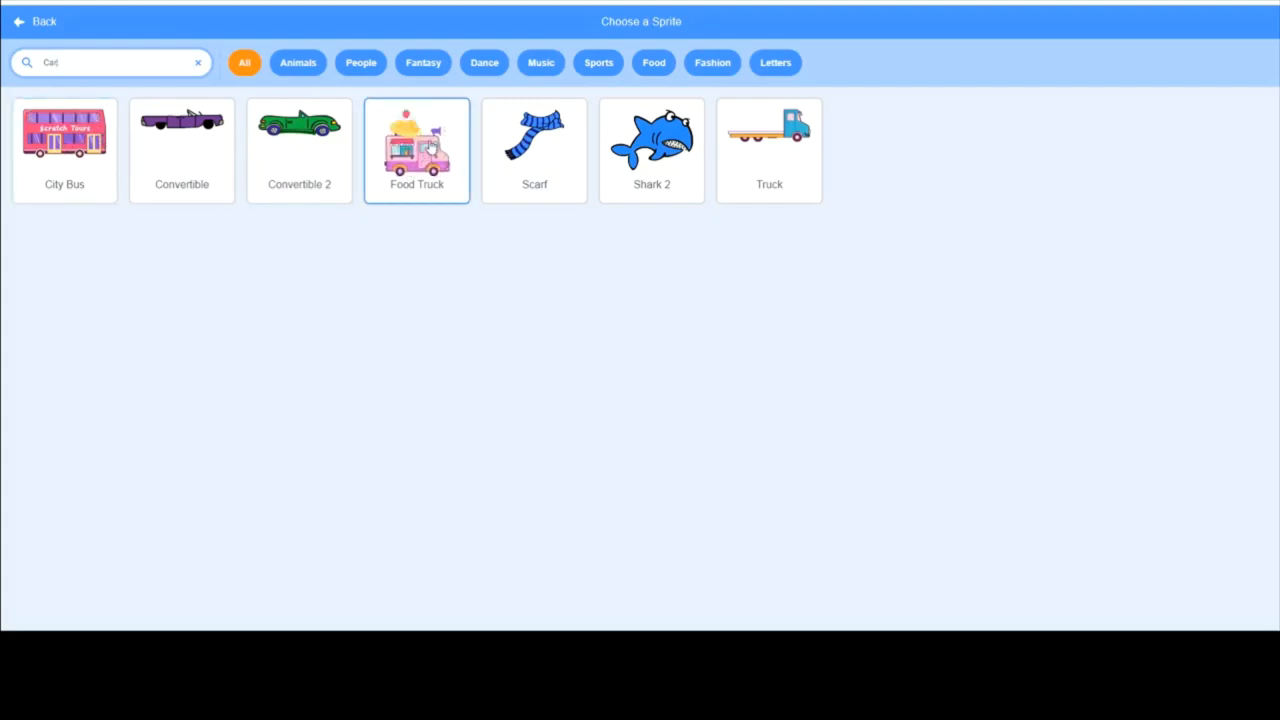
pyautogui.moveTo(394, 190)
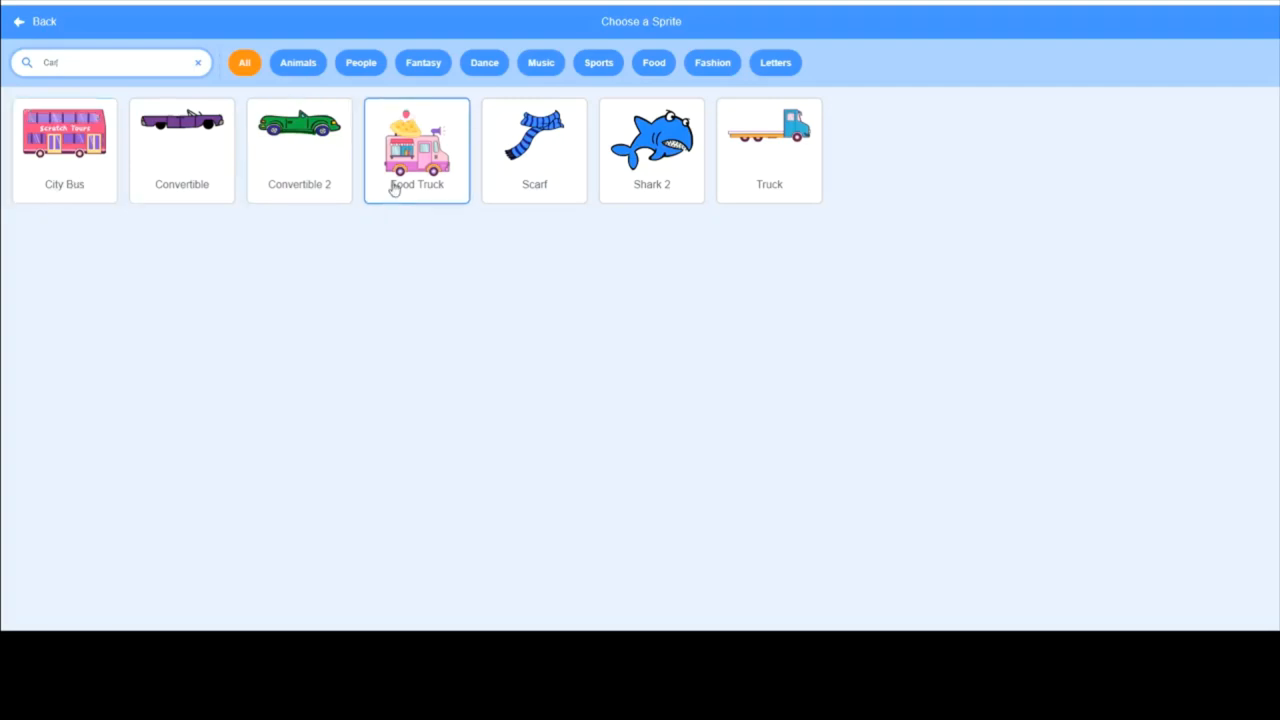
# Add the Food Truck sprite from the library as the project's only sprite
pyautogui.click(416, 150)
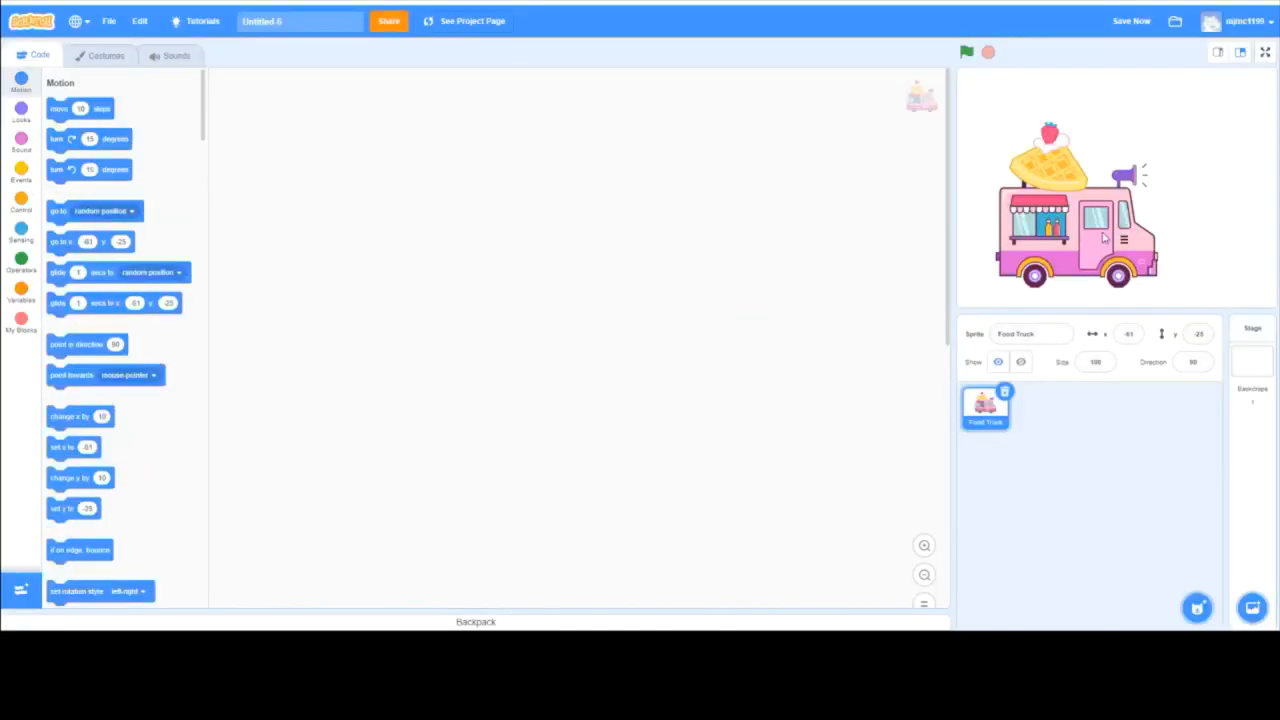
pyautogui.moveTo(1080, 324)
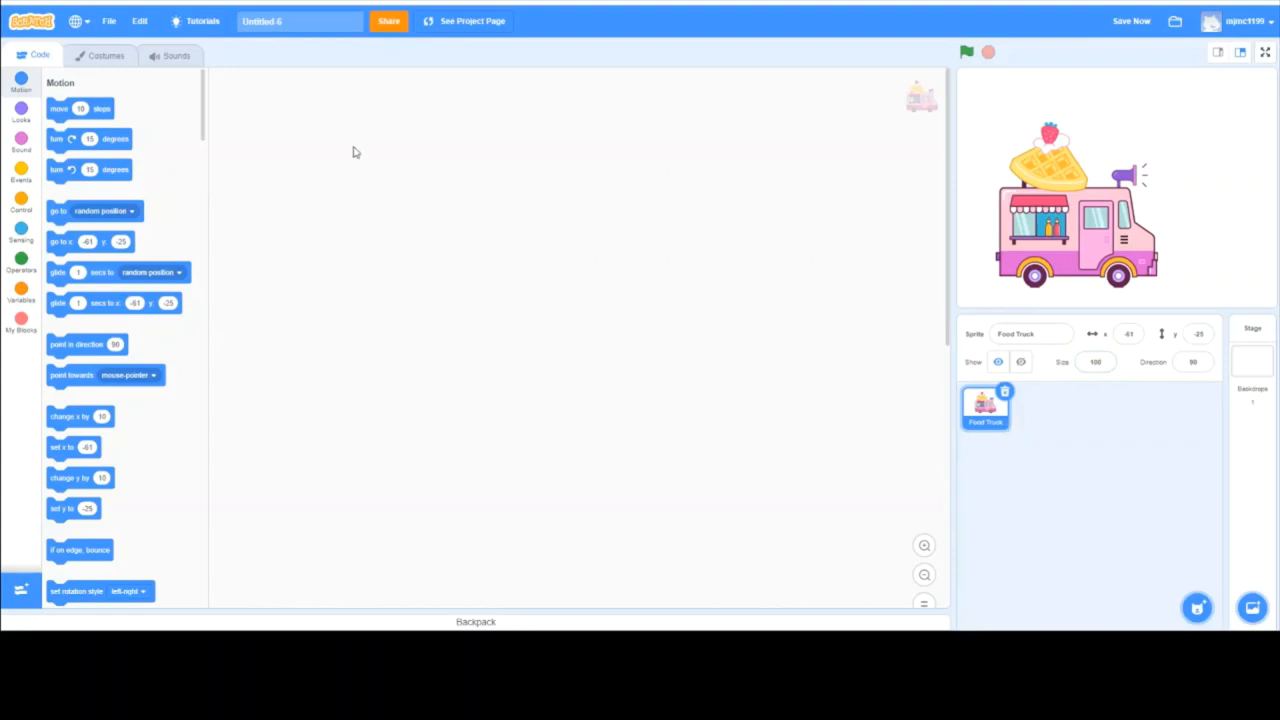
pyautogui.moveTo(528, 224)
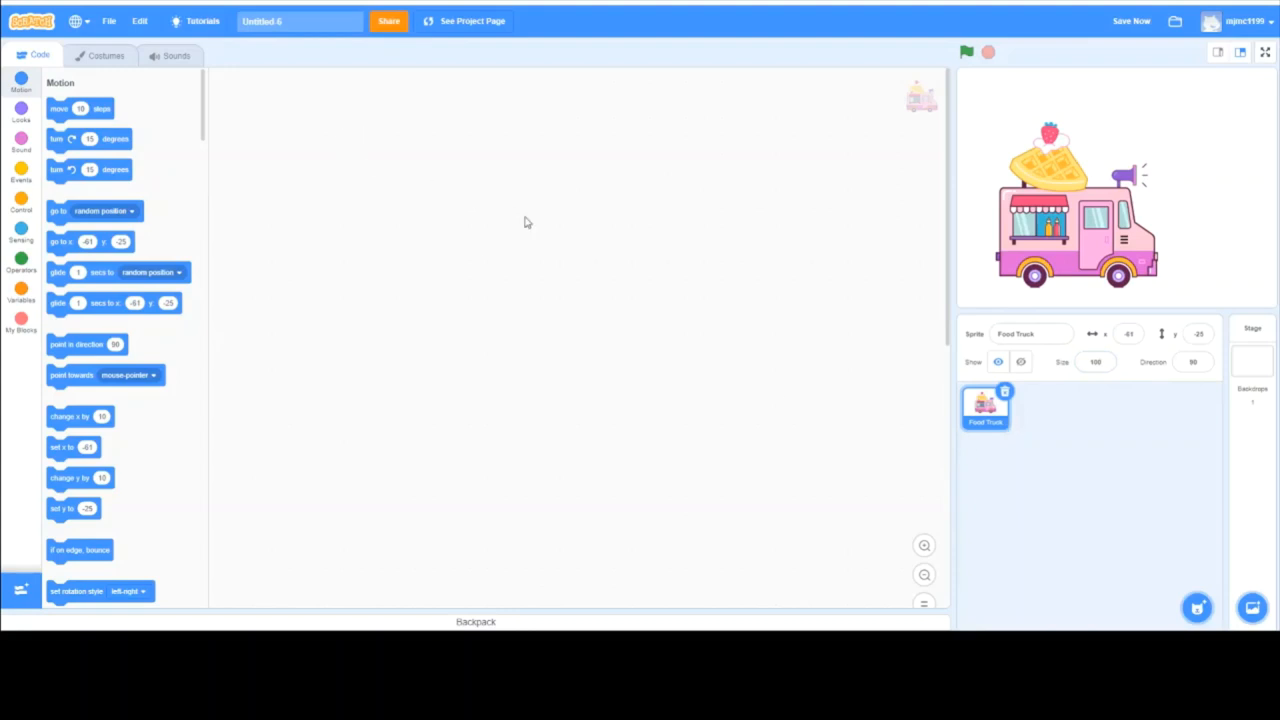
pyautogui.moveTo(520, 574)
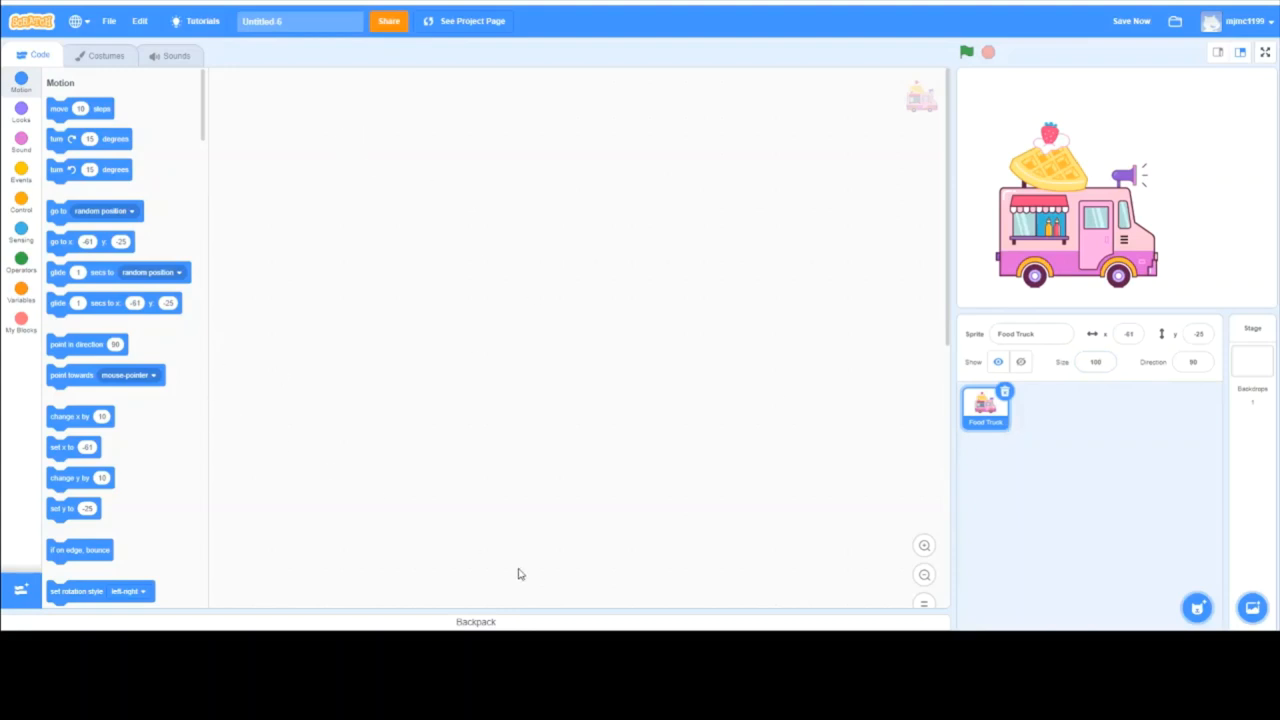
pyautogui.moveTo(530, 456)
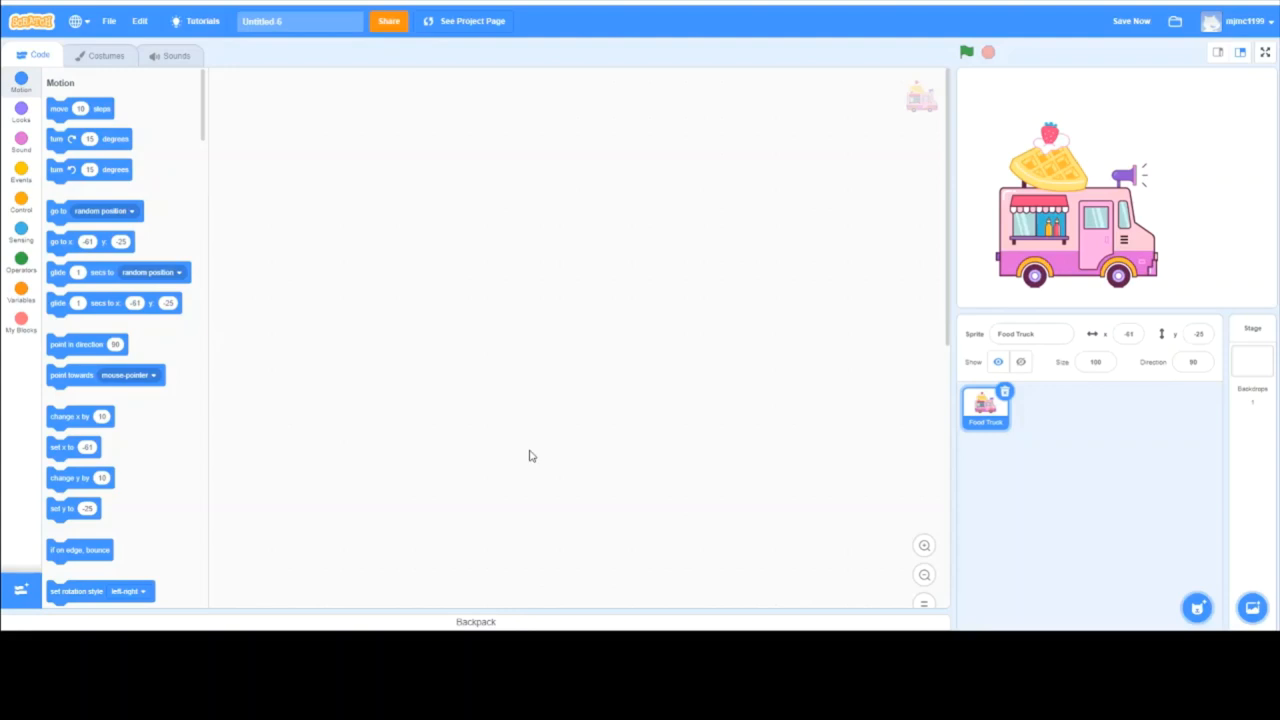
pyautogui.click(1132, 20)
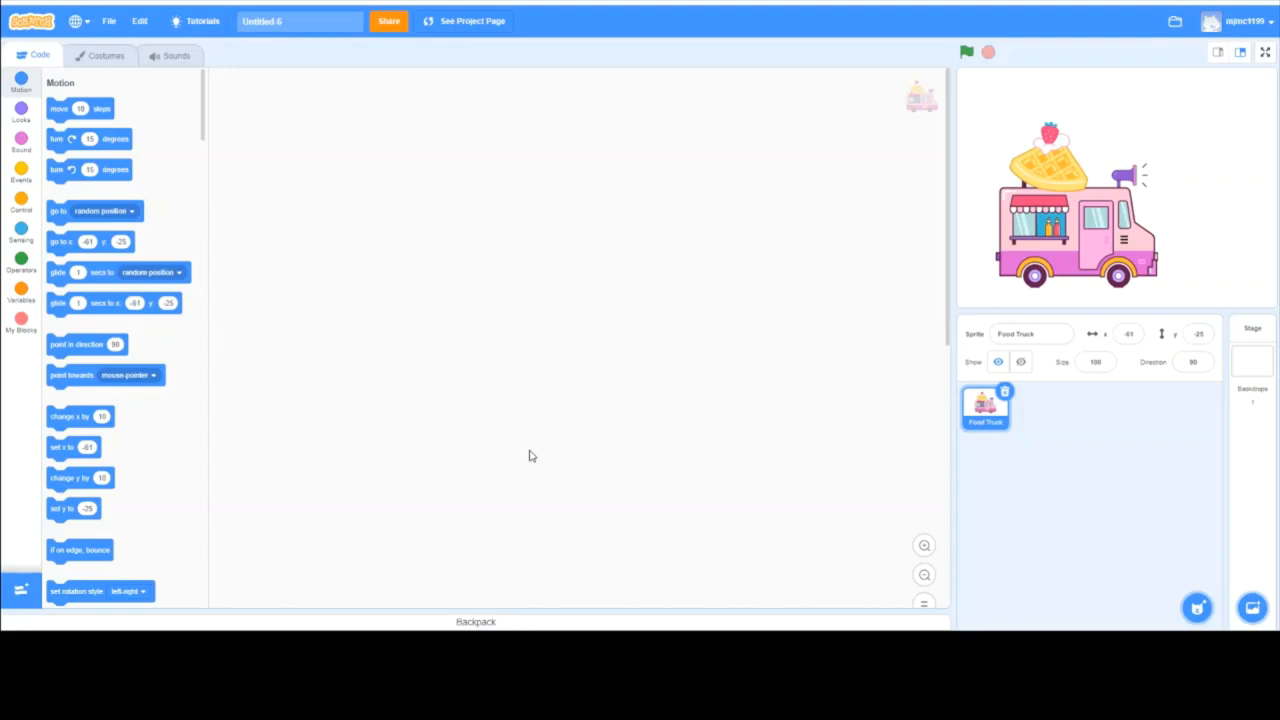
pyautogui.moveTo(1008, 472)
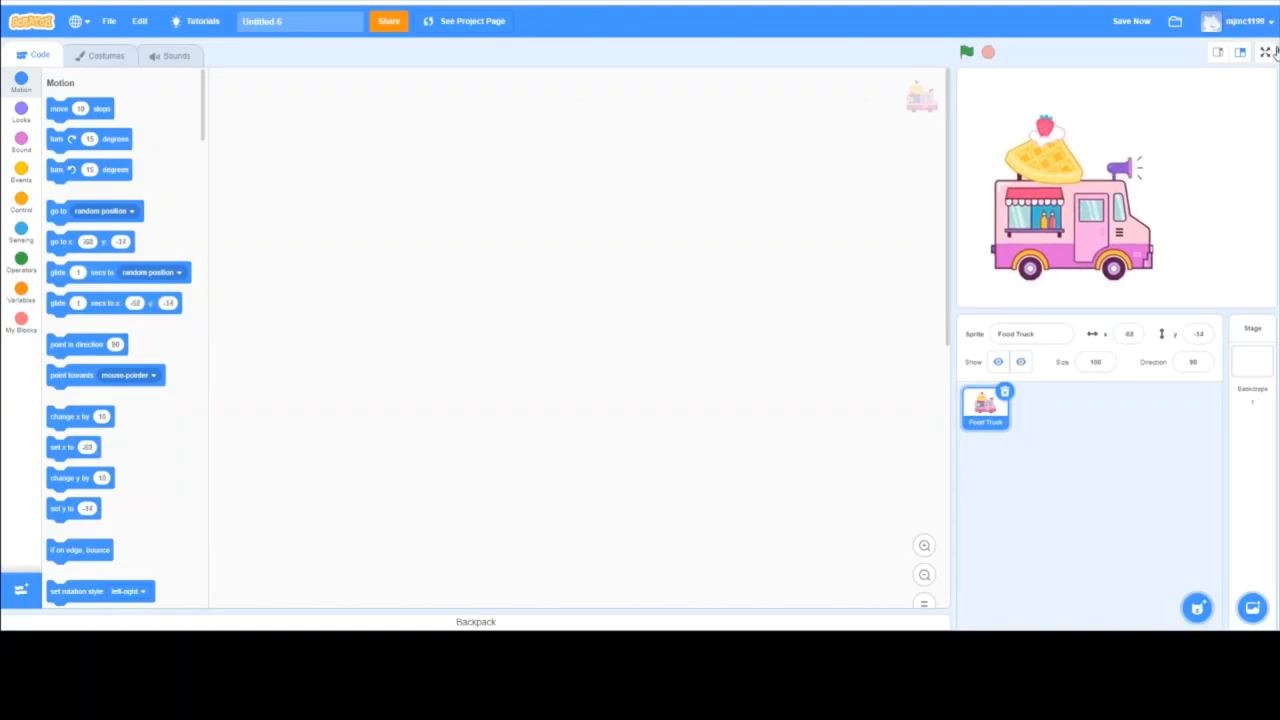
pyautogui.click(1264, 52)
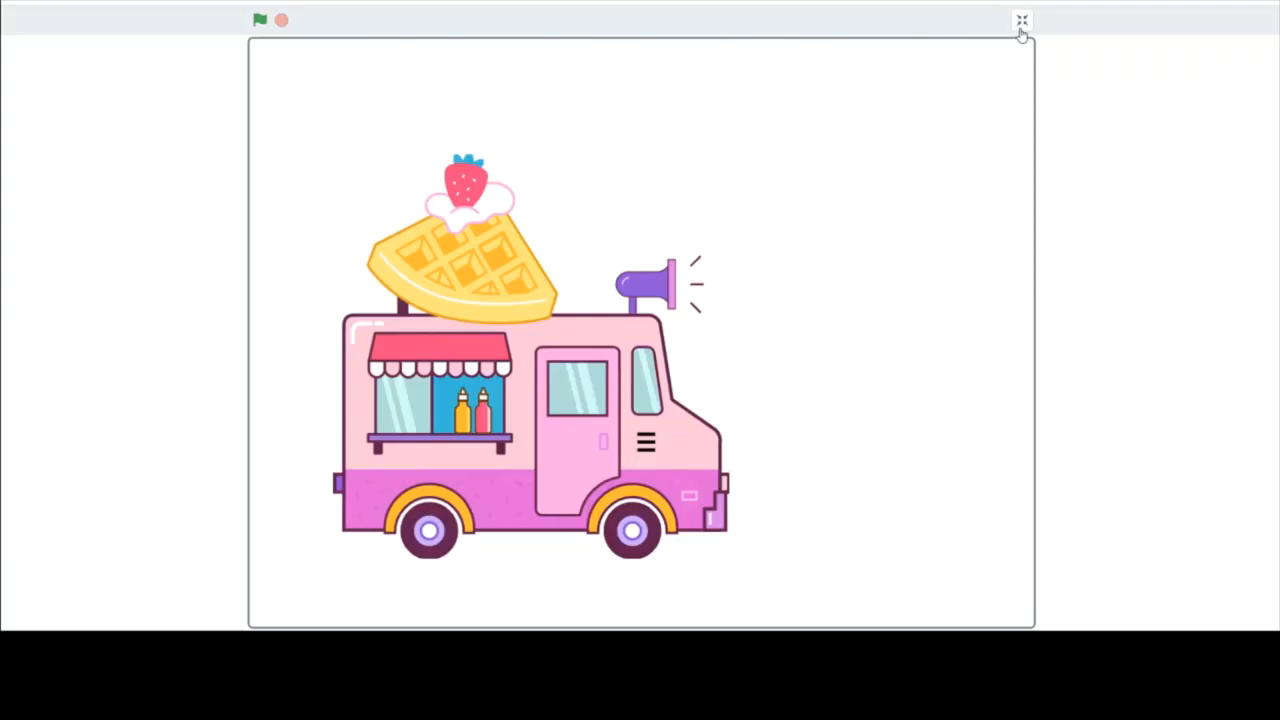
pyautogui.click(1020, 20)
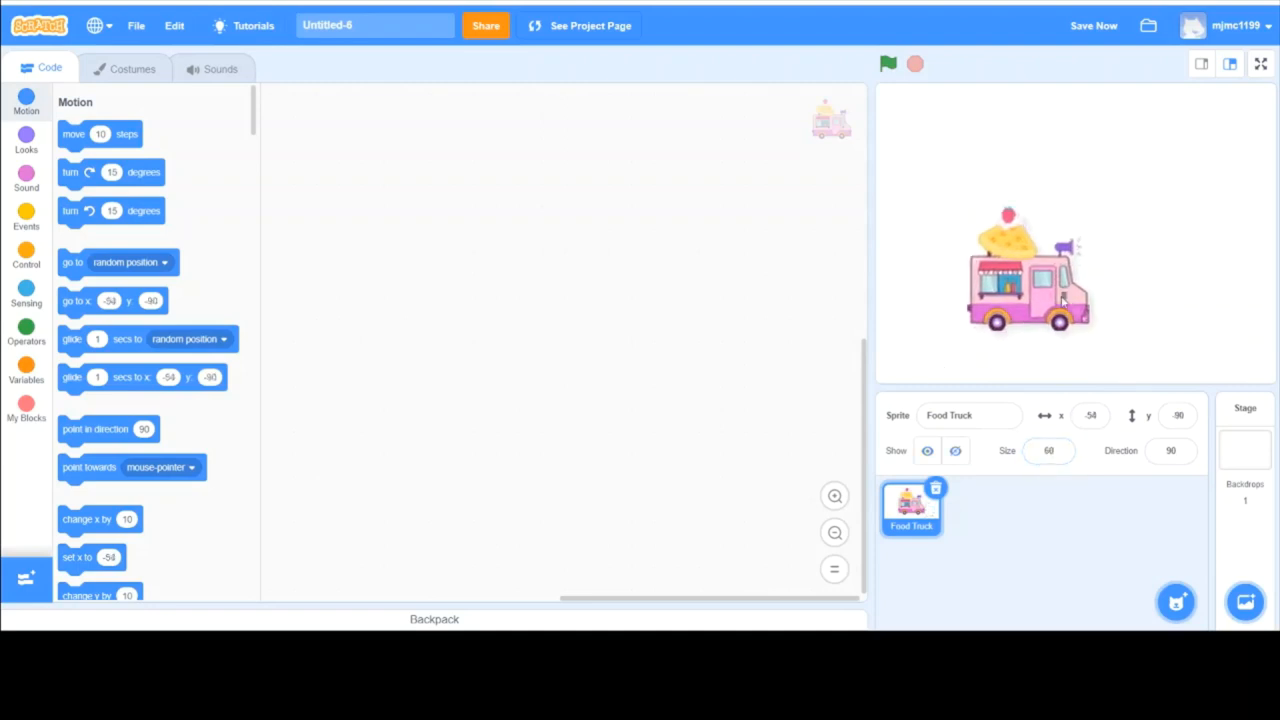
pyautogui.moveTo(1024, 276); pyautogui.dragTo(990, 290)
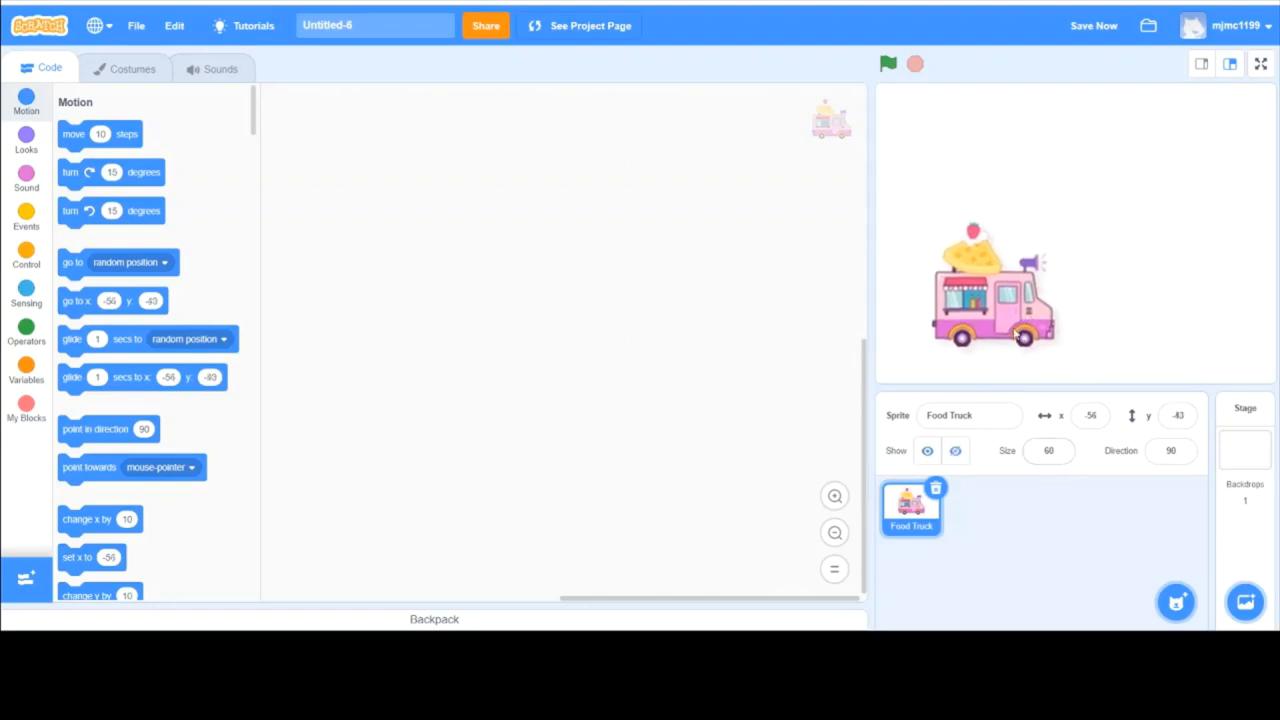
# Switch the truck to its hot-dog topped costume and choose a red-orange fill
pyautogui.click(132, 68)
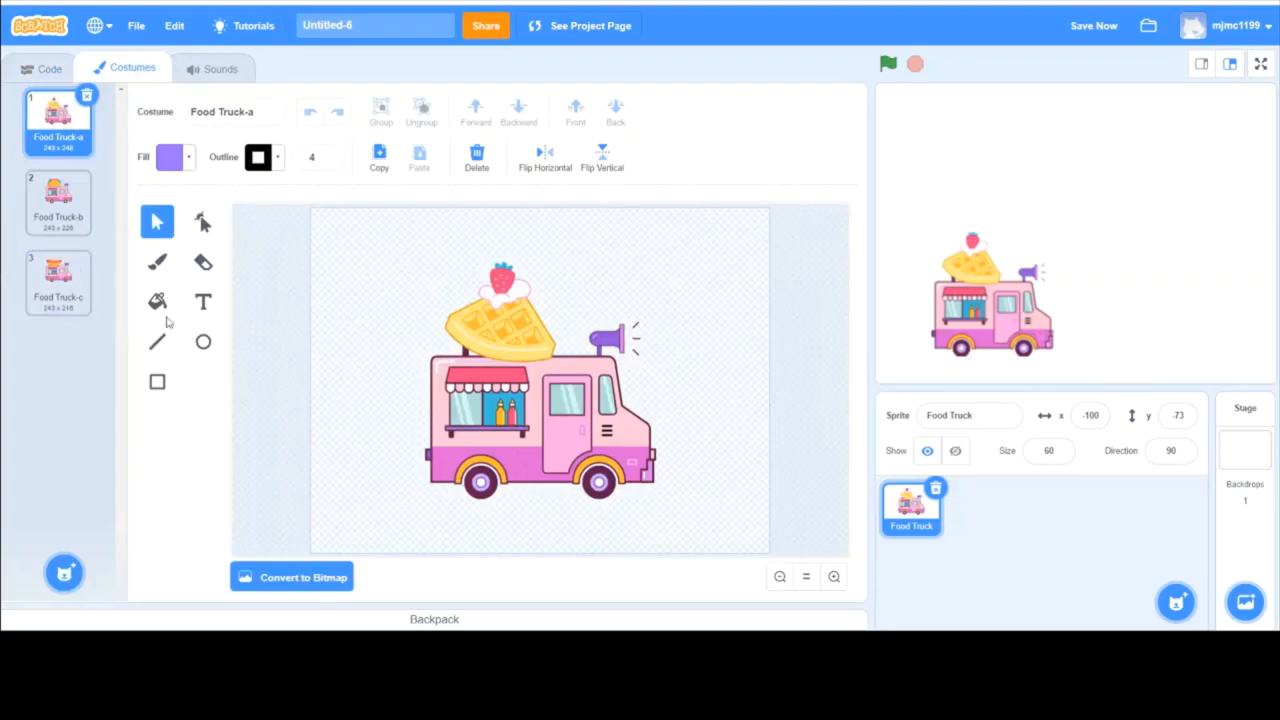
pyautogui.click(58, 284)
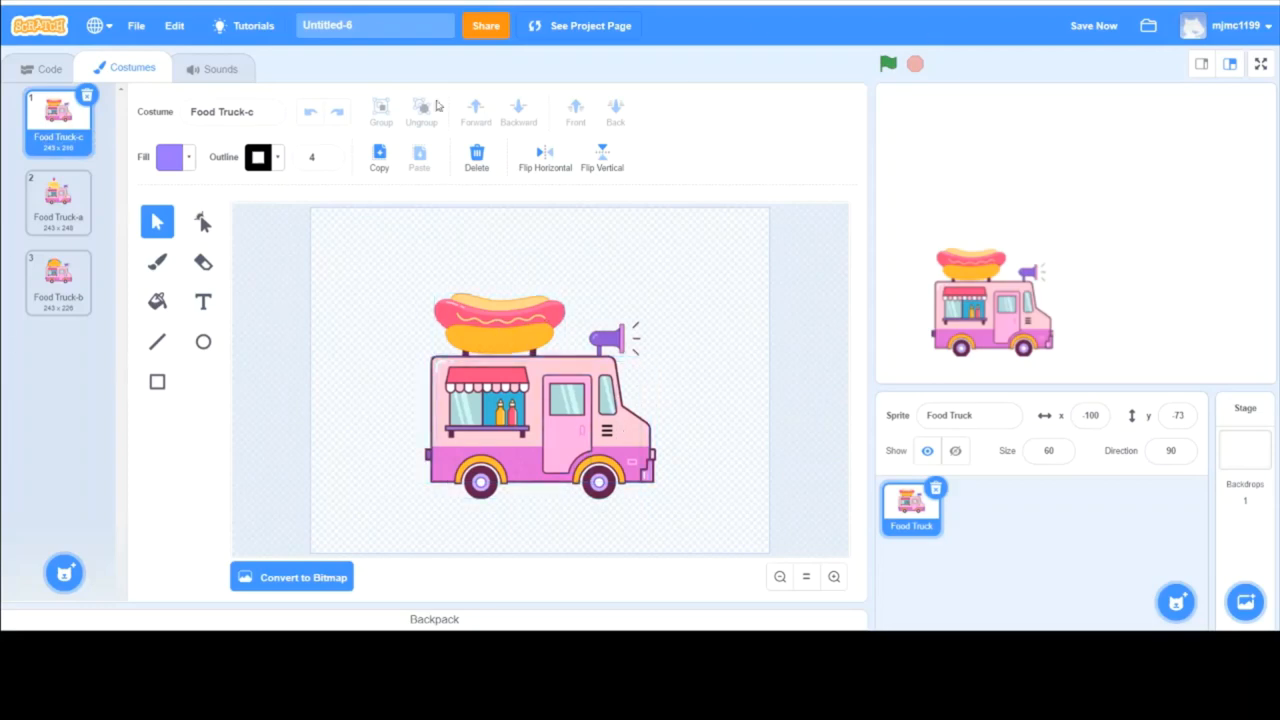
pyautogui.moveTo(1160, 344)
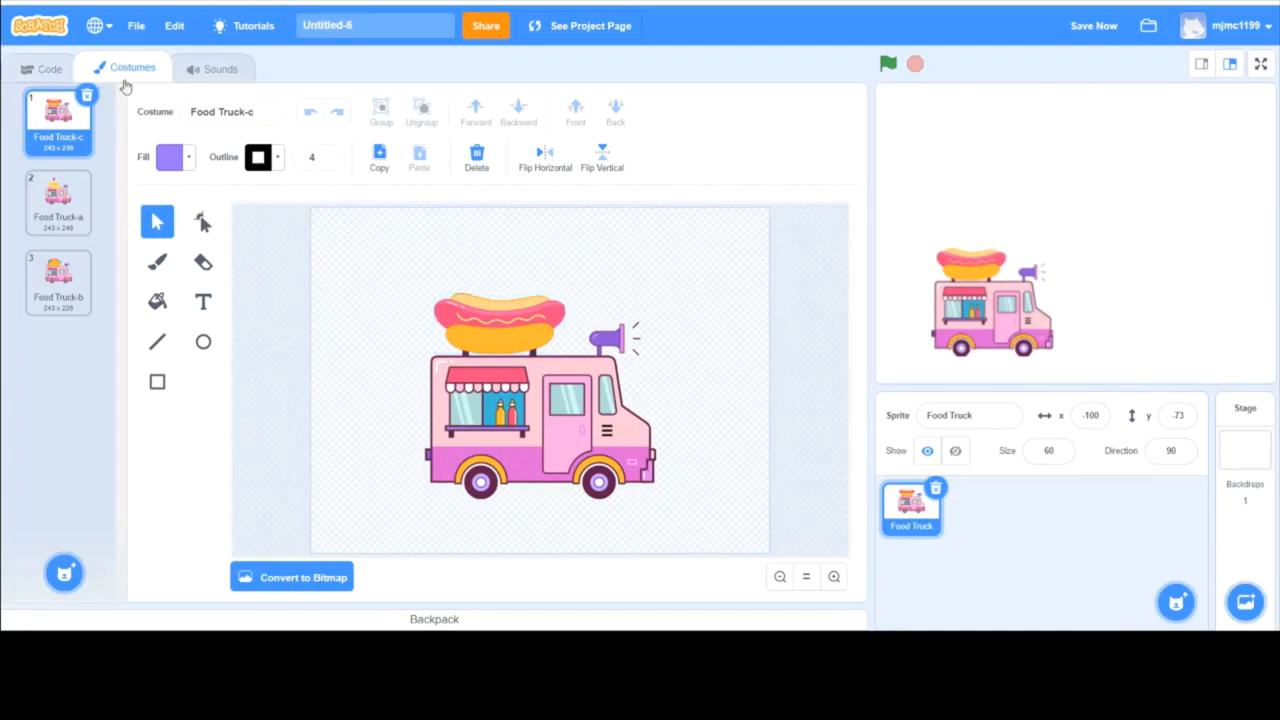
pyautogui.moveTo(160, 264)
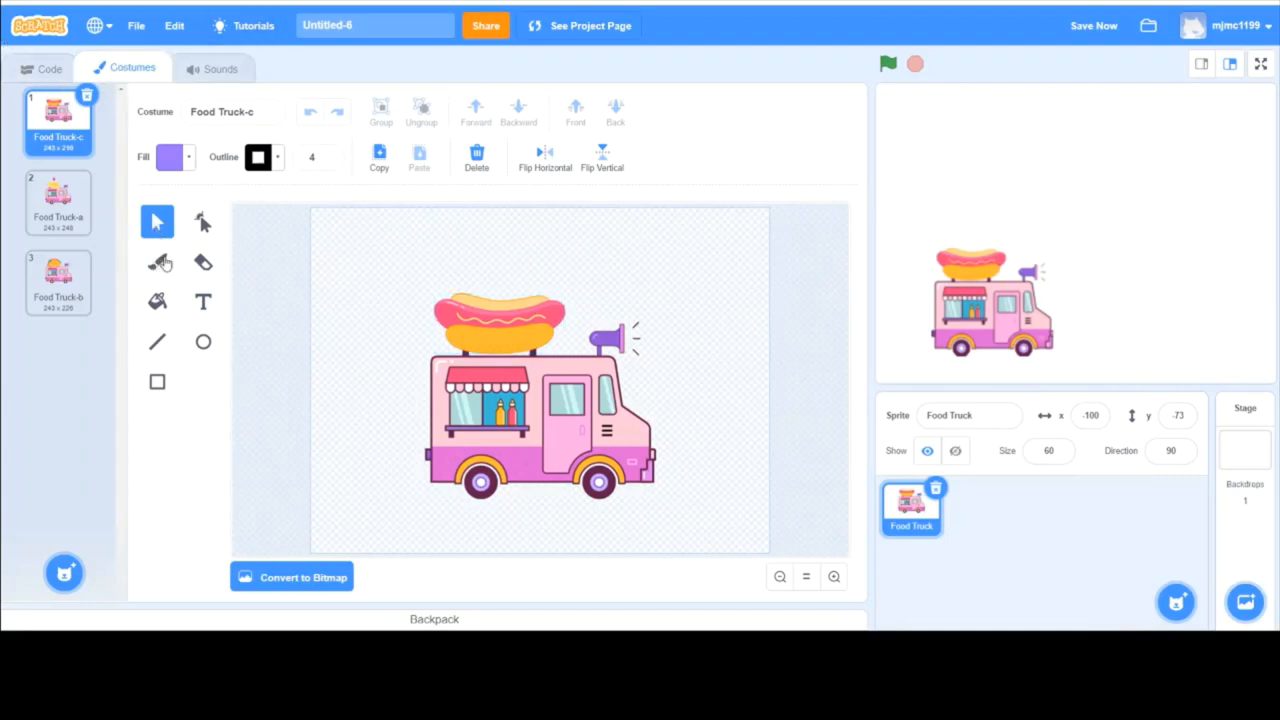
pyautogui.click(258, 156)
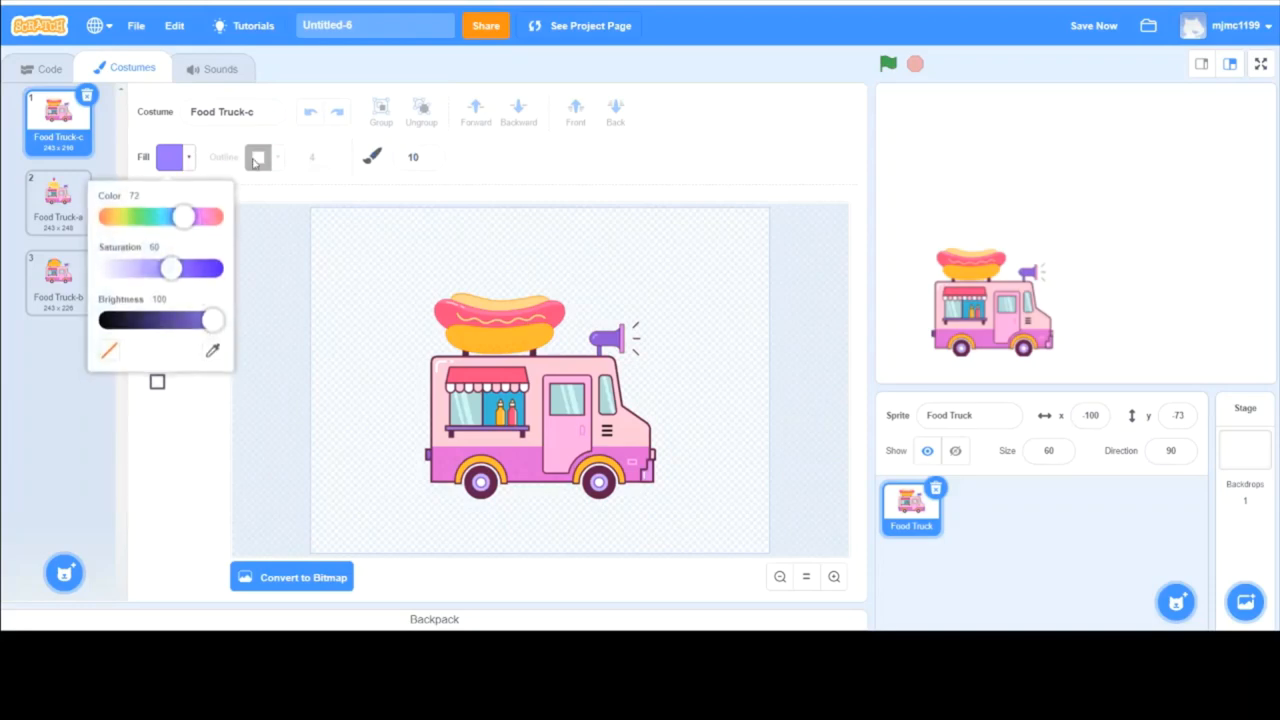
pyautogui.moveTo(184, 216); pyautogui.dragTo(212, 216)
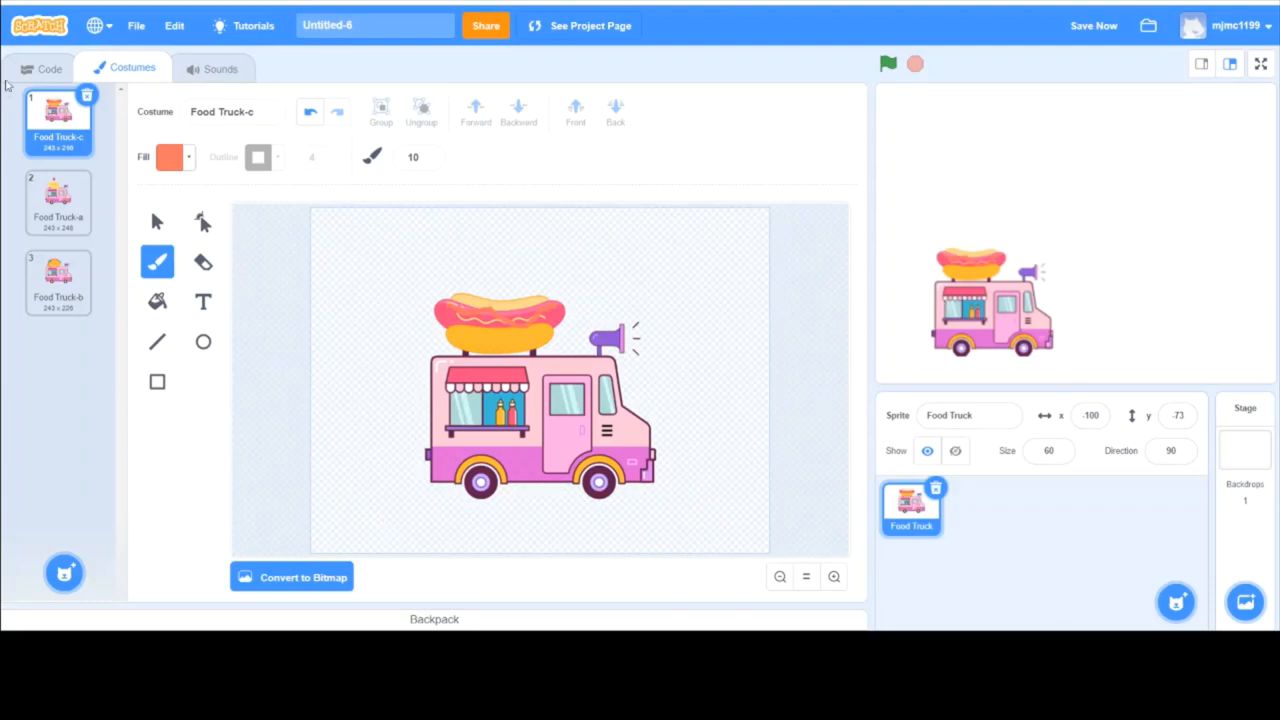
# Move the truck lower left on the stage and start editing the stage backdrop
pyautogui.click(48, 68)
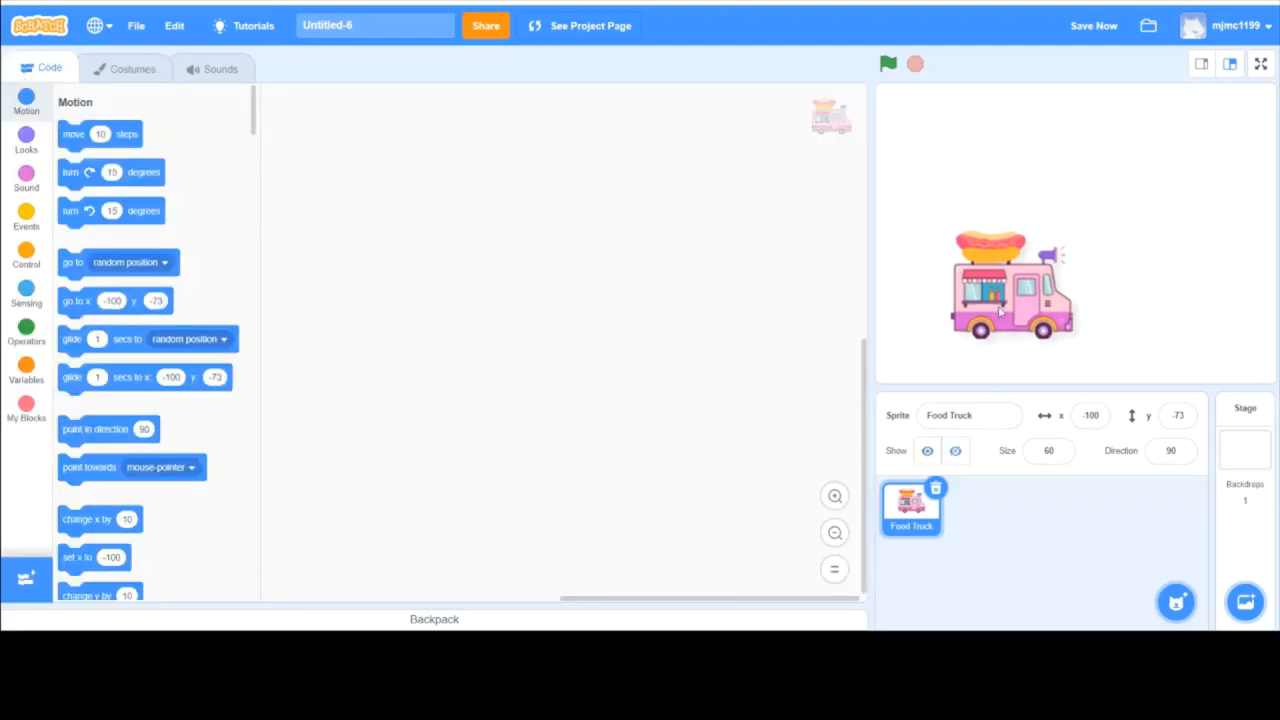
pyautogui.moveTo(1012, 288); pyautogui.dragTo(992, 312)
pyautogui.write('50')
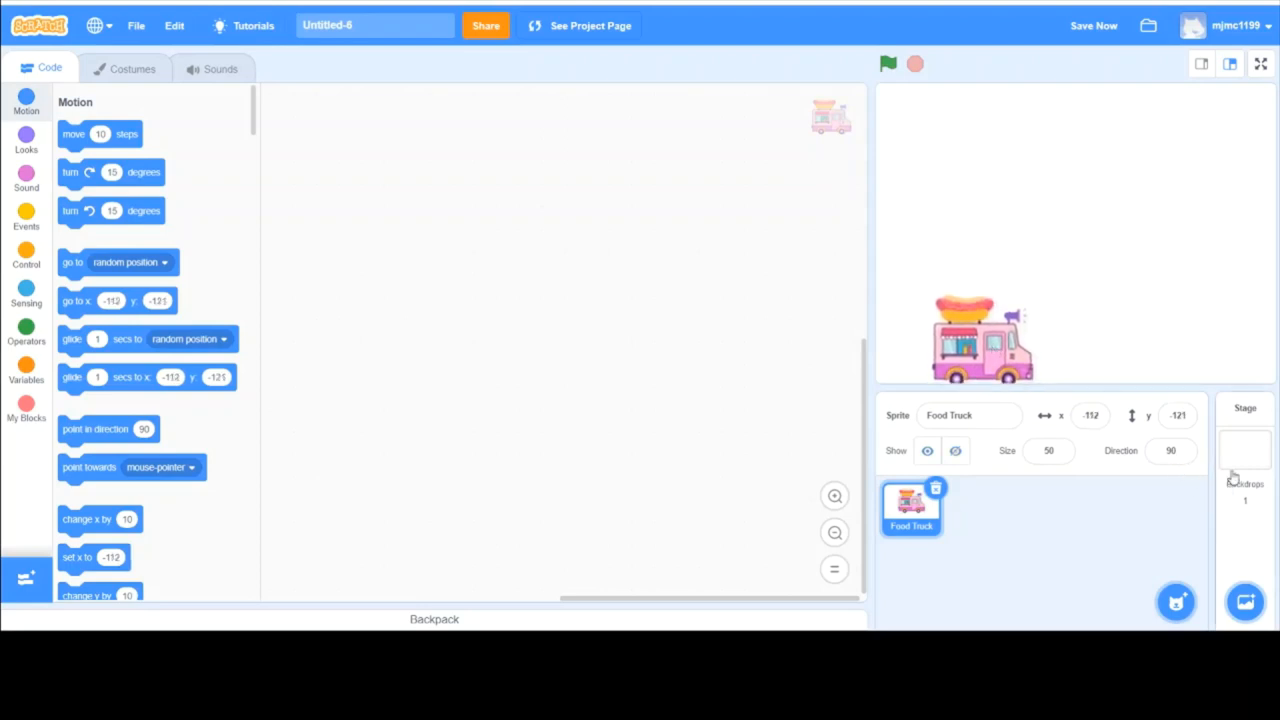
pyautogui.moveTo(1184, 486)
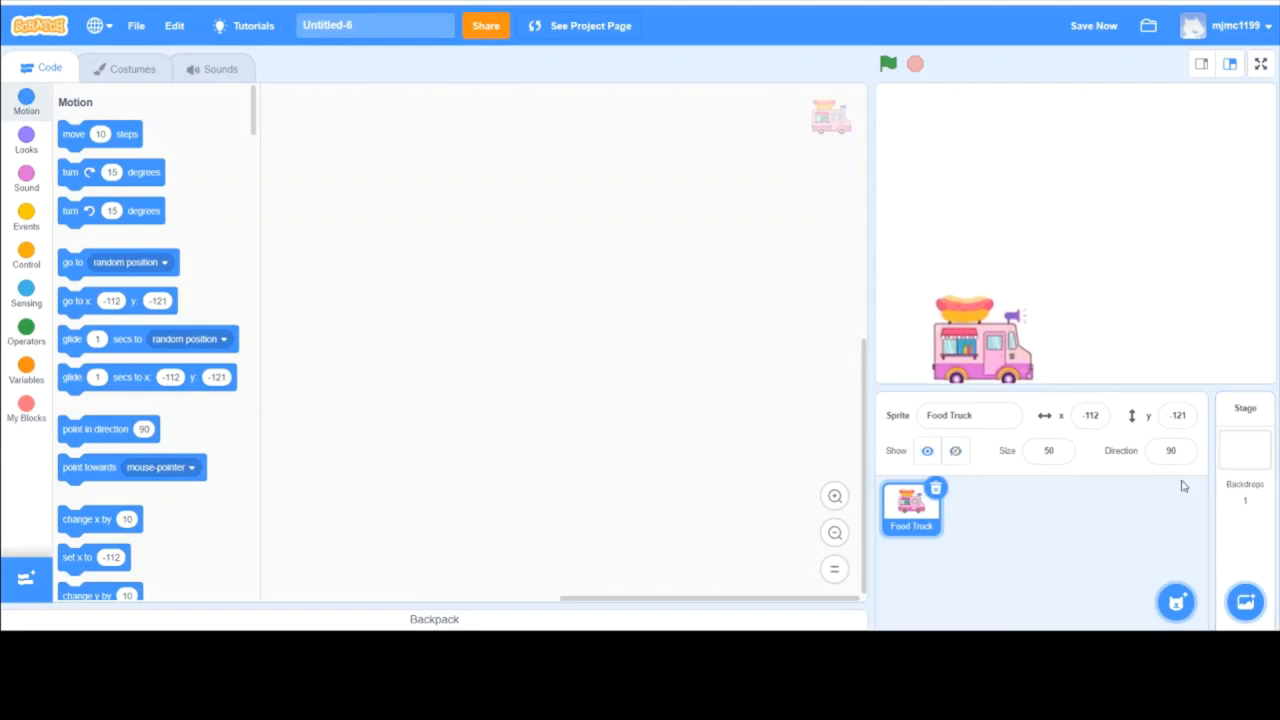
pyautogui.moveTo(1260, 452)
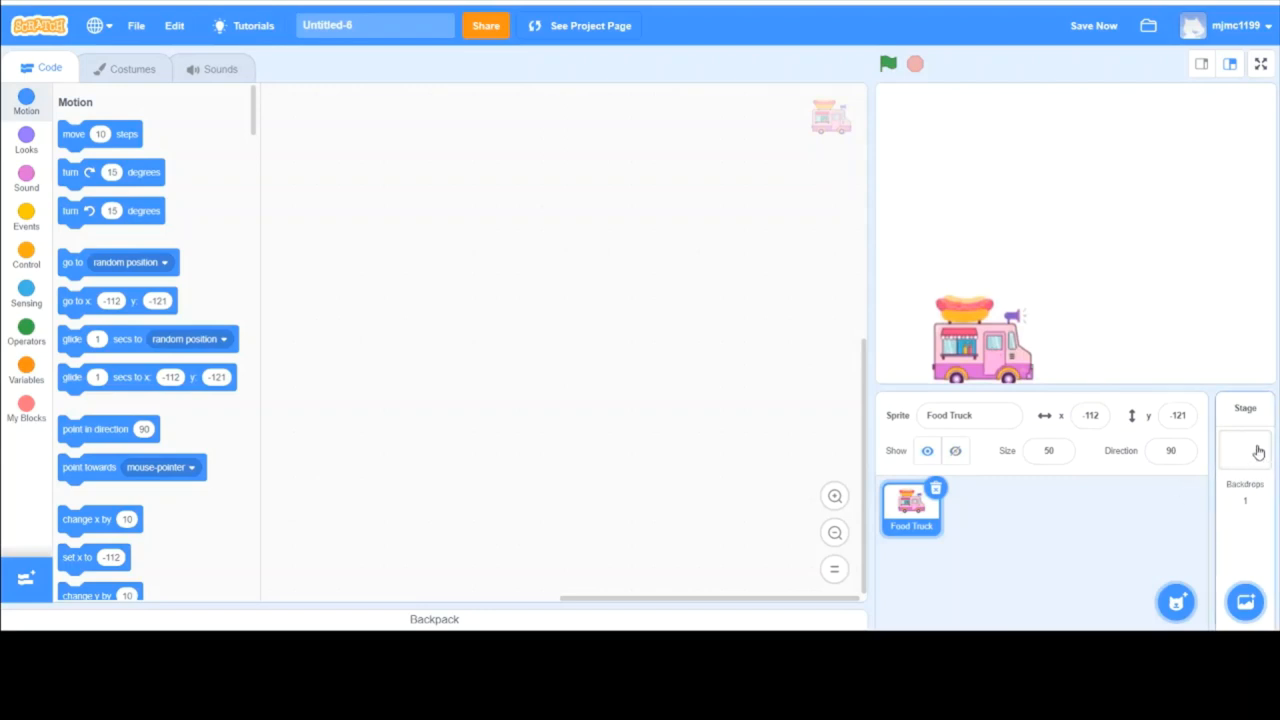
pyautogui.moveTo(1224, 458)
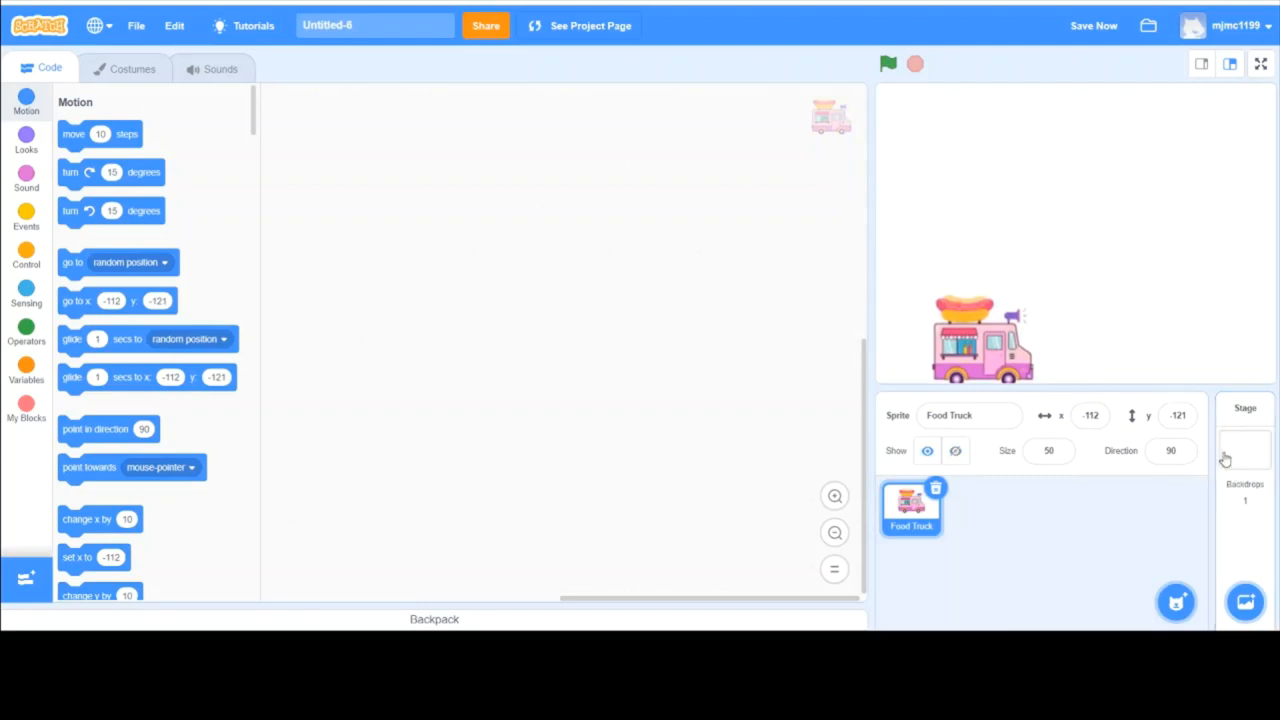
pyautogui.moveTo(1236, 428)
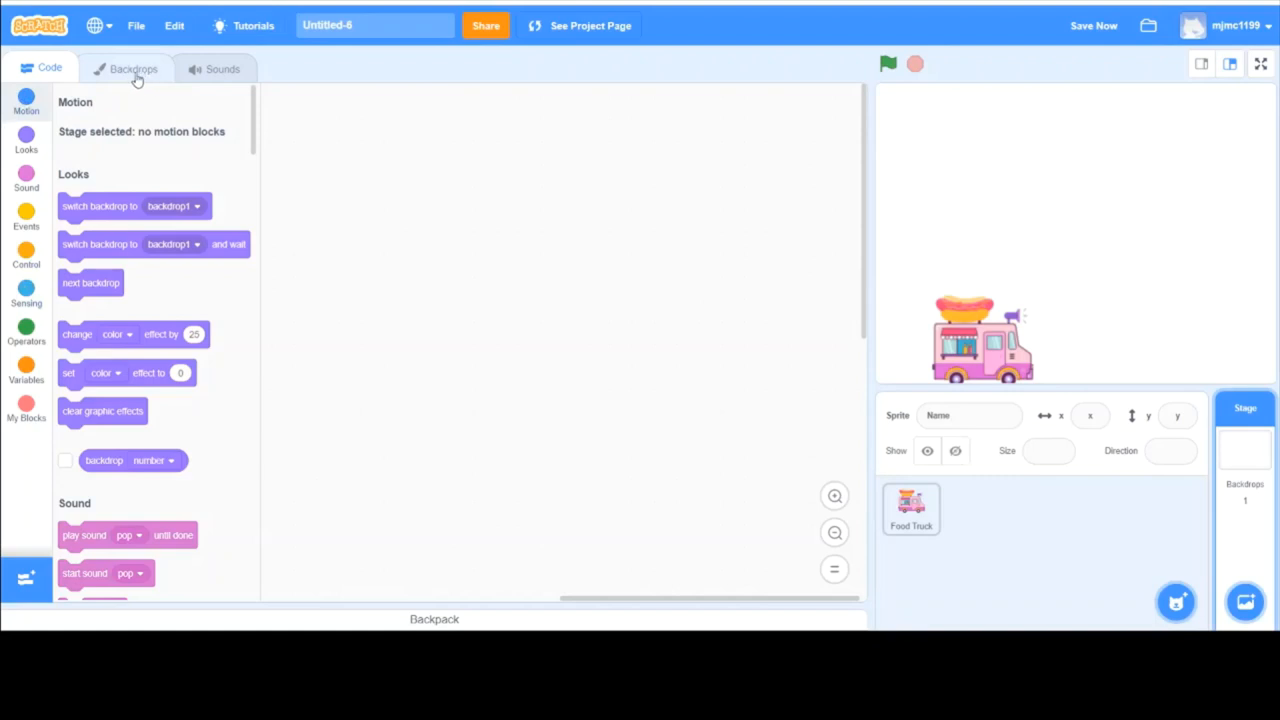
pyautogui.click(134, 68)
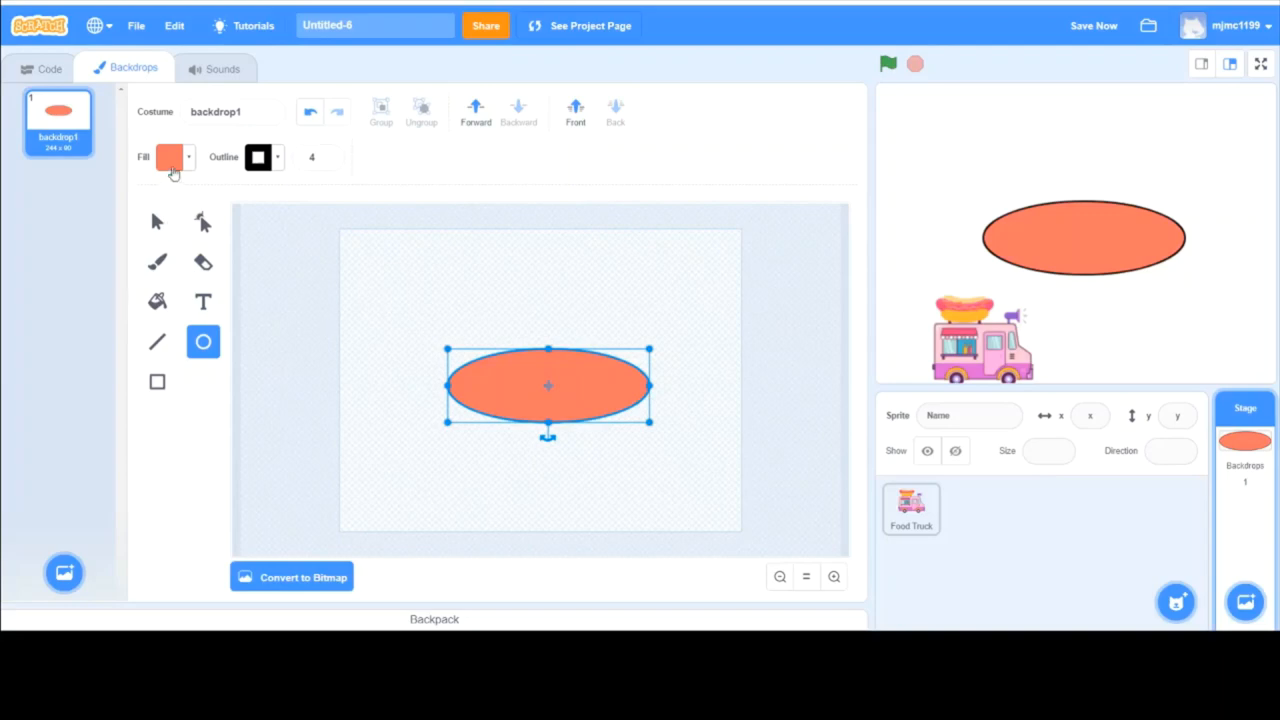
# Fill the backdrop oval with a fully saturated cyan
pyautogui.click(168, 156)
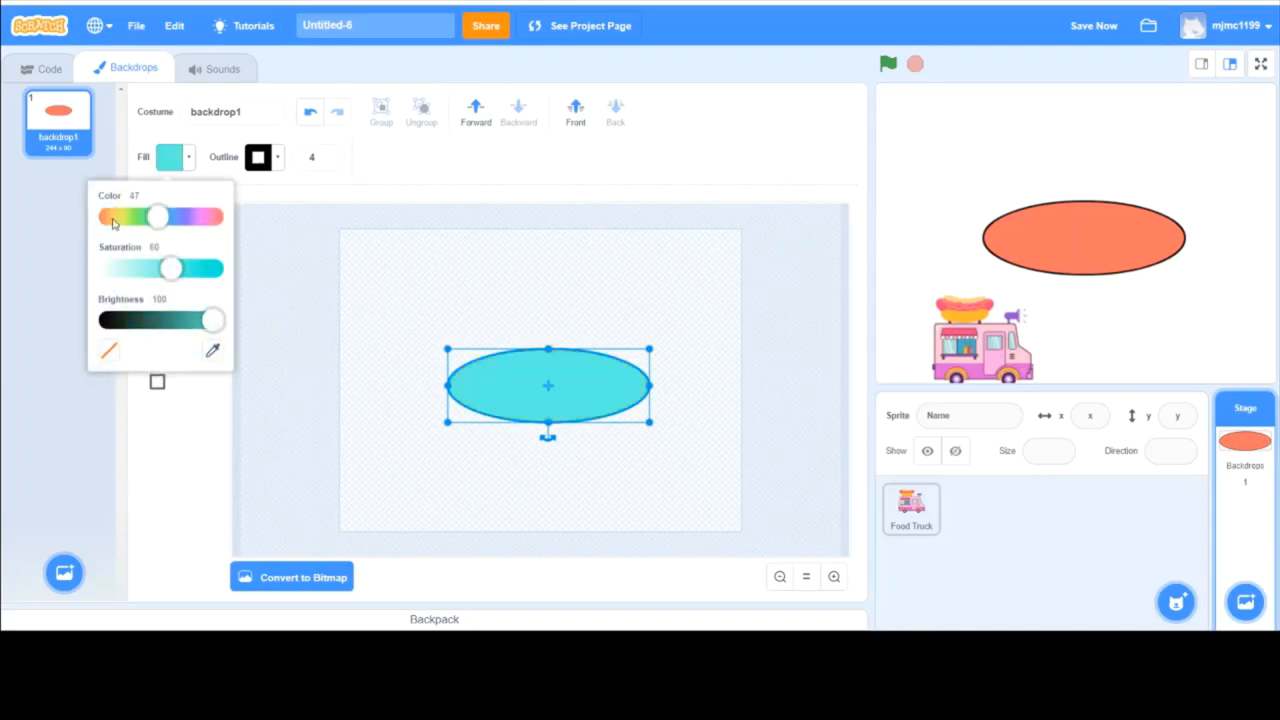
pyautogui.moveTo(170, 268); pyautogui.dragTo(210, 268)
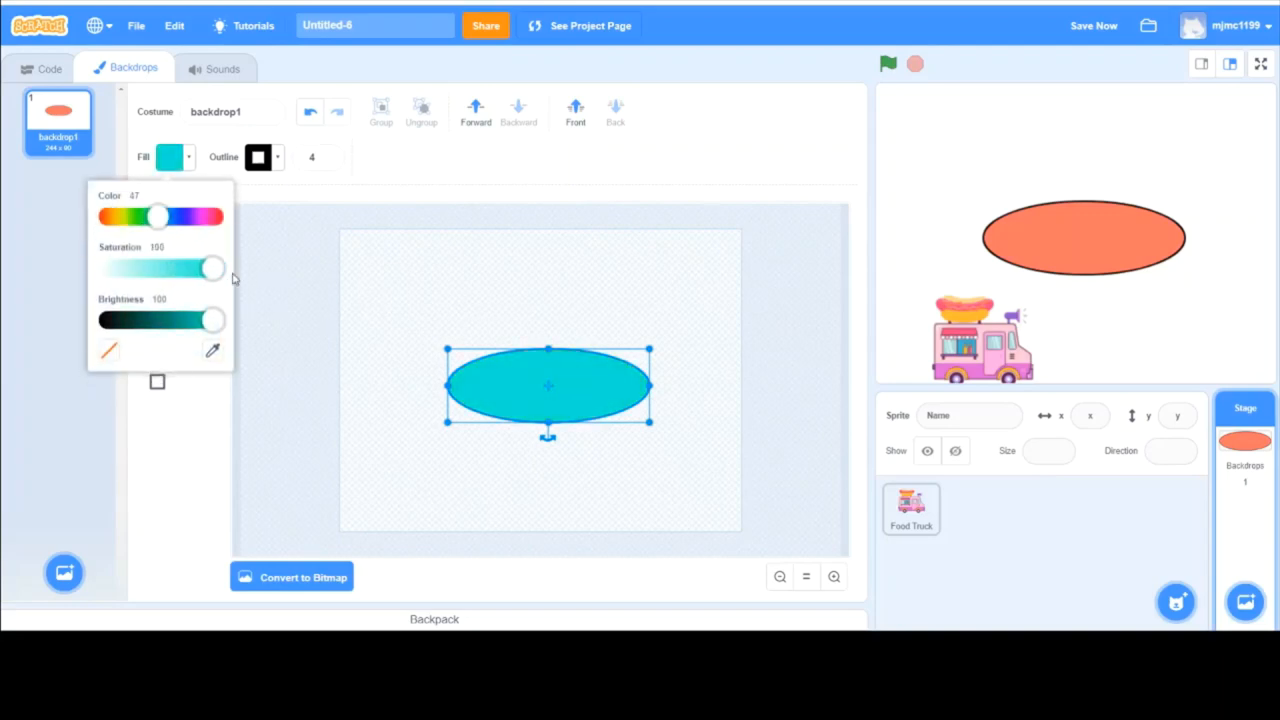
pyautogui.moveTo(210, 268); pyautogui.dragTo(196, 268)
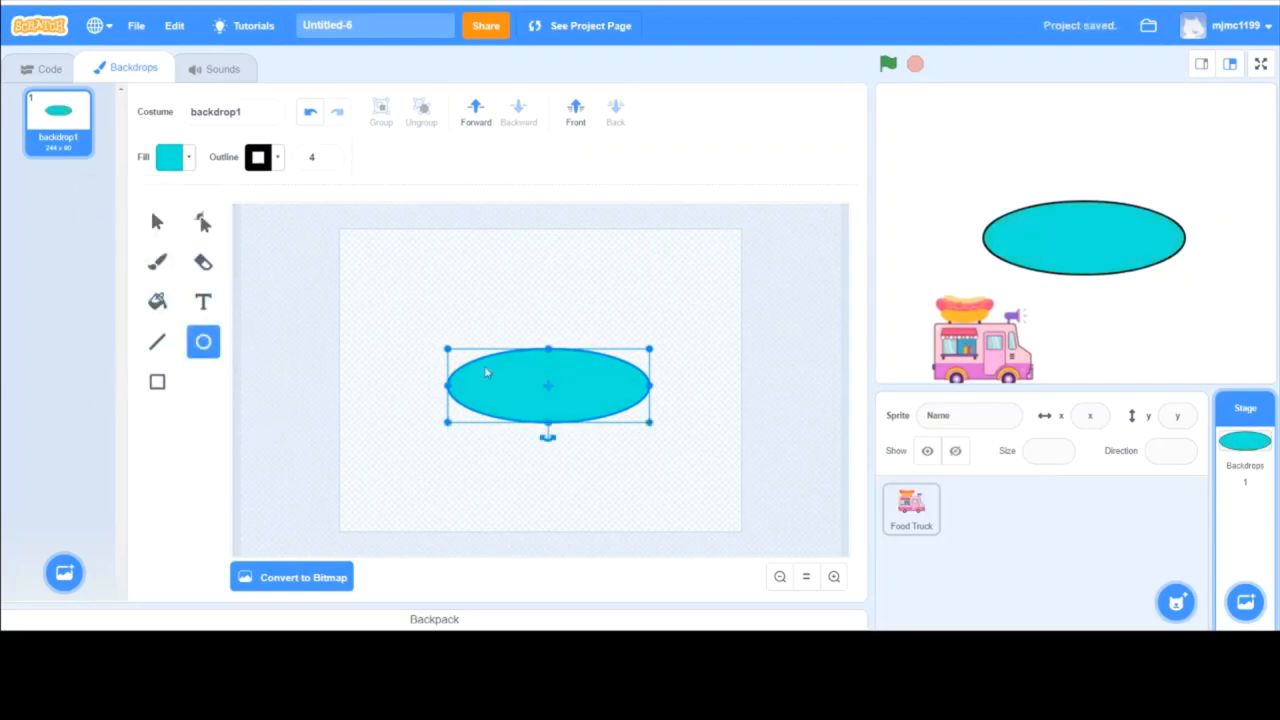
# Reposition the food truck just below the left end of the cyan oval
pyautogui.click(48, 68)
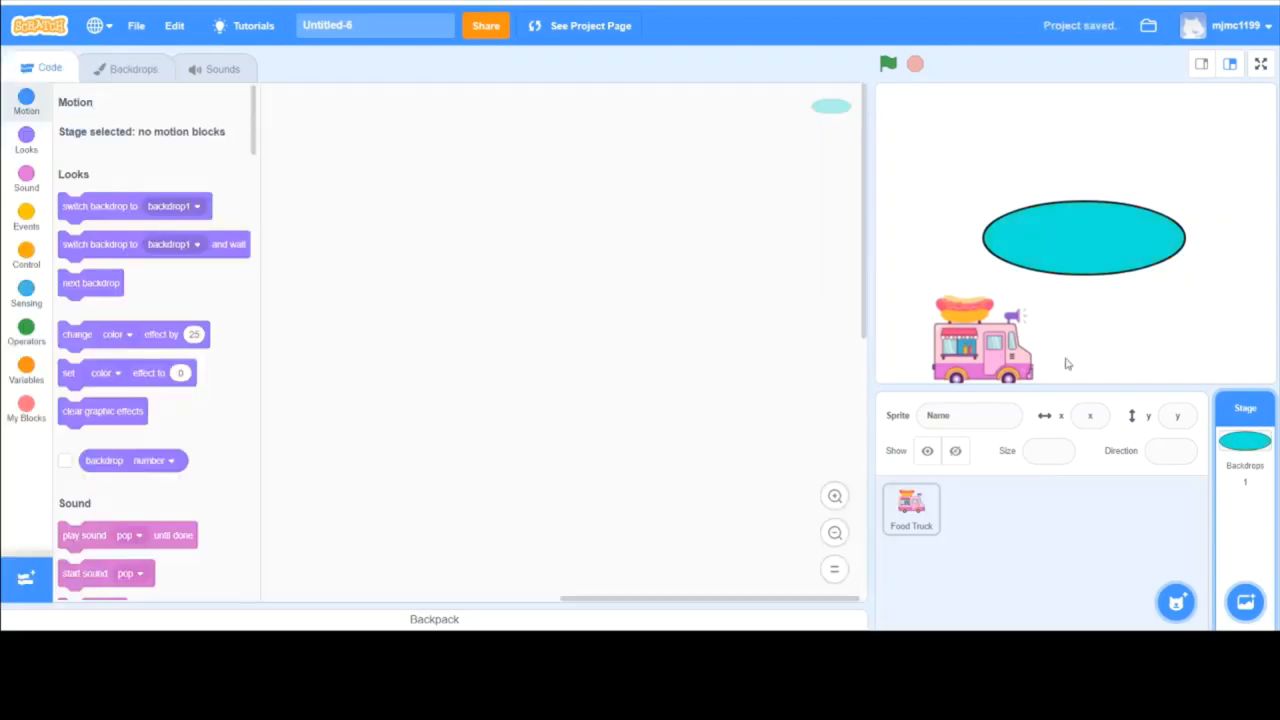
pyautogui.click(910, 508)
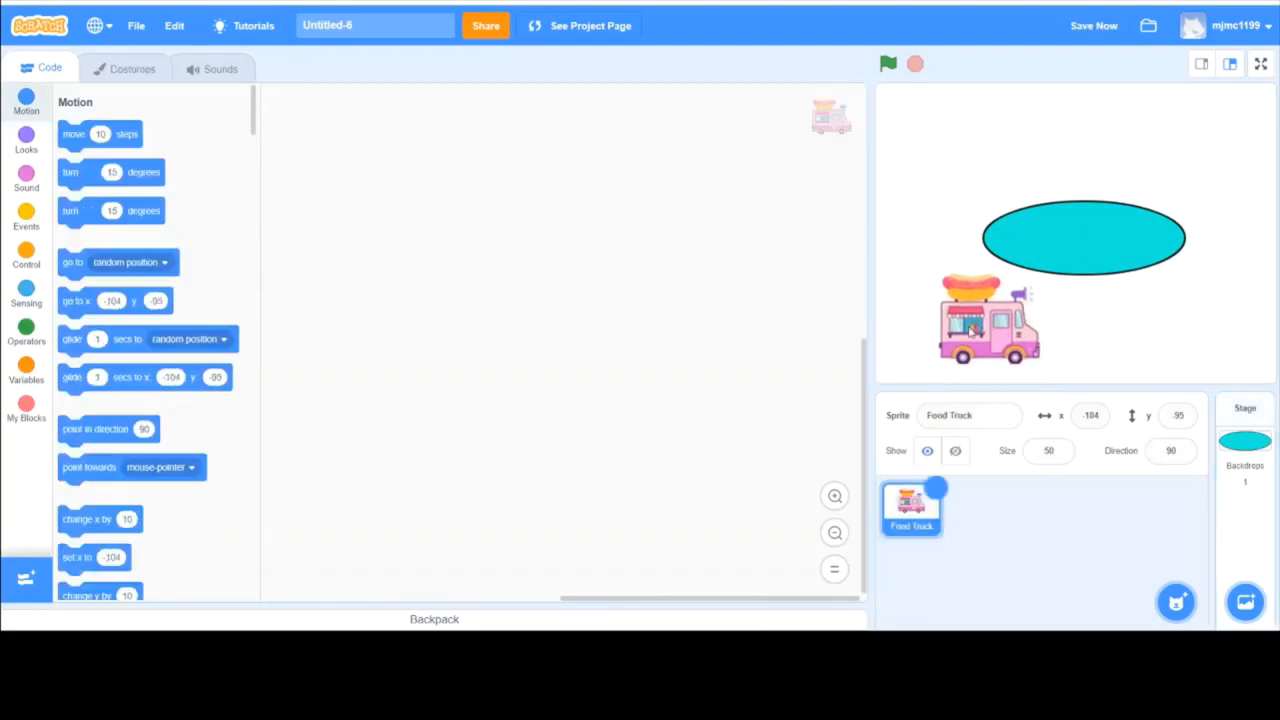
pyautogui.moveTo(988, 320); pyautogui.dragTo(1196, 316)
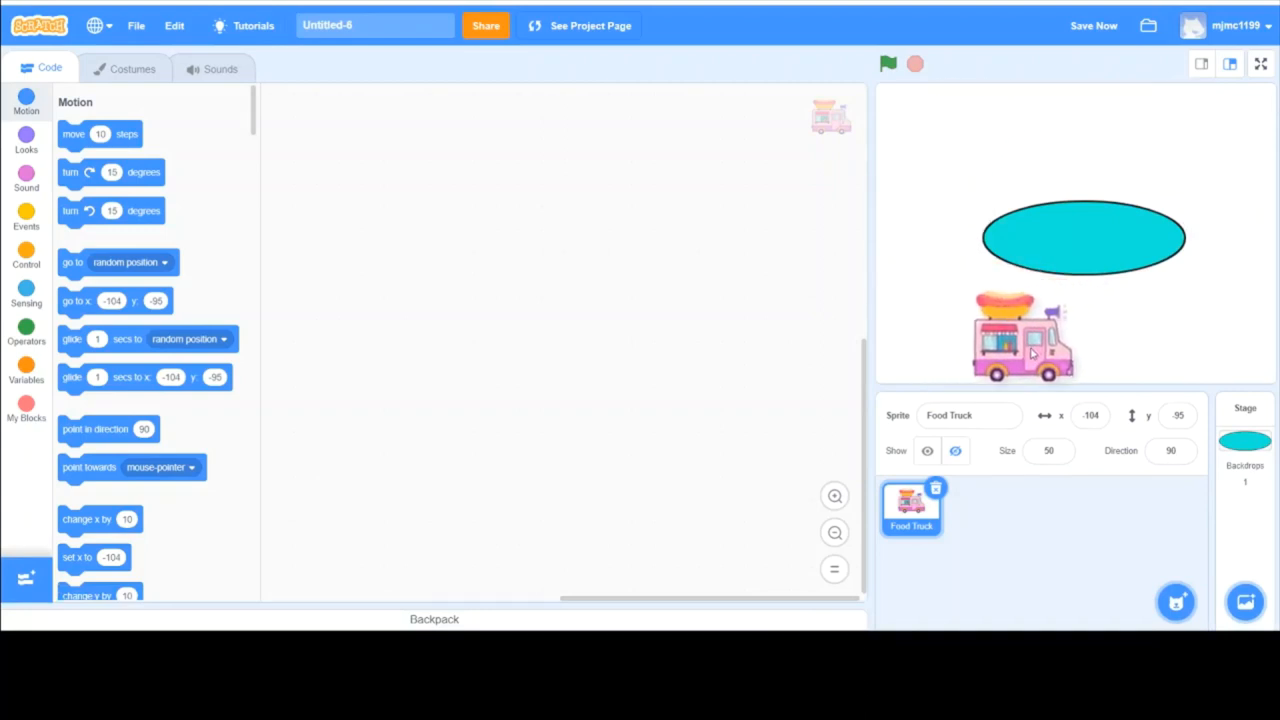
pyautogui.moveTo(1022, 336); pyautogui.dragTo(1004, 340)
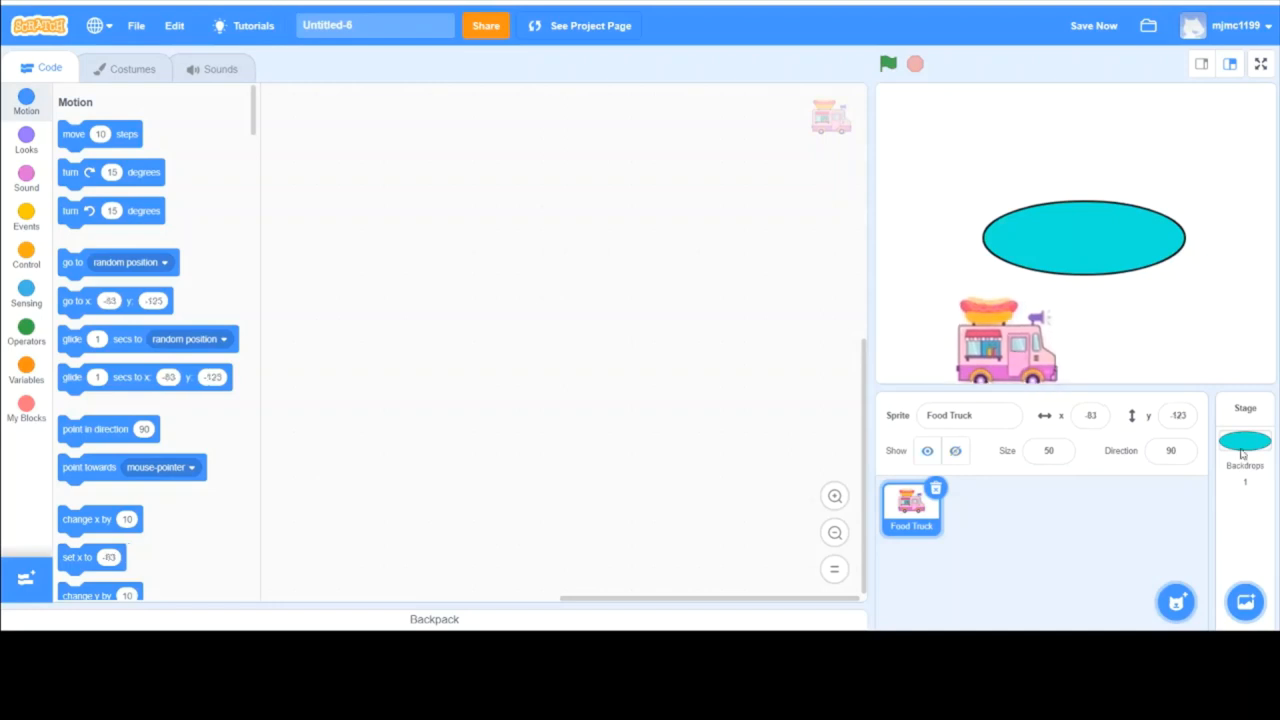
# Draw a vertical black line from the oval's bottom down to the canvas edge
pyautogui.click(1244, 436)
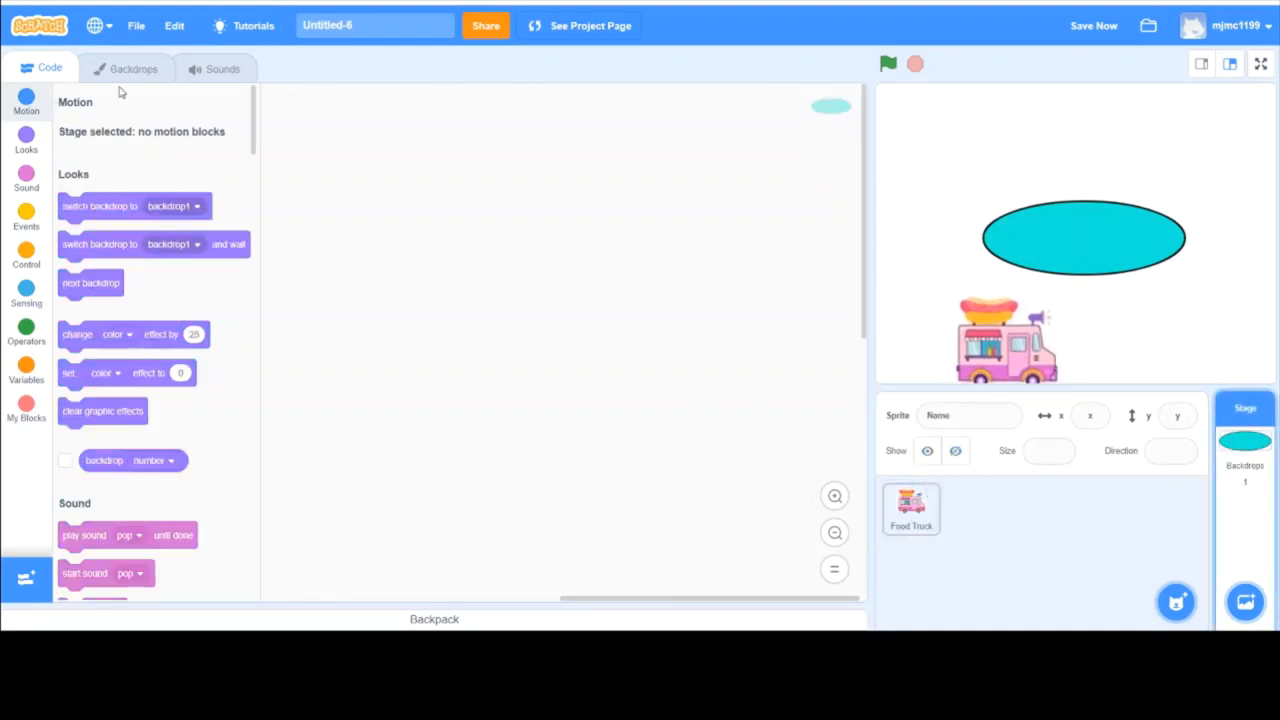
pyautogui.click(134, 68)
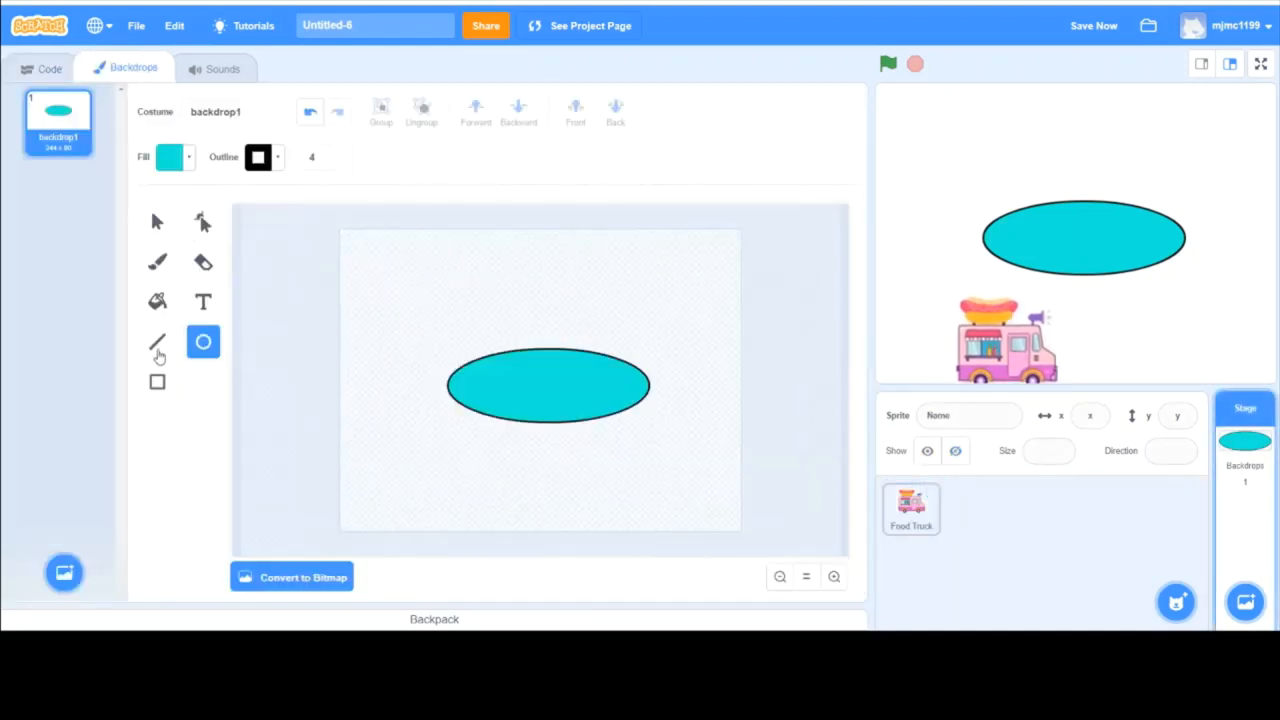
pyautogui.click(156, 340)
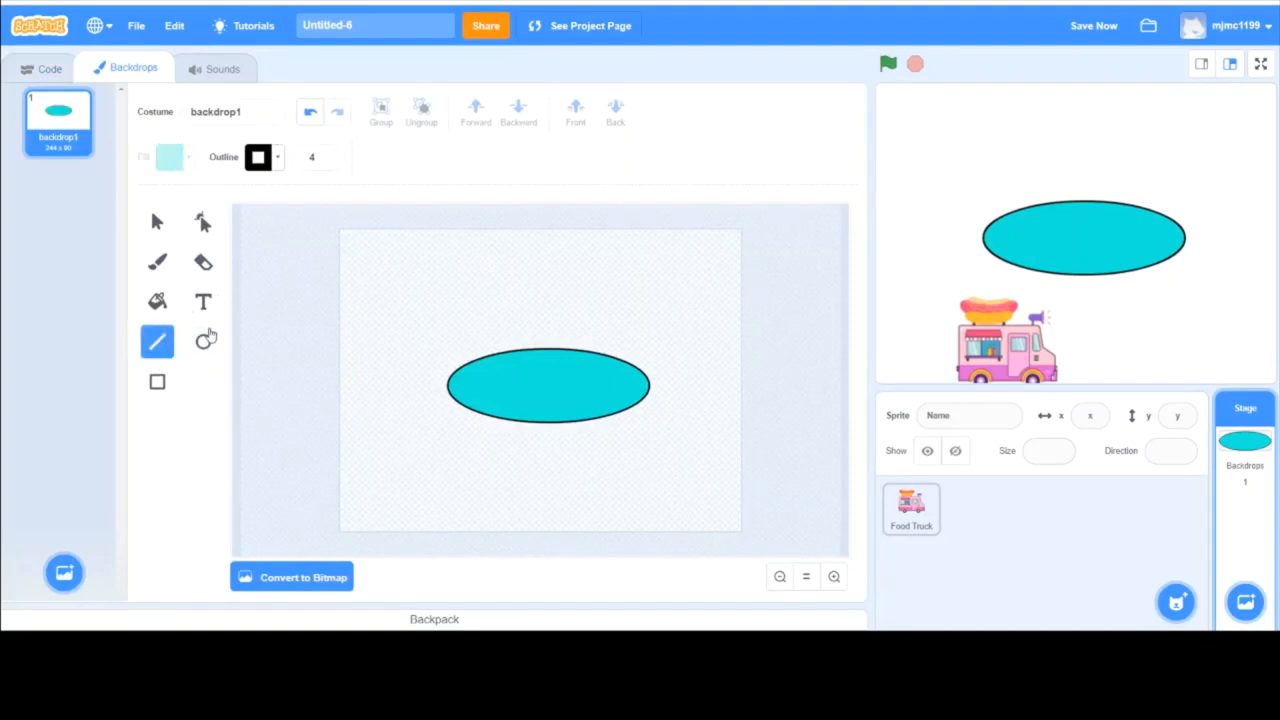
pyautogui.click(168, 156)
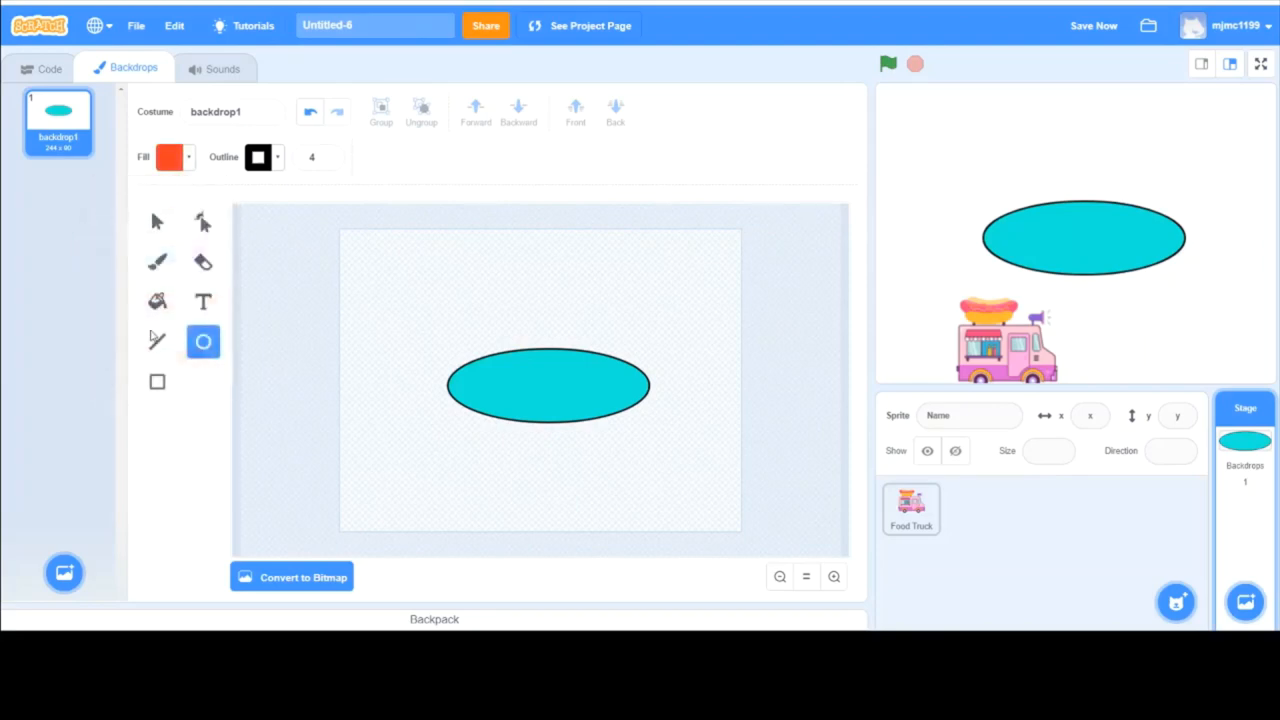
pyautogui.click(156, 342)
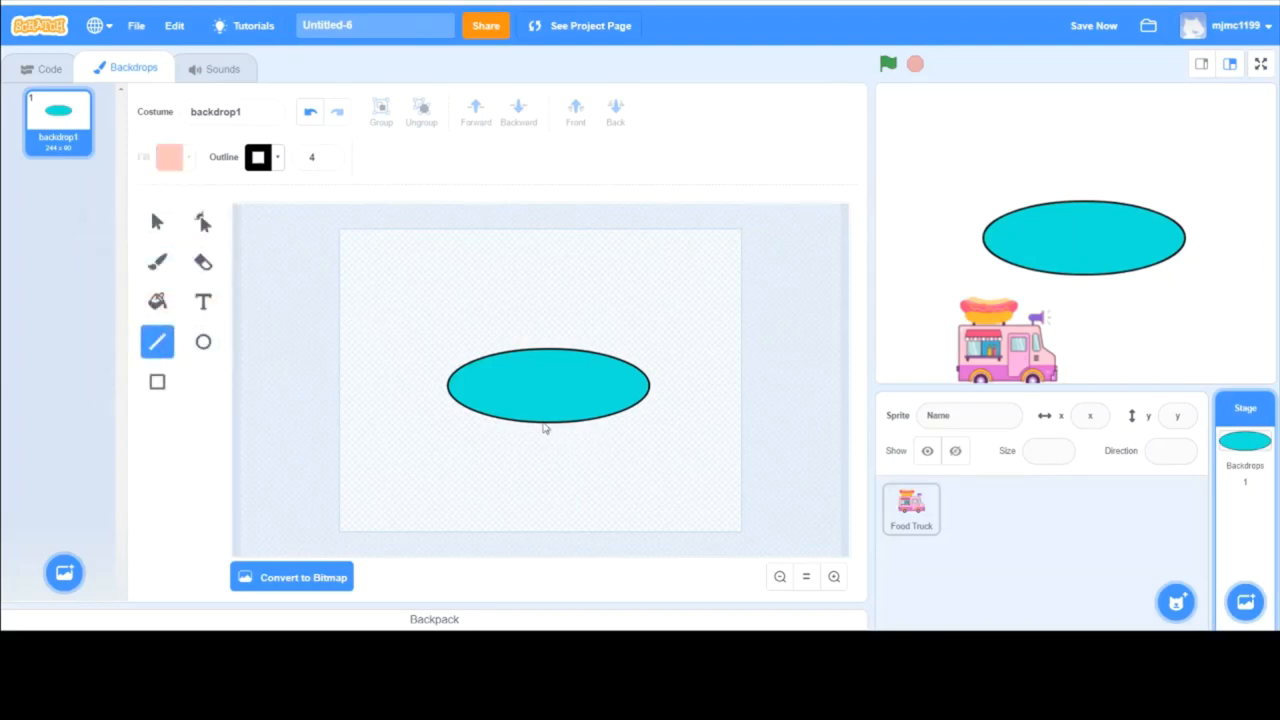
pyautogui.moveTo(548, 424); pyautogui.dragTo(540, 538)
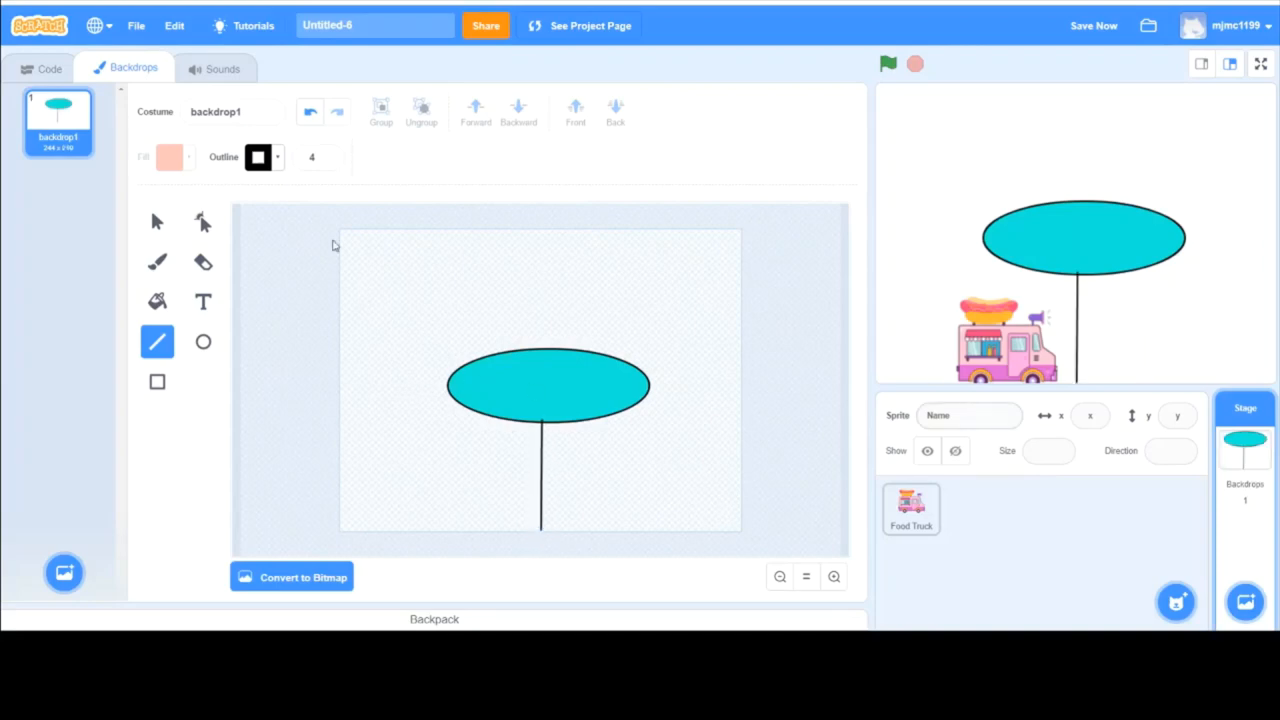
pyautogui.moveTo(288, 328)
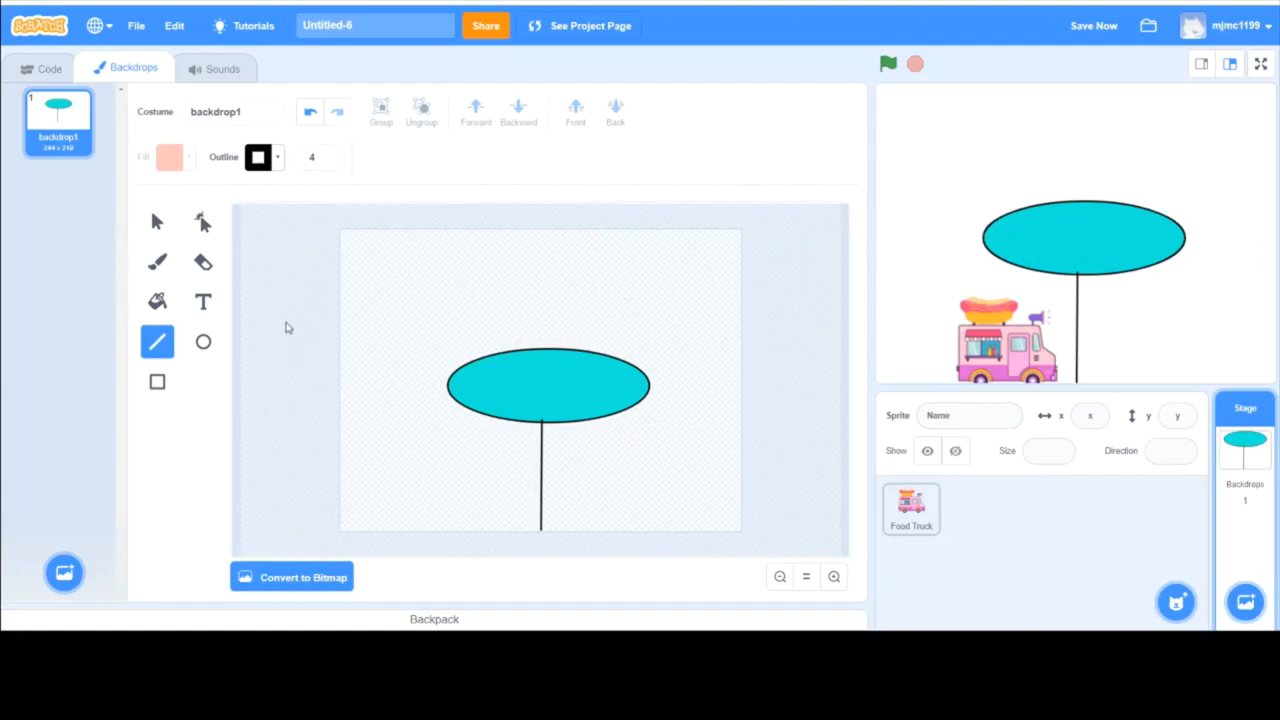
# Add a red 'Start' text label and place it reading downward beneath the oval
pyautogui.click(204, 300)
pyautogui.write('S')
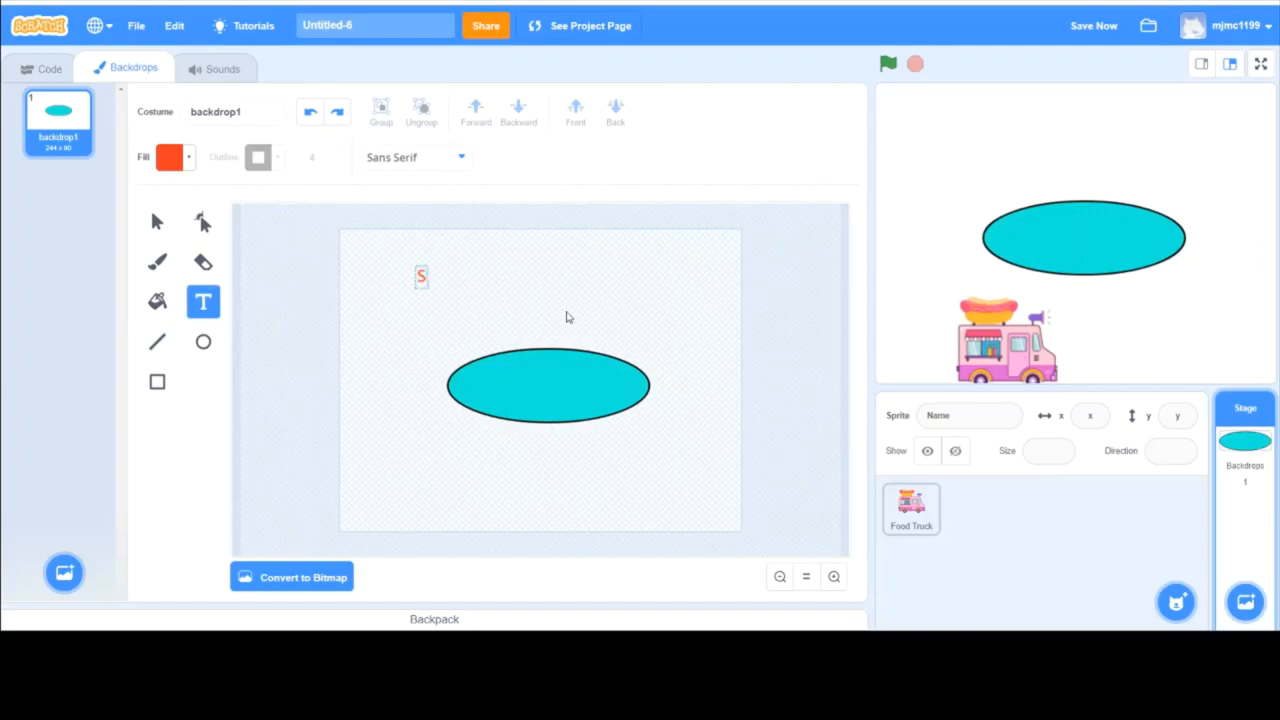
pyautogui.write('tart')
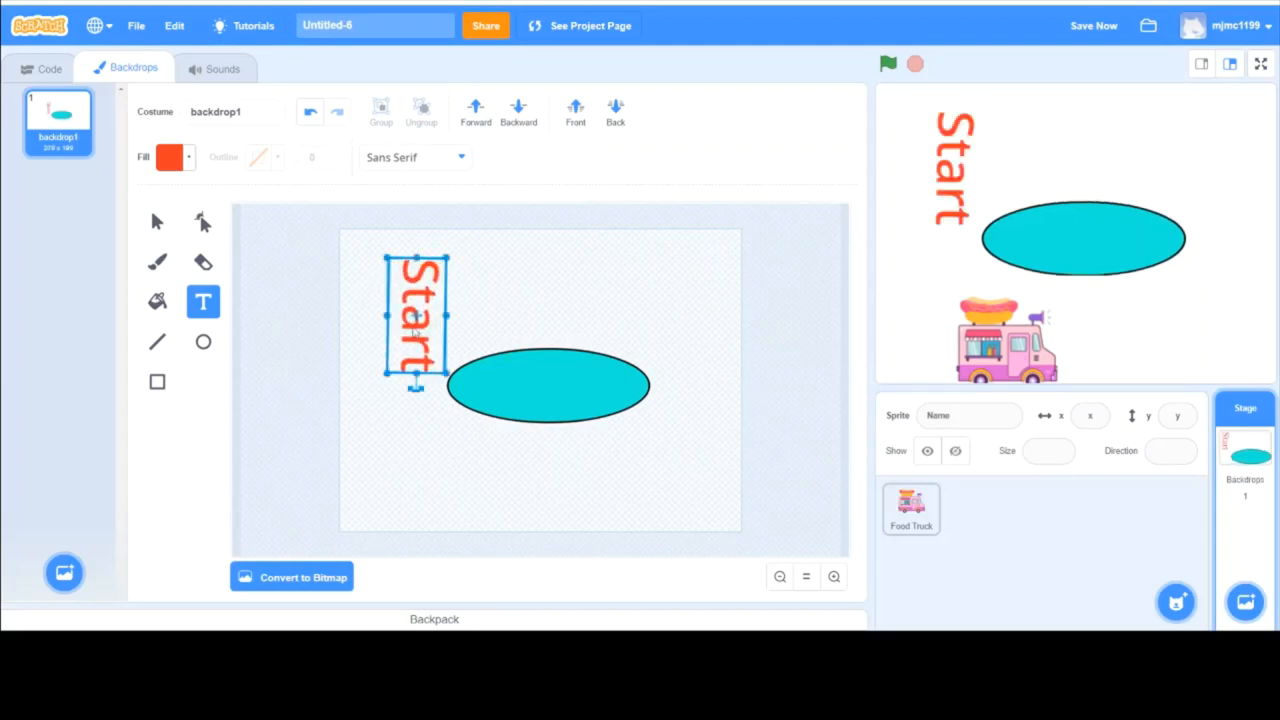
pyautogui.moveTo(416, 320); pyautogui.dragTo(544, 460)
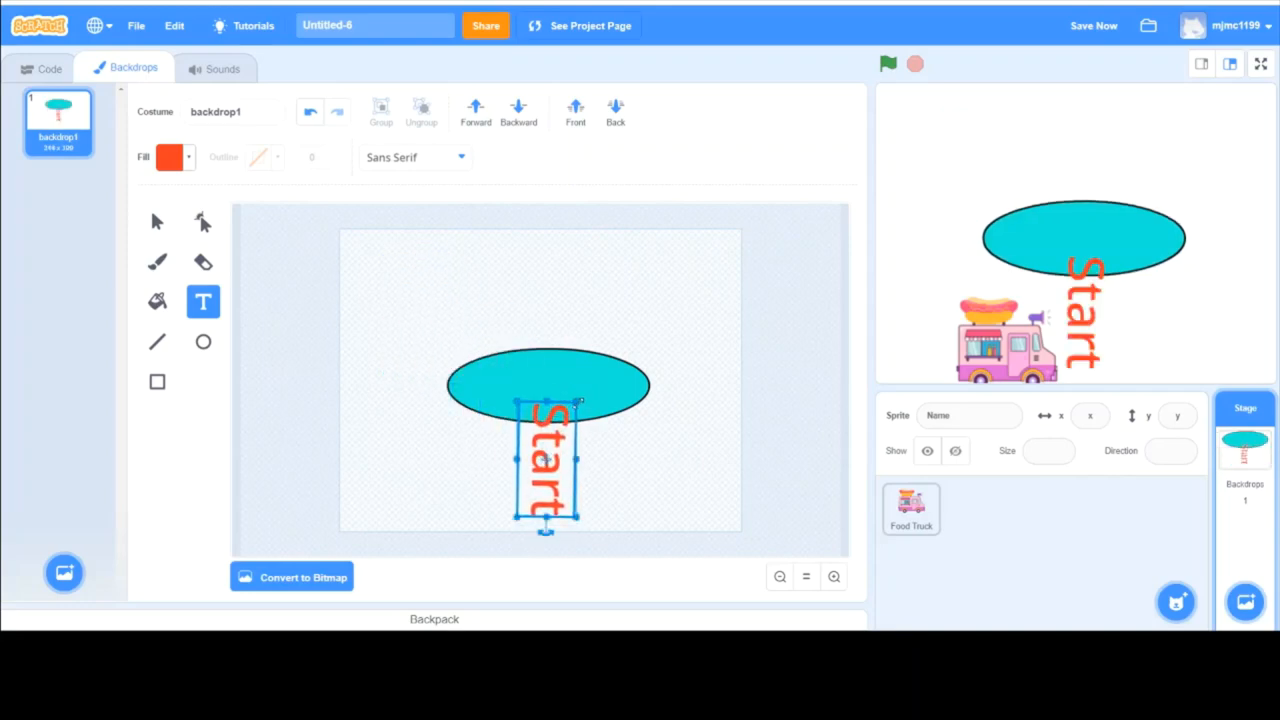
pyautogui.moveTo(548, 460); pyautogui.dragTo(536, 480)
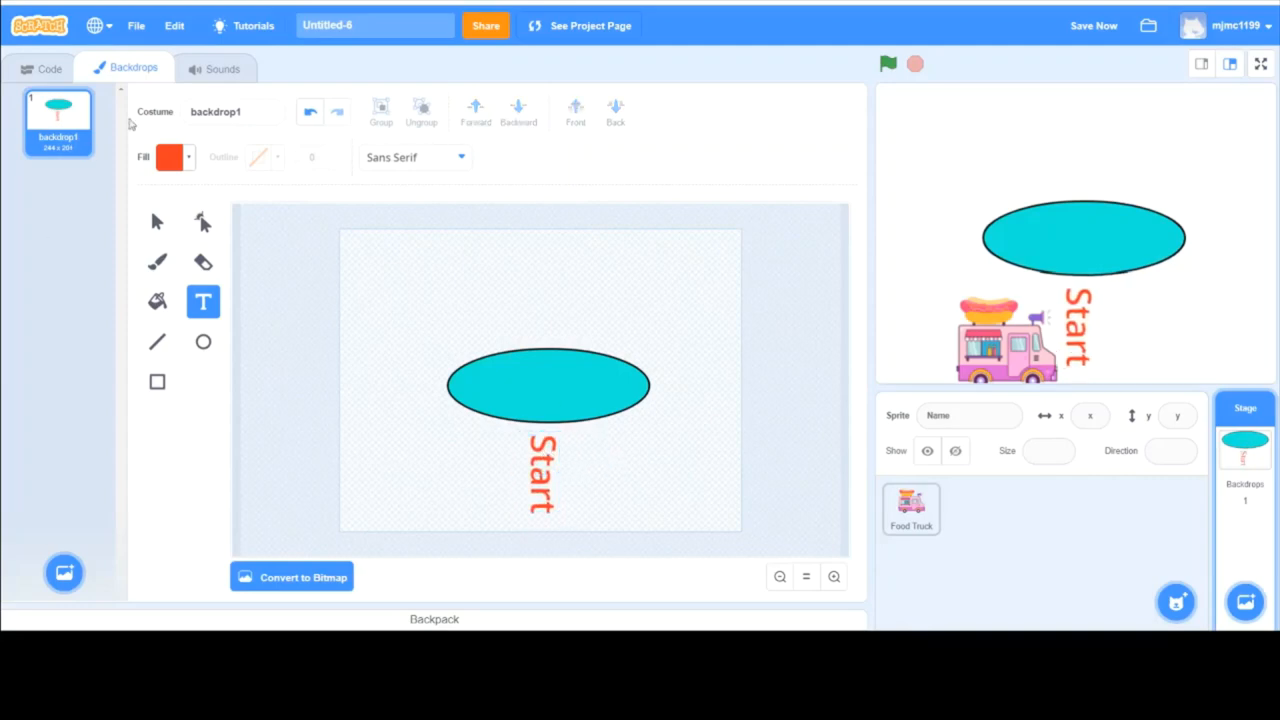
pyautogui.moveTo(1180, 414)
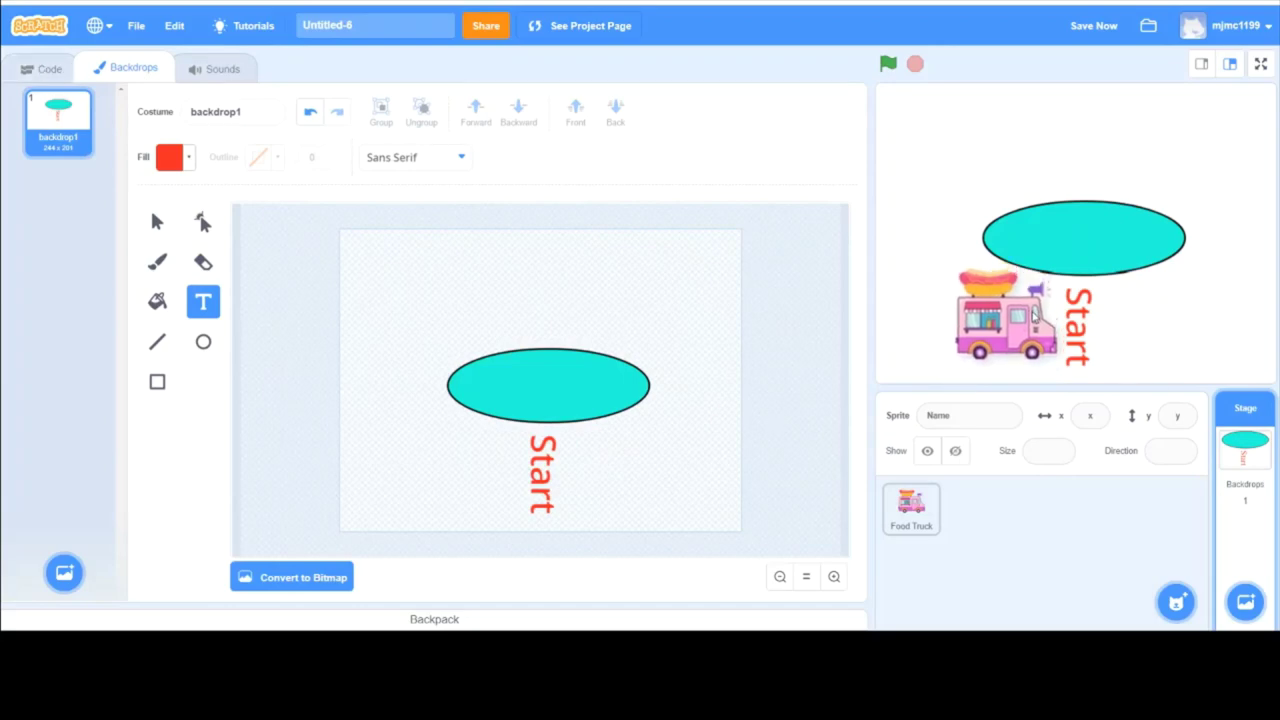
# Select the food truck and return to its empty script area
pyautogui.click(912, 508)
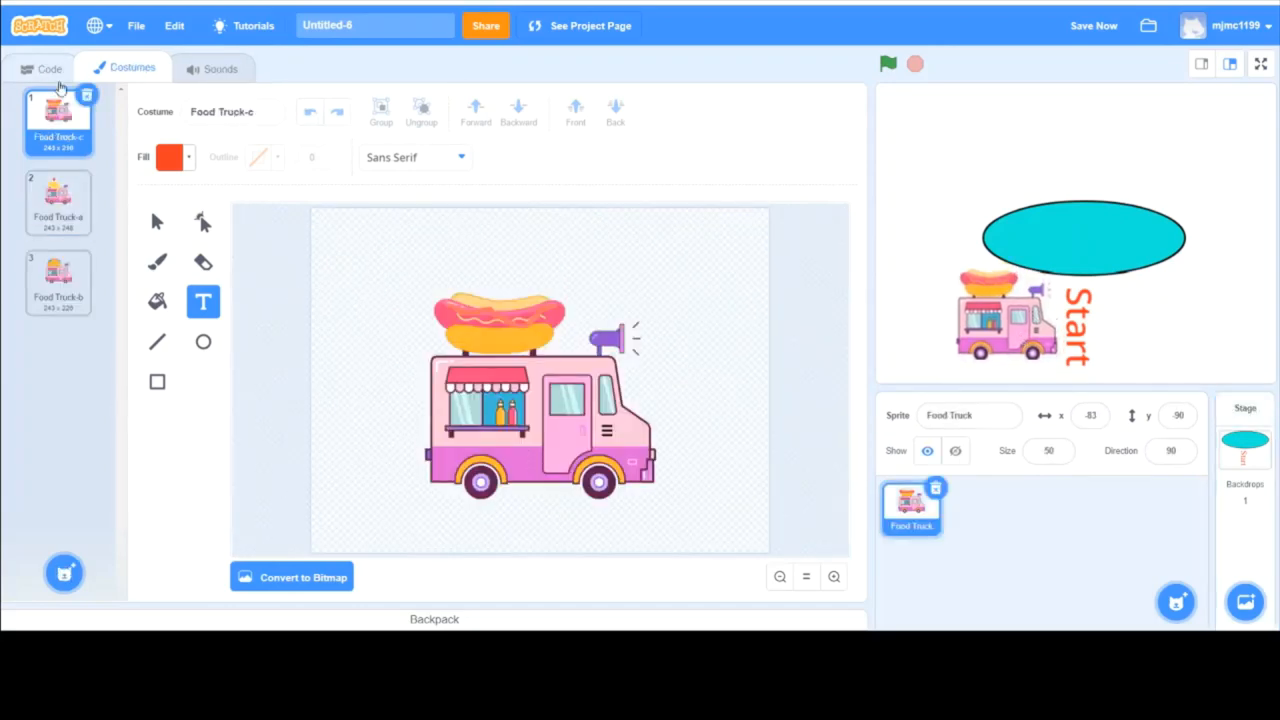
pyautogui.click(48, 68)
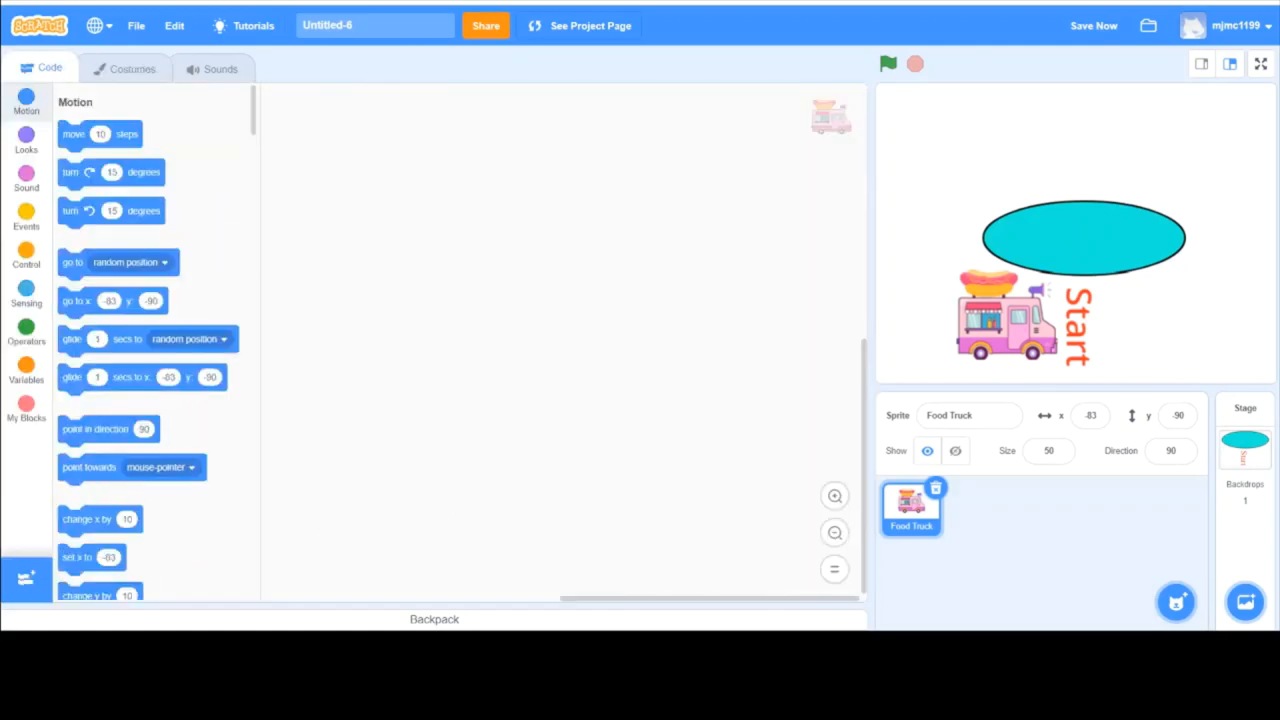
pyautogui.moveTo(1104, 334)
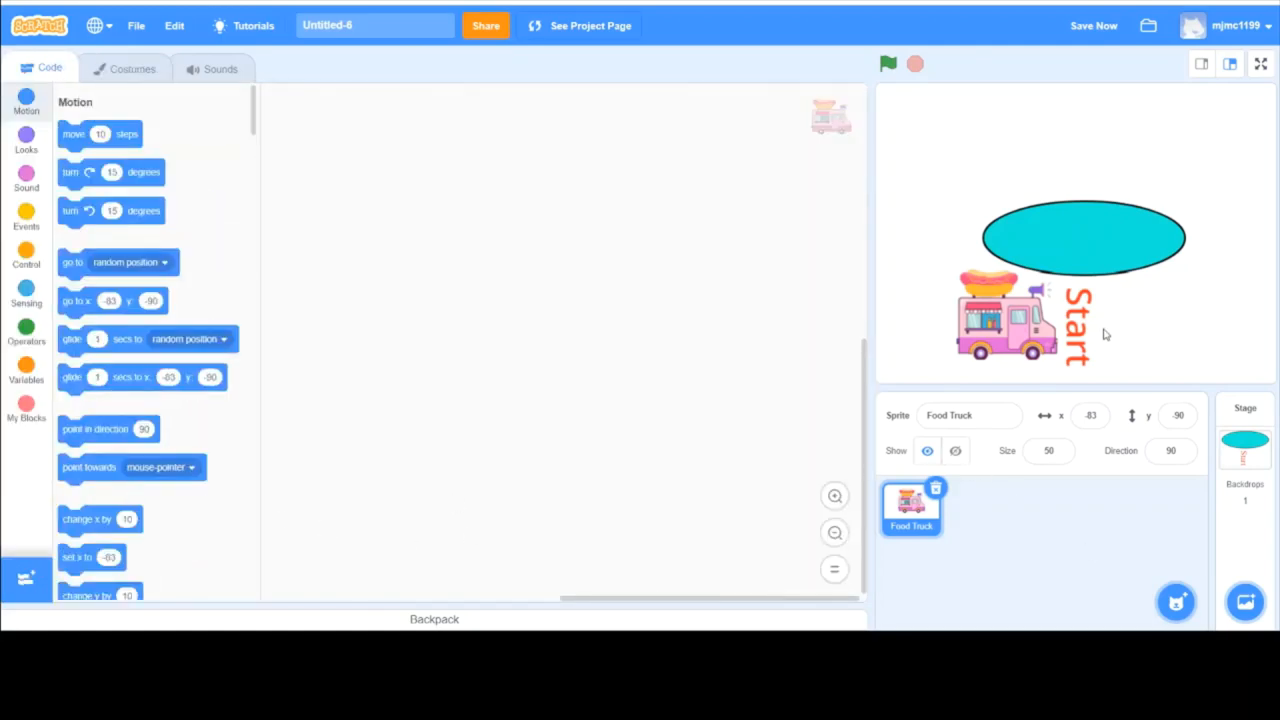
pyautogui.moveTo(1104, 532)
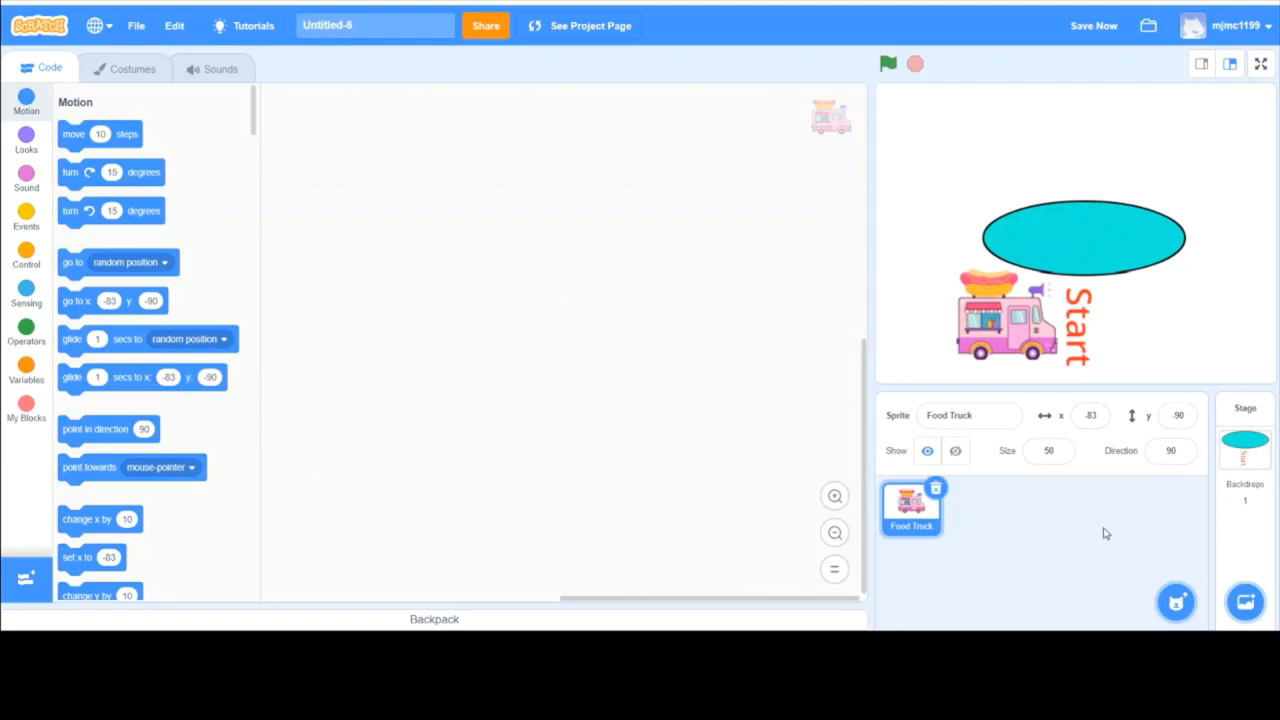
pyautogui.moveTo(916, 548)
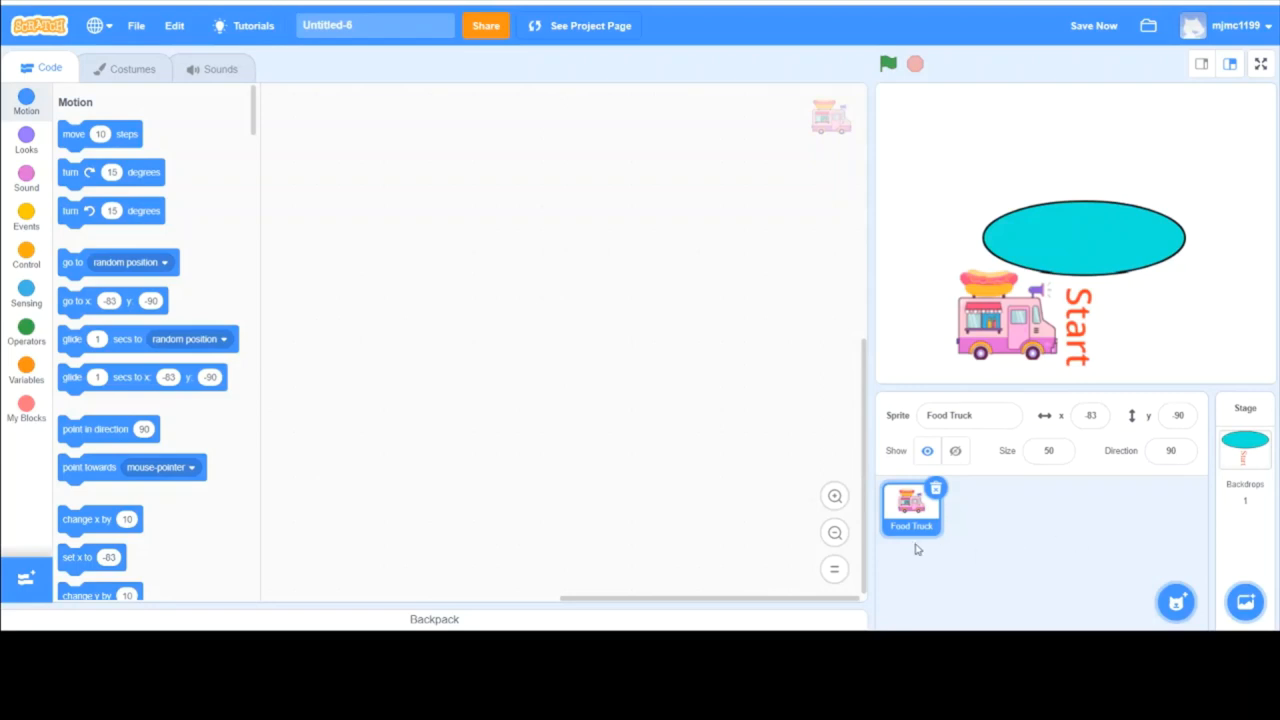
pyautogui.moveTo(900, 564)
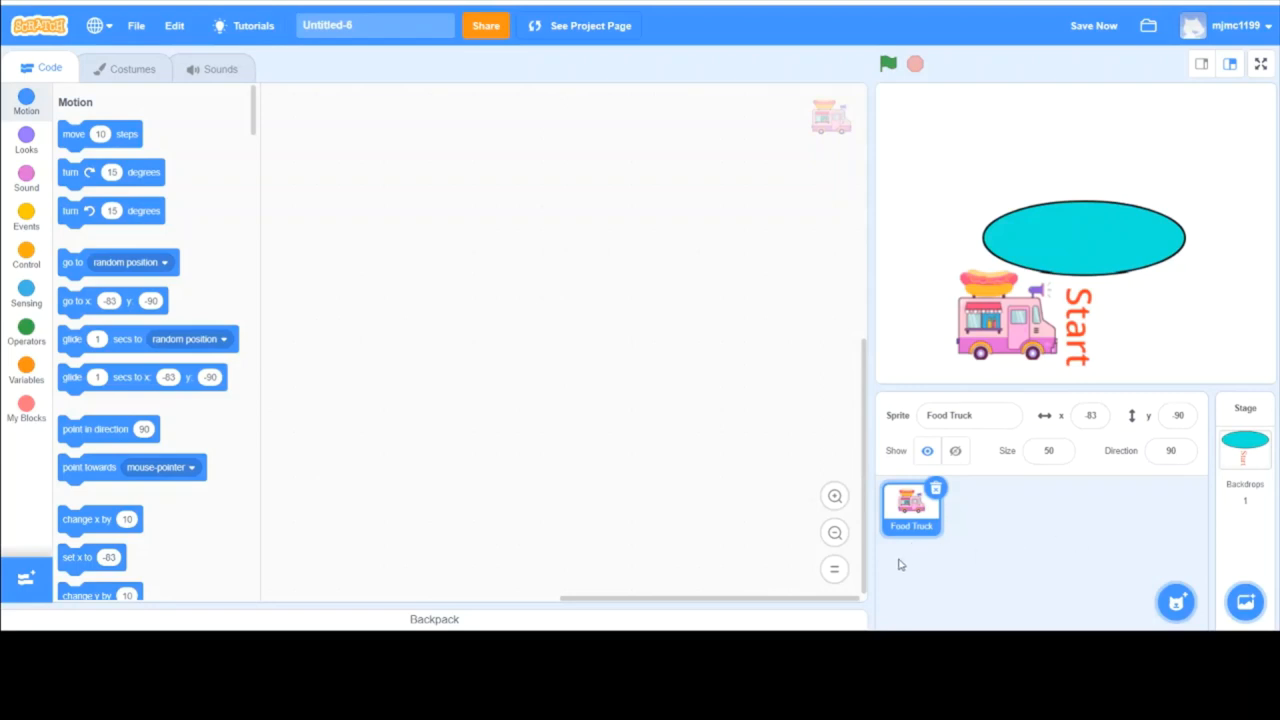
pyautogui.moveTo(918, 532)
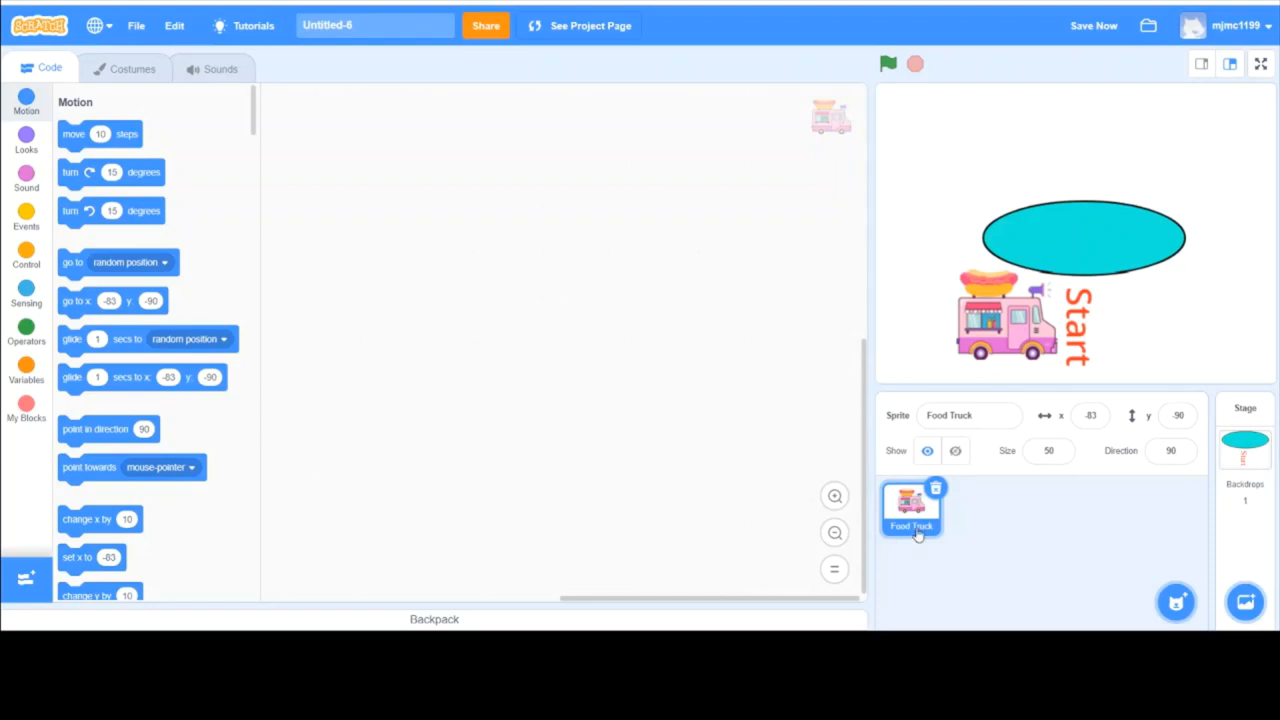
pyautogui.moveTo(996, 402)
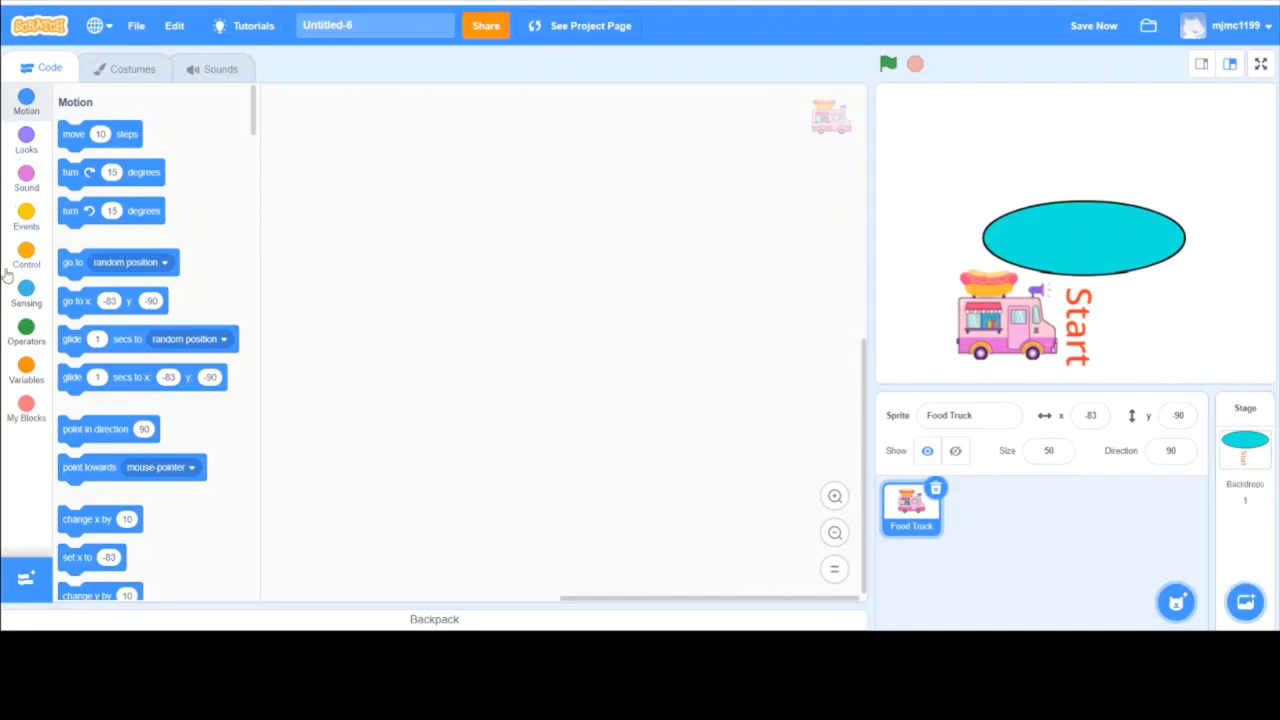
# Browse the block categories — looks, control, sensing — ending on Events
pyautogui.click(26, 216)
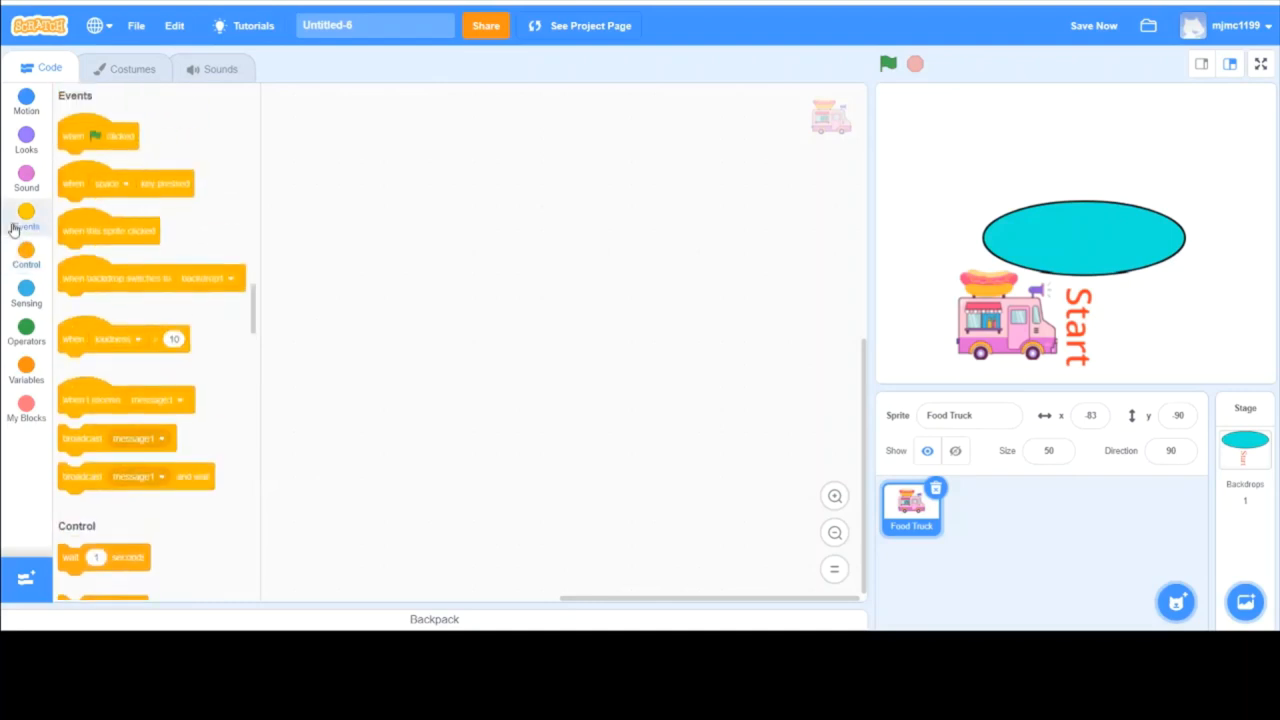
pyautogui.click(26, 138)
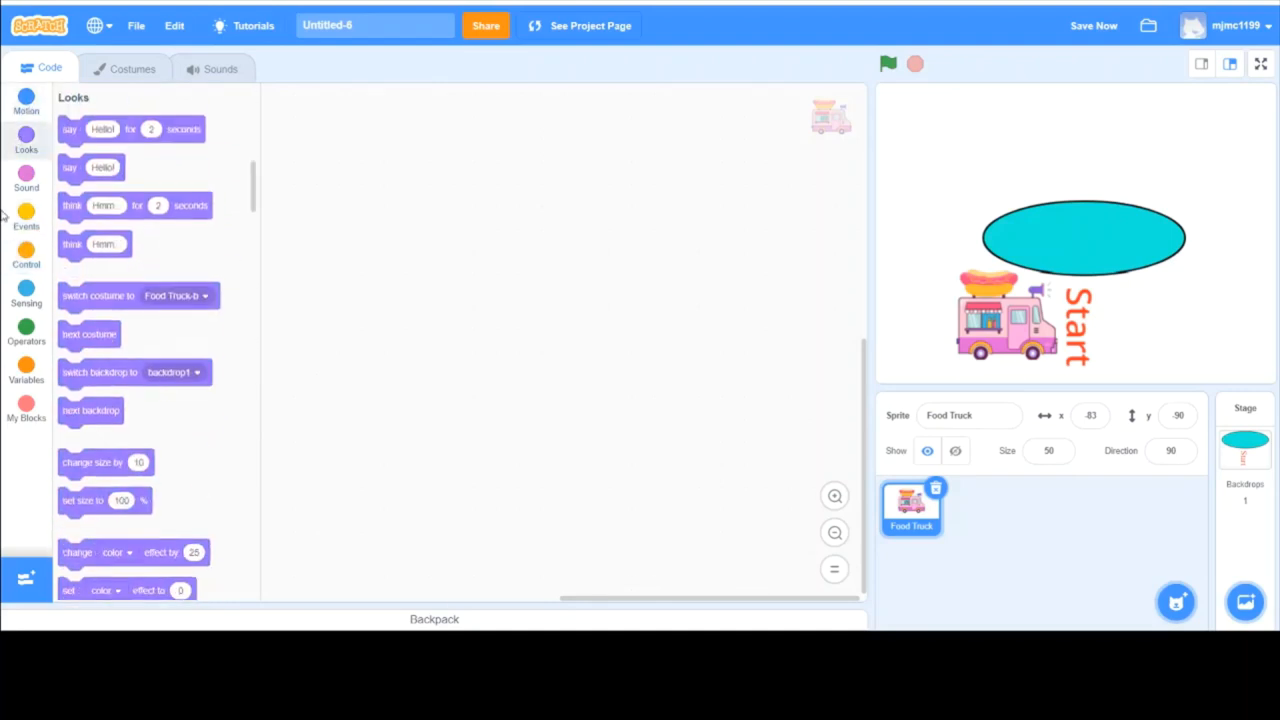
pyautogui.click(26, 250)
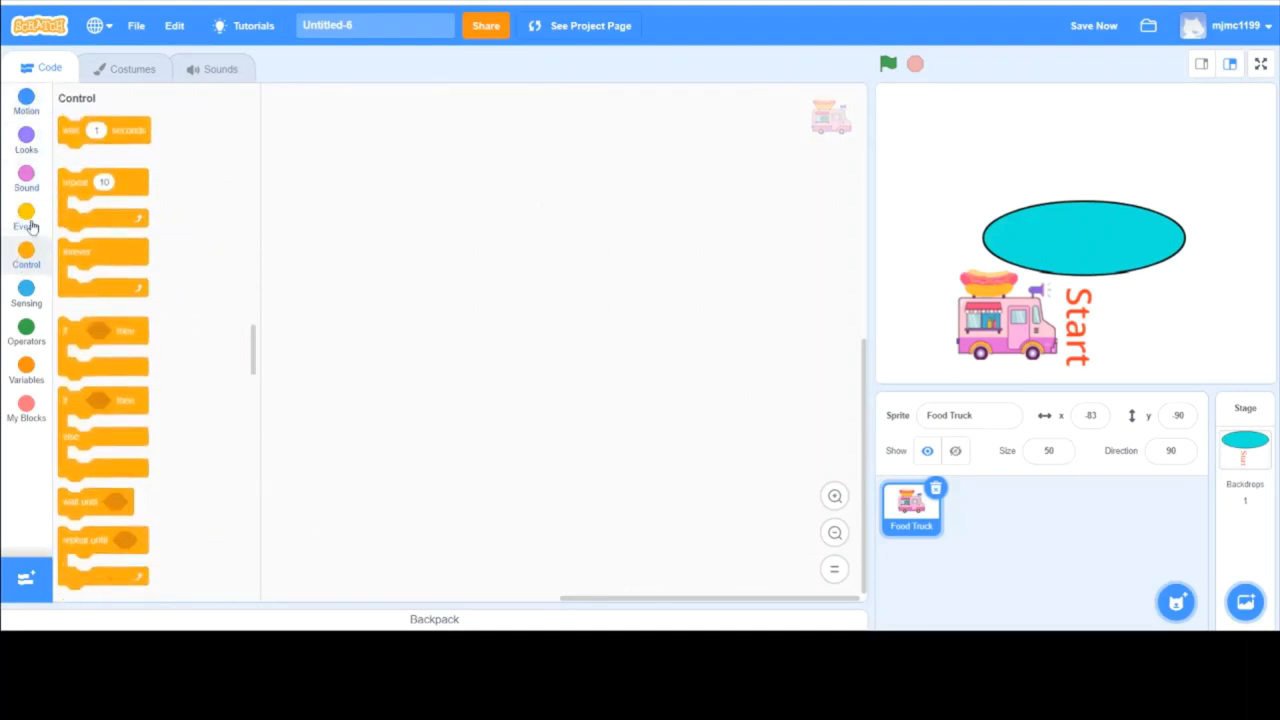
pyautogui.click(26, 100)
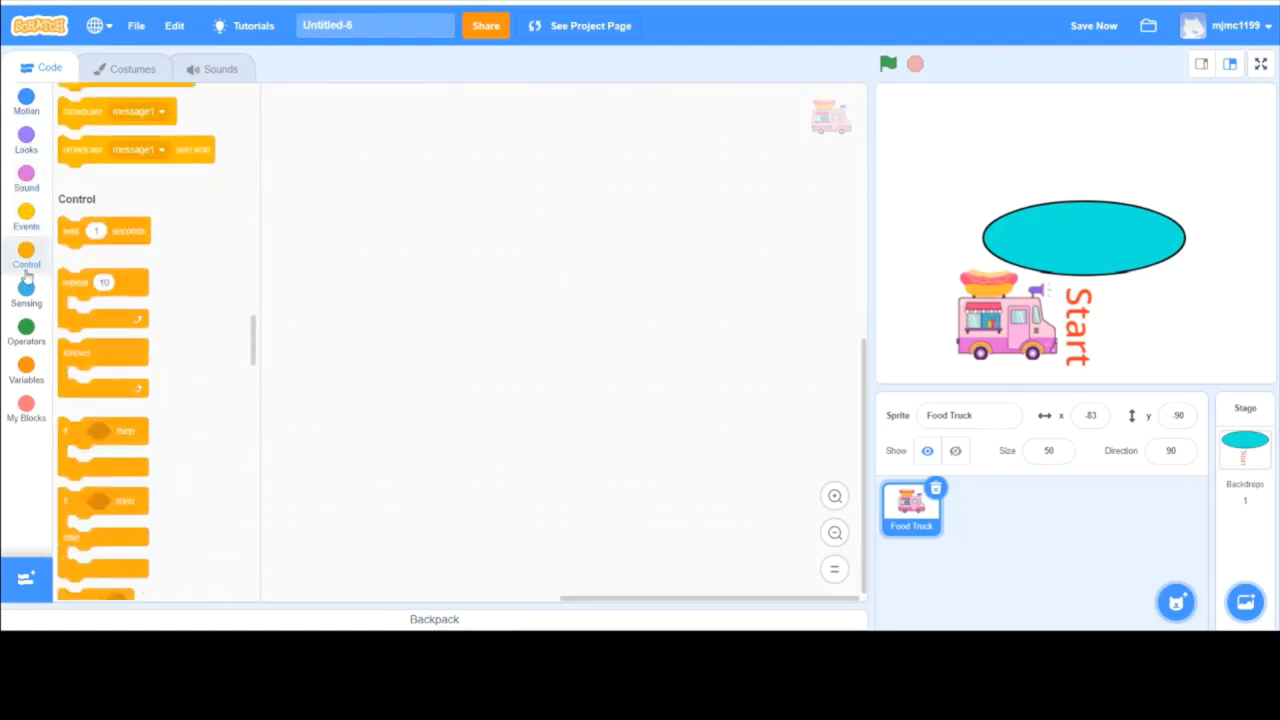
pyautogui.click(26, 290)
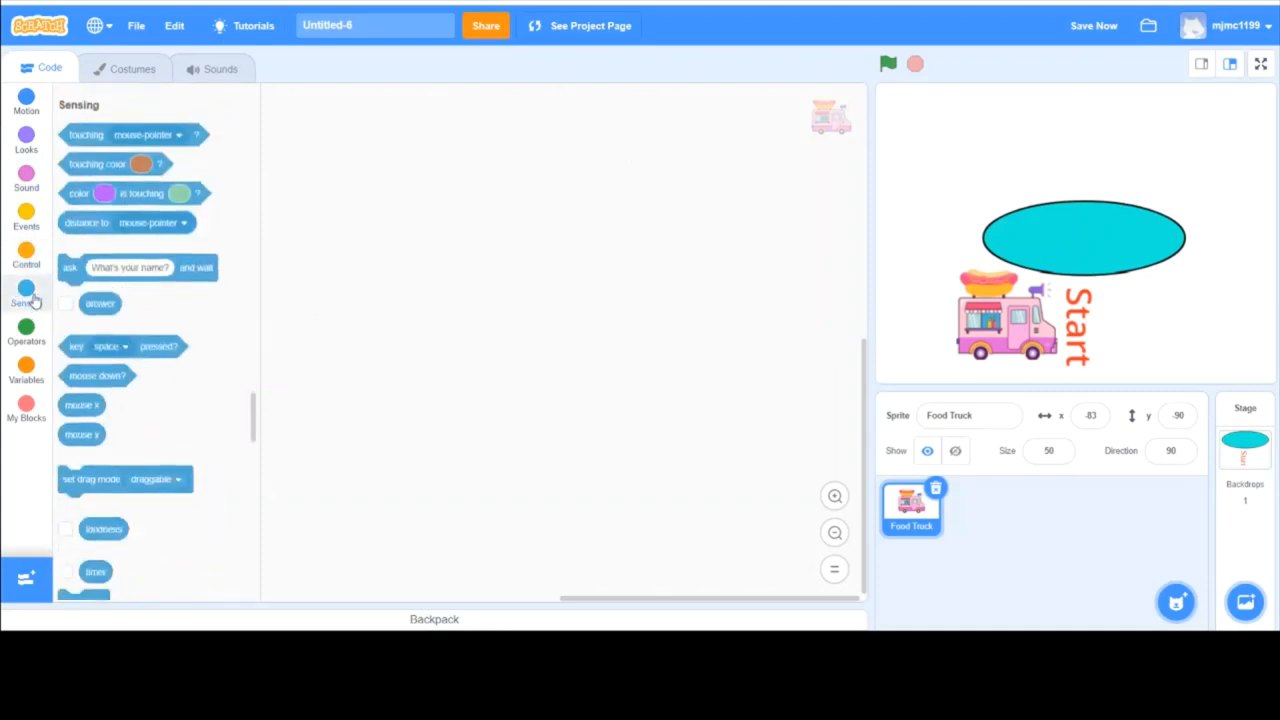
pyautogui.click(26, 256)
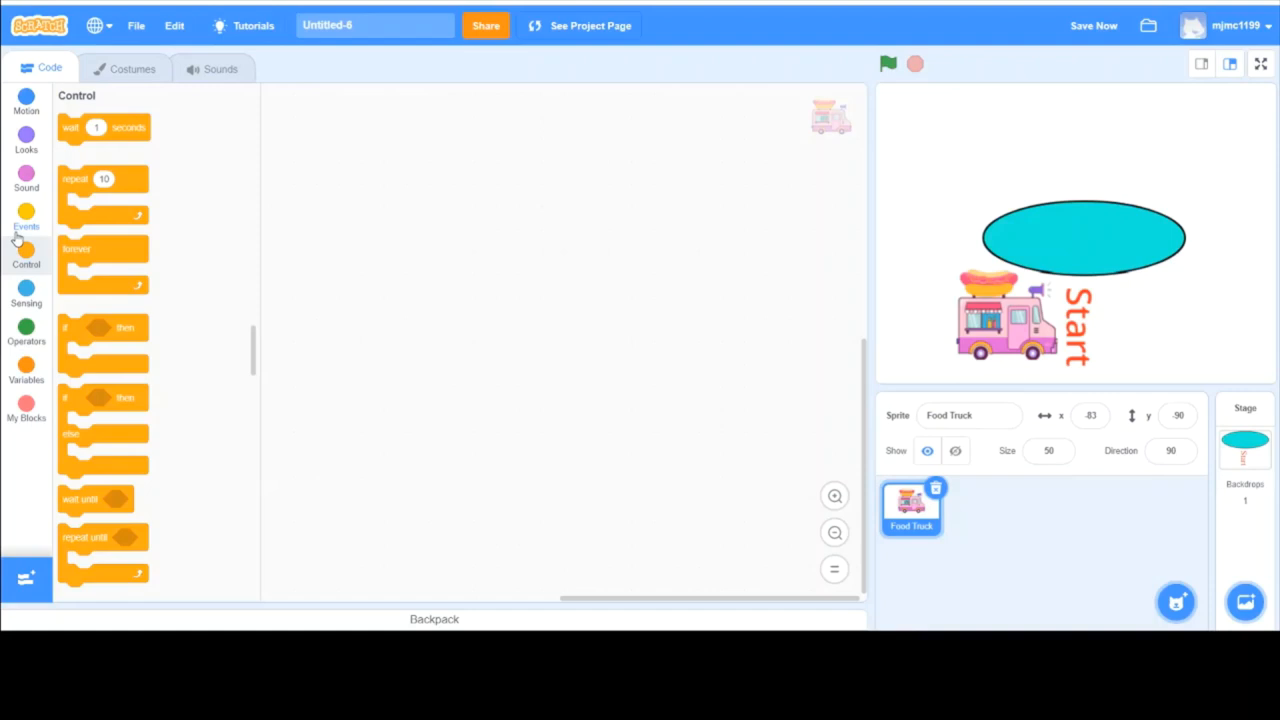
pyautogui.click(26, 216)
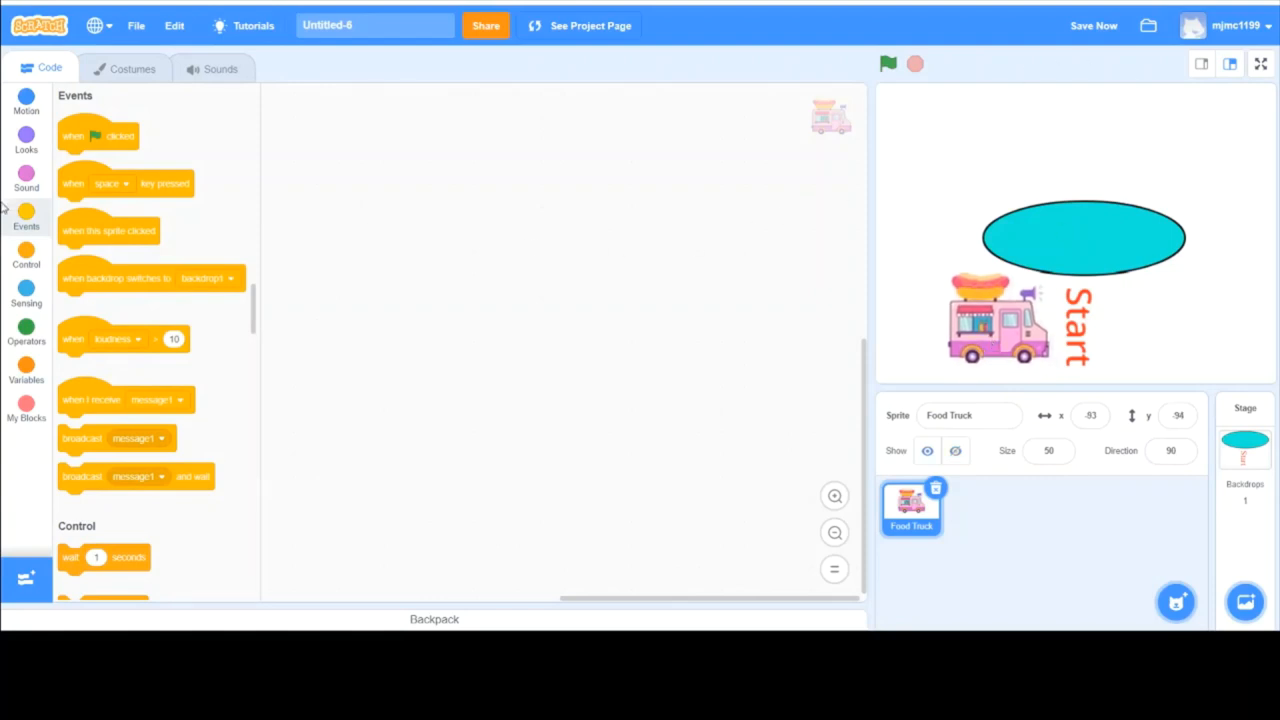
pyautogui.moveTo(98, 136); pyautogui.dragTo(384, 136)
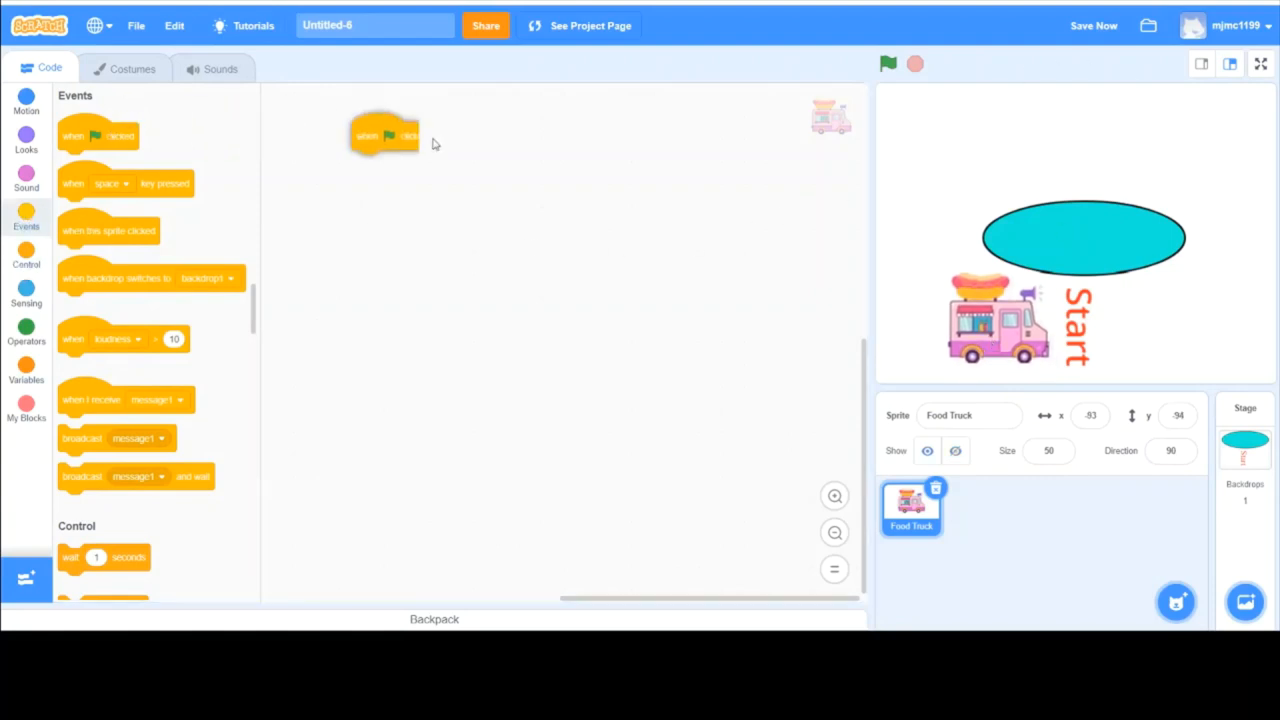
pyautogui.moveTo(384, 136); pyautogui.dragTo(472, 184)
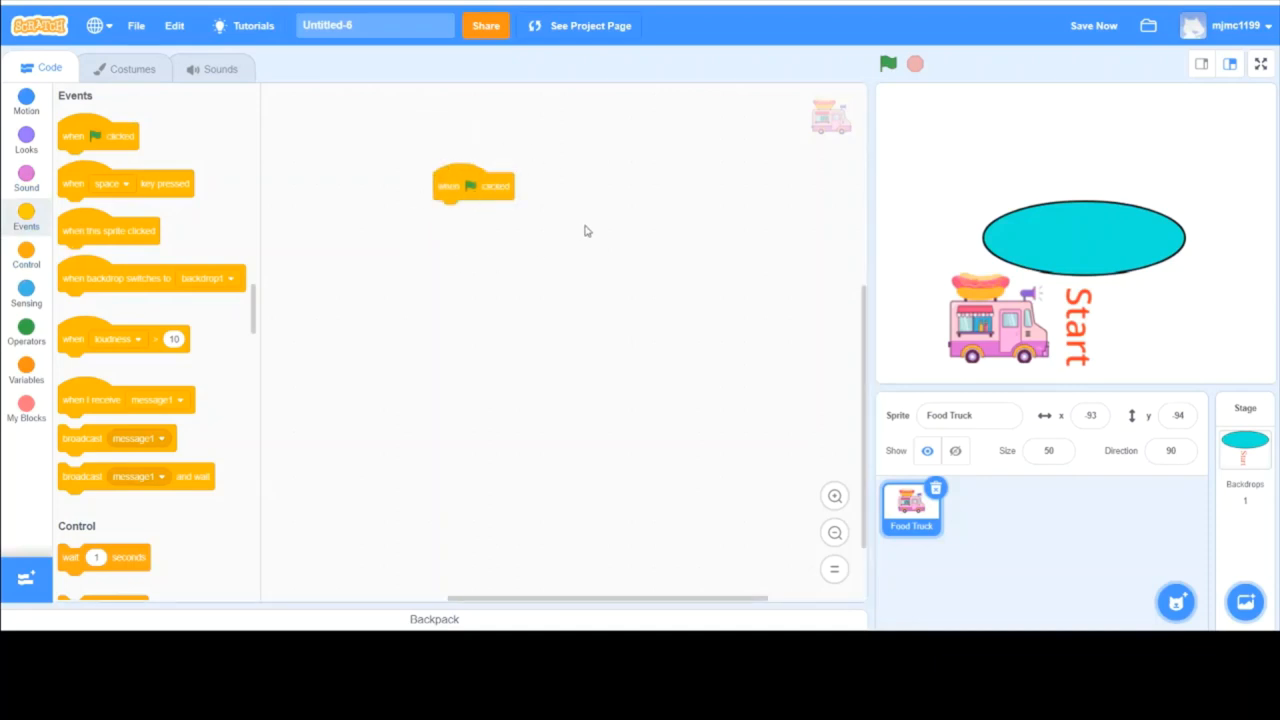
pyautogui.moveTo(458, 258)
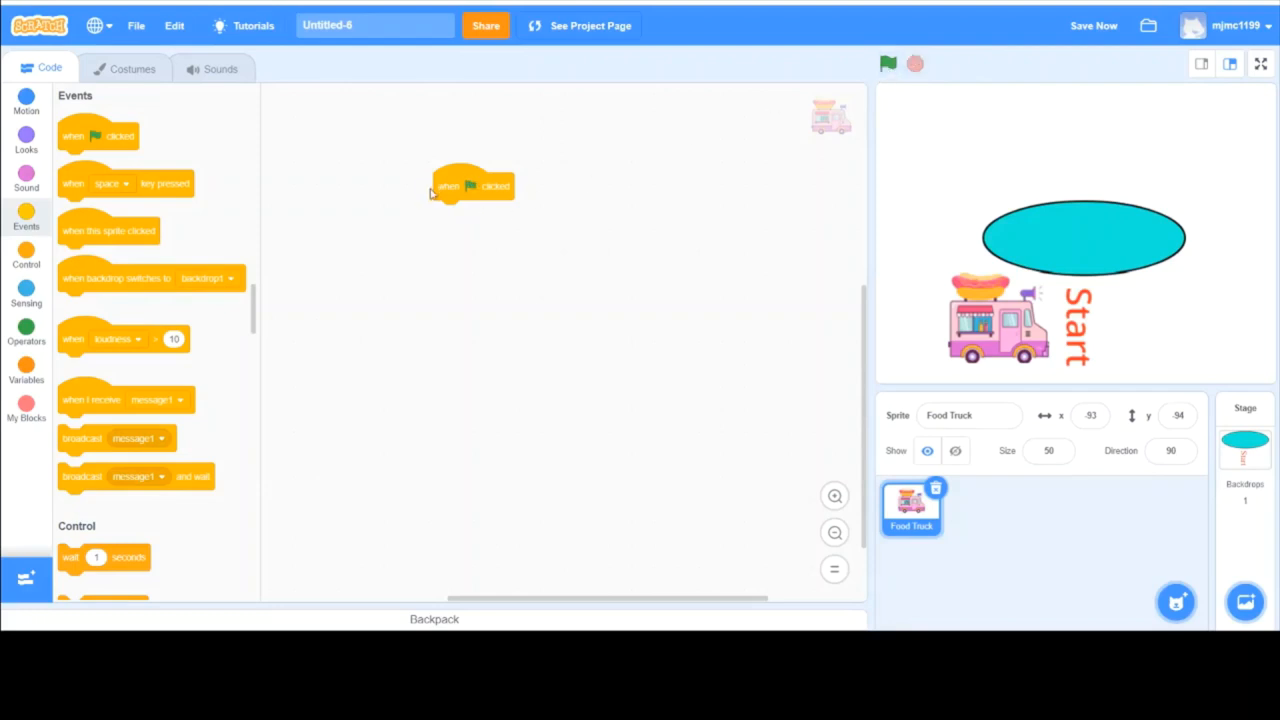
pyautogui.scroll(-3)
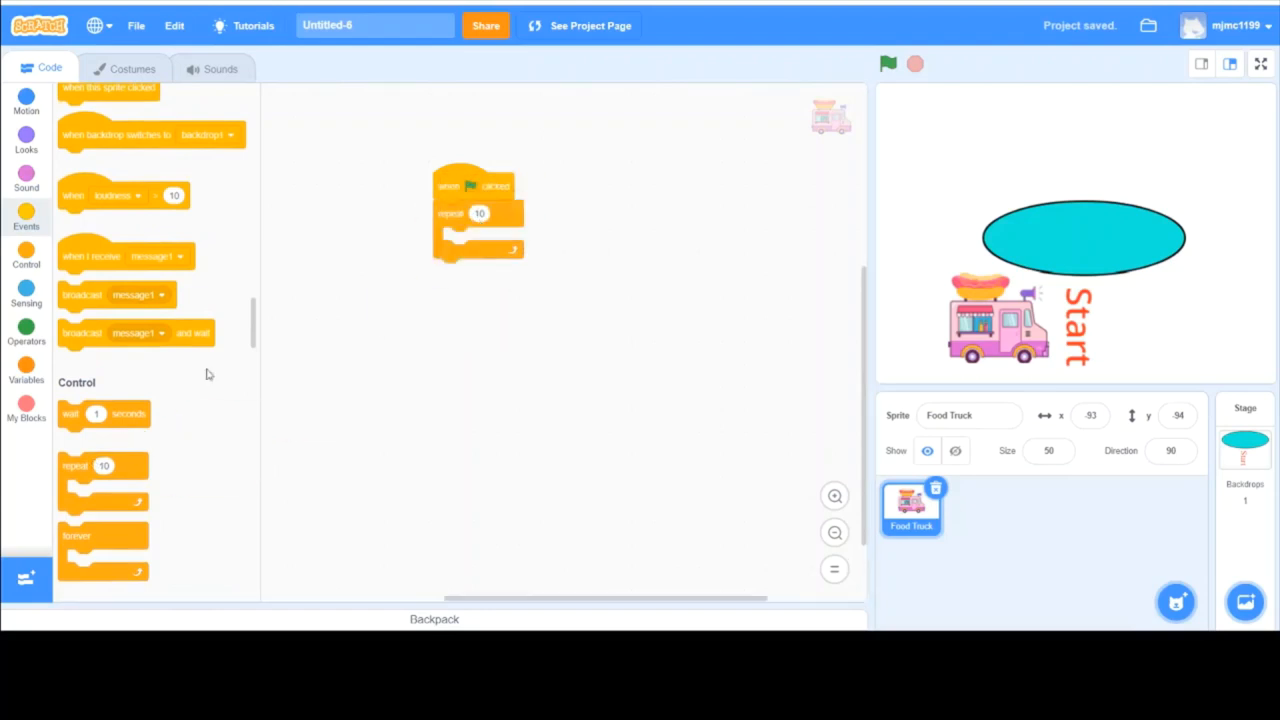
pyautogui.moveTo(104, 412); pyautogui.dragTo(478, 272)
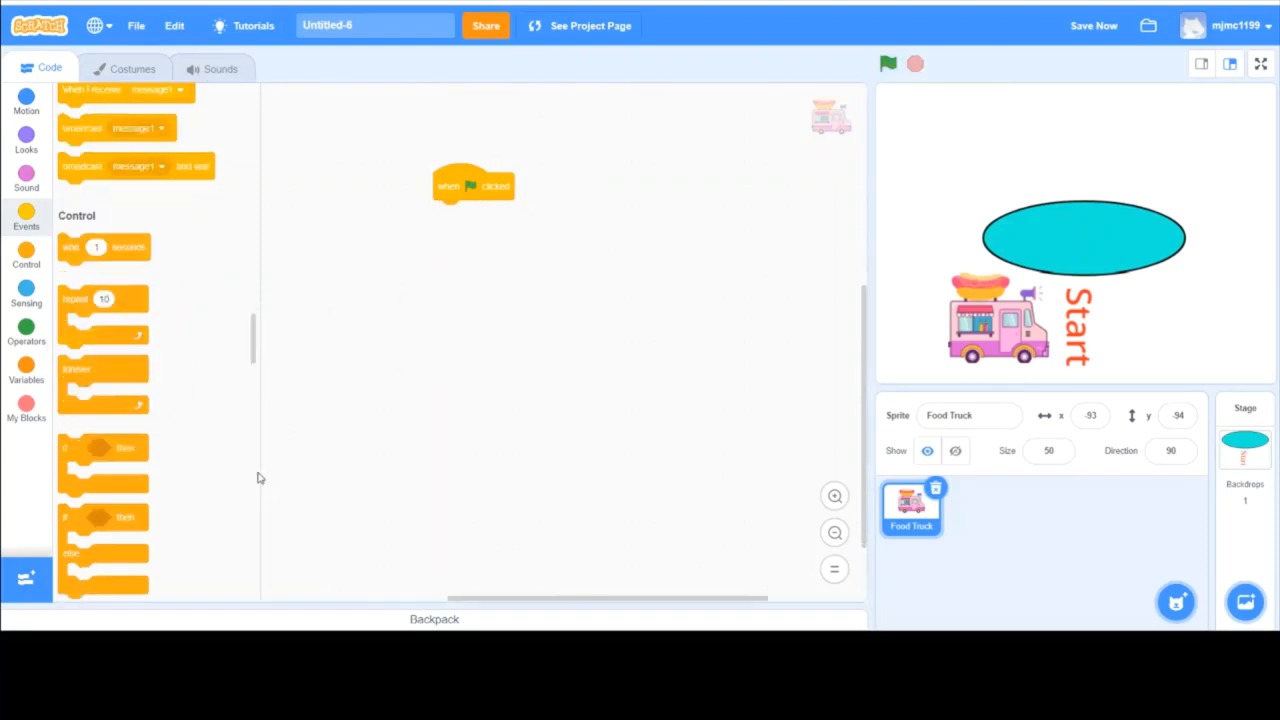
pyautogui.click(26, 144)
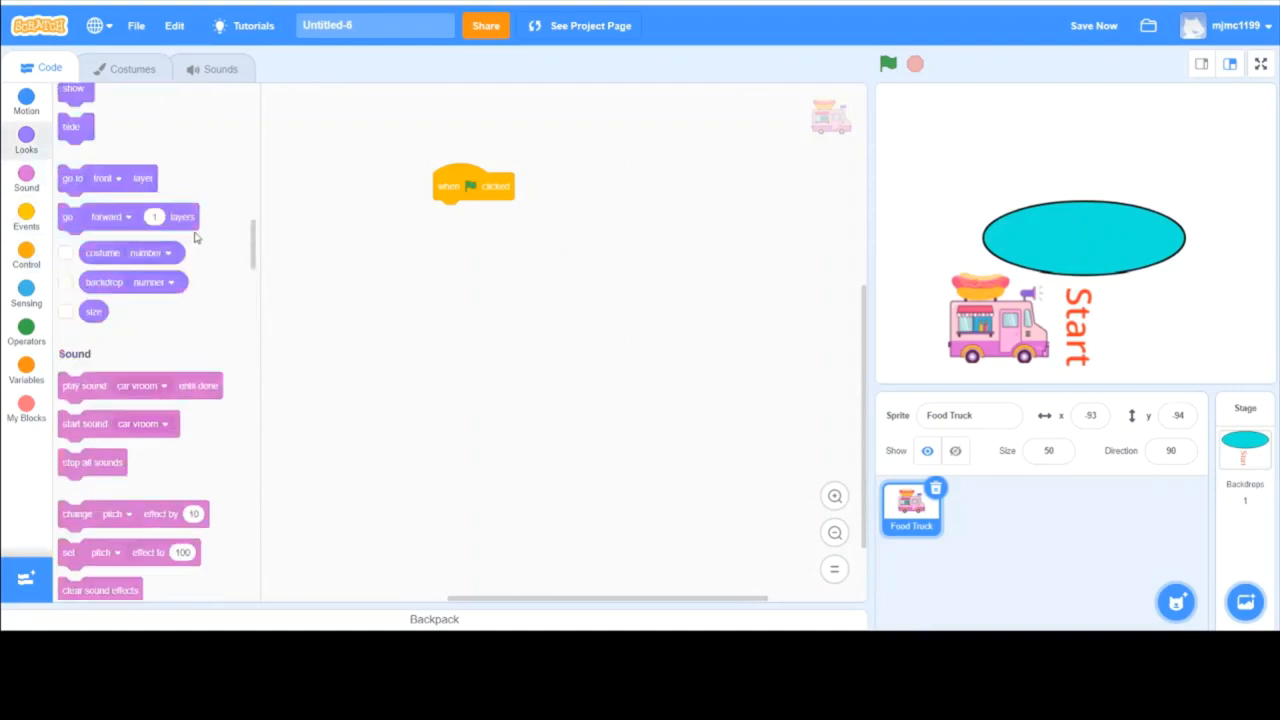
pyautogui.click(26, 100)
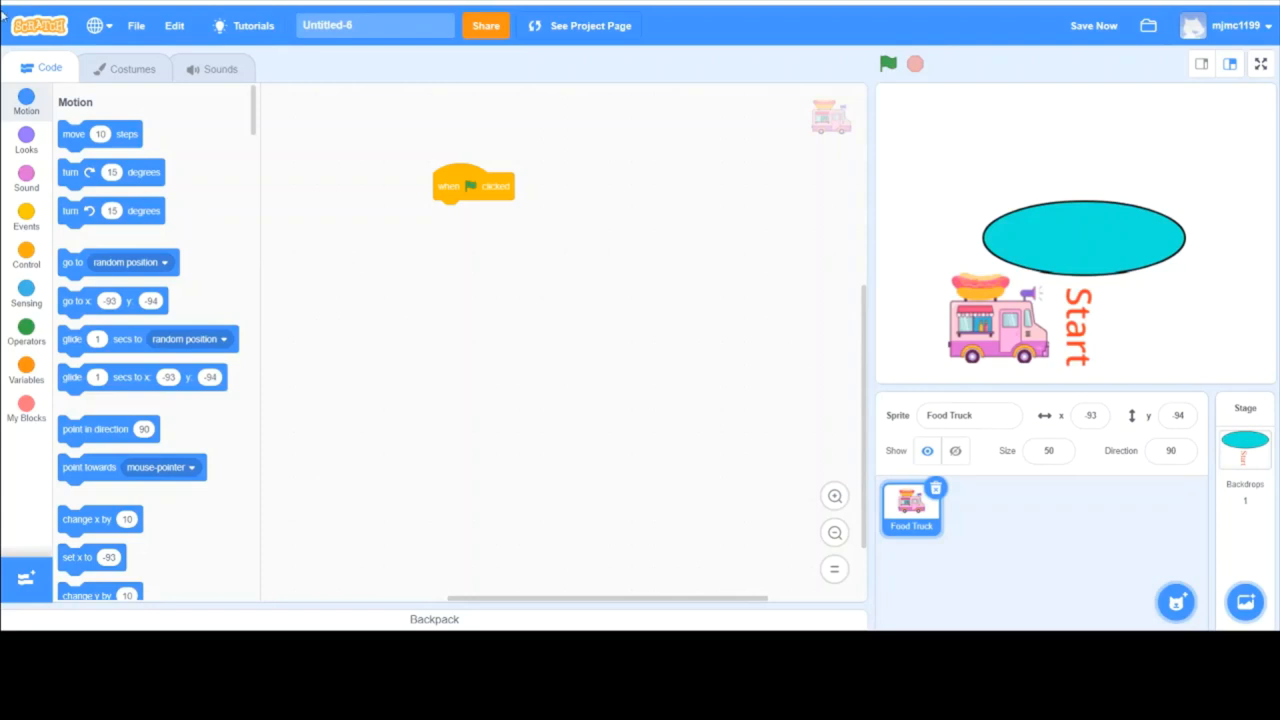
pyautogui.moveTo(12, 52)
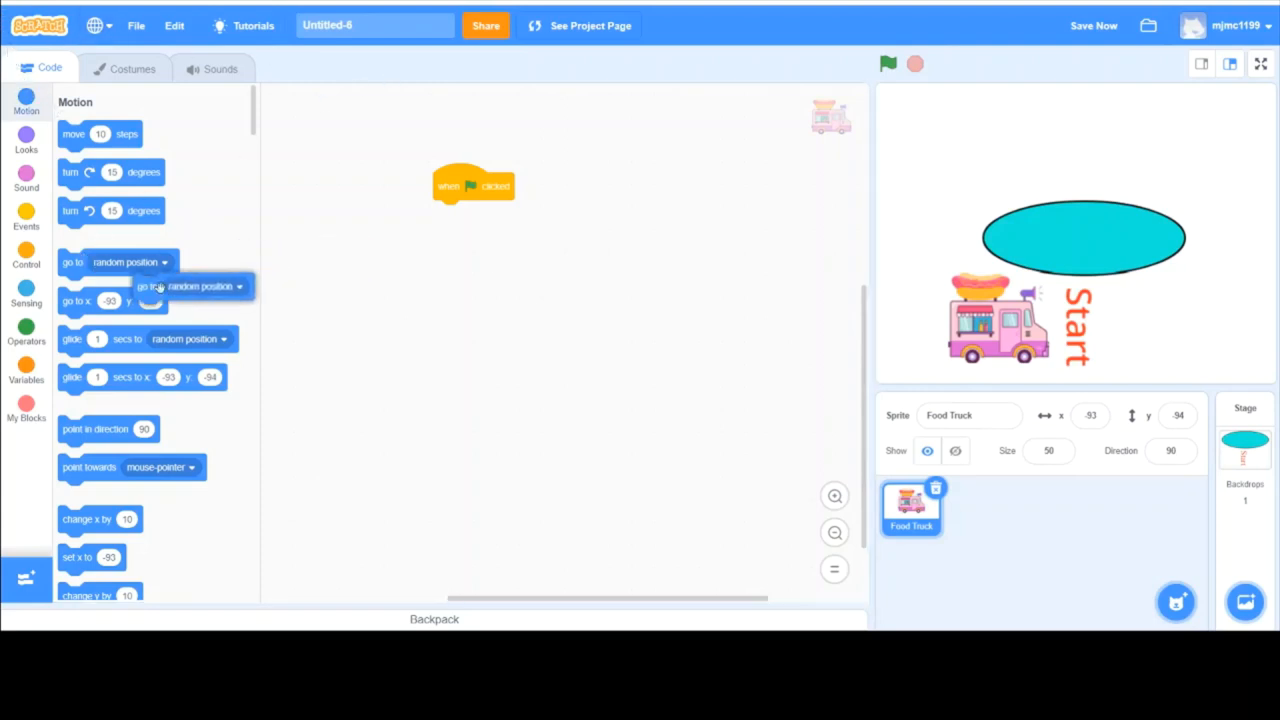
pyautogui.moveTo(130, 300); pyautogui.dragTo(440, 264)
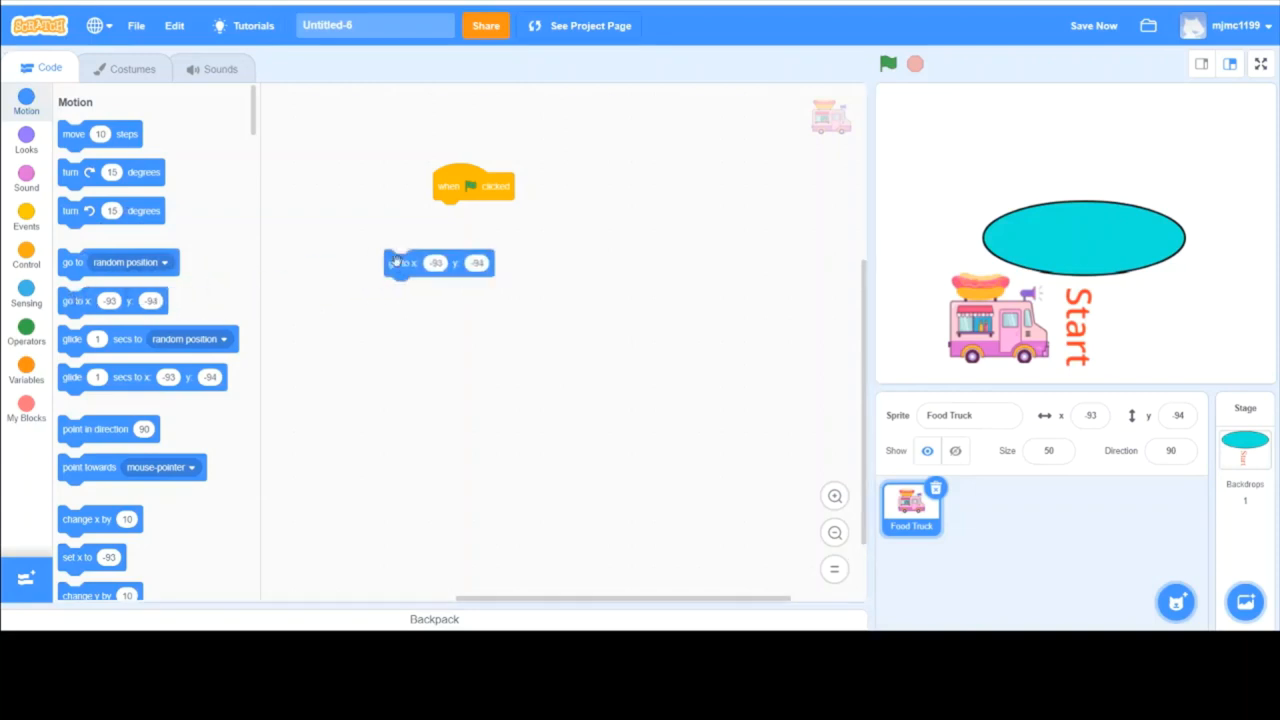
pyautogui.moveTo(438, 264); pyautogui.dragTo(484, 246)
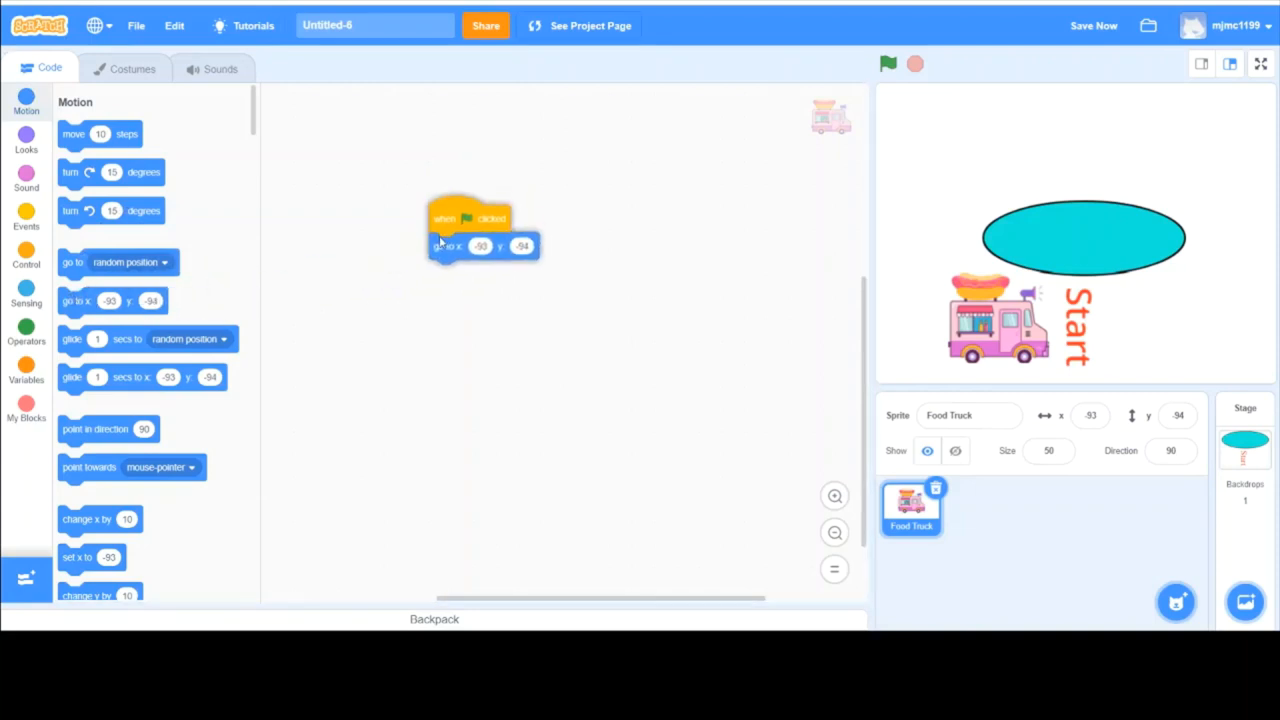
pyautogui.moveTo(480, 230); pyautogui.dragTo(480, 570)
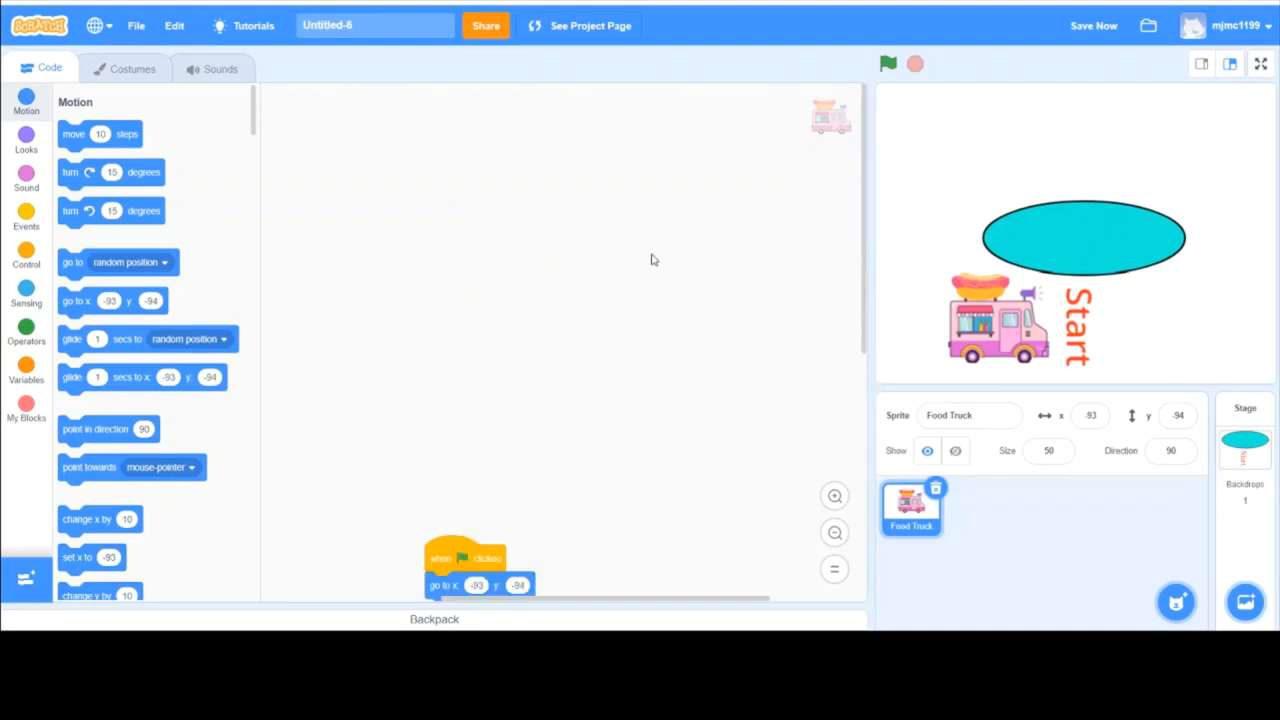
pyautogui.moveTo(464, 558); pyautogui.dragTo(464, 390)
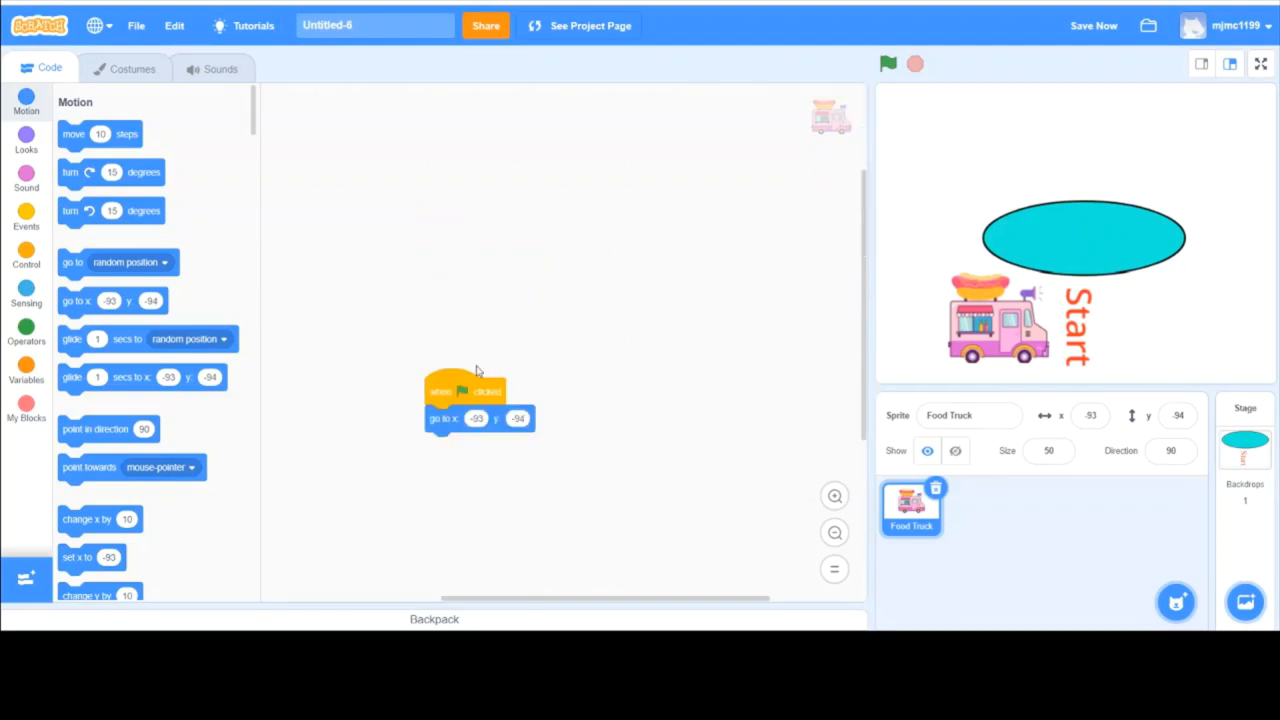
pyautogui.moveTo(464, 396); pyautogui.dragTo(488, 560)
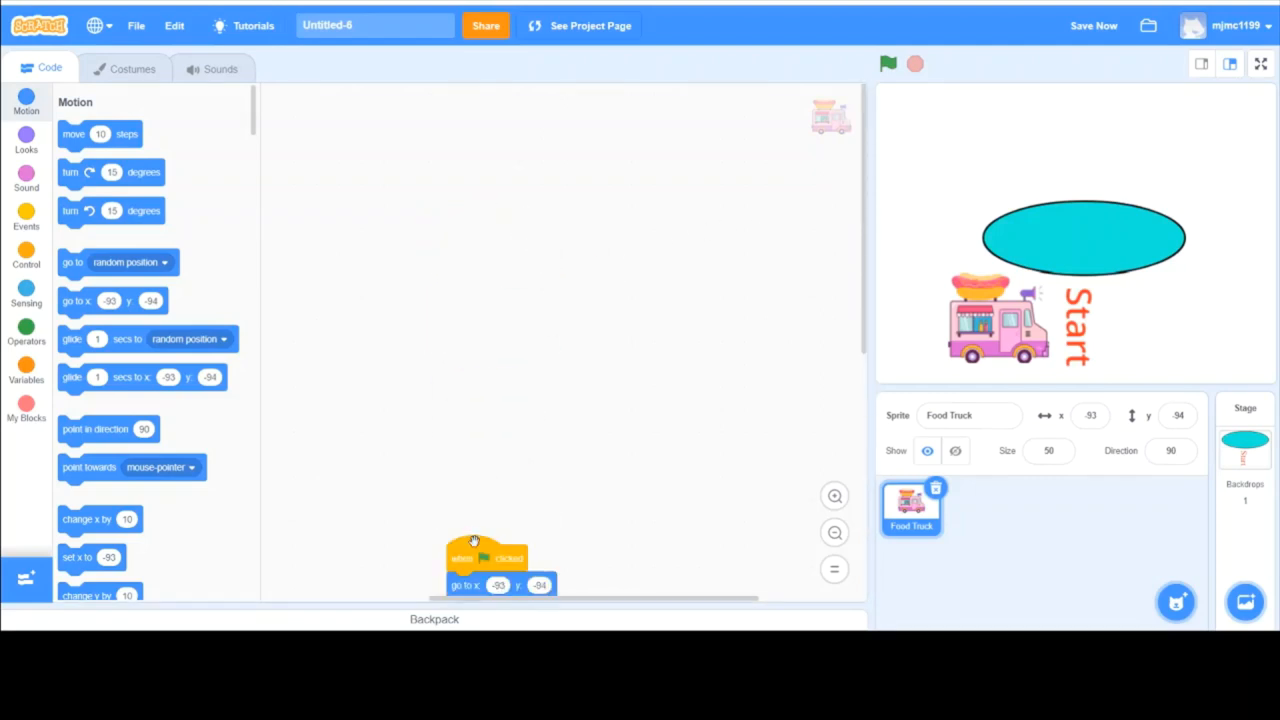
pyautogui.moveTo(488, 560); pyautogui.dragTo(470, 196)
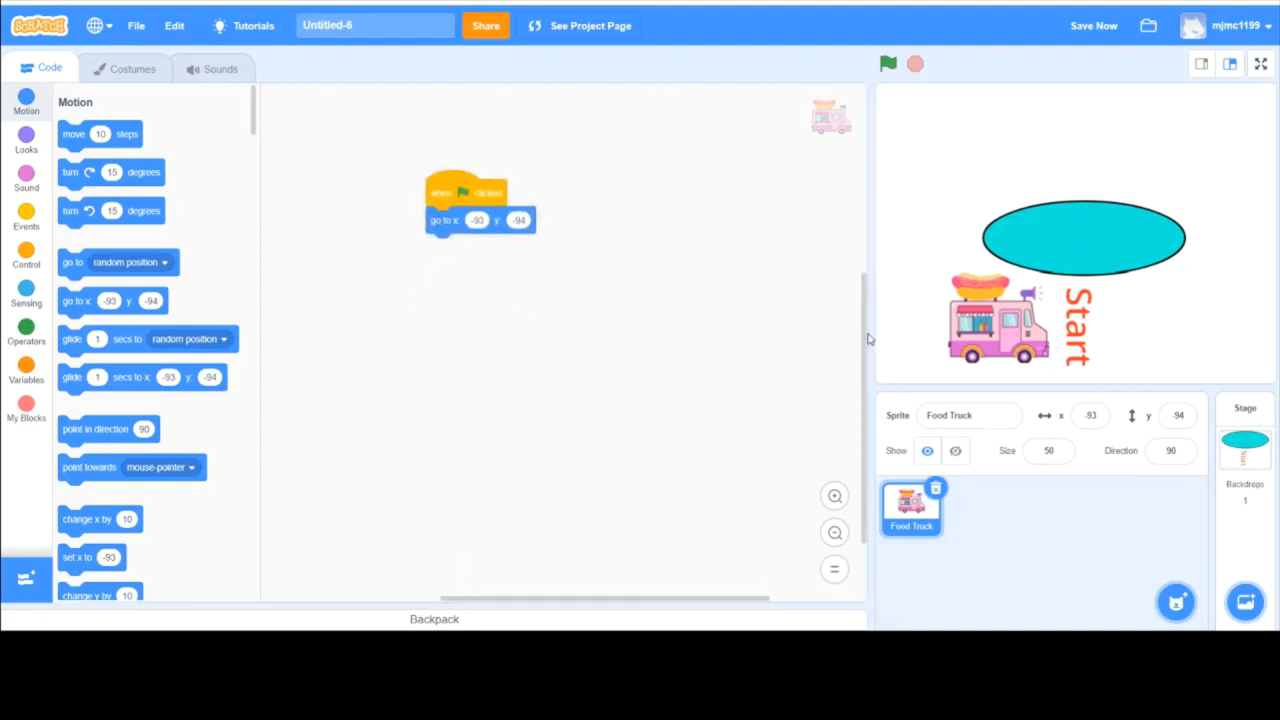
pyautogui.moveTo(1188, 256)
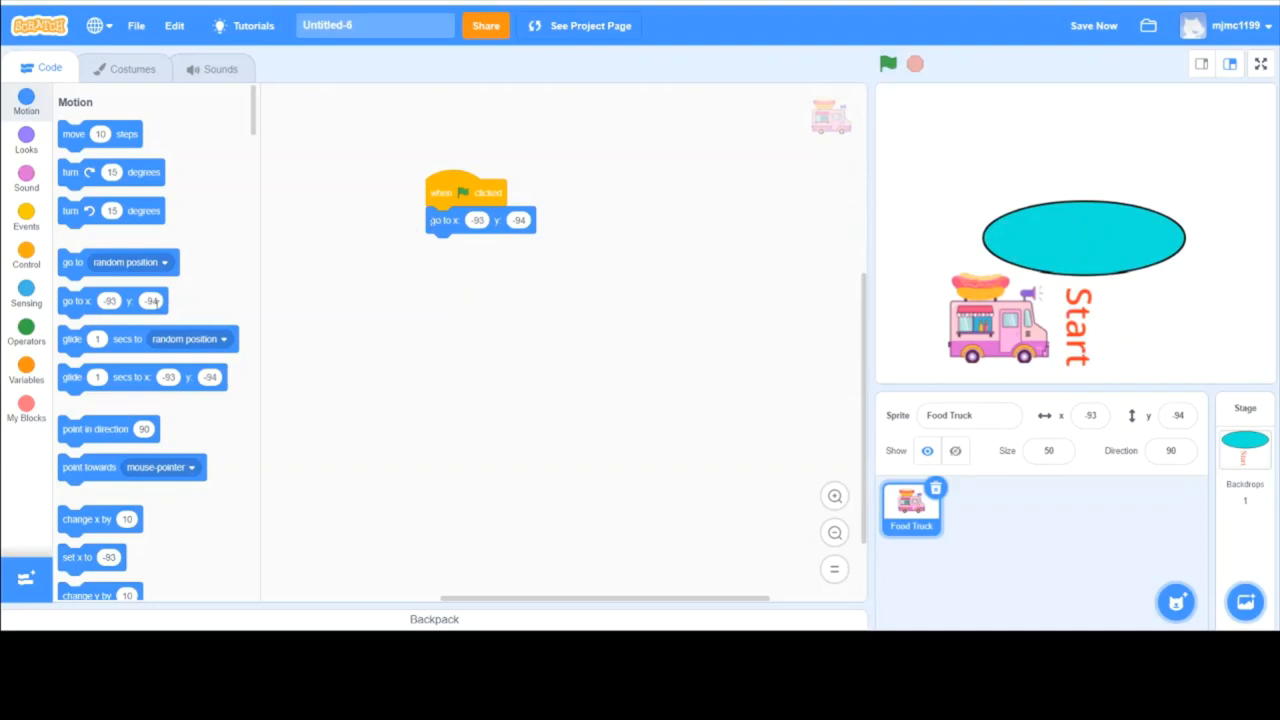
pyautogui.moveTo(252, 304)
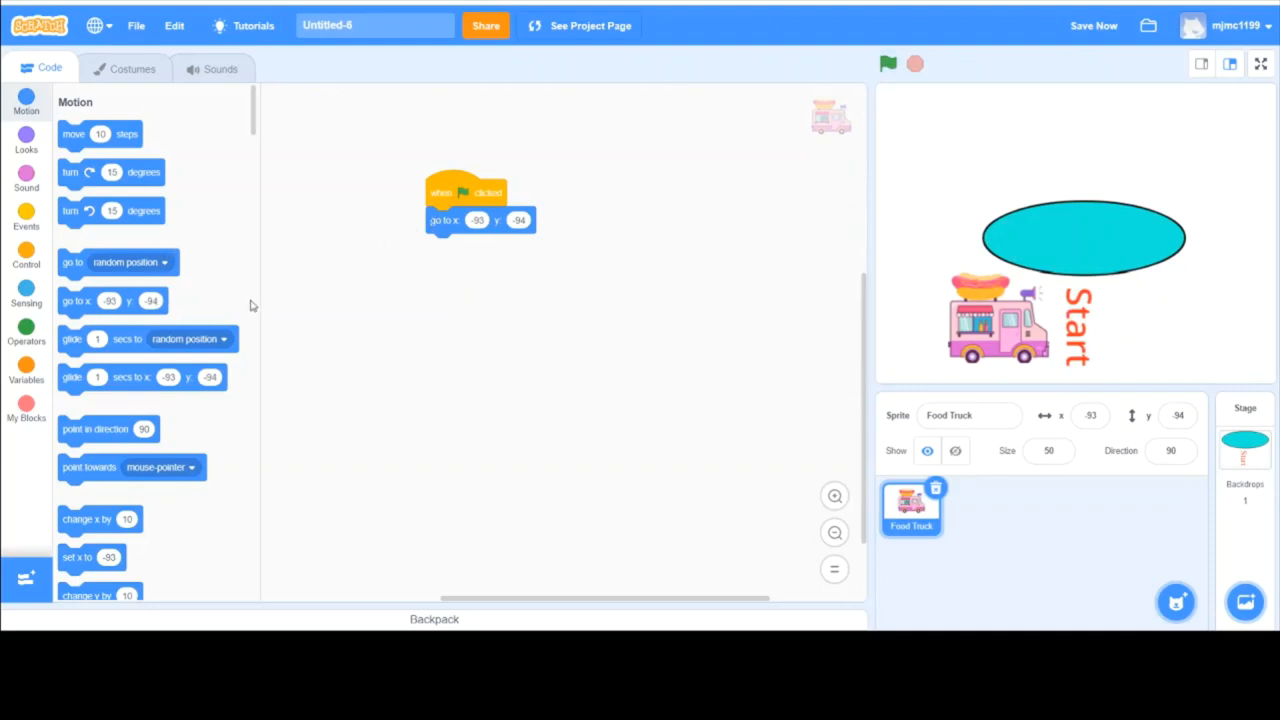
pyautogui.moveTo(488, 576)
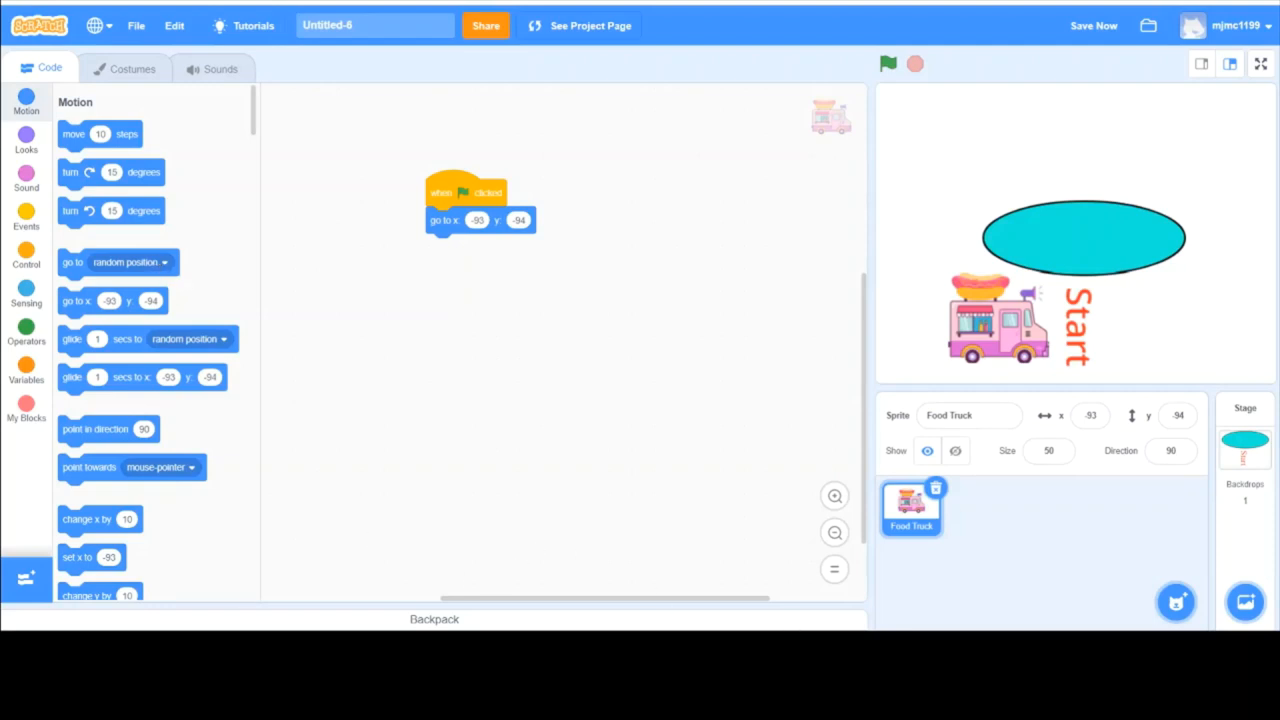
pyautogui.moveTo(578, 474)
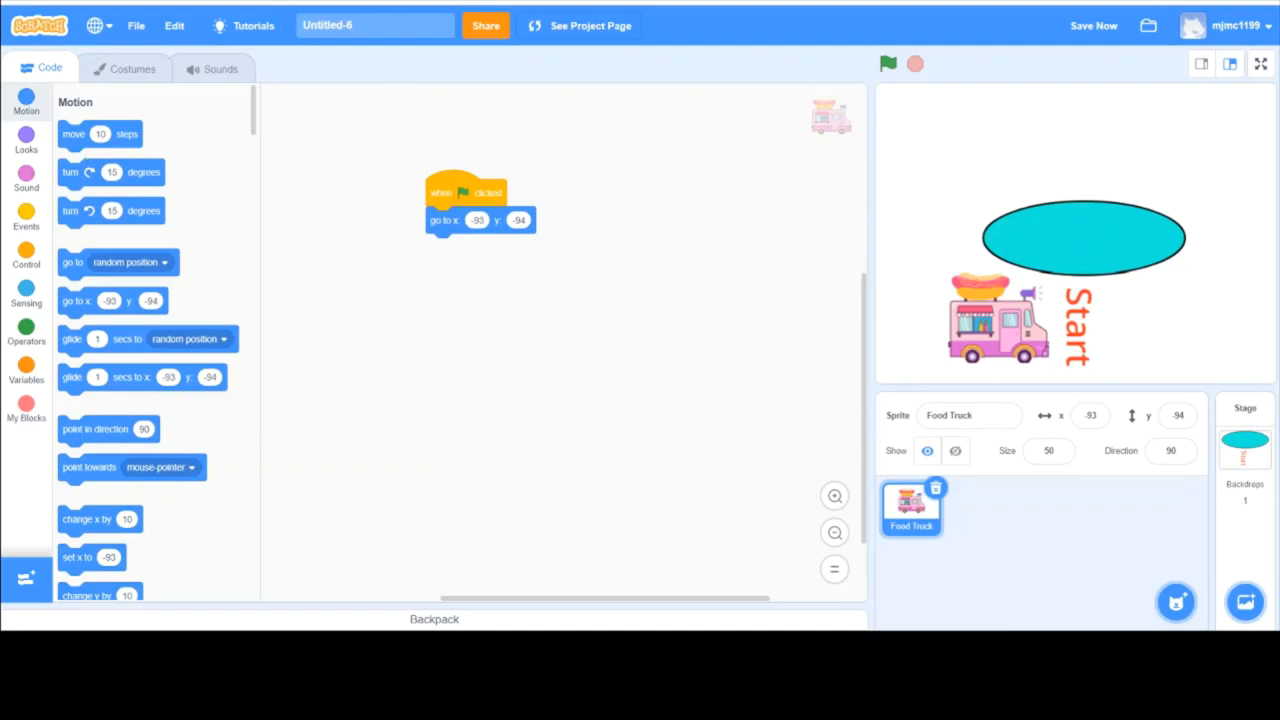
pyautogui.moveTo(1020, 248)
pyautogui.write('38')
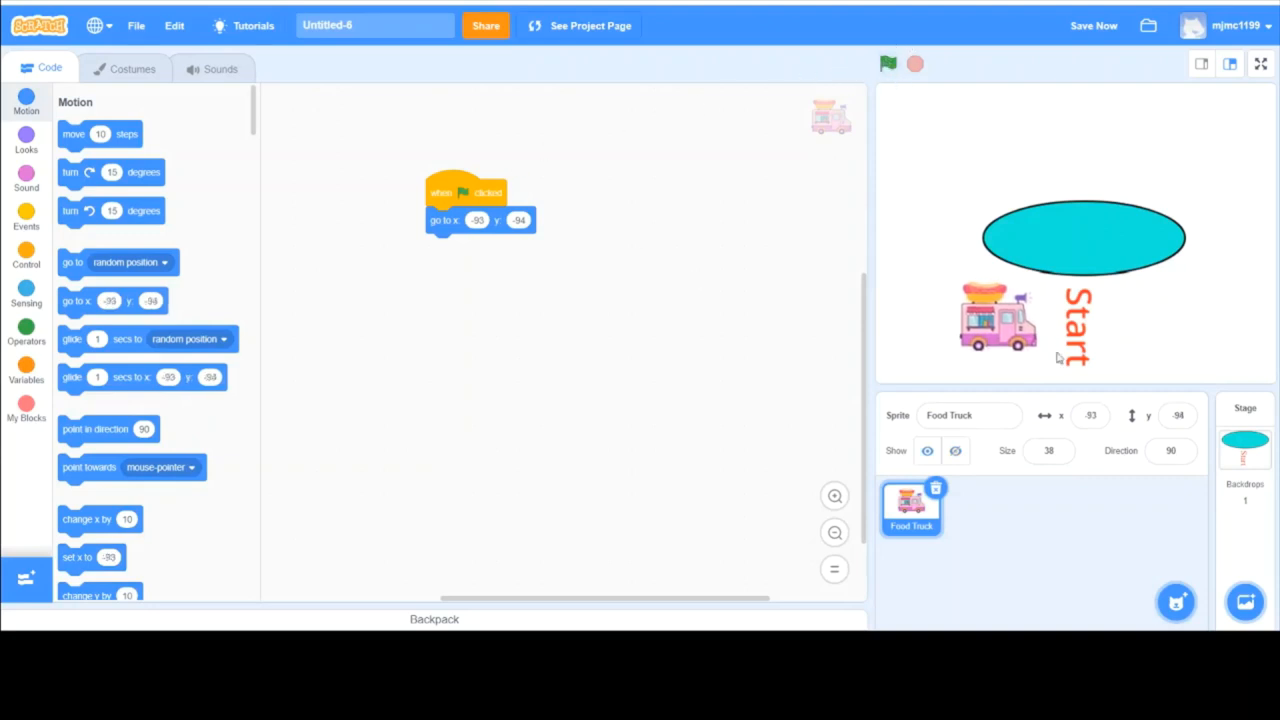
pyautogui.moveTo(532, 156)
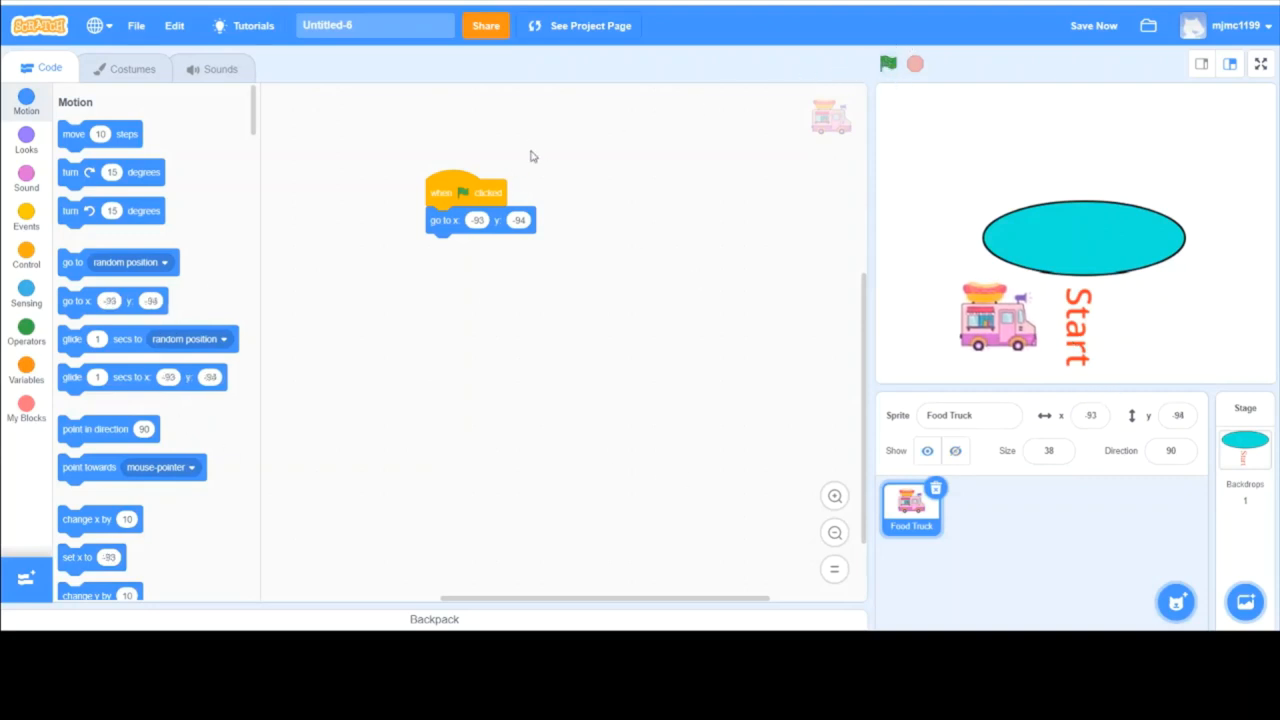
# Attach a 'move 10 steps' block under 'go to x: y:' and test with the green flag
pyautogui.moveTo(464, 192); pyautogui.dragTo(376, 182)
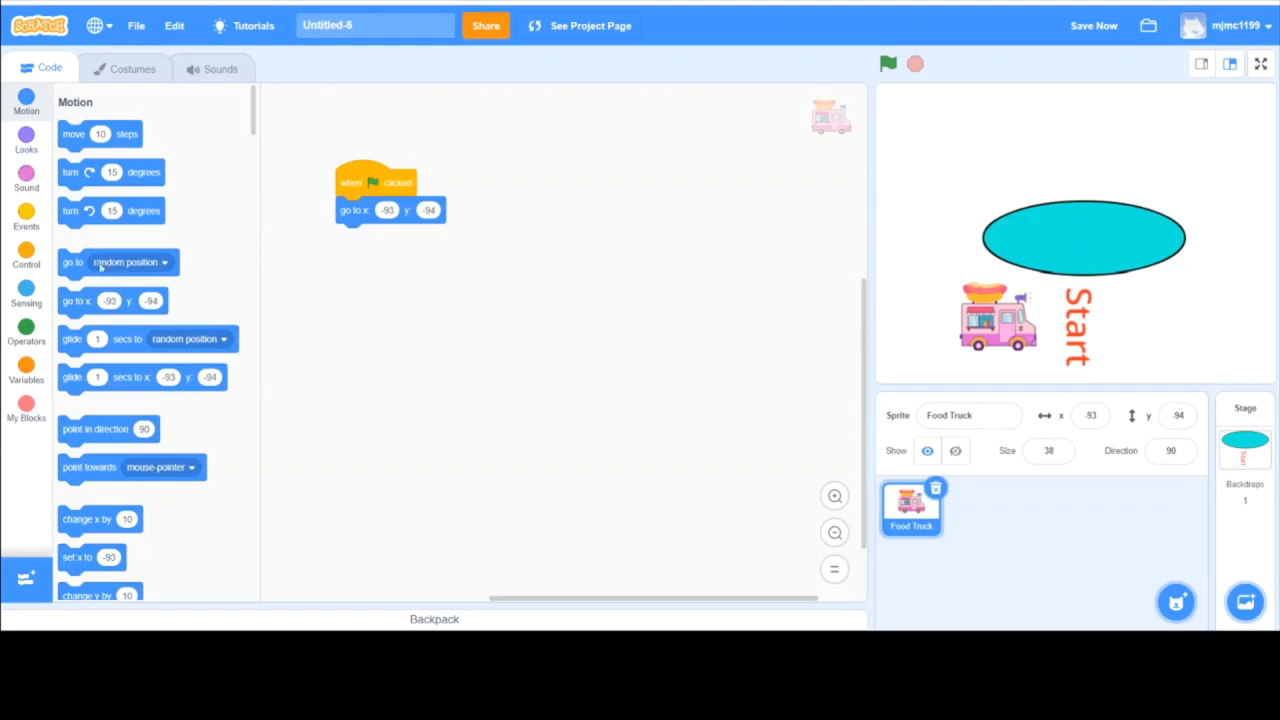
pyautogui.moveTo(72, 132); pyautogui.dragTo(400, 270)
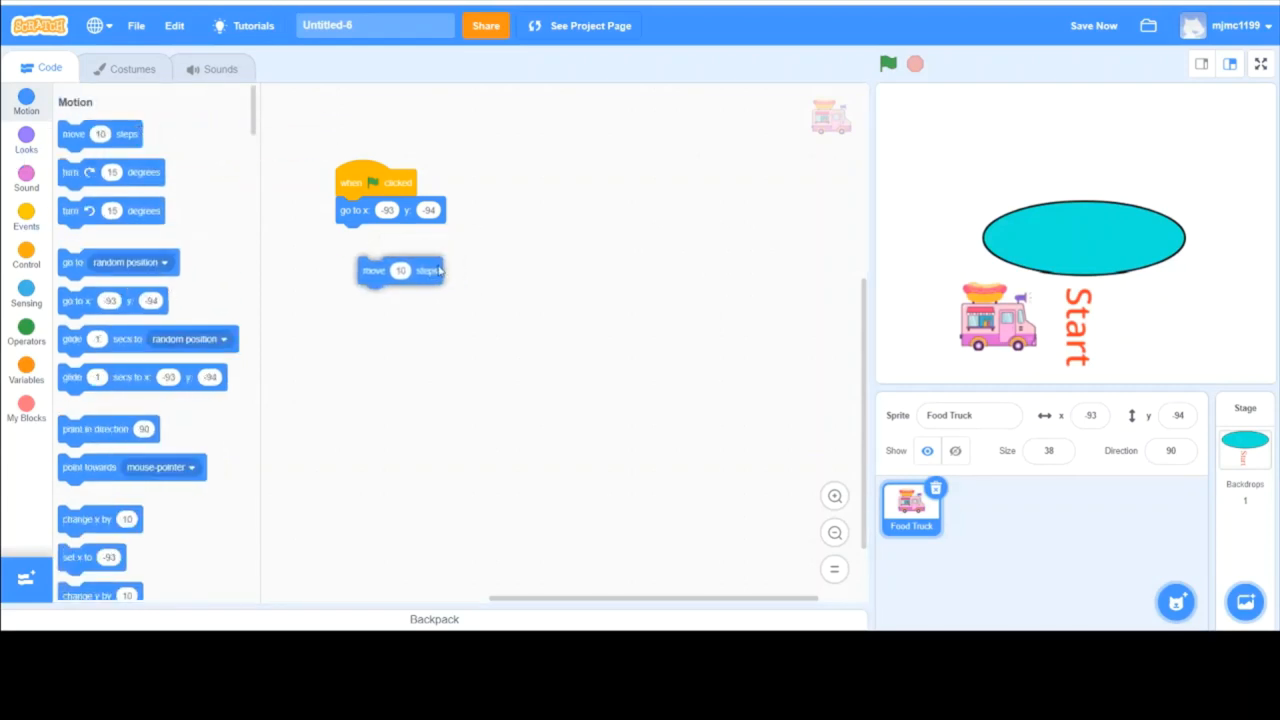
pyautogui.moveTo(400, 270); pyautogui.dragTo(378, 236)
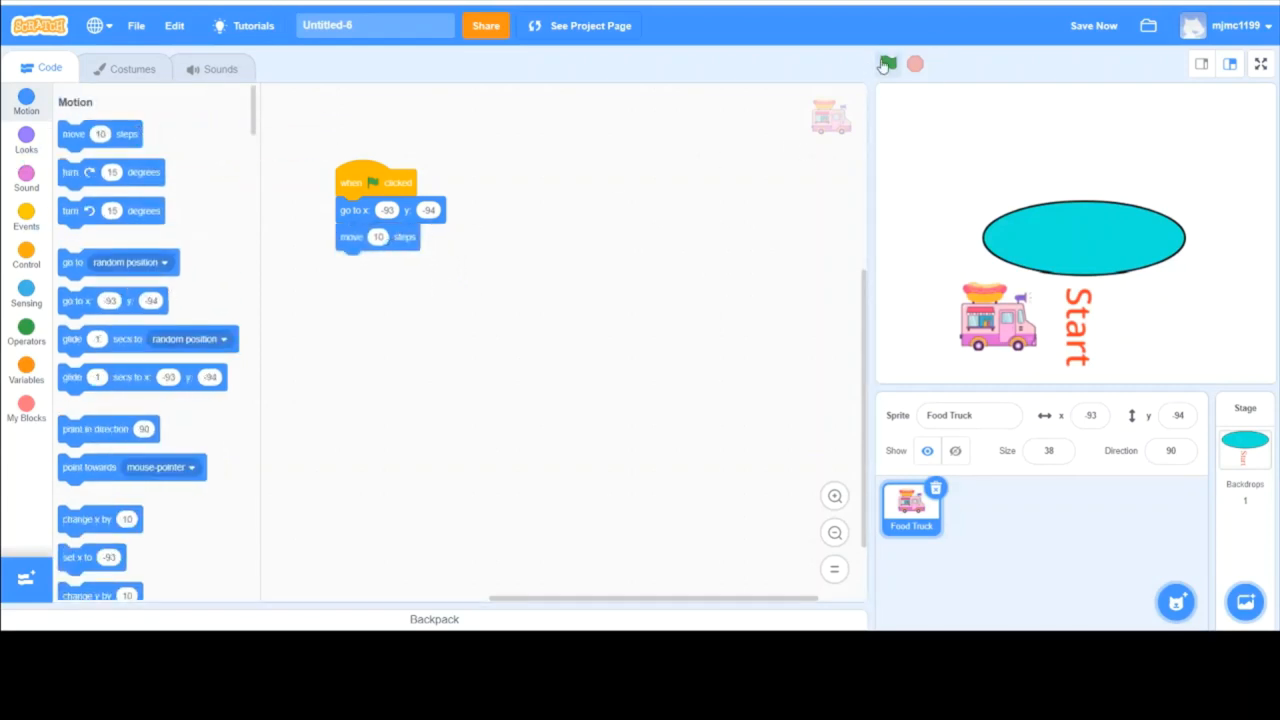
pyautogui.click(886, 64)
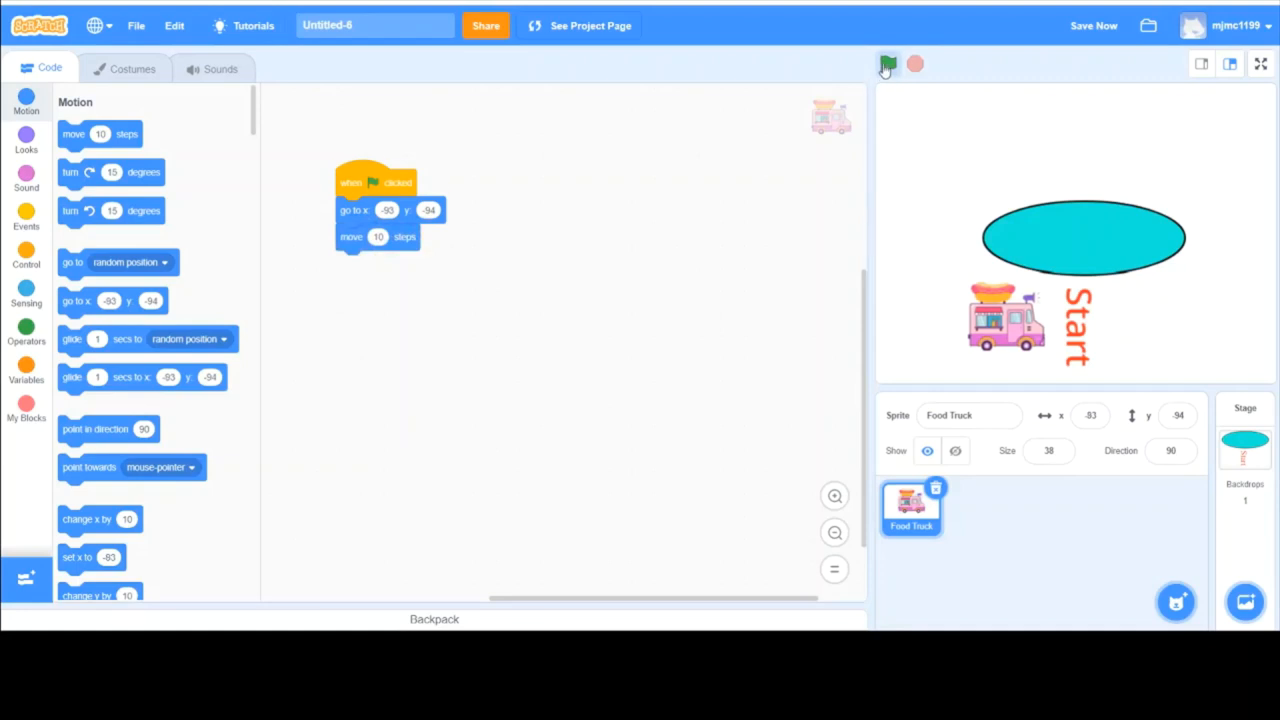
# Test without the move block, reattach it under the go-to block, and save the project
pyautogui.moveTo(378, 236); pyautogui.dragTo(476, 414)
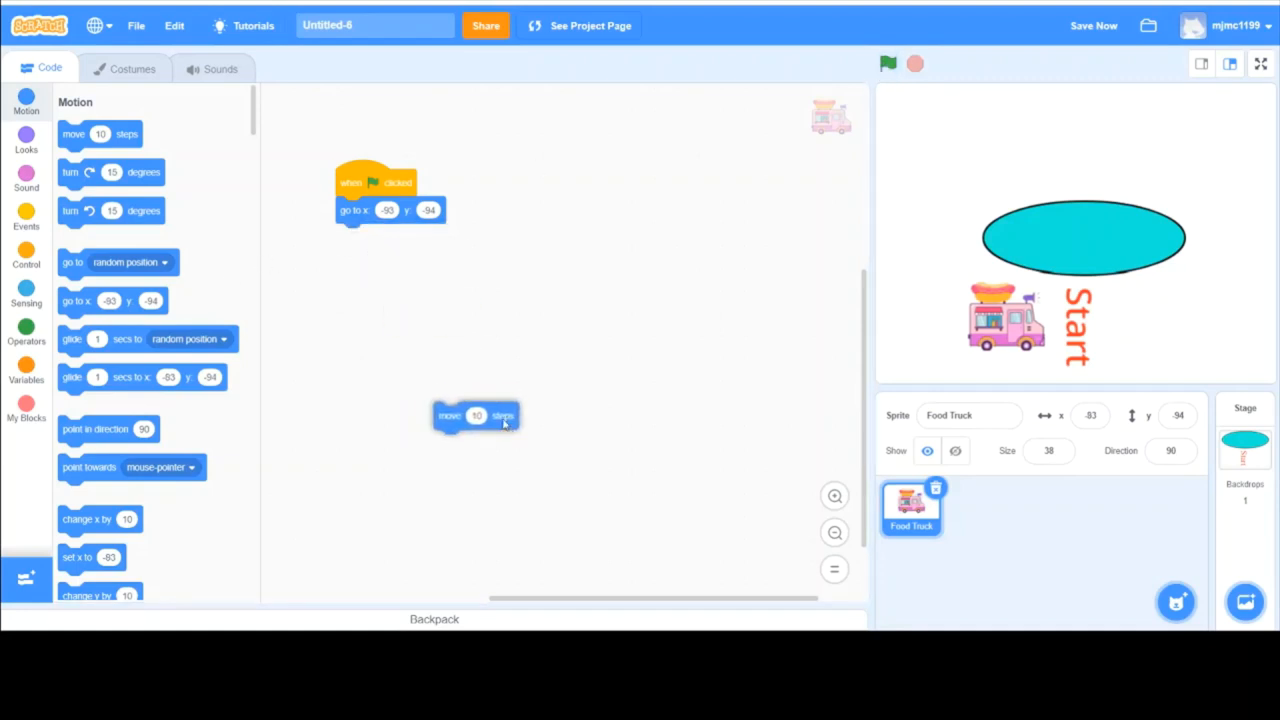
pyautogui.click(888, 64)
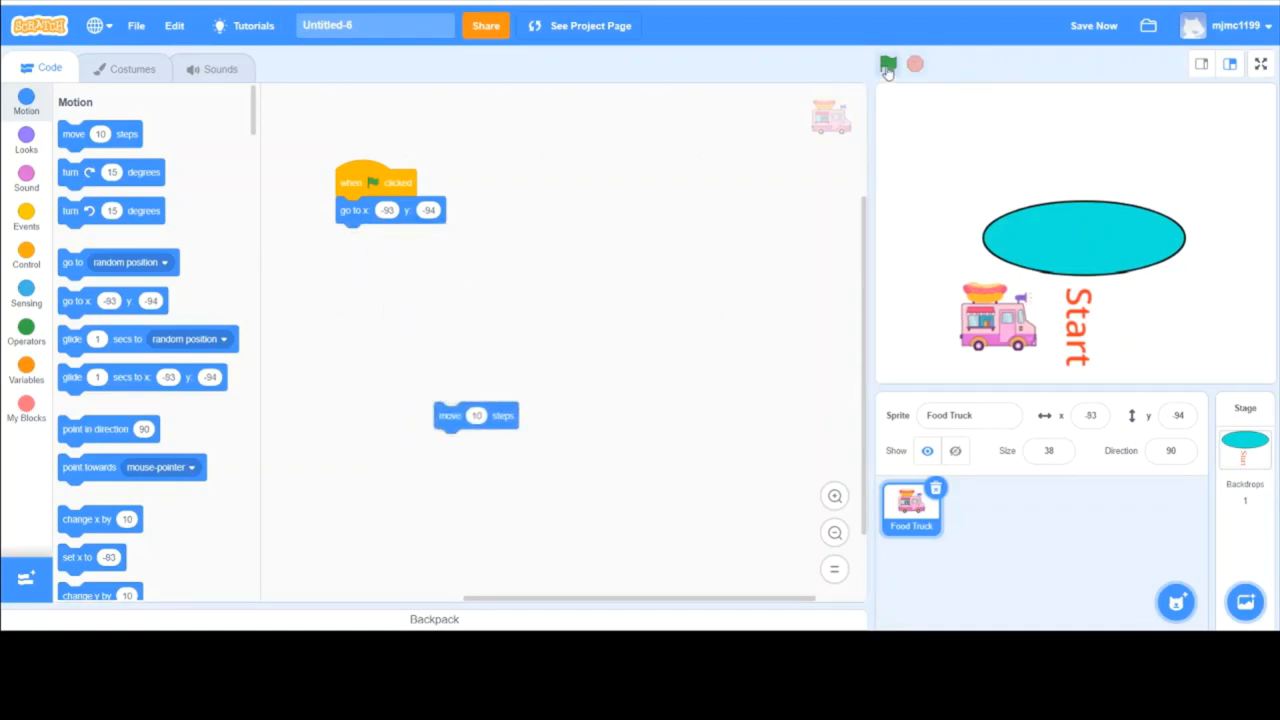
pyautogui.click(888, 64)
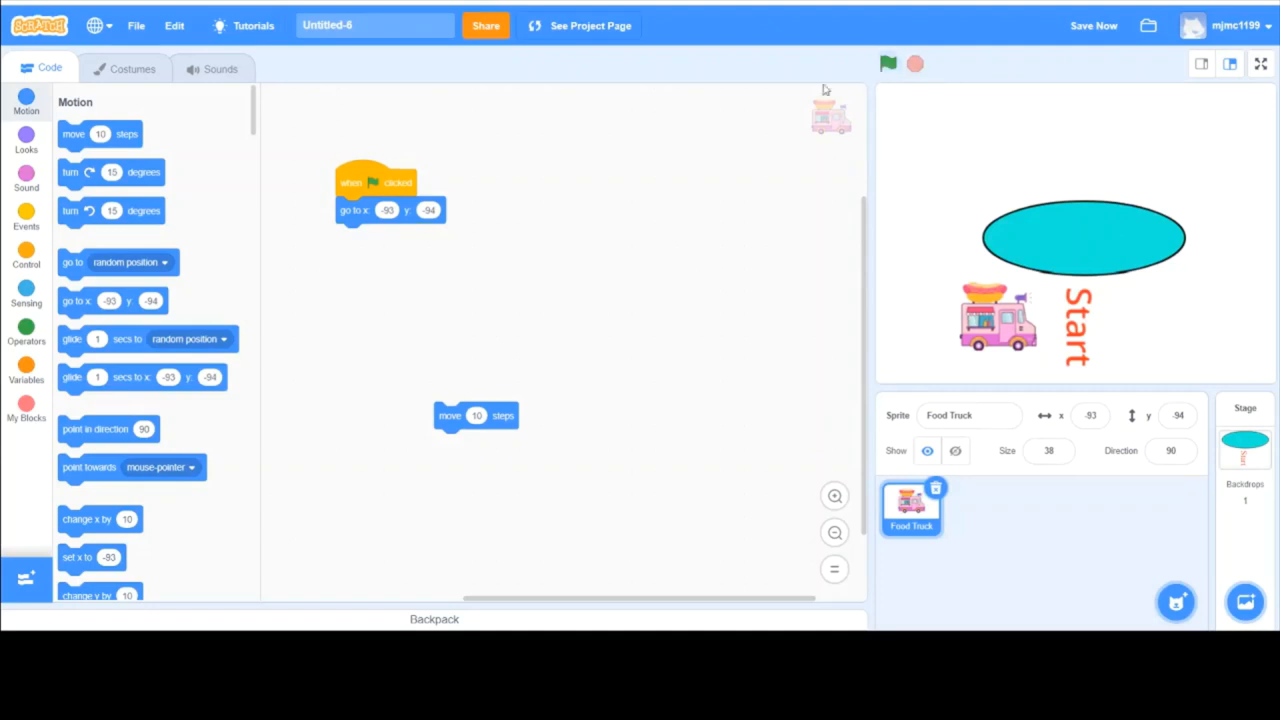
pyautogui.moveTo(476, 416); pyautogui.dragTo(378, 236)
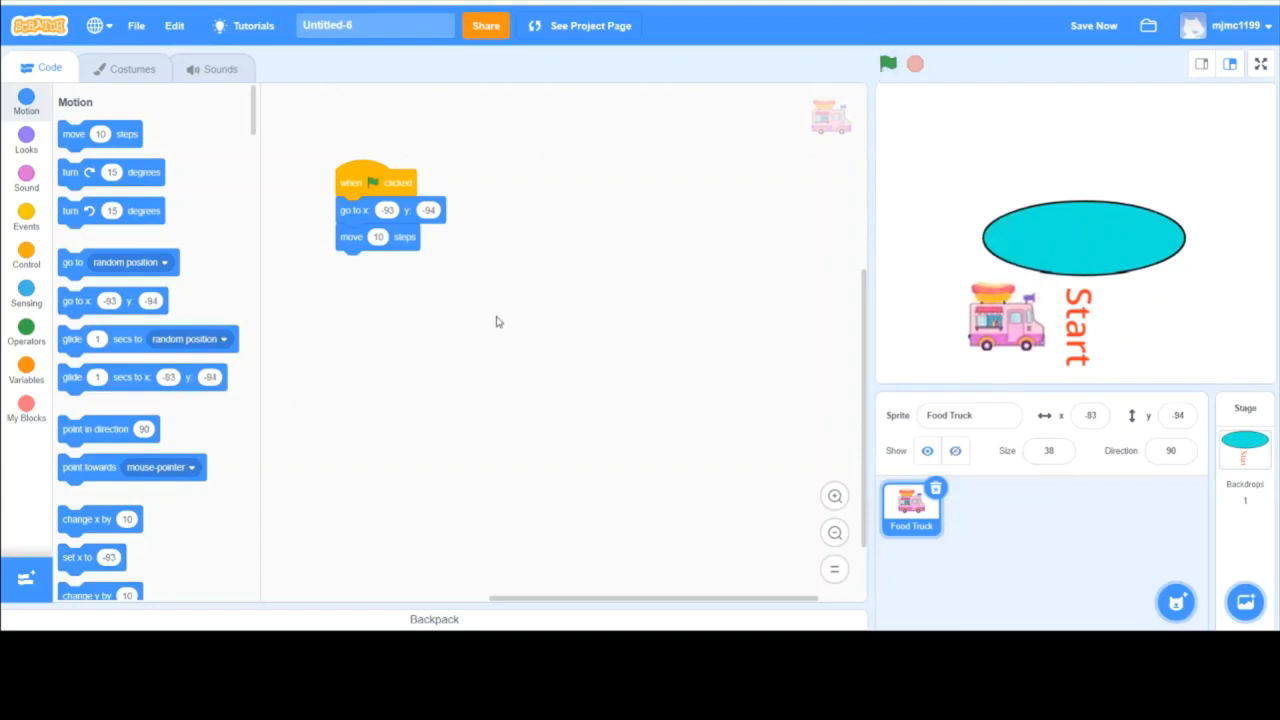
pyautogui.moveTo(816, 186)
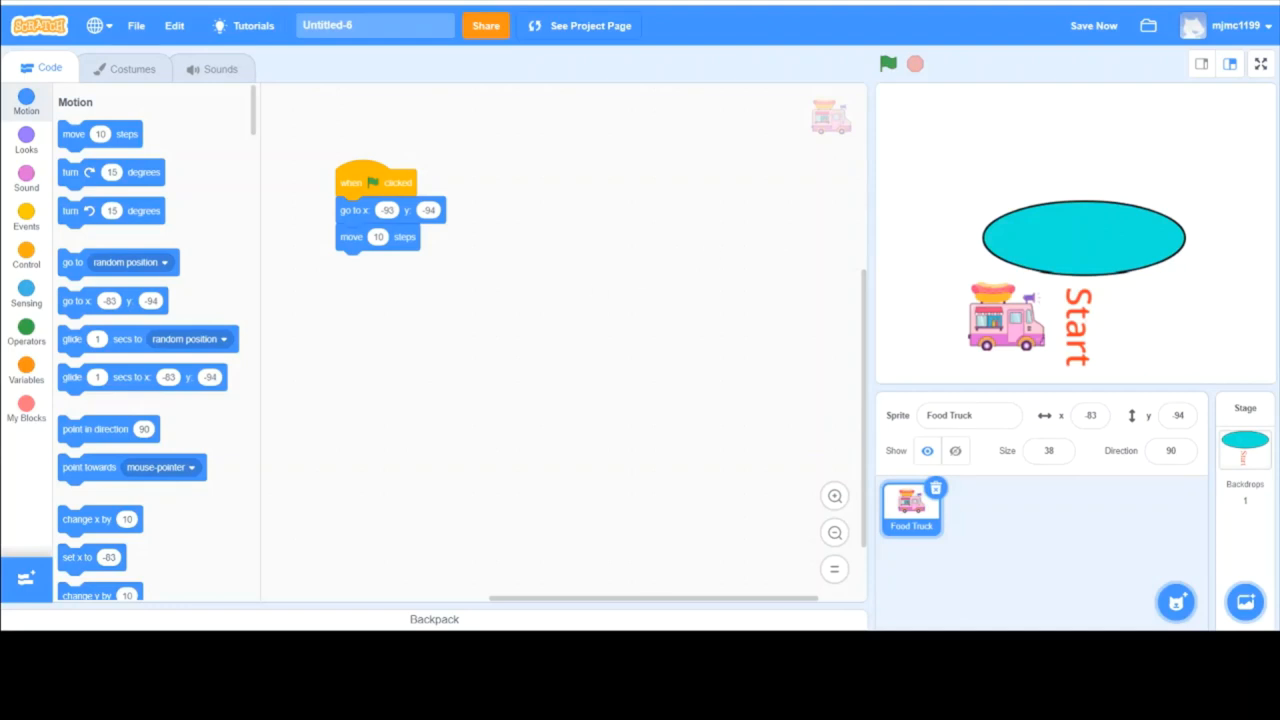
pyautogui.click(1092, 24)
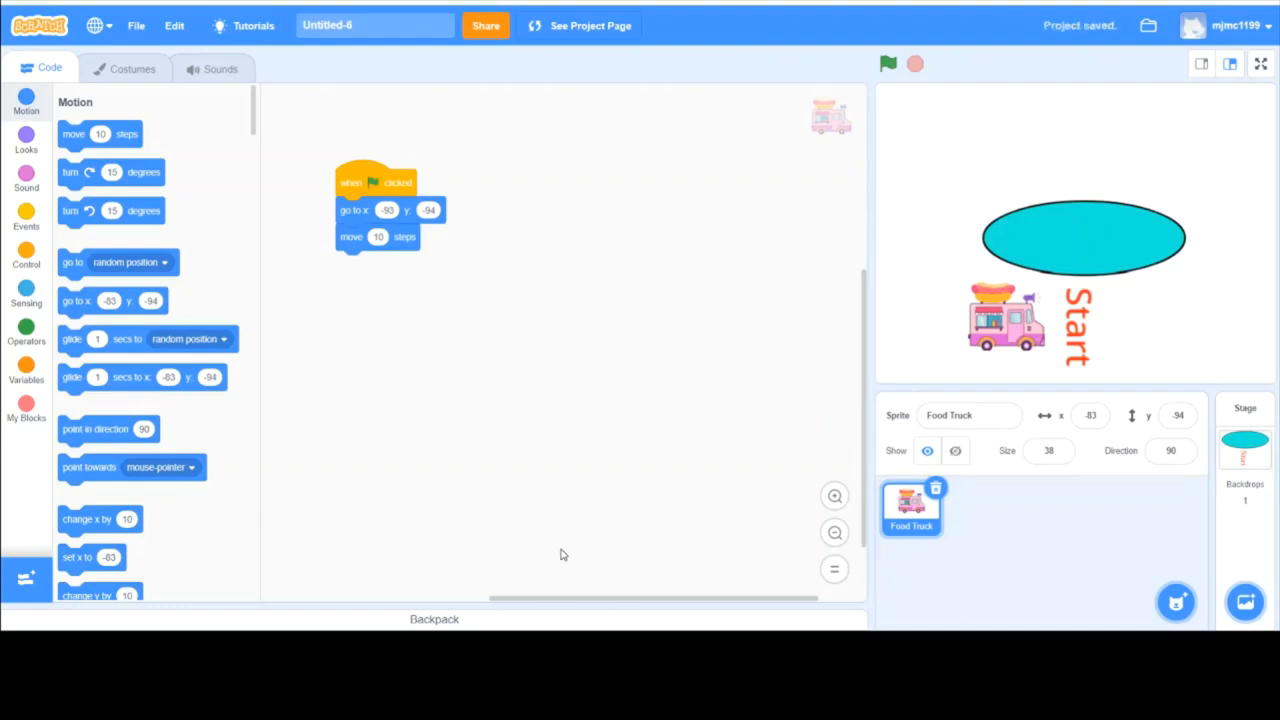
pyautogui.moveTo(510, 580)
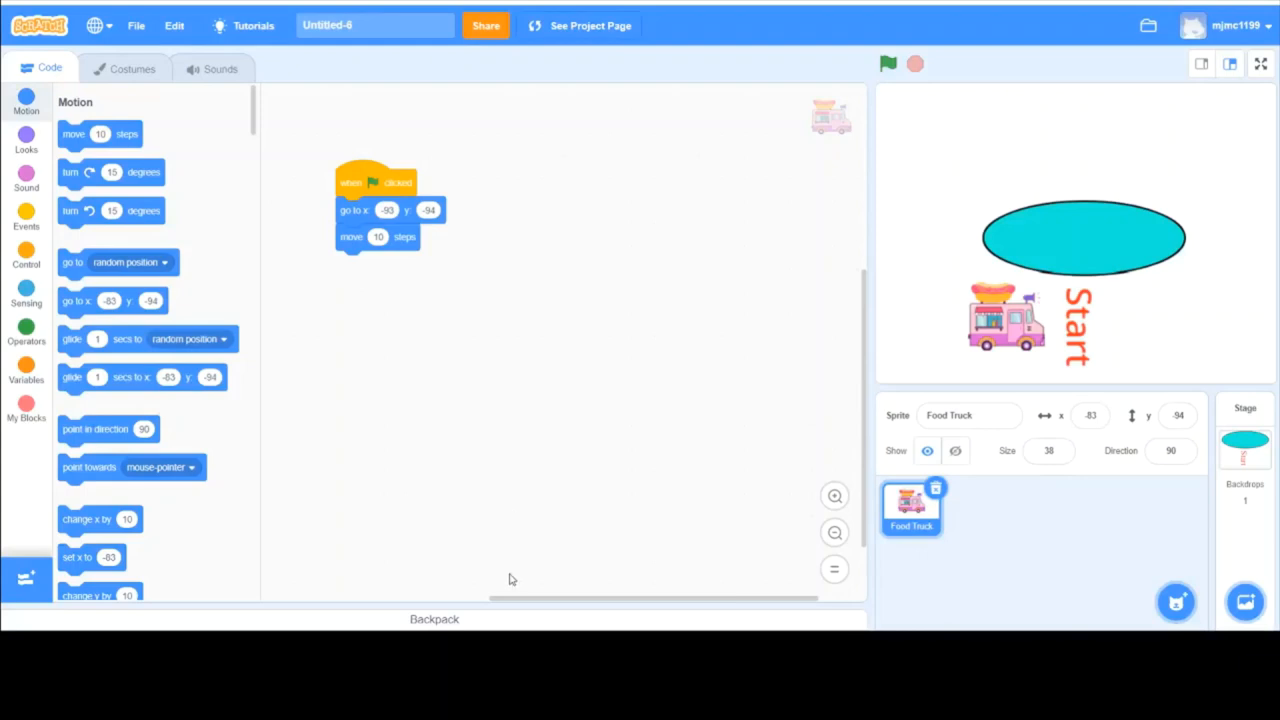
pyautogui.moveTo(480, 592)
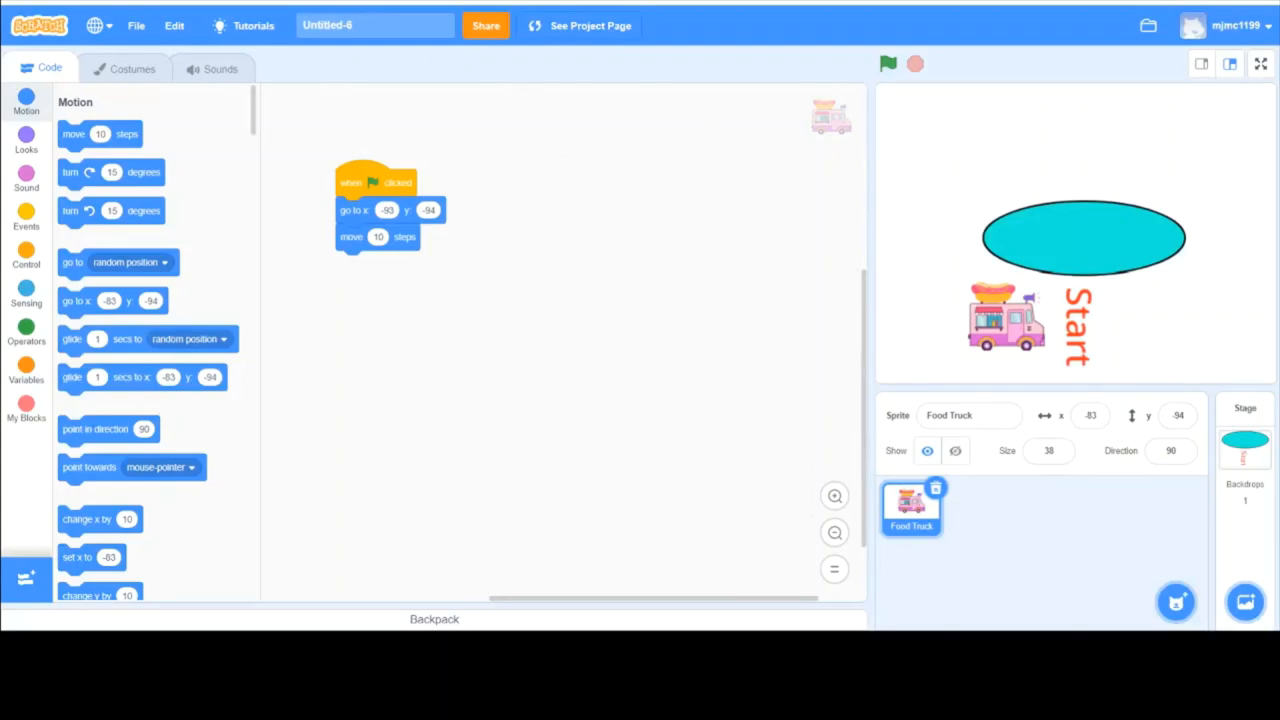
pyautogui.moveTo(376, 184); pyautogui.dragTo(444, 166)
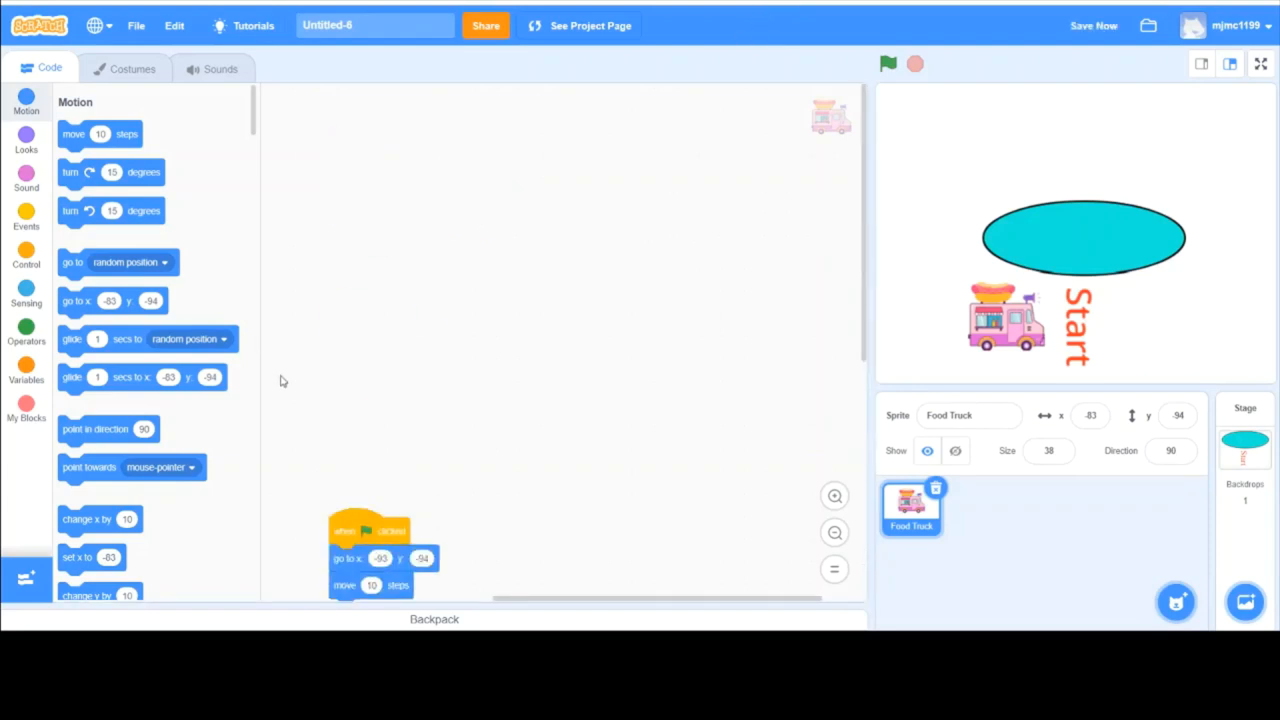
pyautogui.moveTo(370, 558); pyautogui.dragTo(390, 222)
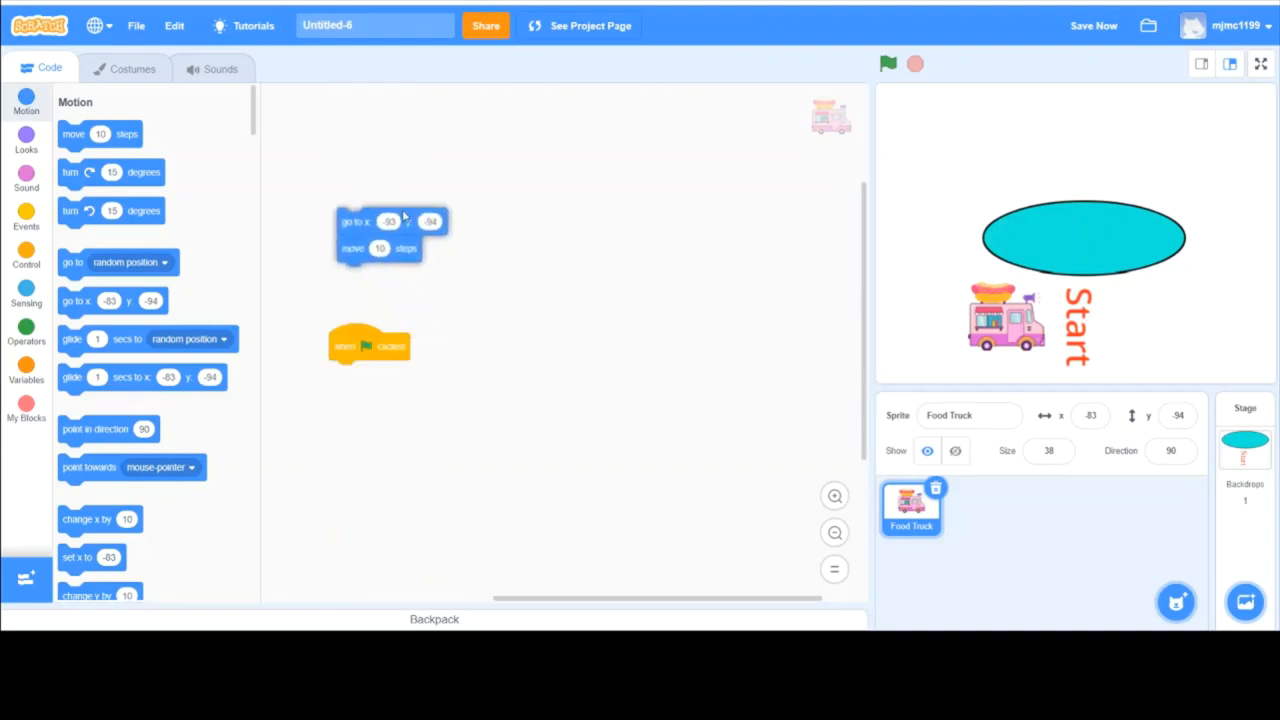
pyautogui.moveTo(390, 236); pyautogui.dragTo(344, 558)
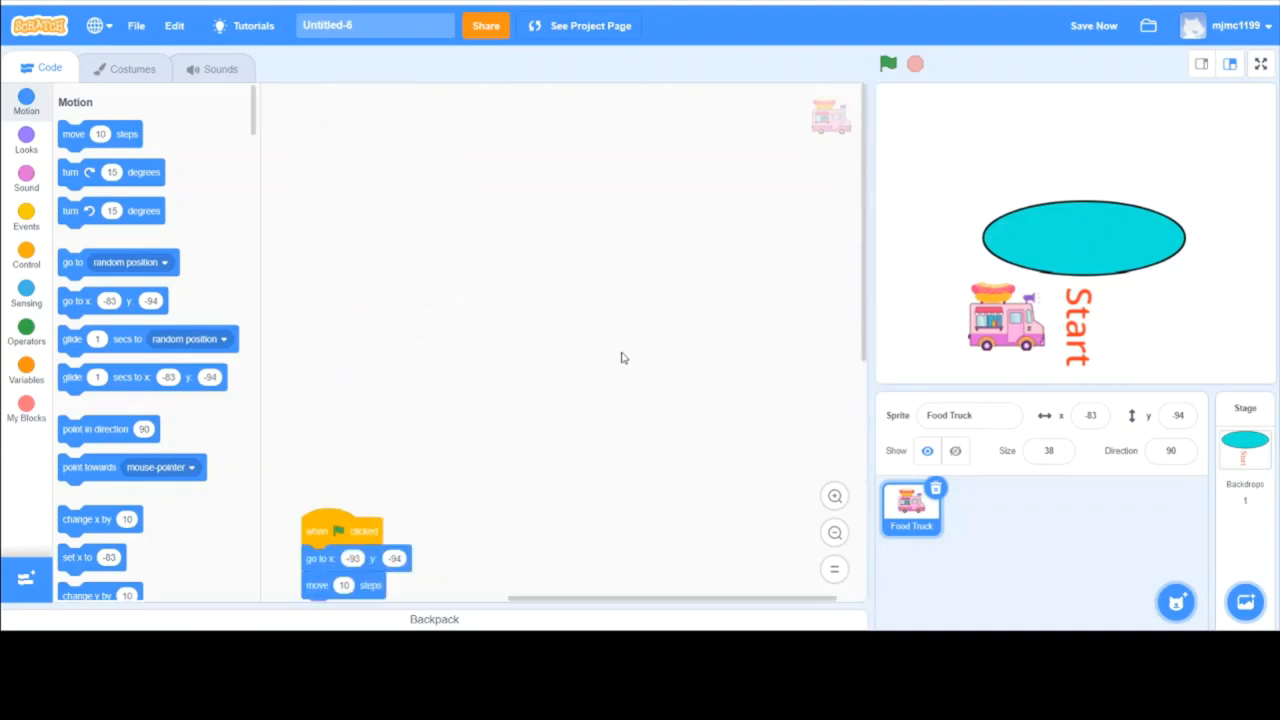
pyautogui.moveTo(340, 556); pyautogui.dragTo(336, 164)
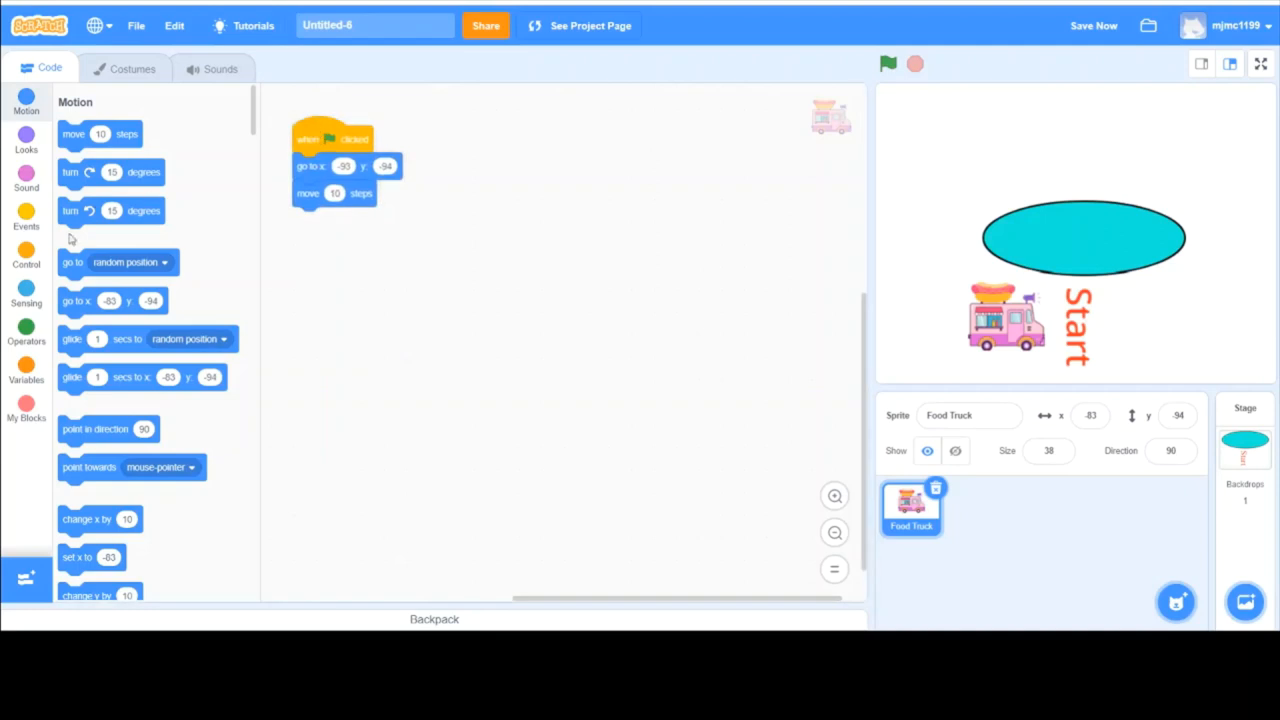
pyautogui.scroll(-3)
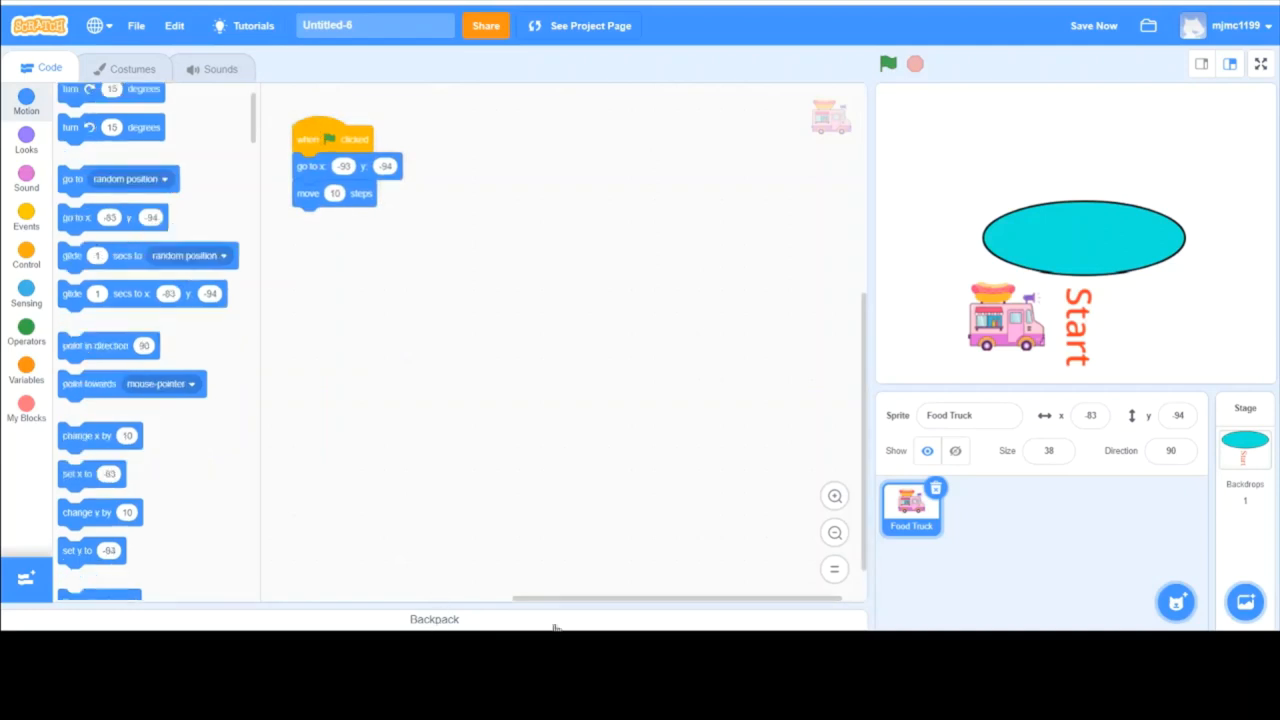
pyautogui.moveTo(620, 508)
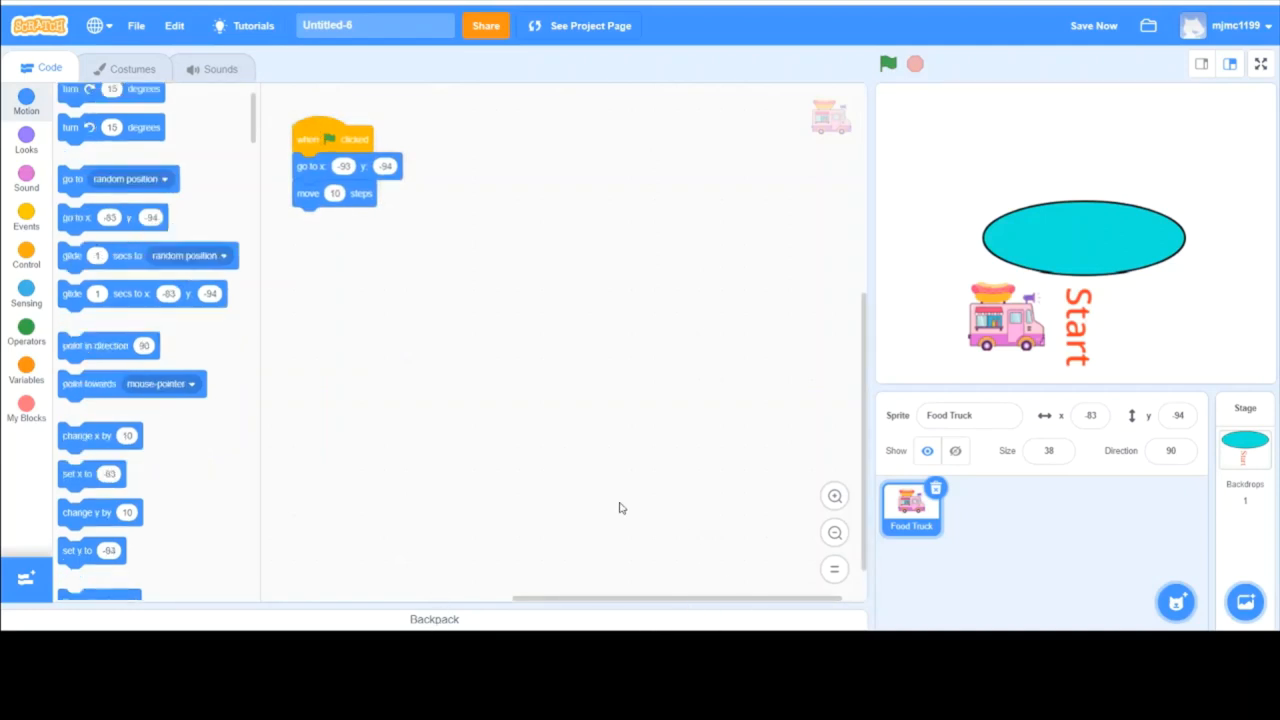
pyautogui.moveTo(402, 420)
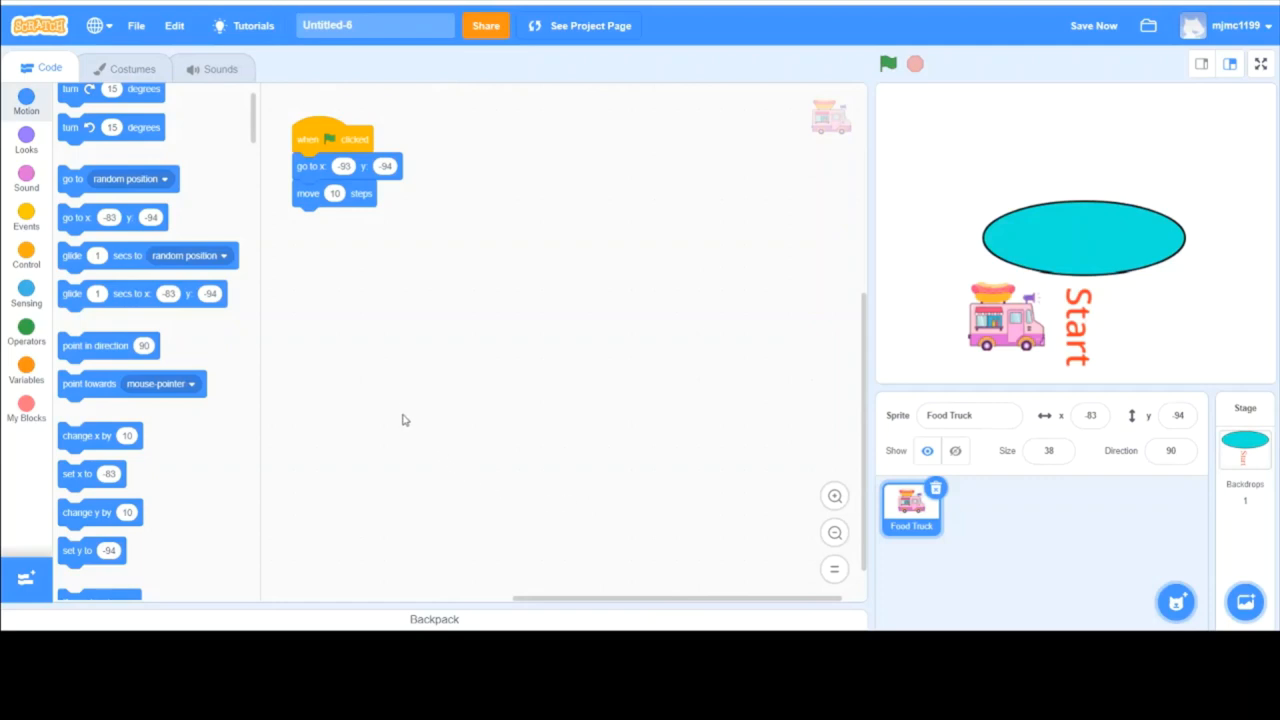
pyautogui.moveTo(400, 384)
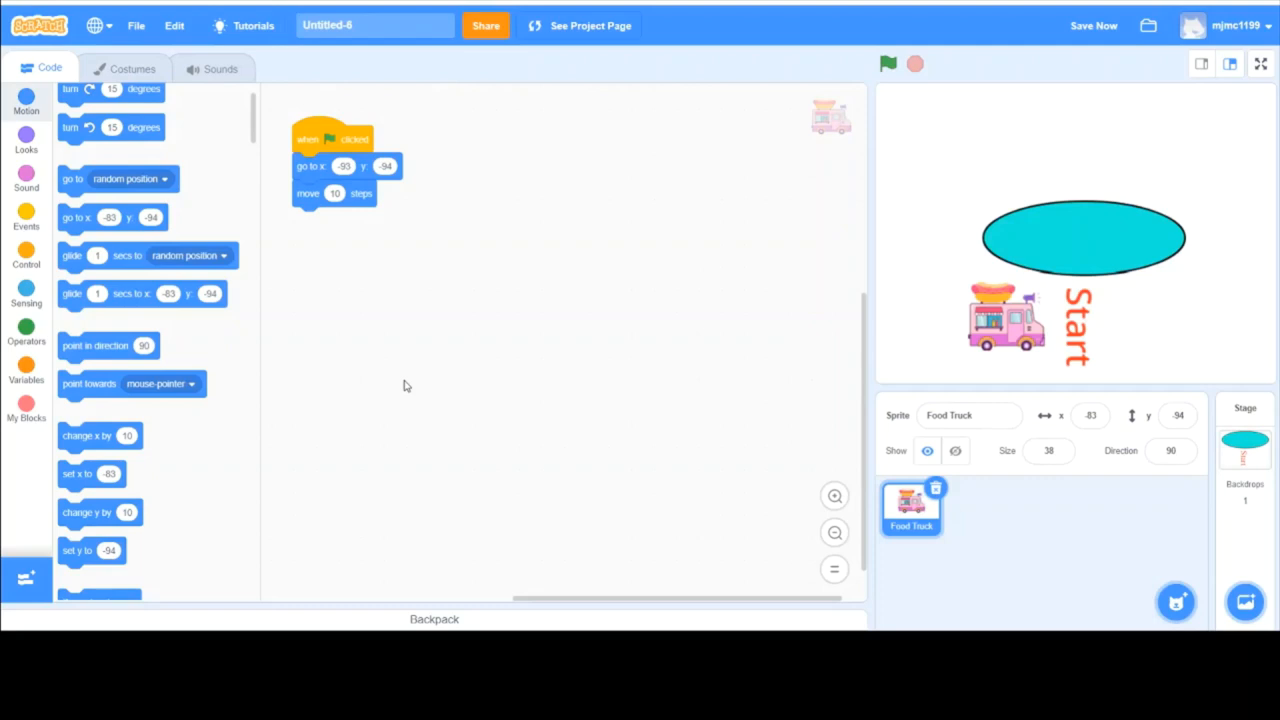
pyautogui.moveTo(336, 308)
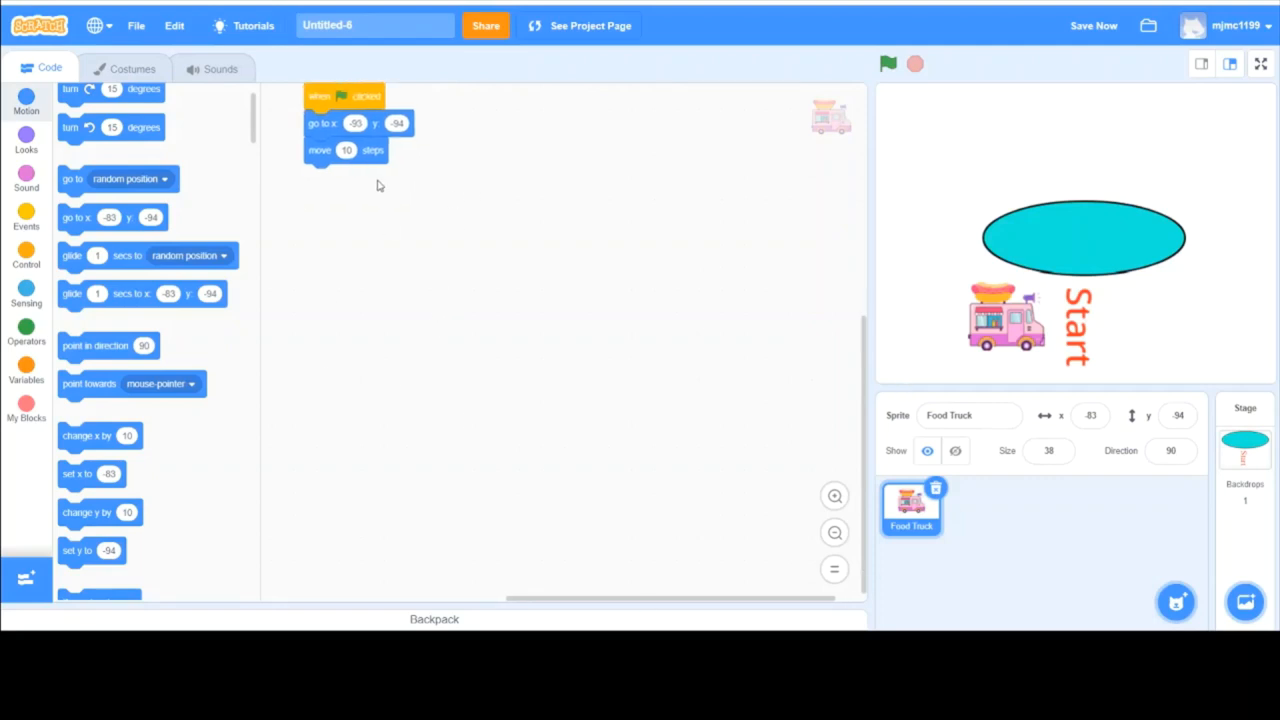
# Wrap the truck's move 10 steps block in a forever loop under the green-flag start script
pyautogui.moveTo(344, 122); pyautogui.dragTo(450, 204)
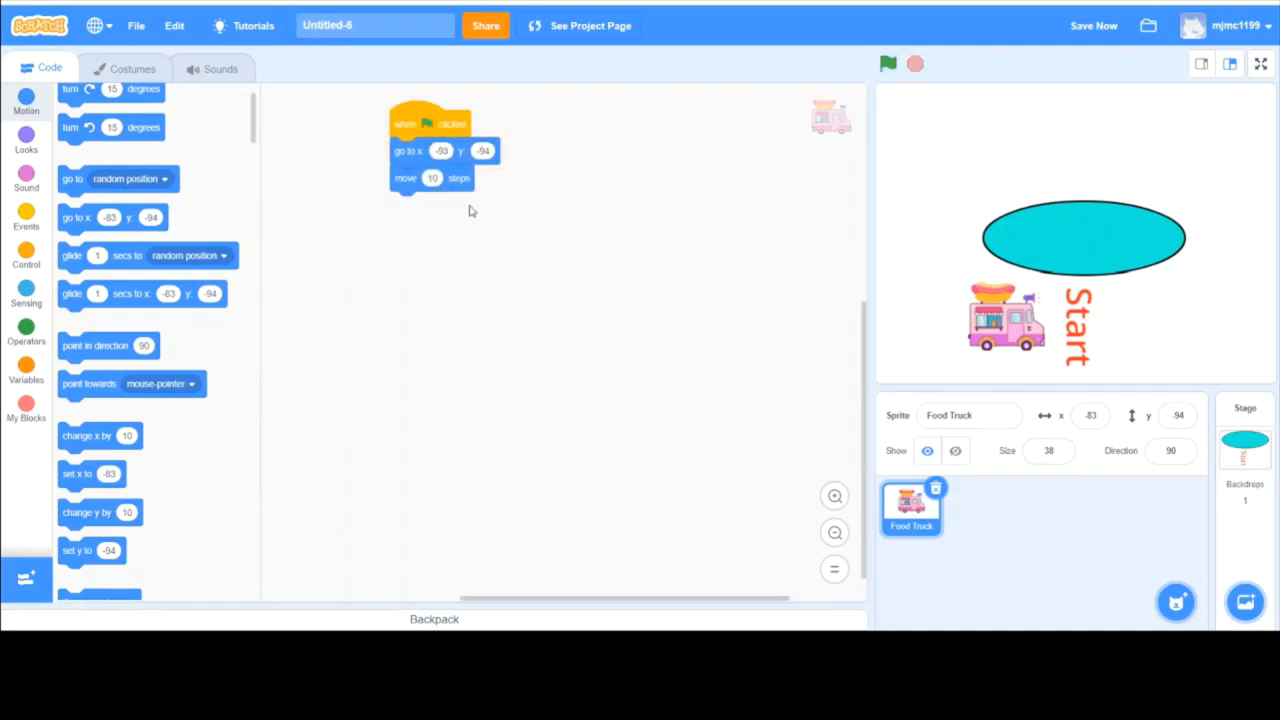
pyautogui.moveTo(406, 178); pyautogui.dragTo(496, 272)
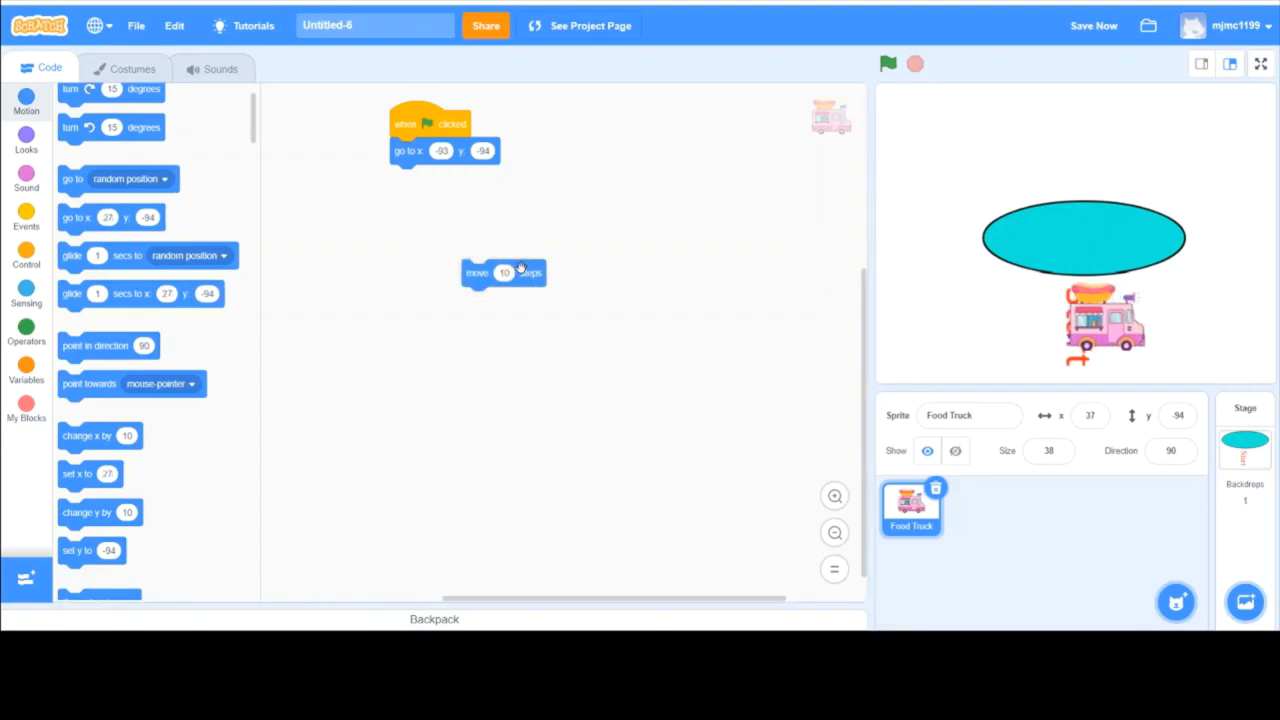
pyautogui.moveTo(504, 272); pyautogui.dragTo(438, 188)
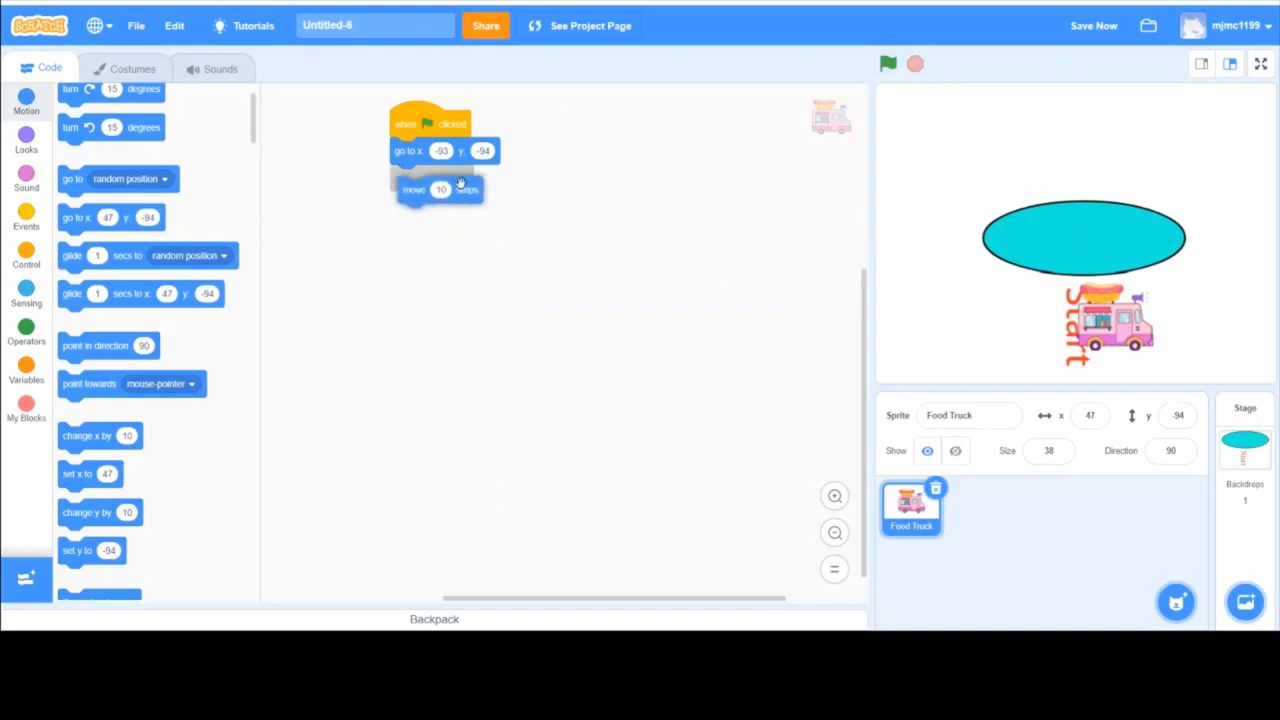
pyautogui.moveTo(430, 156); pyautogui.dragTo(550, 290)
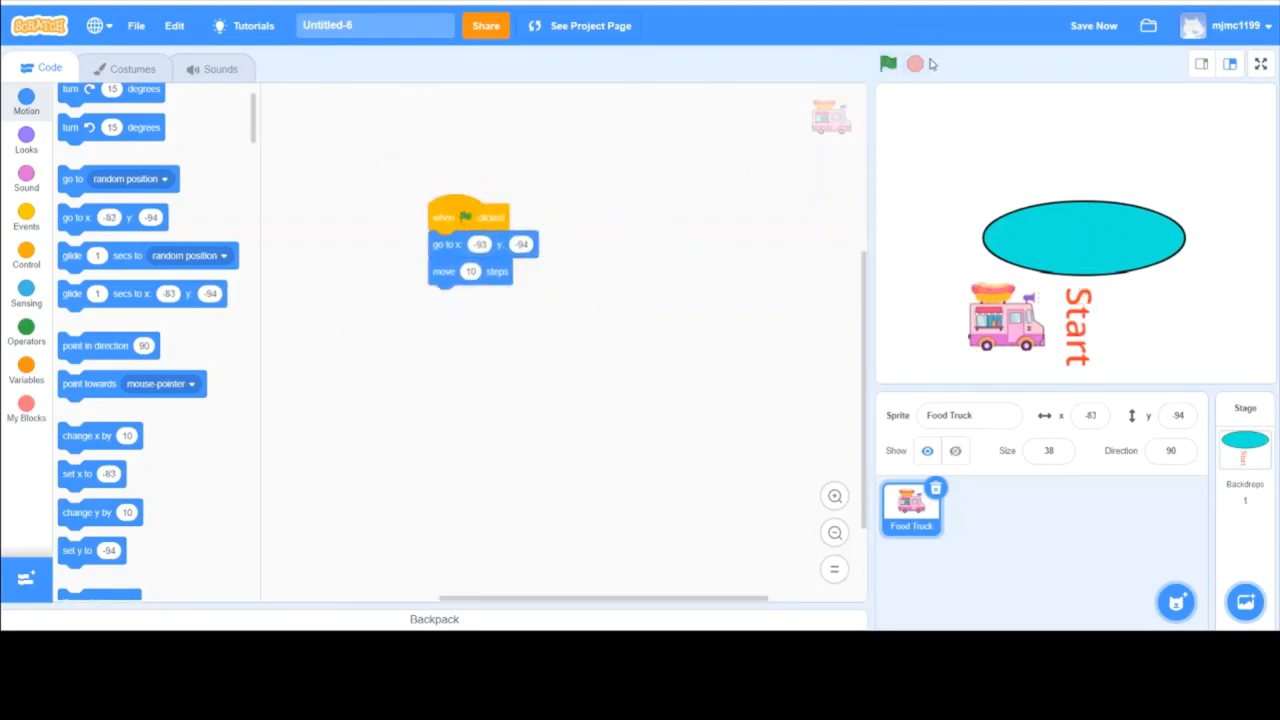
pyautogui.scroll(-3)
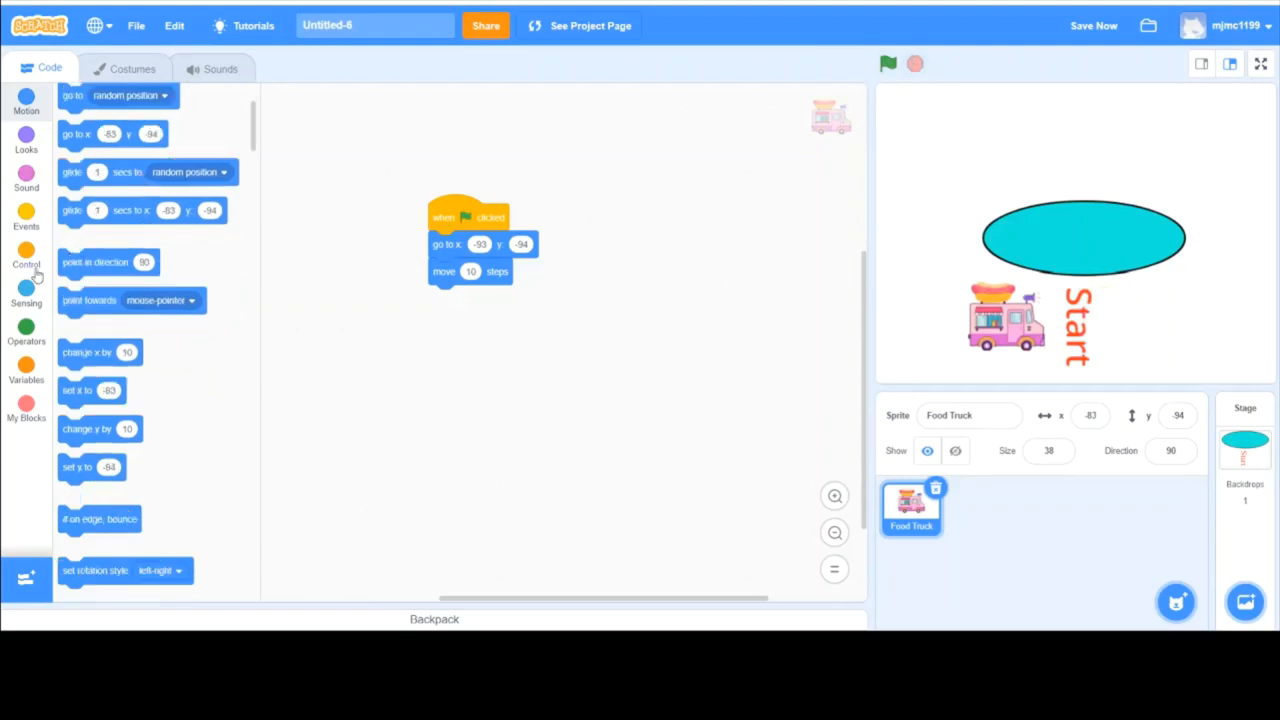
pyautogui.click(26, 258)
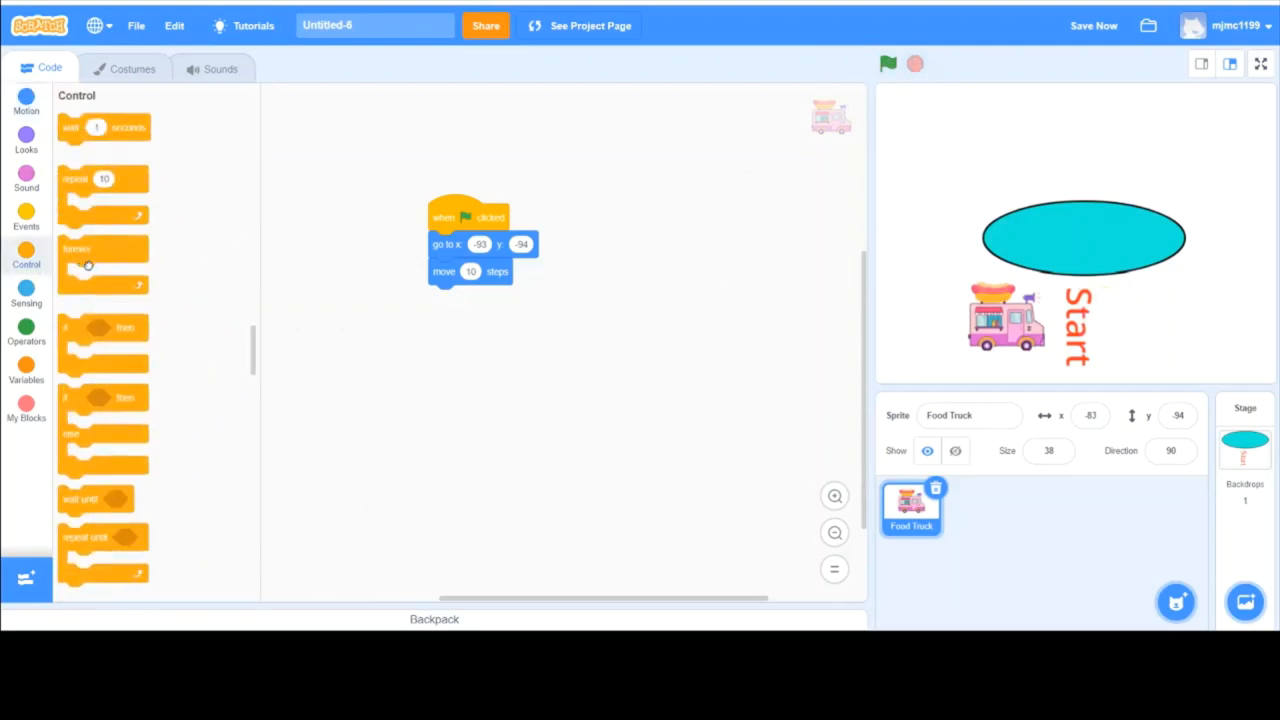
pyautogui.moveTo(90, 264); pyautogui.dragTo(420, 344)
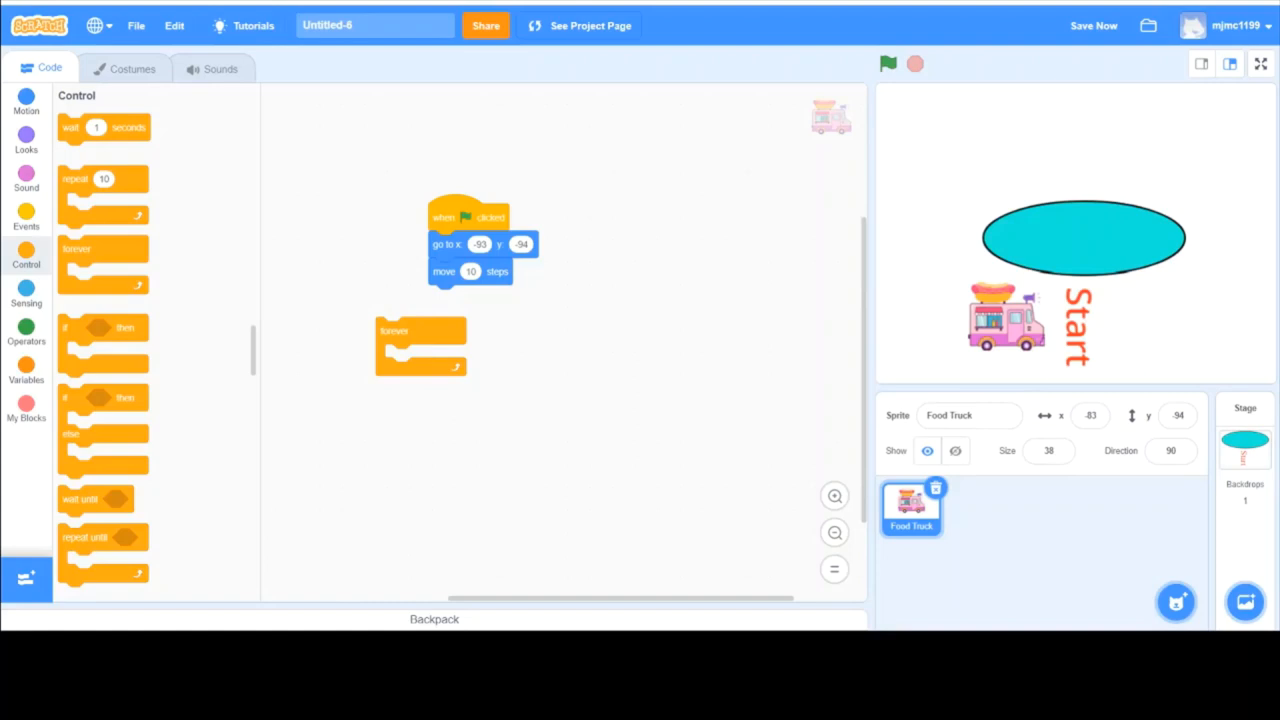
pyautogui.moveTo(1138, 178)
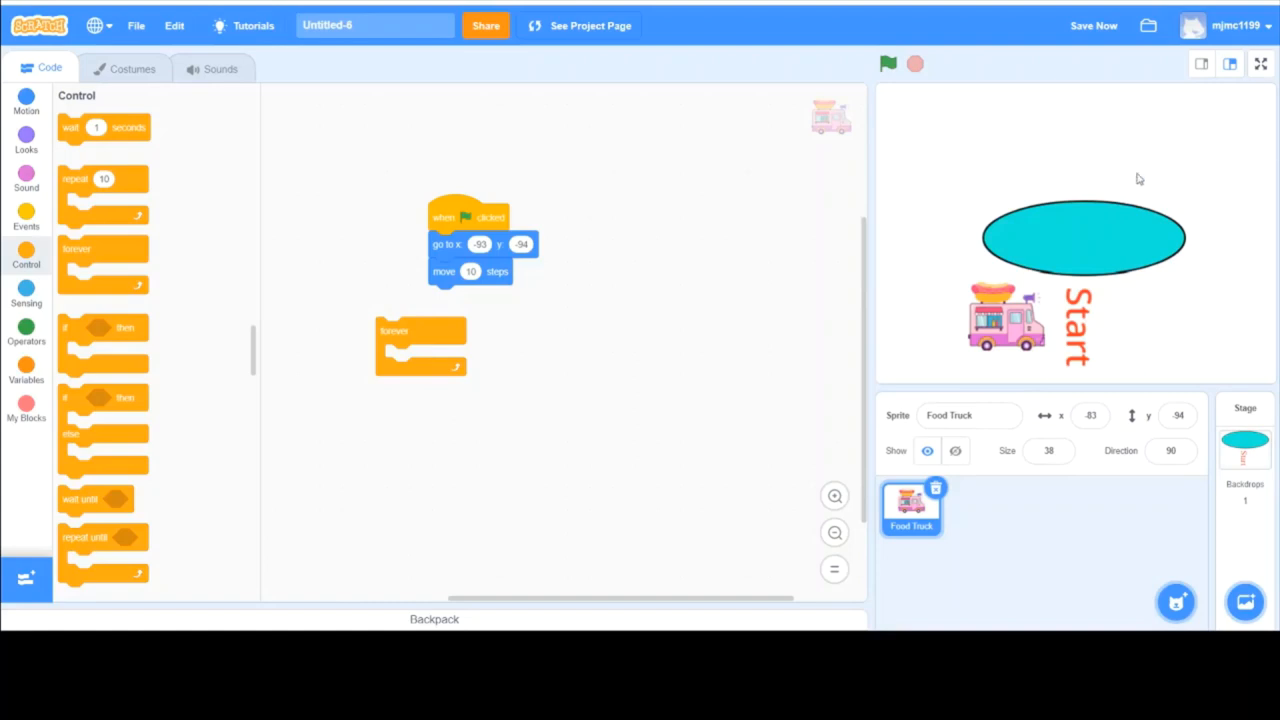
pyautogui.moveTo(420, 332); pyautogui.dragTo(470, 244)
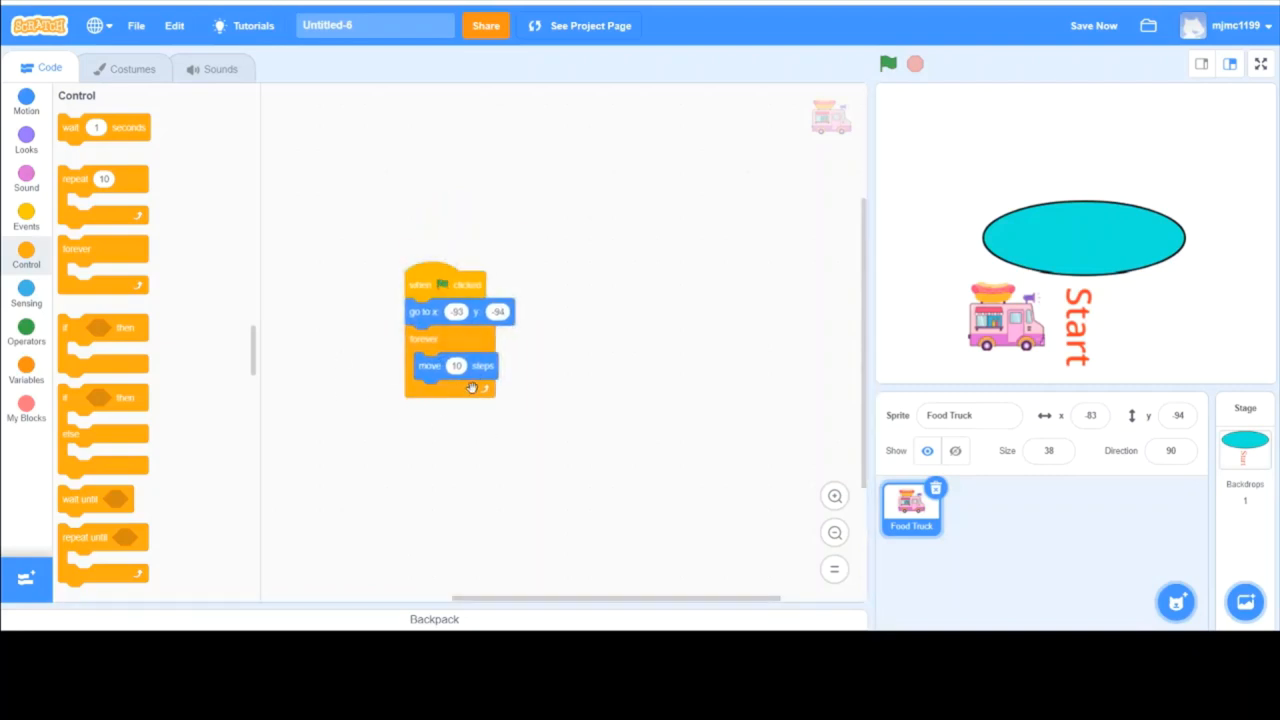
pyautogui.moveTo(450, 390)
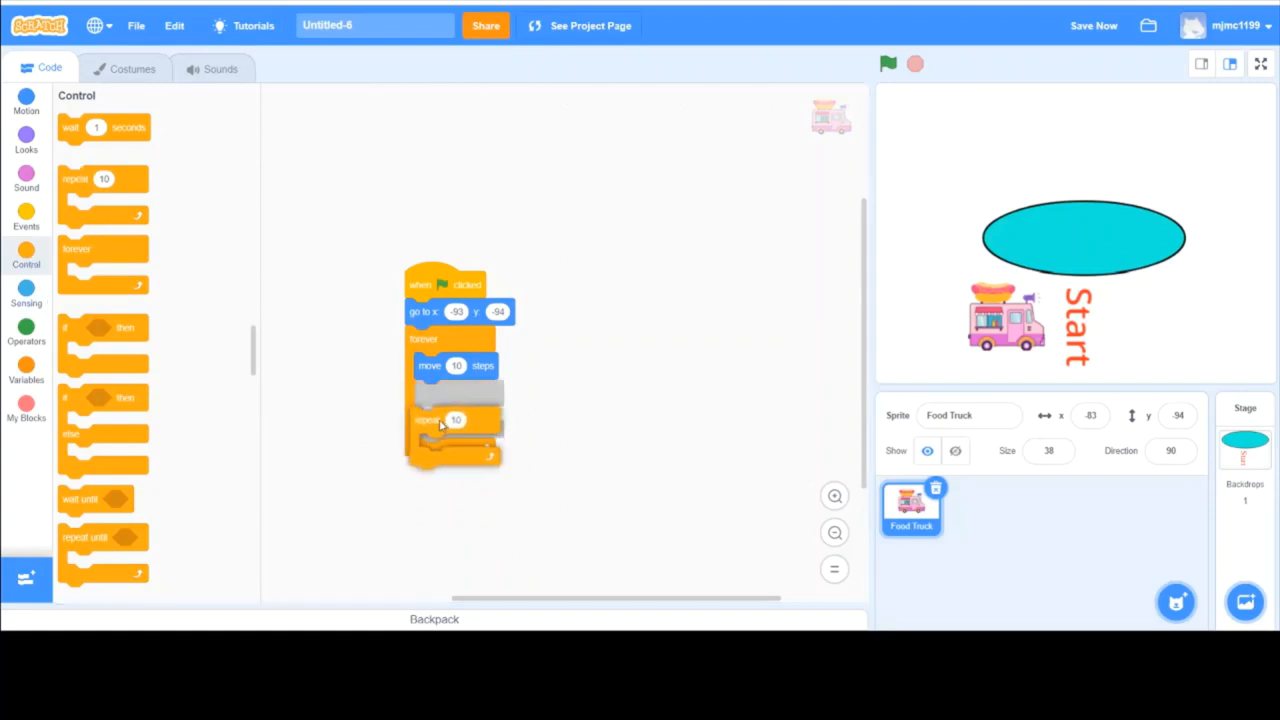
pyautogui.moveTo(456, 420); pyautogui.dragTo(164, 396)
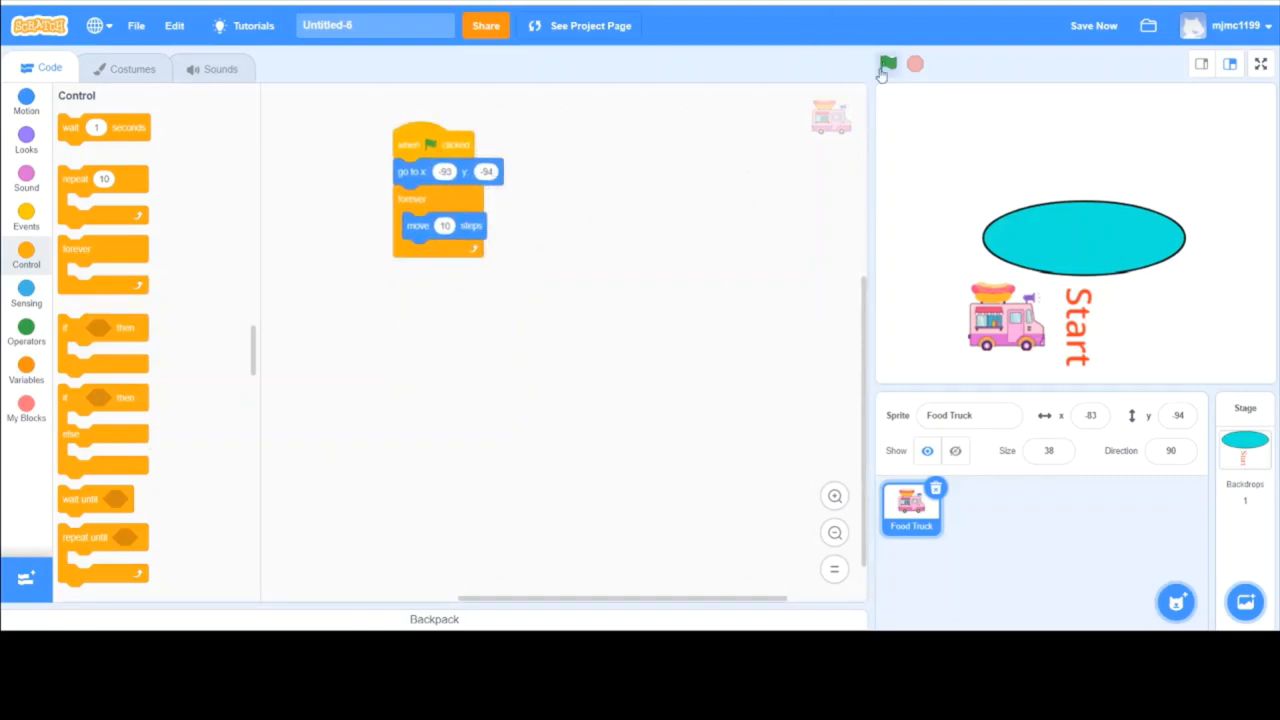
# Run and stop the project twice to watch the truck drive continuously around the stage
pyautogui.click(888, 64)
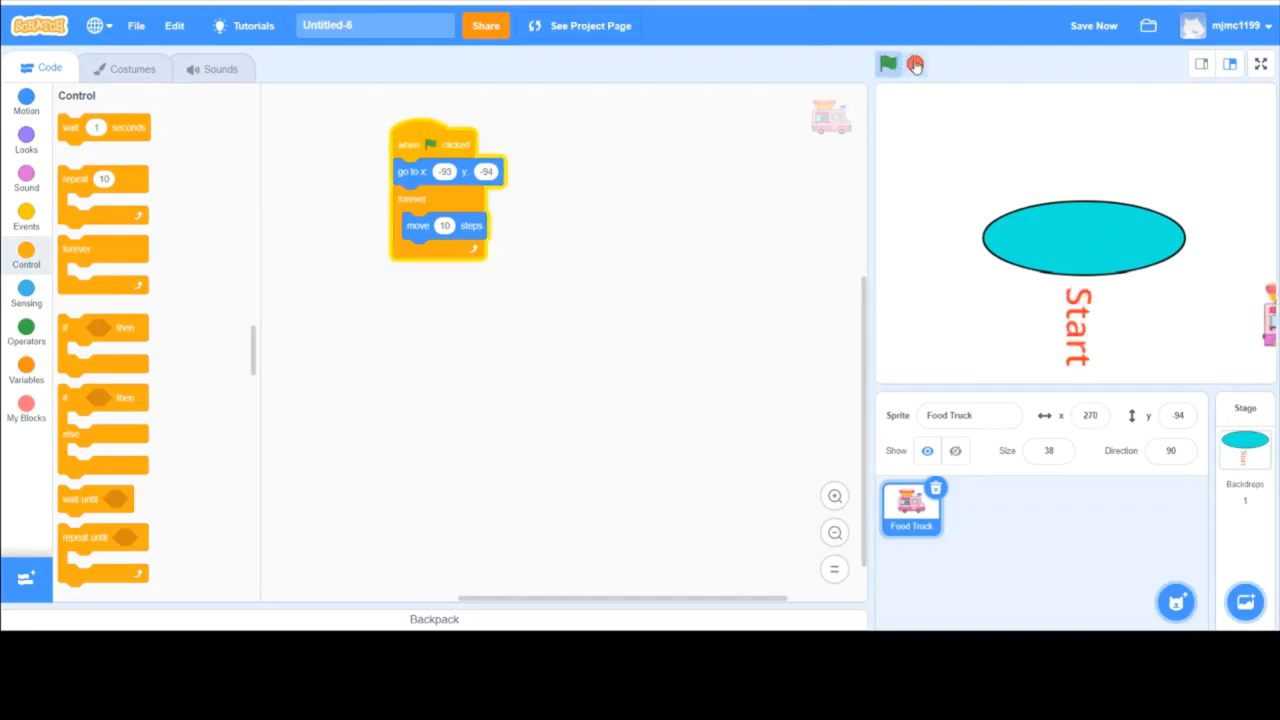
pyautogui.click(888, 64)
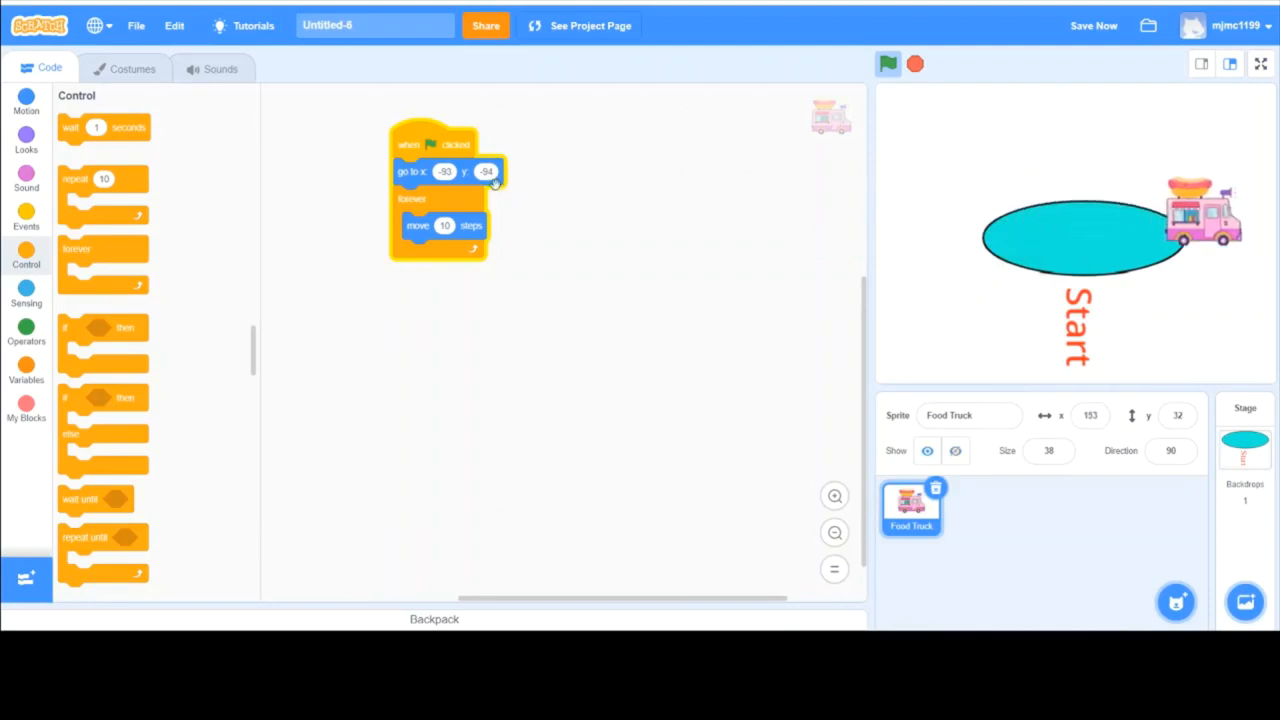
pyautogui.click(888, 64)
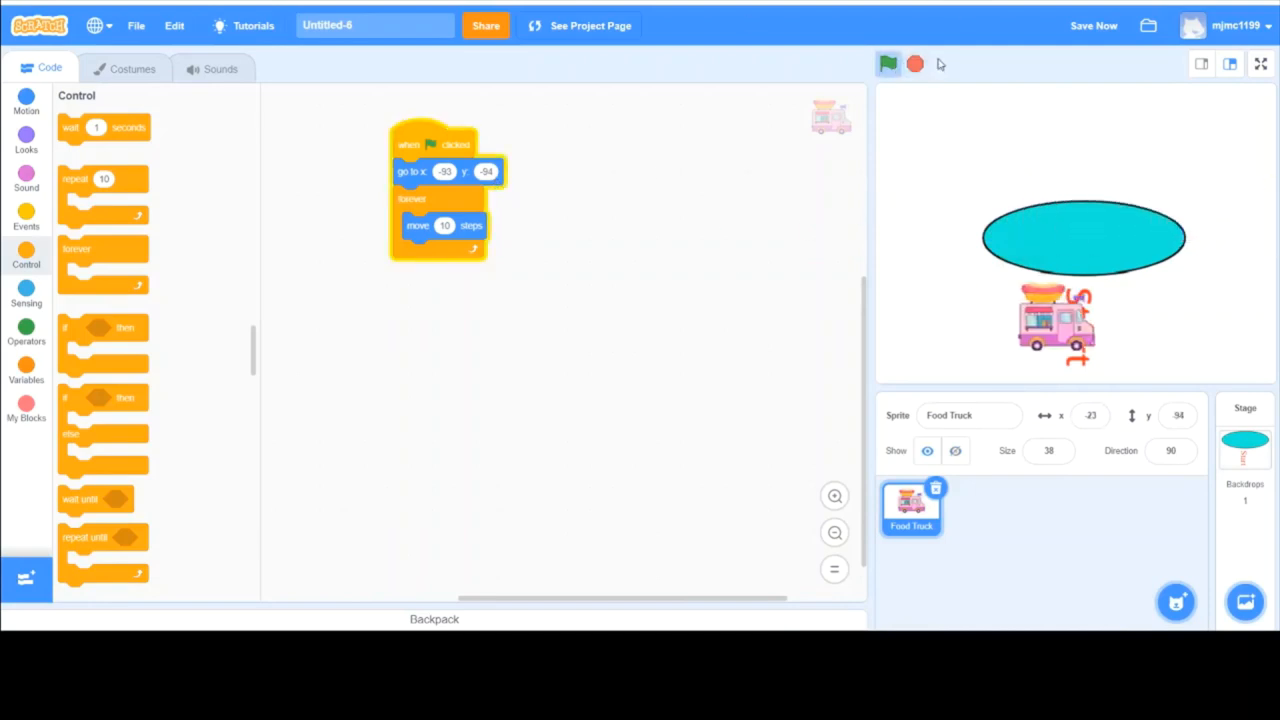
pyautogui.click(888, 64)
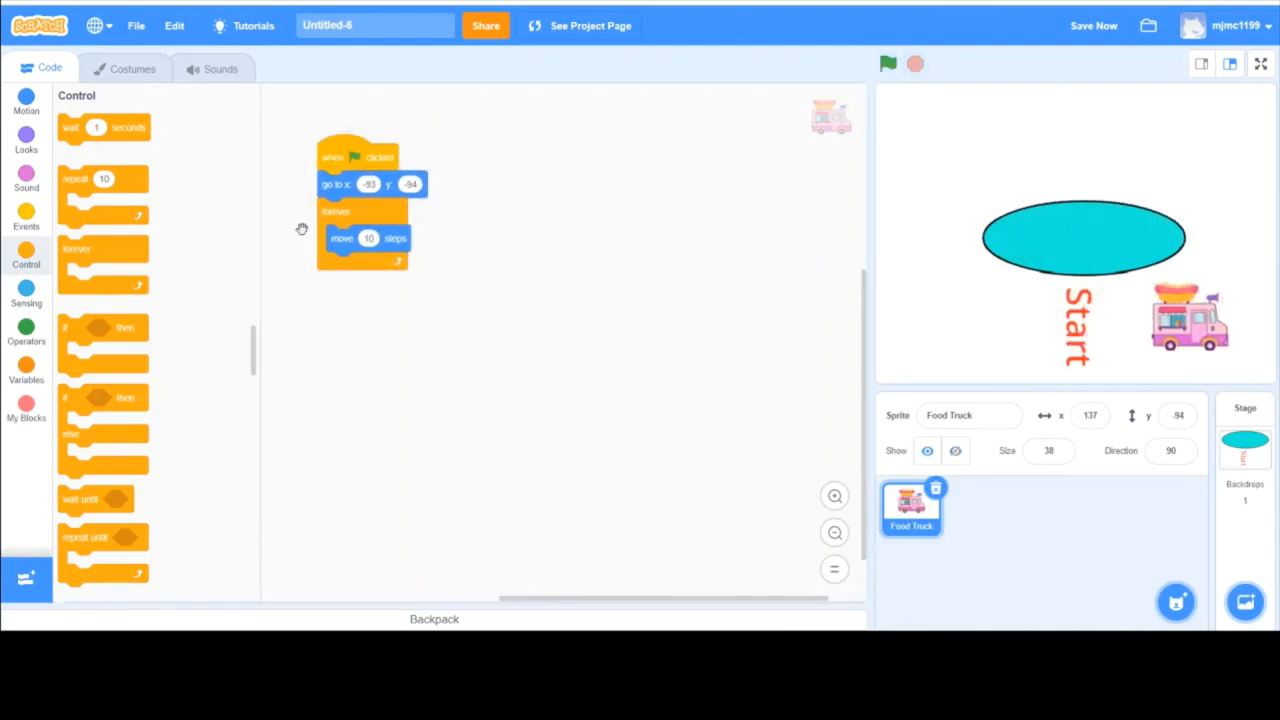
# Duplicate the start script beside the original and strip the copy down to when-flag-clicked plus an empty forever loop
pyautogui.scroll(-3)
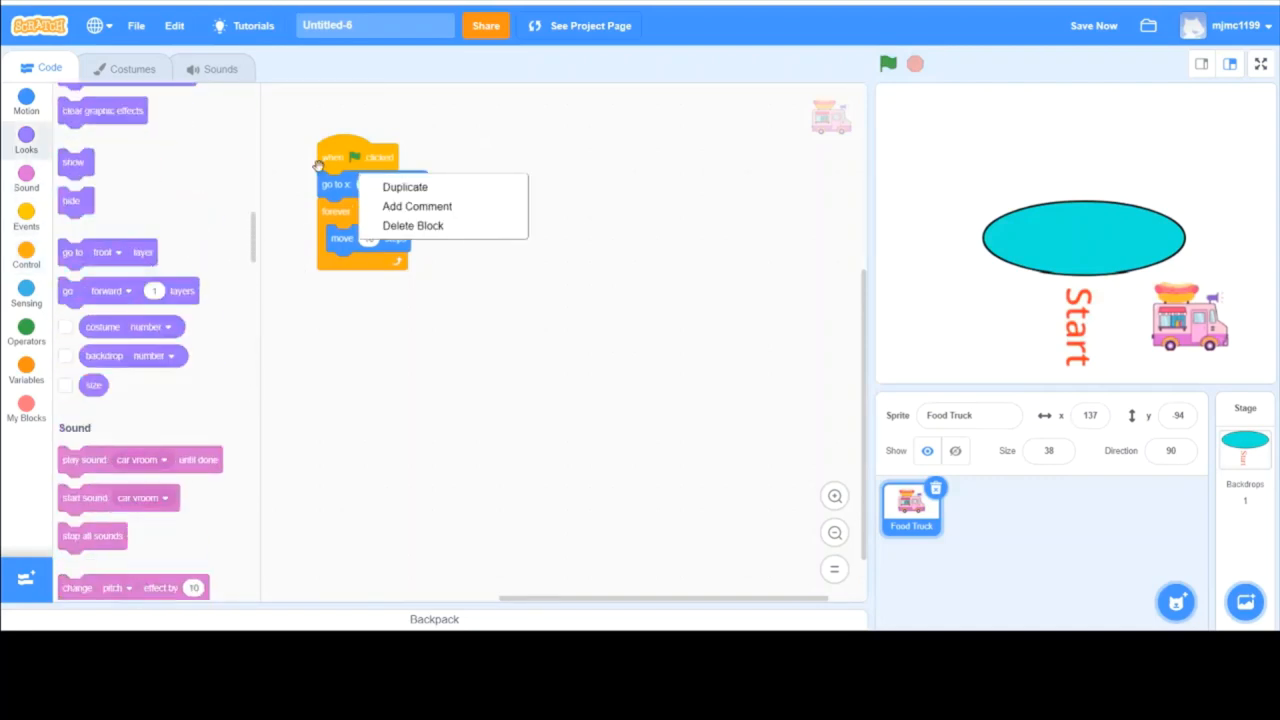
pyautogui.click(404, 188)
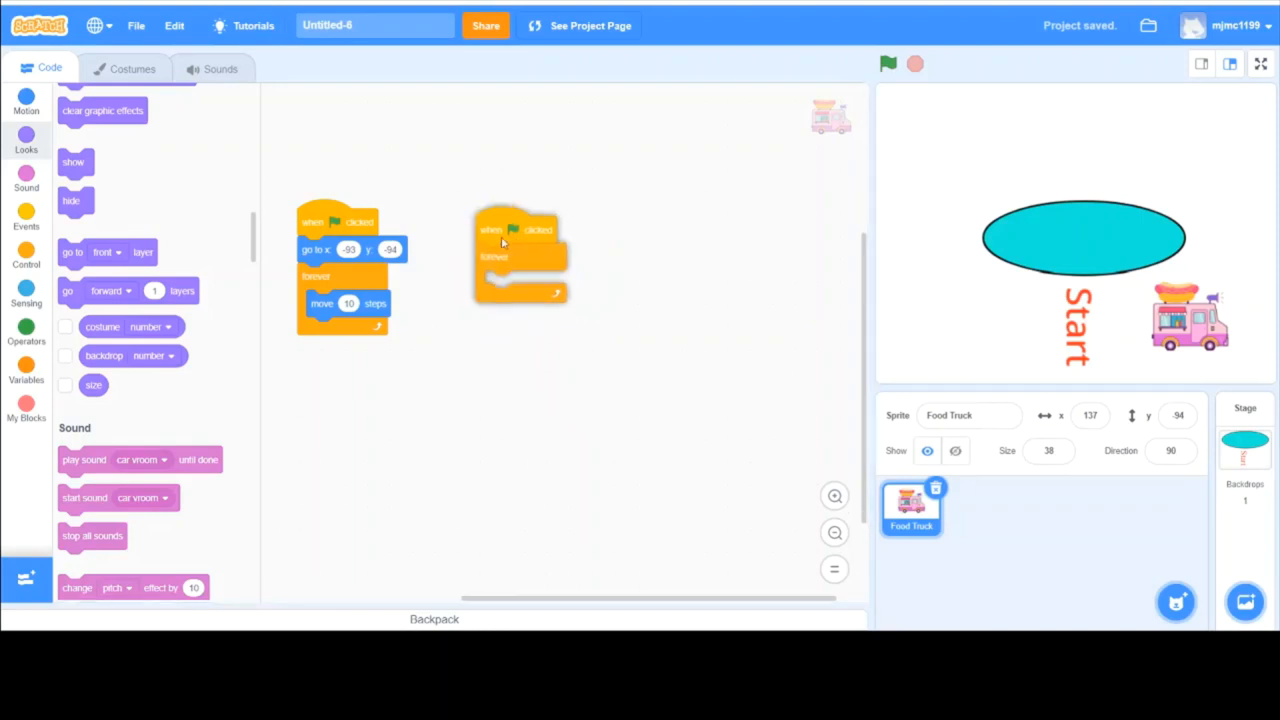
pyautogui.moveTo(340, 250); pyautogui.dragTo(432, 250)
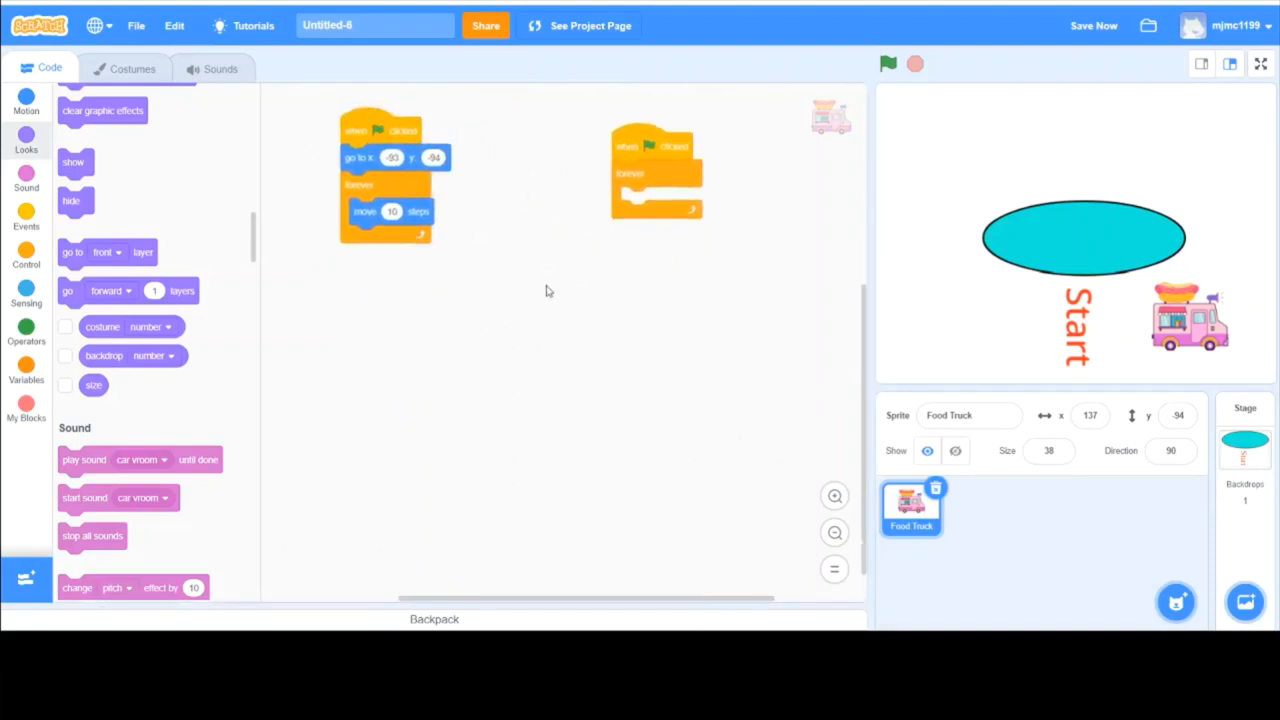
pyautogui.moveTo(624, 148); pyautogui.dragTo(776, 330)
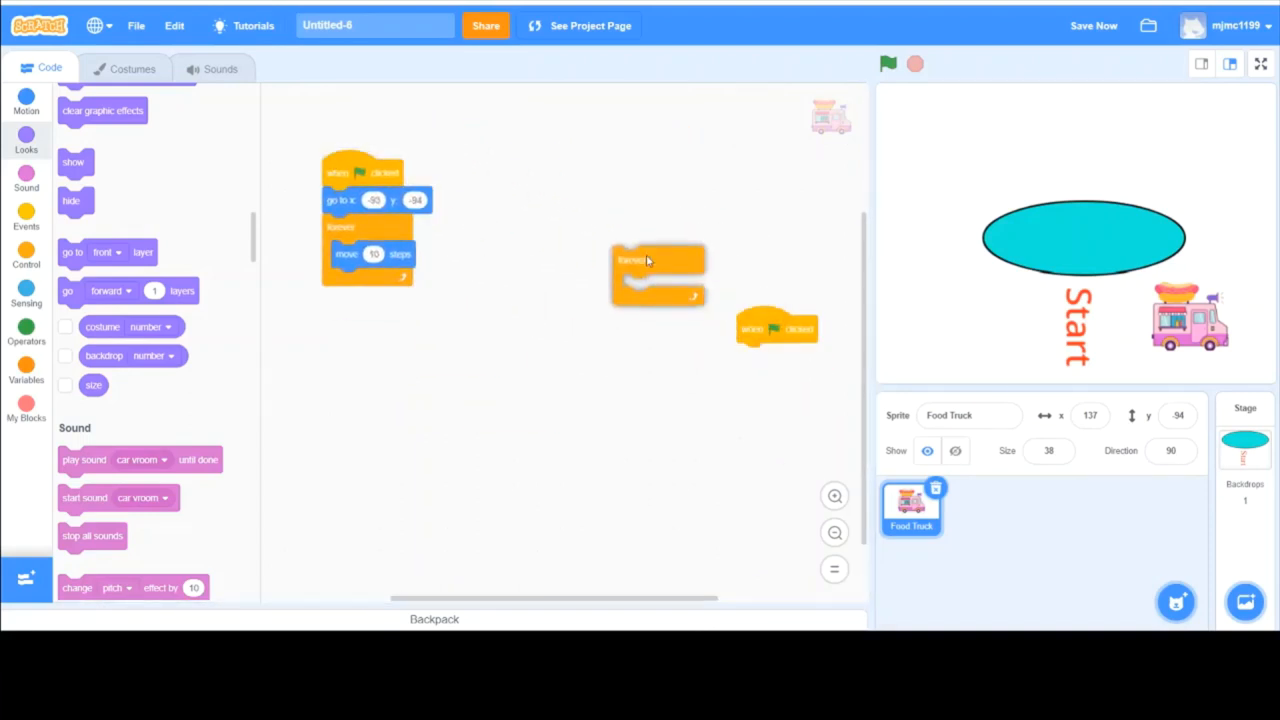
pyautogui.moveTo(656, 276); pyautogui.dragTo(710, 290)
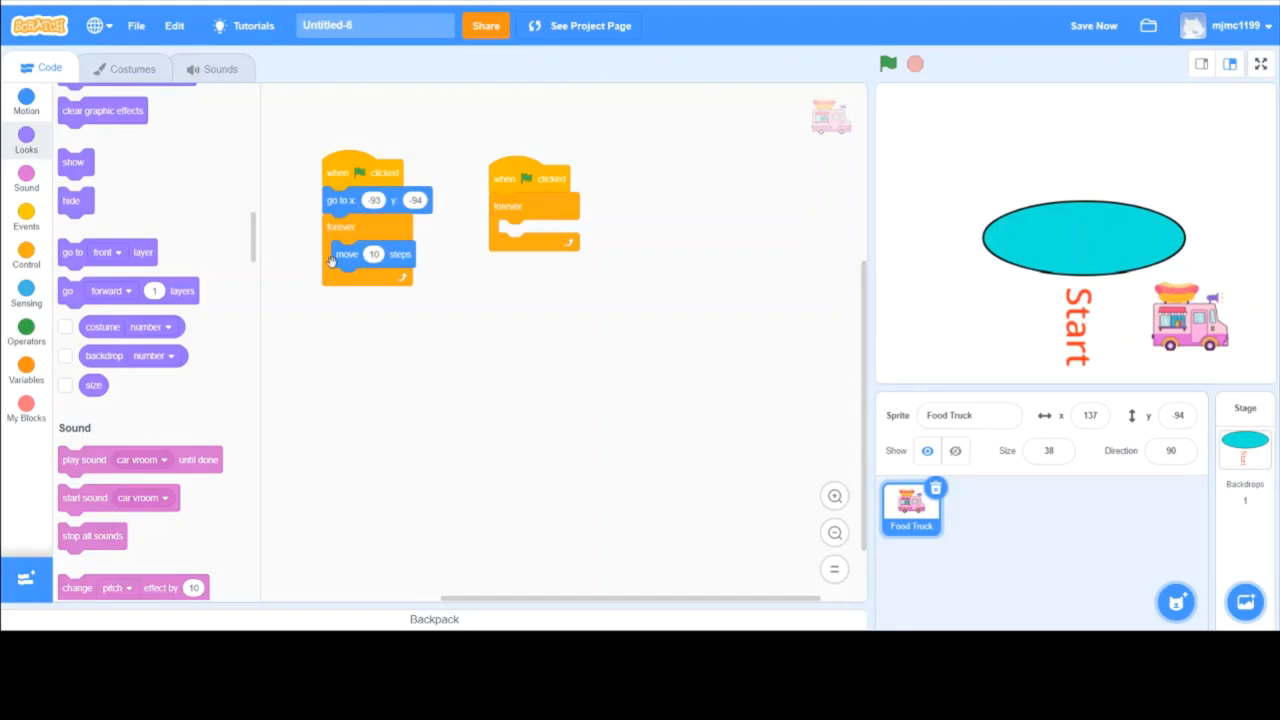
# Browse the Control palette for condition blocks to use in the new loop
pyautogui.click(26, 256)
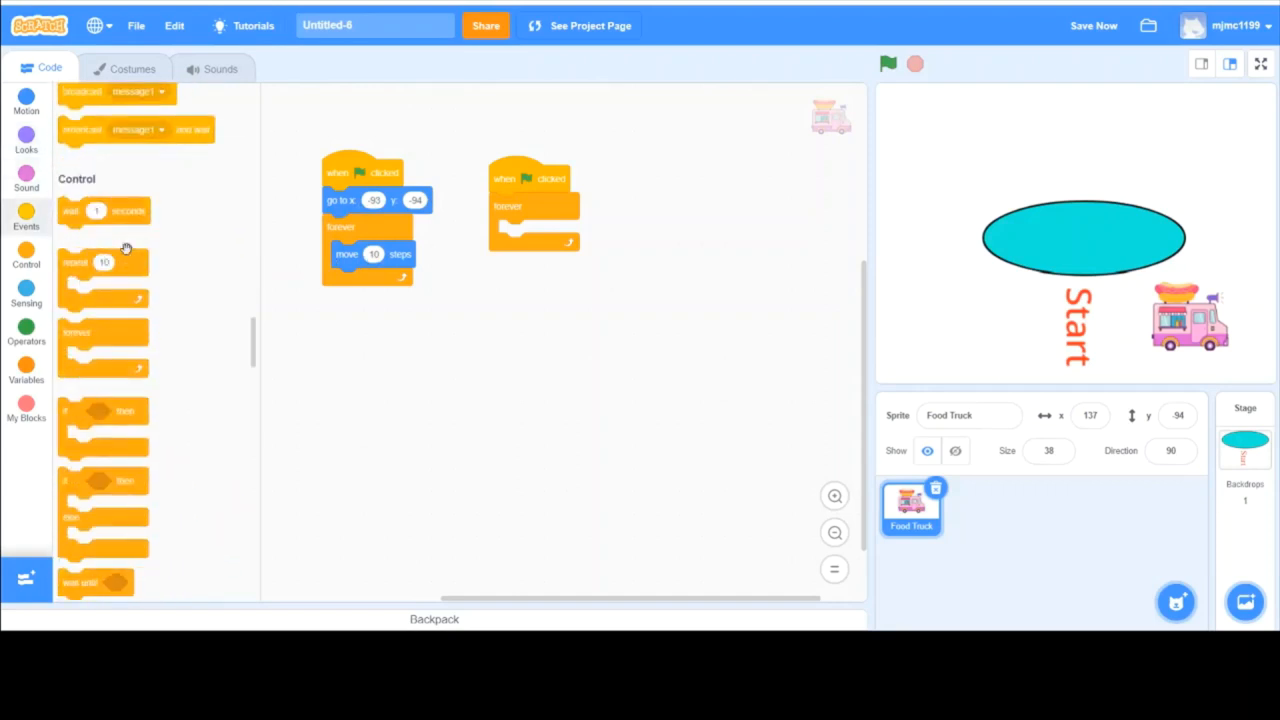
pyautogui.scroll(-3)
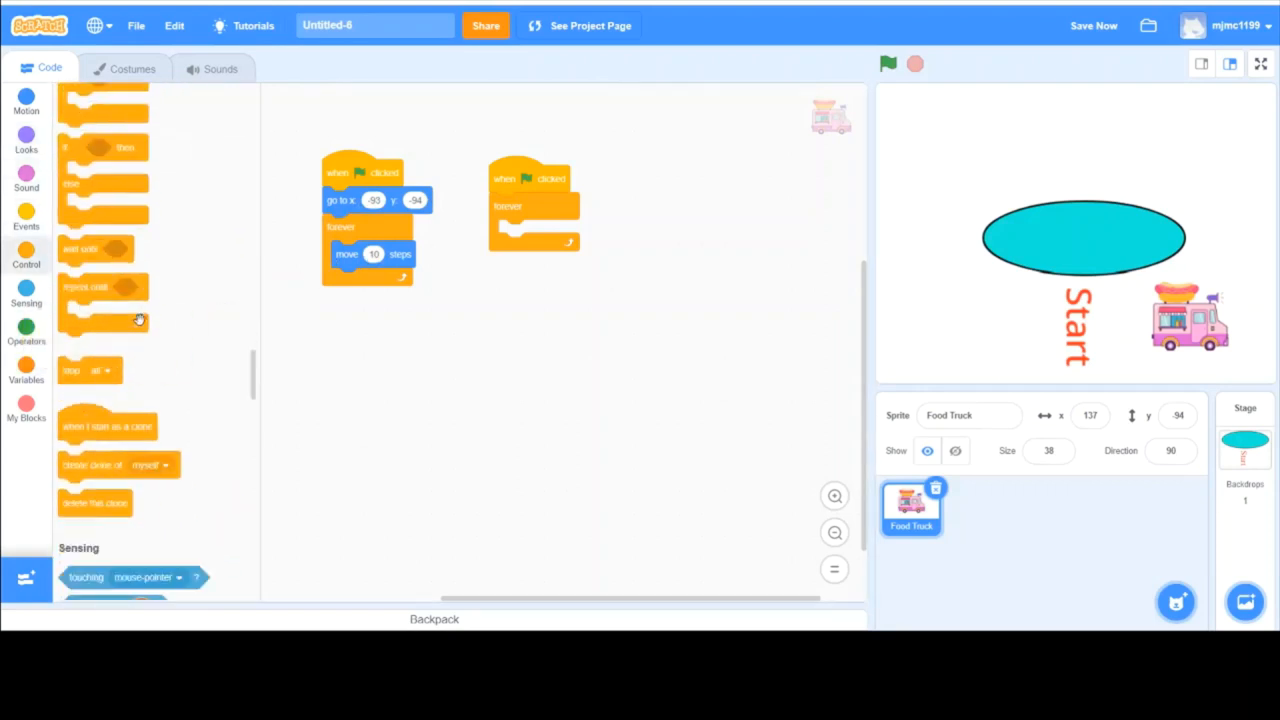
pyautogui.scroll(-3)
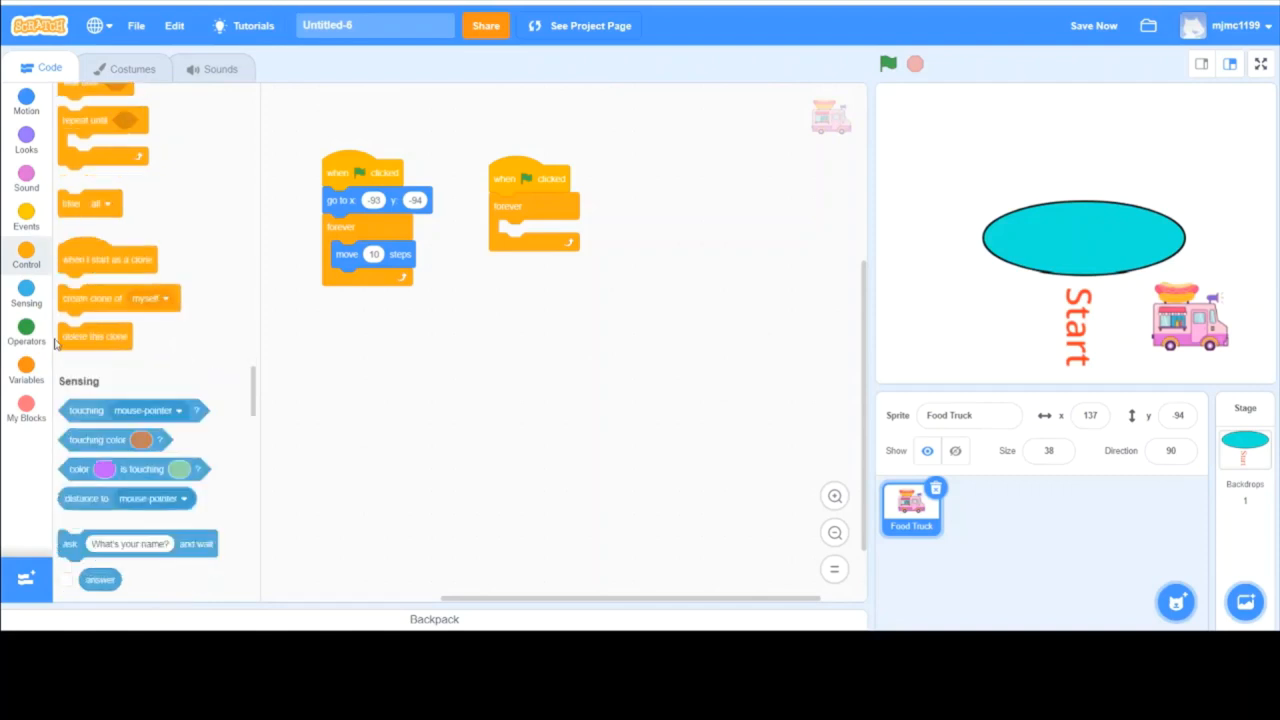
pyautogui.scroll(3)
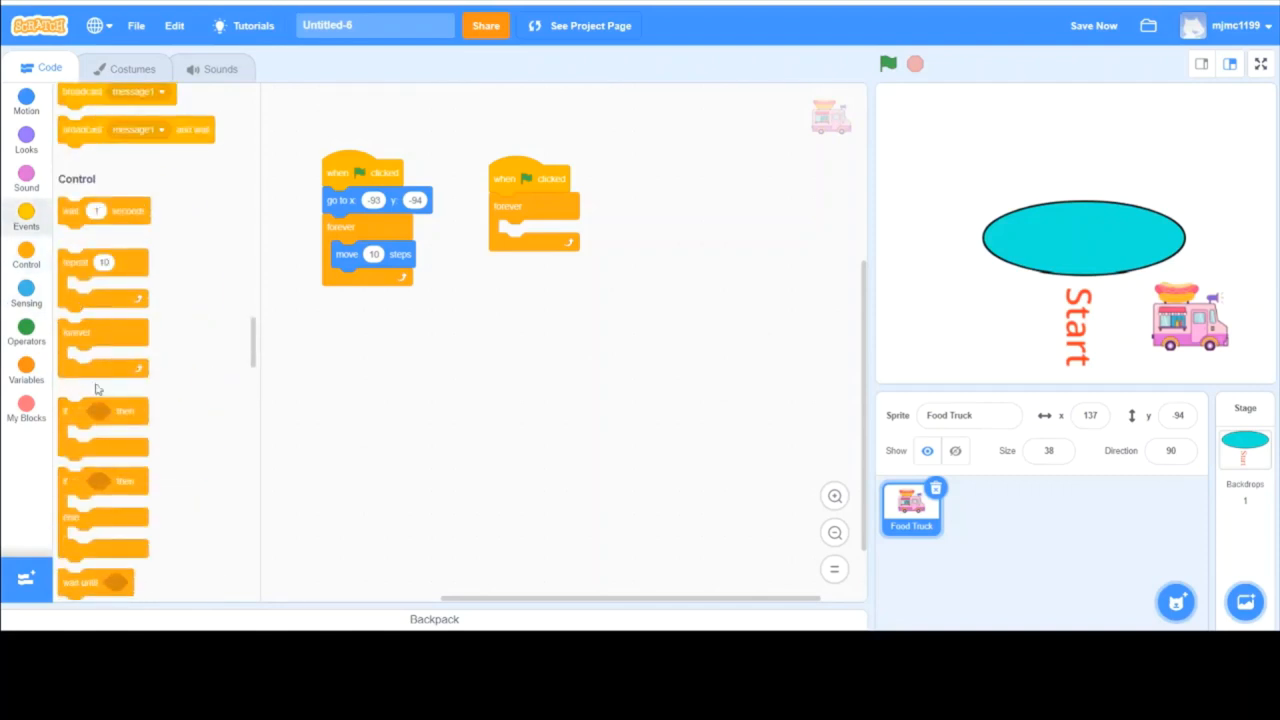
# Add an if block with a key pressed? check set to right arrow inside the second loop
pyautogui.moveTo(104, 420); pyautogui.dragTo(536, 230)
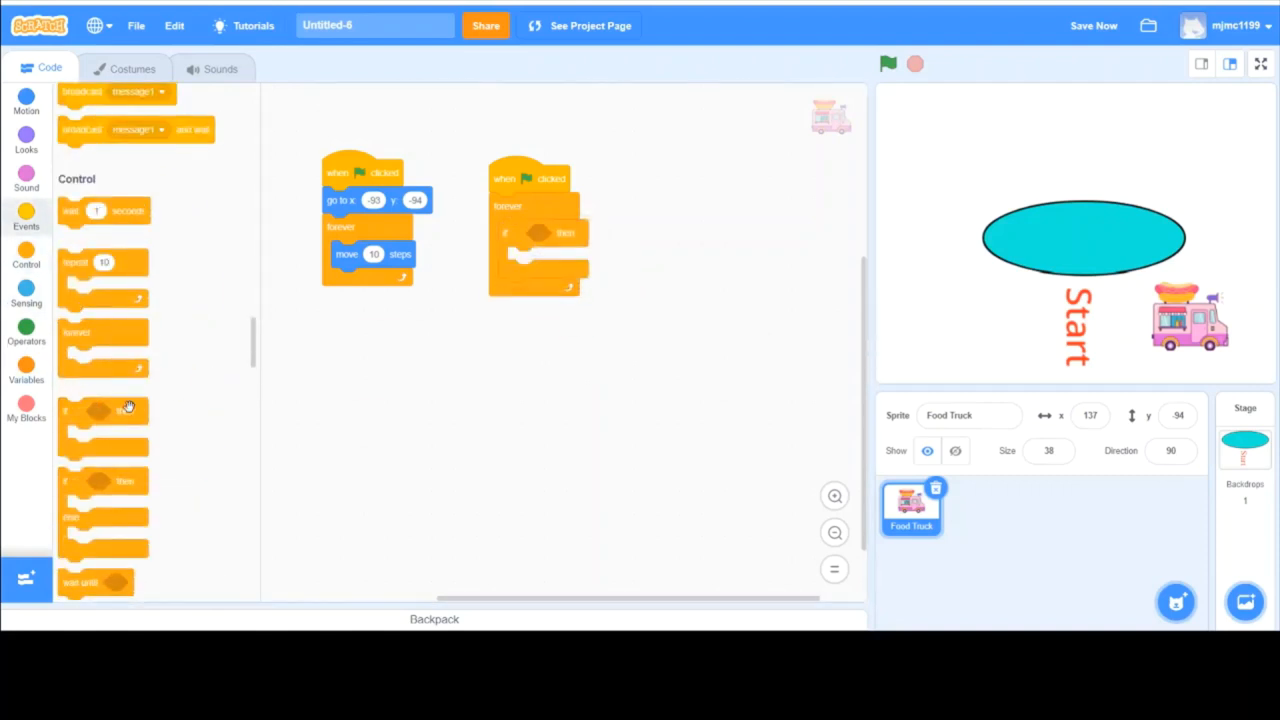
pyautogui.scroll(-3)
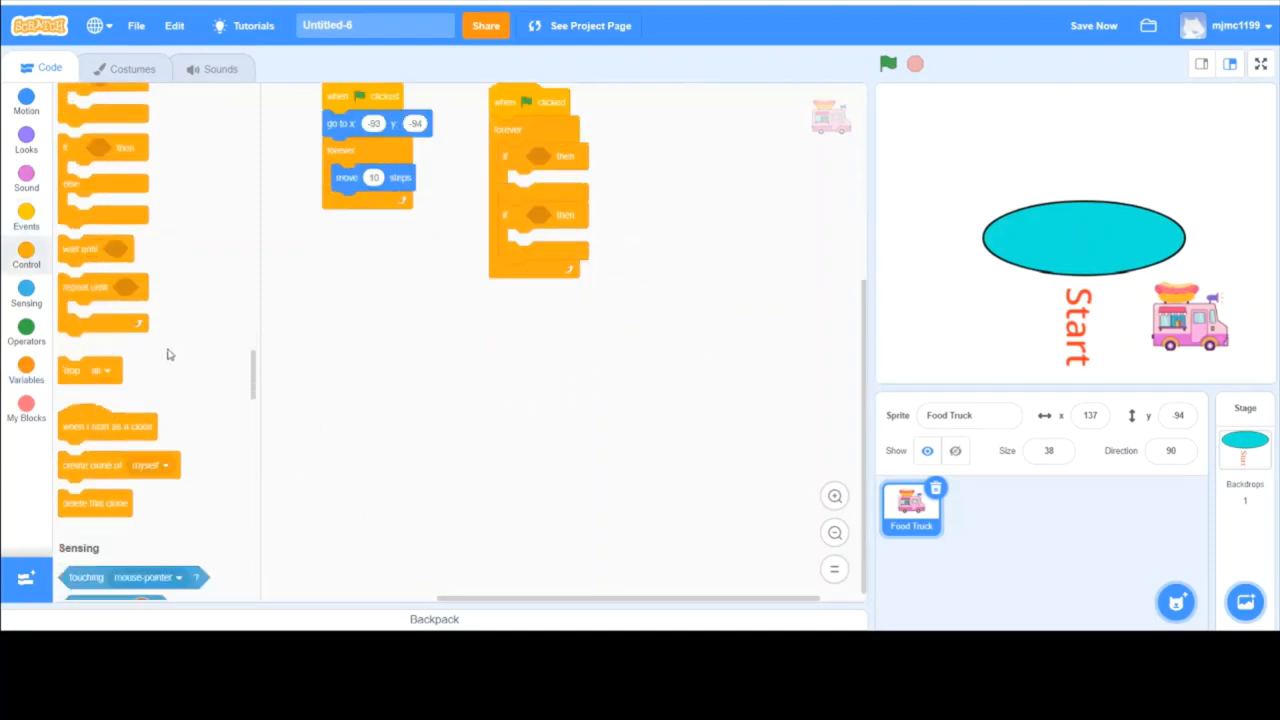
pyautogui.scroll(-3)
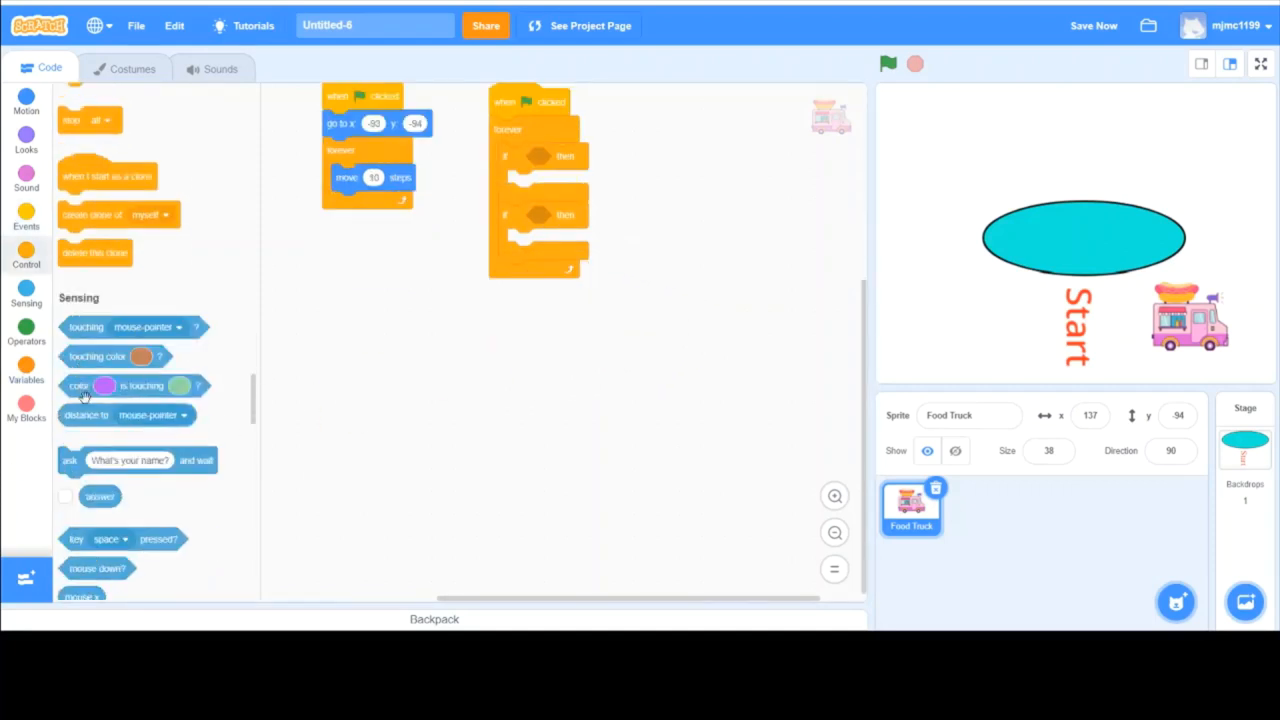
pyautogui.scroll(-3)
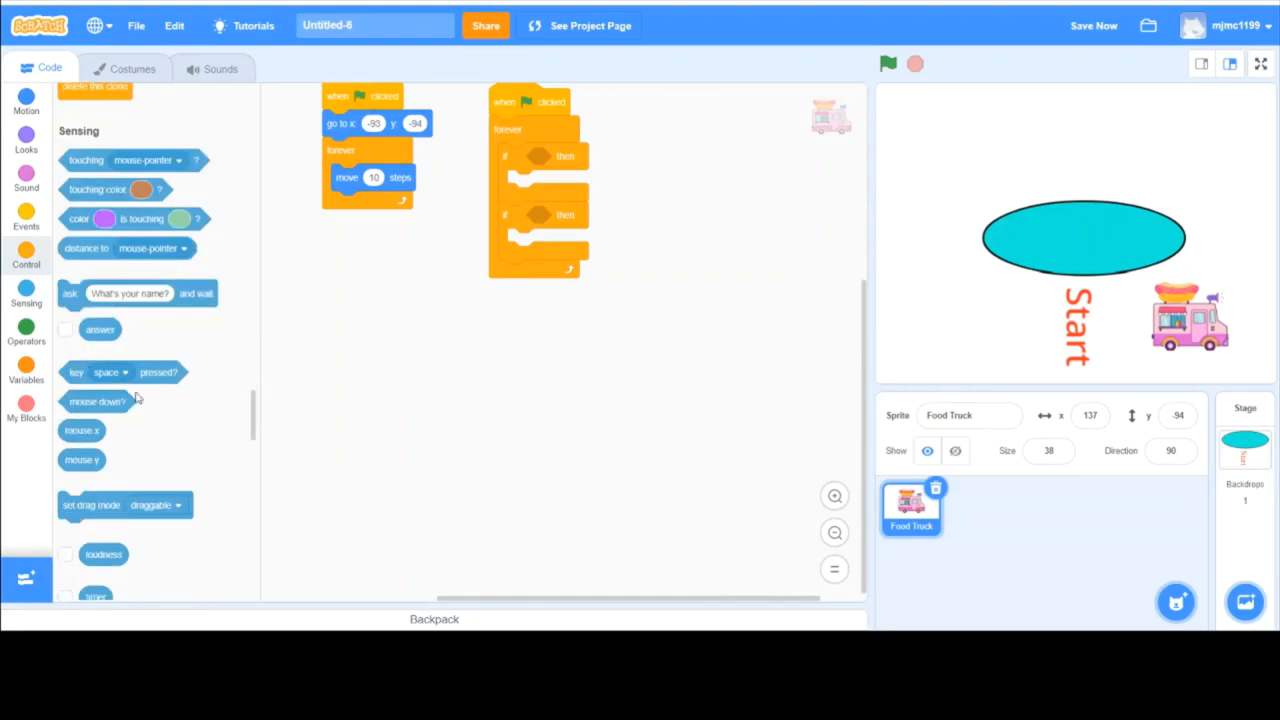
pyautogui.click(564, 316)
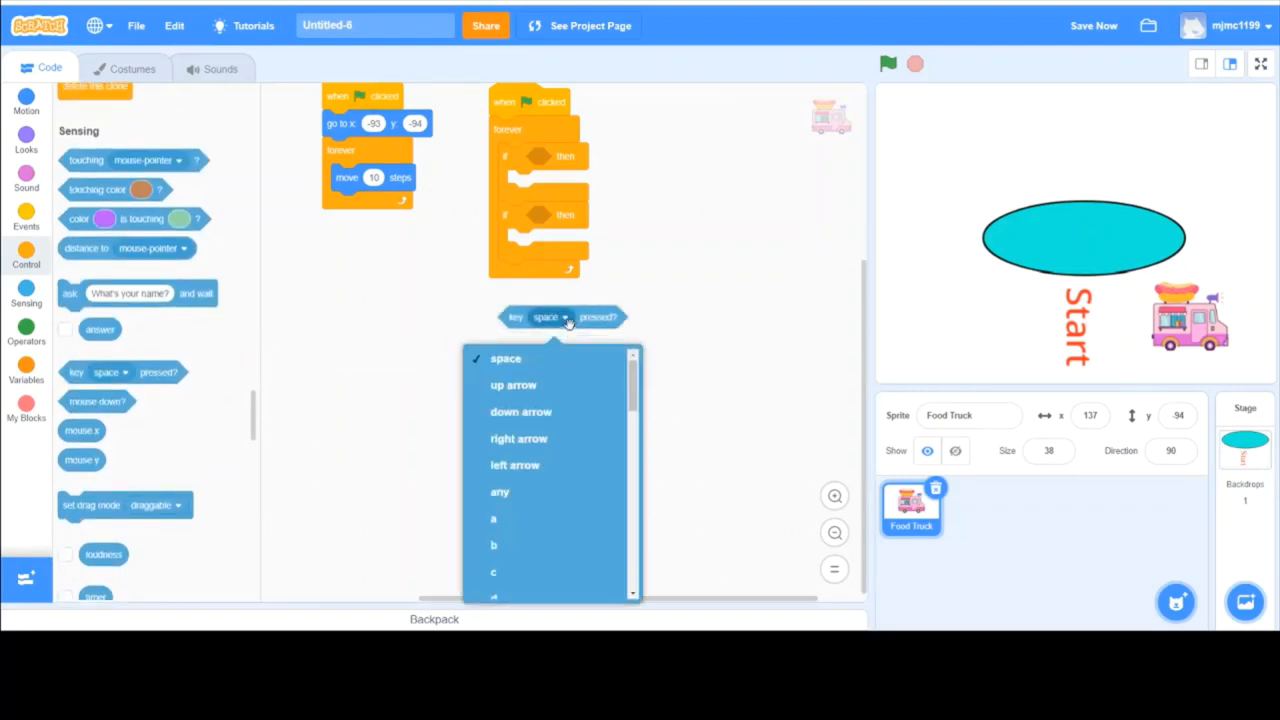
pyautogui.moveTo(560, 414)
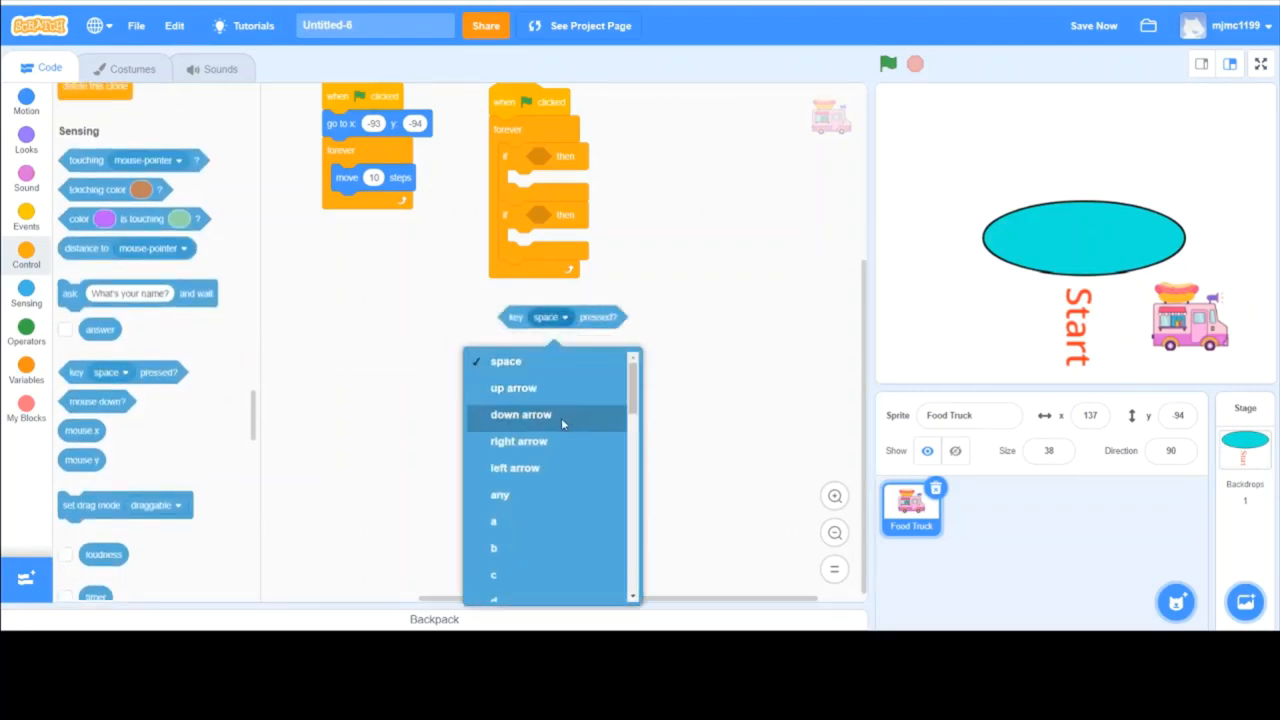
pyautogui.click(518, 442)
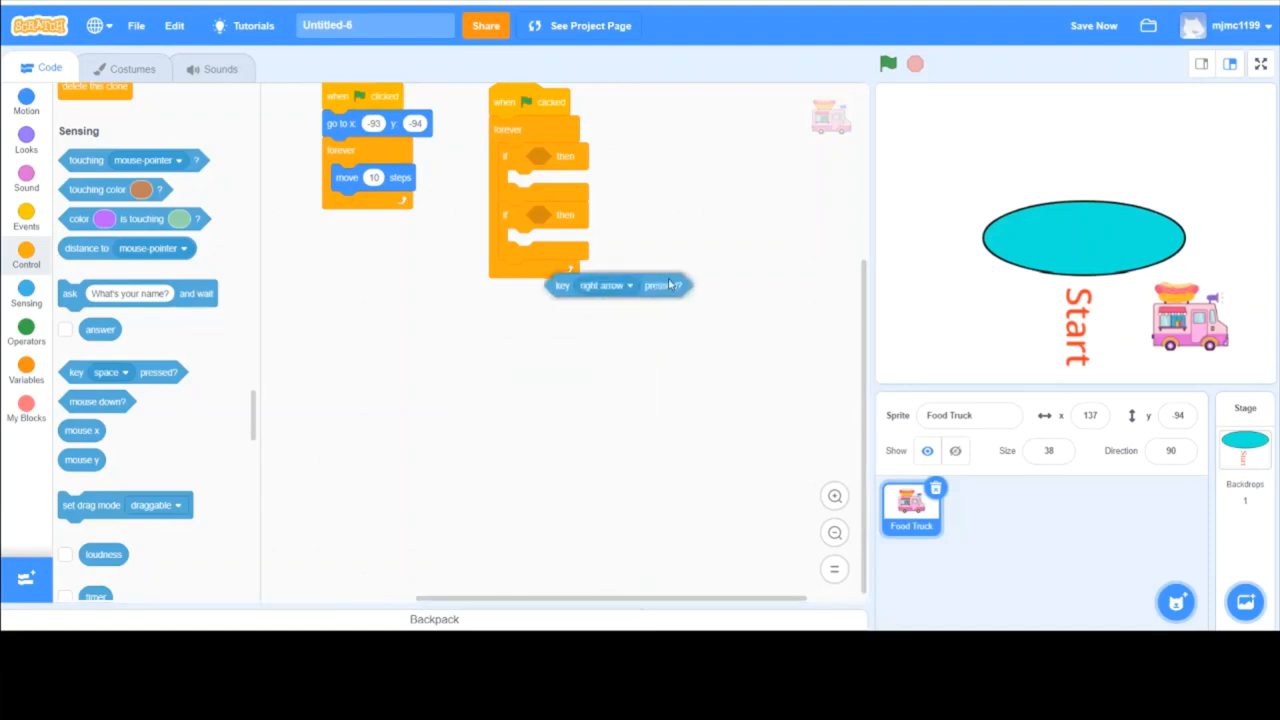
# Add a second if block whose key pressed? check is set to left arrow
pyautogui.moveTo(616, 284); pyautogui.dragTo(610, 218)
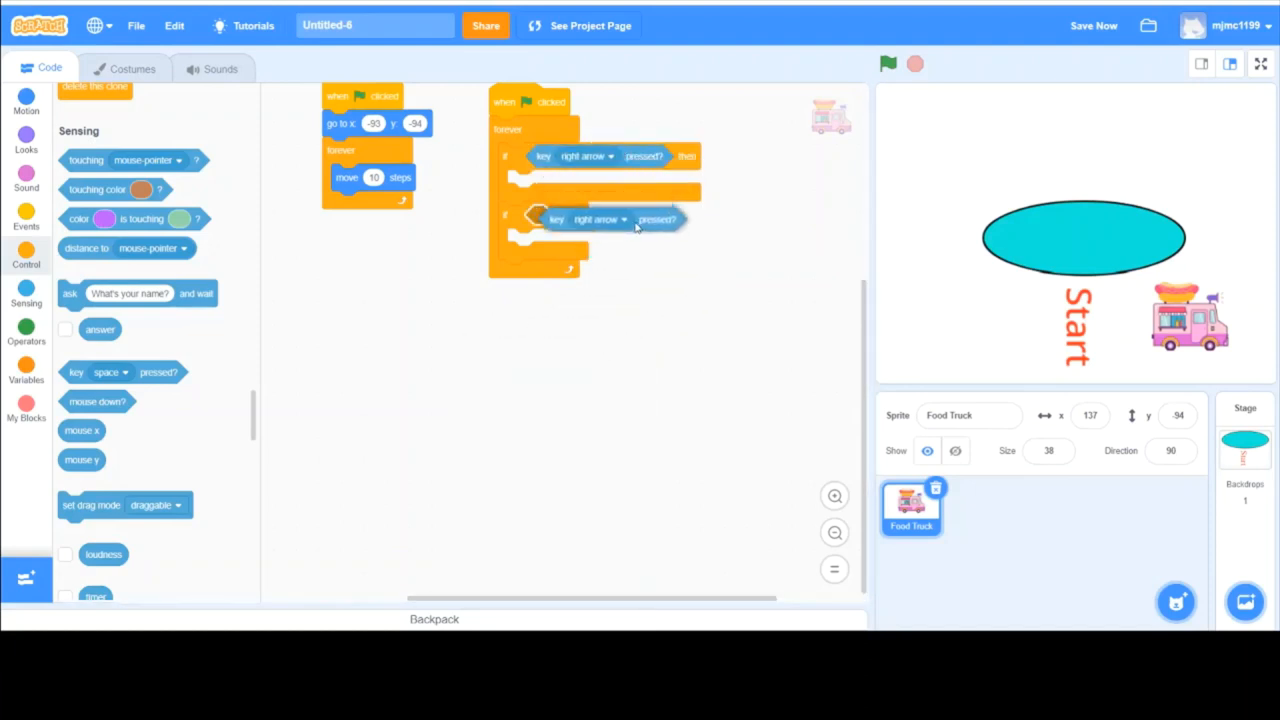
pyautogui.click(596, 218)
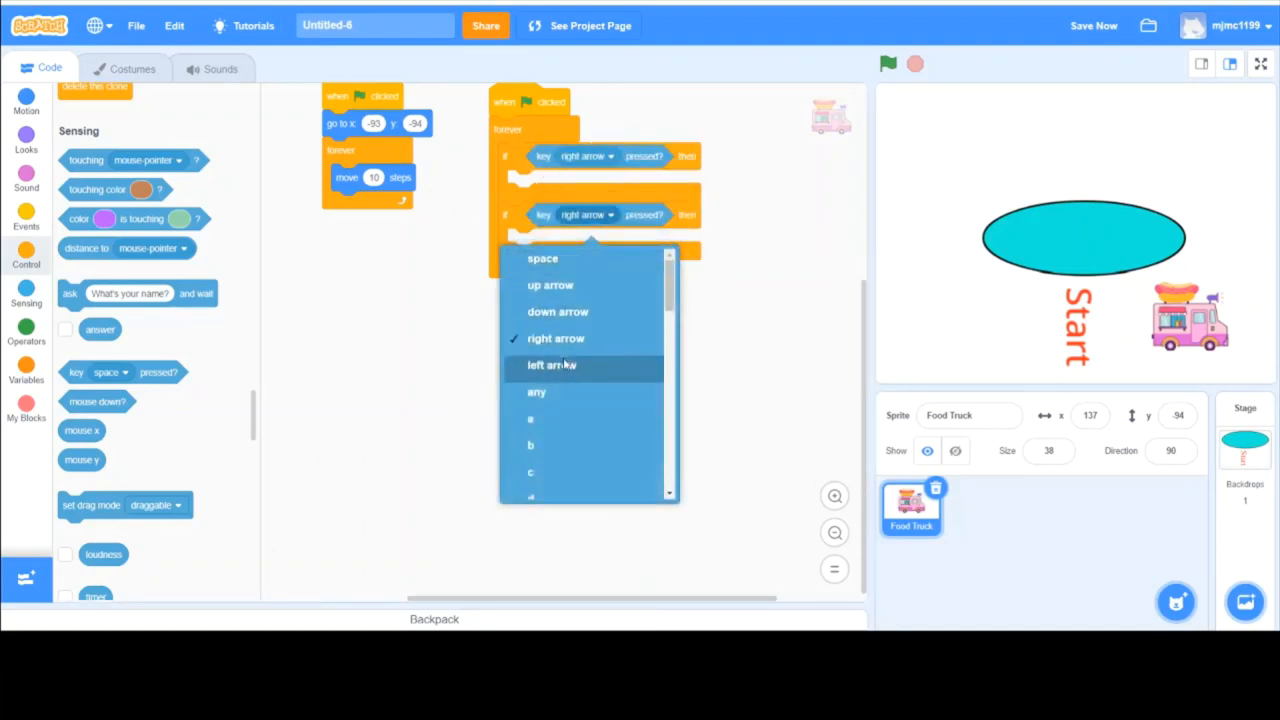
pyautogui.click(552, 364)
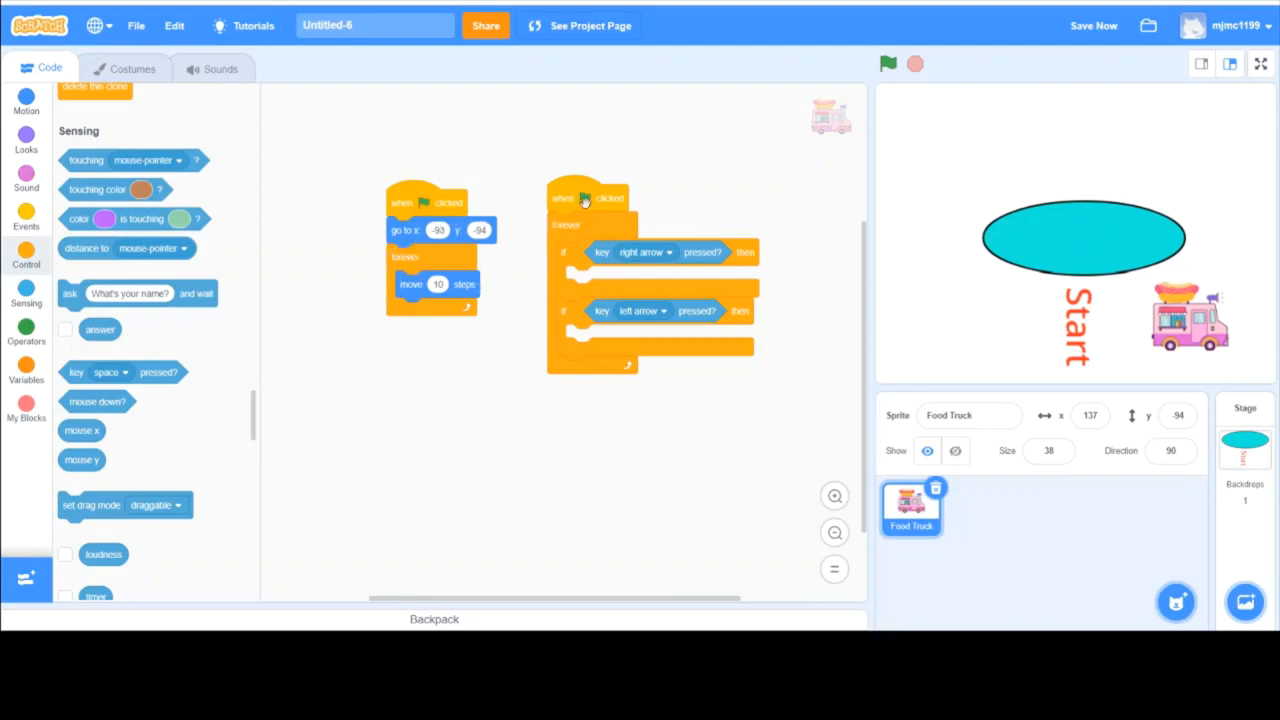
pyautogui.moveTo(530, 264)
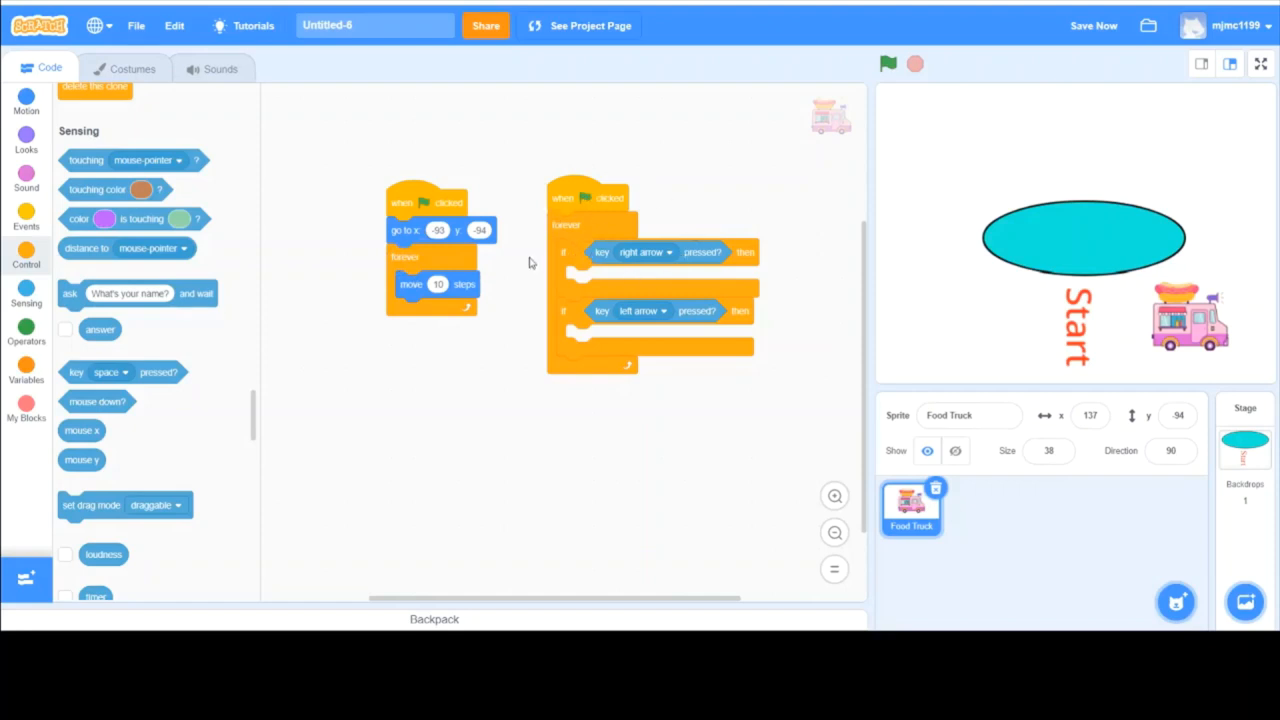
pyautogui.moveTo(558, 240)
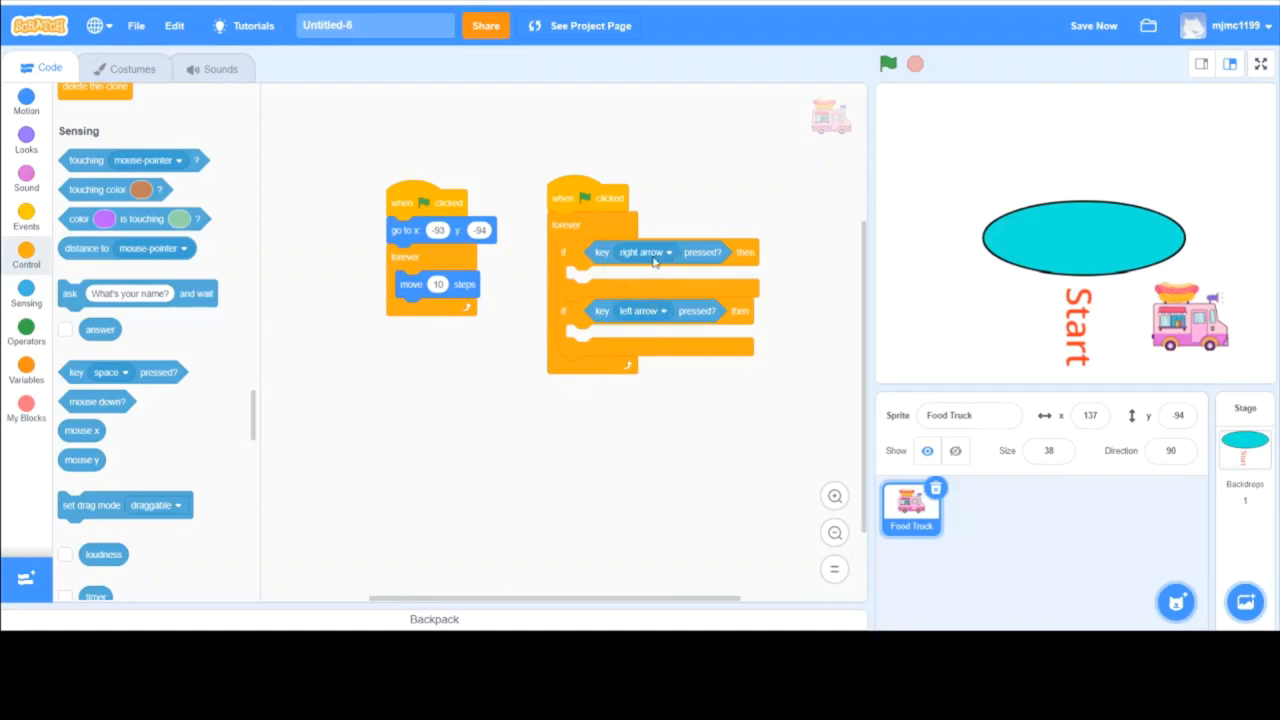
pyautogui.moveTo(100, 404)
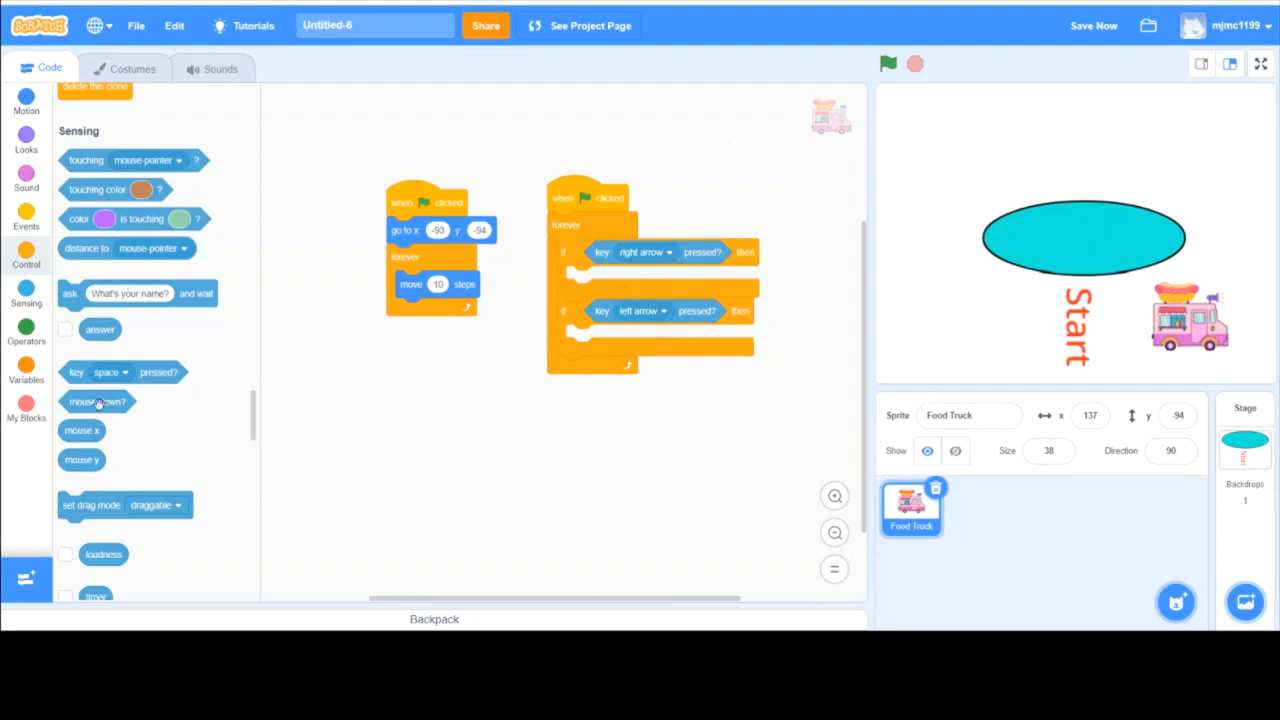
pyautogui.click(26, 100)
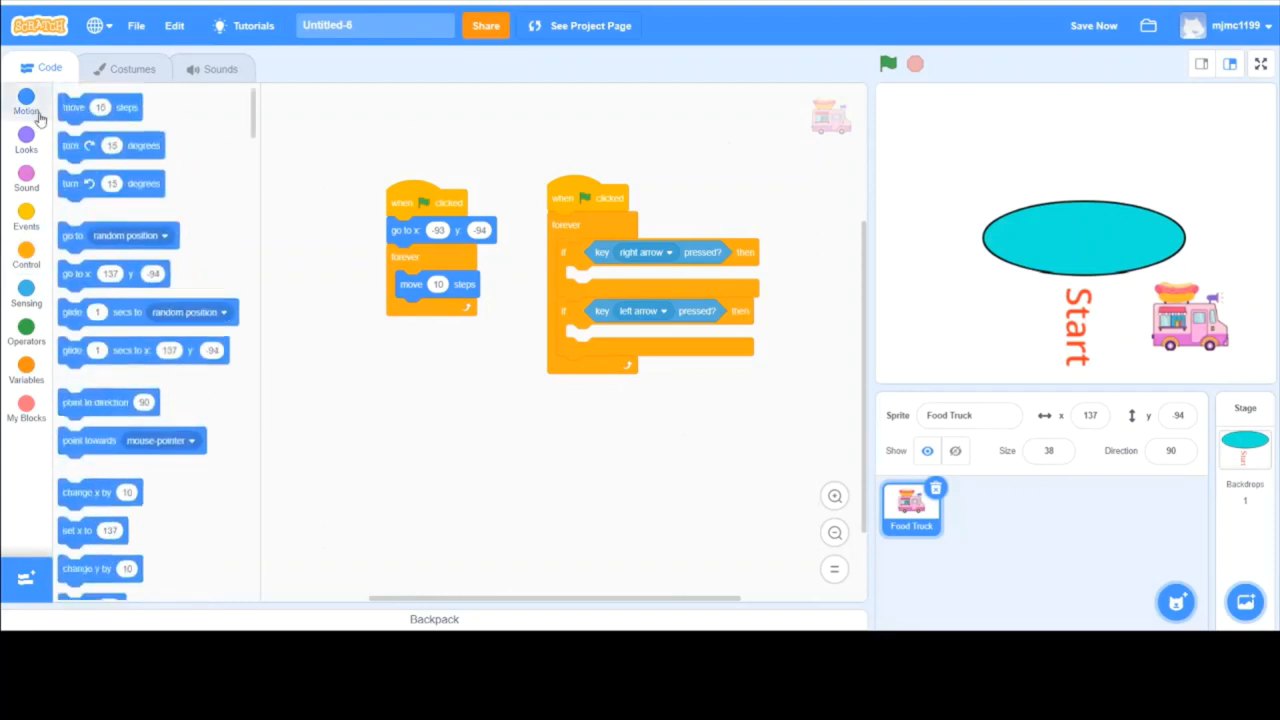
pyautogui.moveTo(112, 164); pyautogui.dragTo(540, 448)
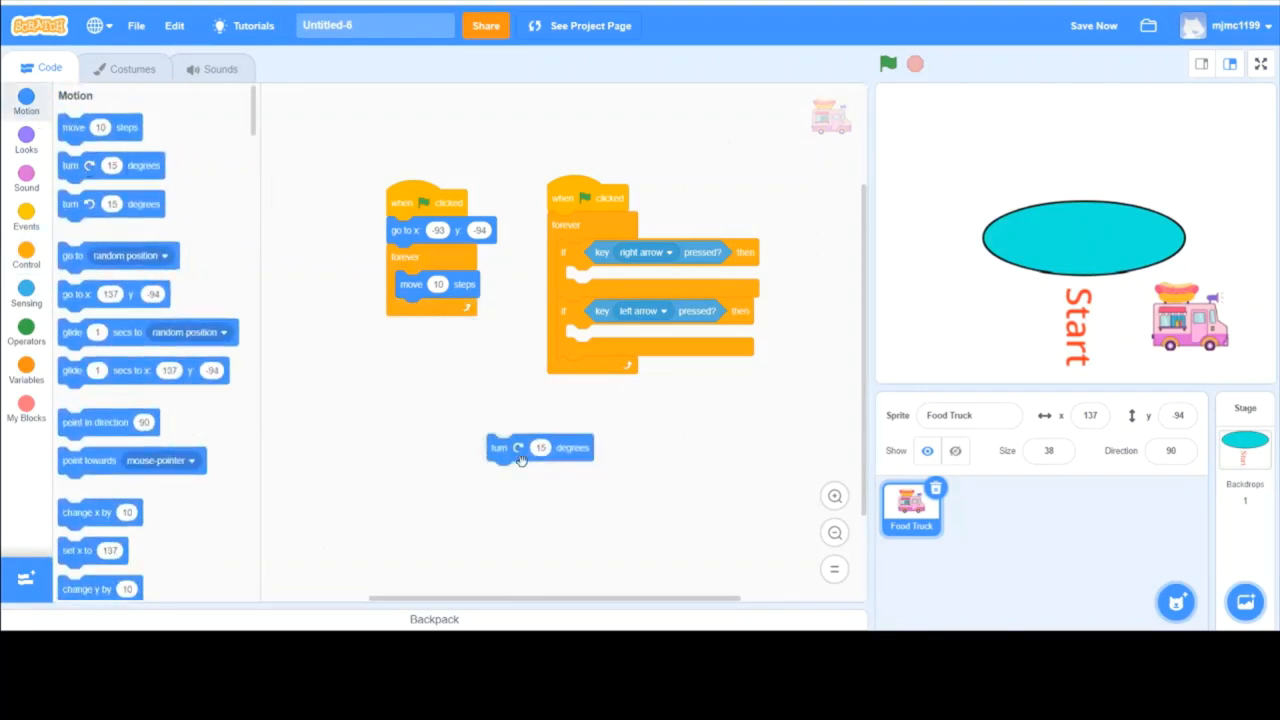
pyautogui.moveTo(540, 448); pyautogui.dragTo(620, 278)
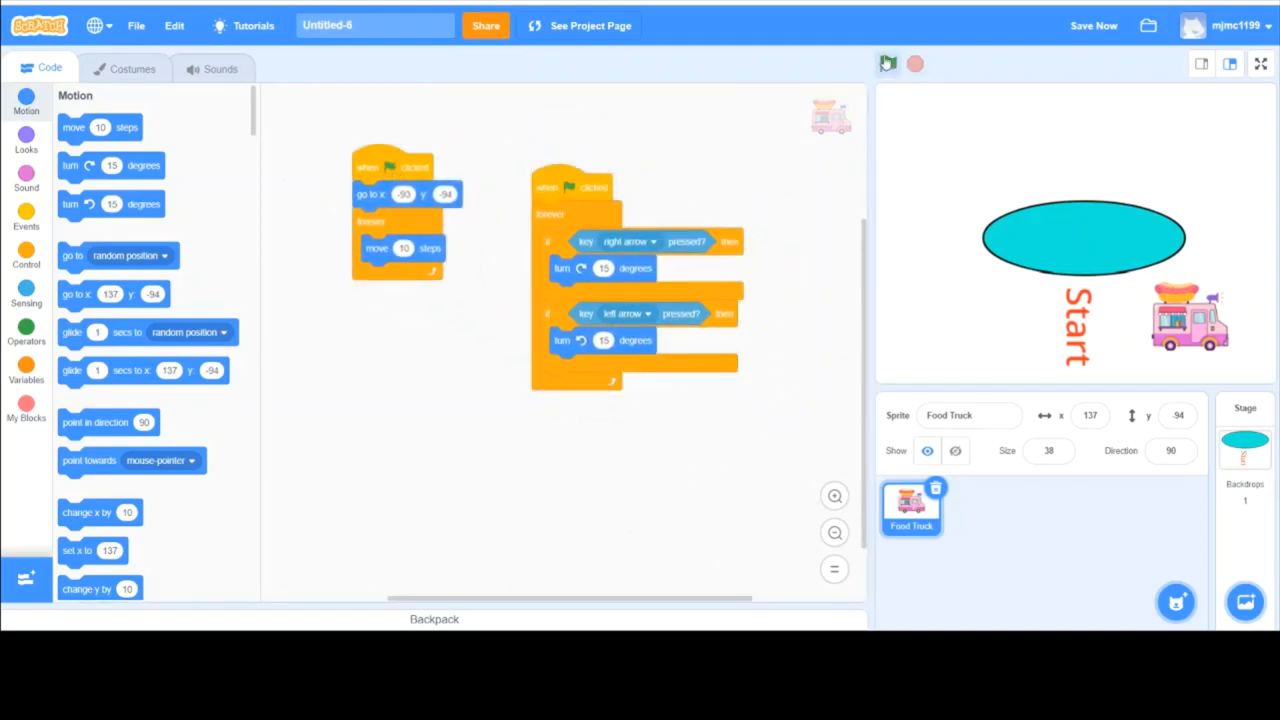
# Test-run the game repeatedly, steering with the arrow keys until the truck ends above the cyan track
pyautogui.click(886, 62)
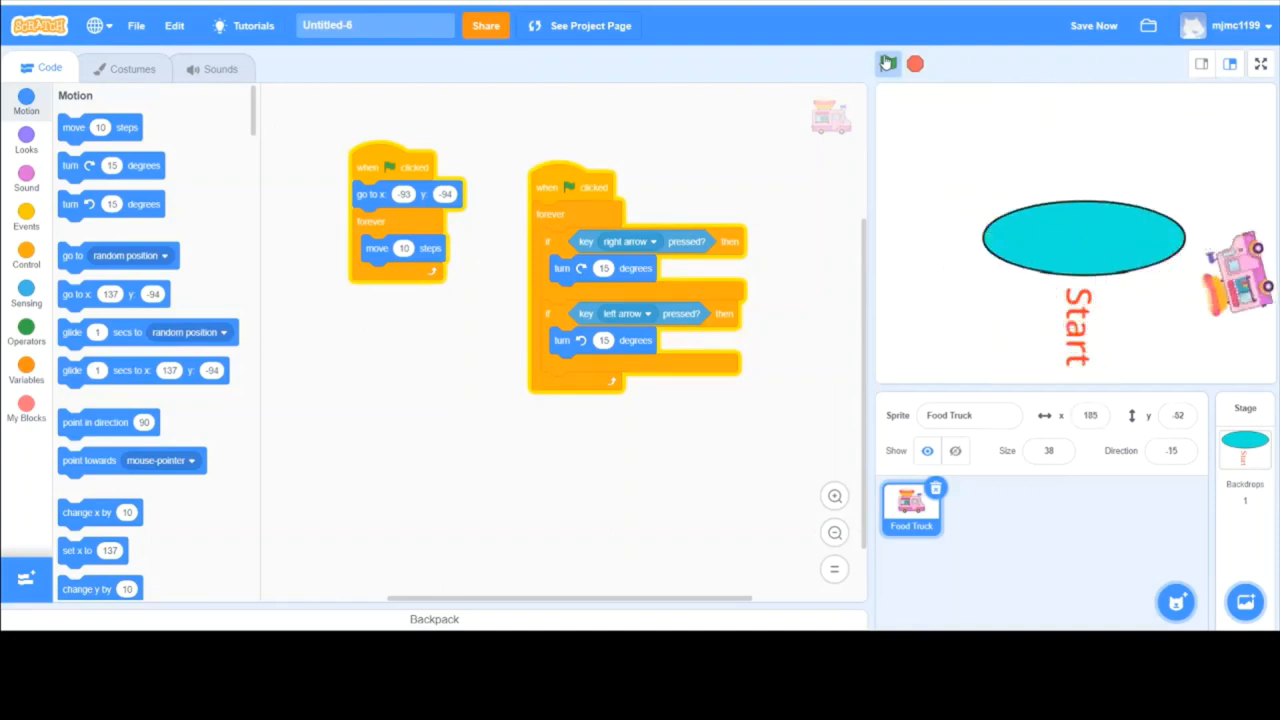
pyautogui.click(886, 62)
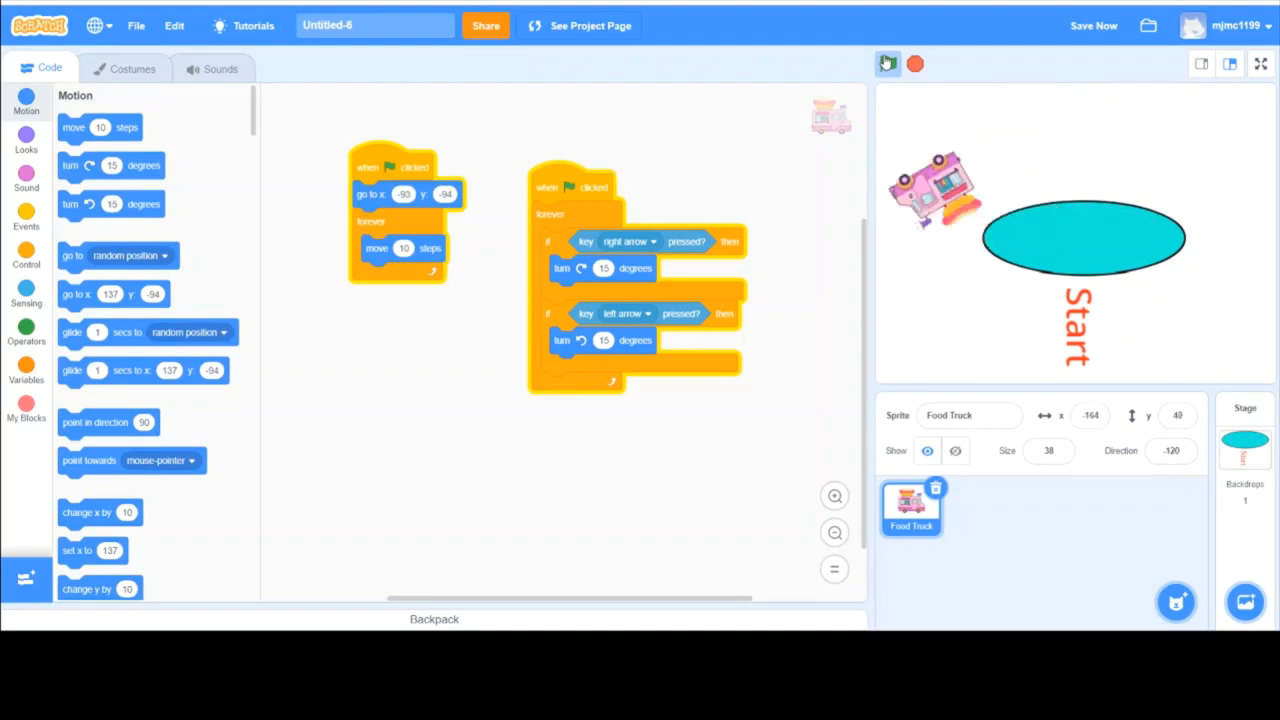
pyautogui.click(888, 64)
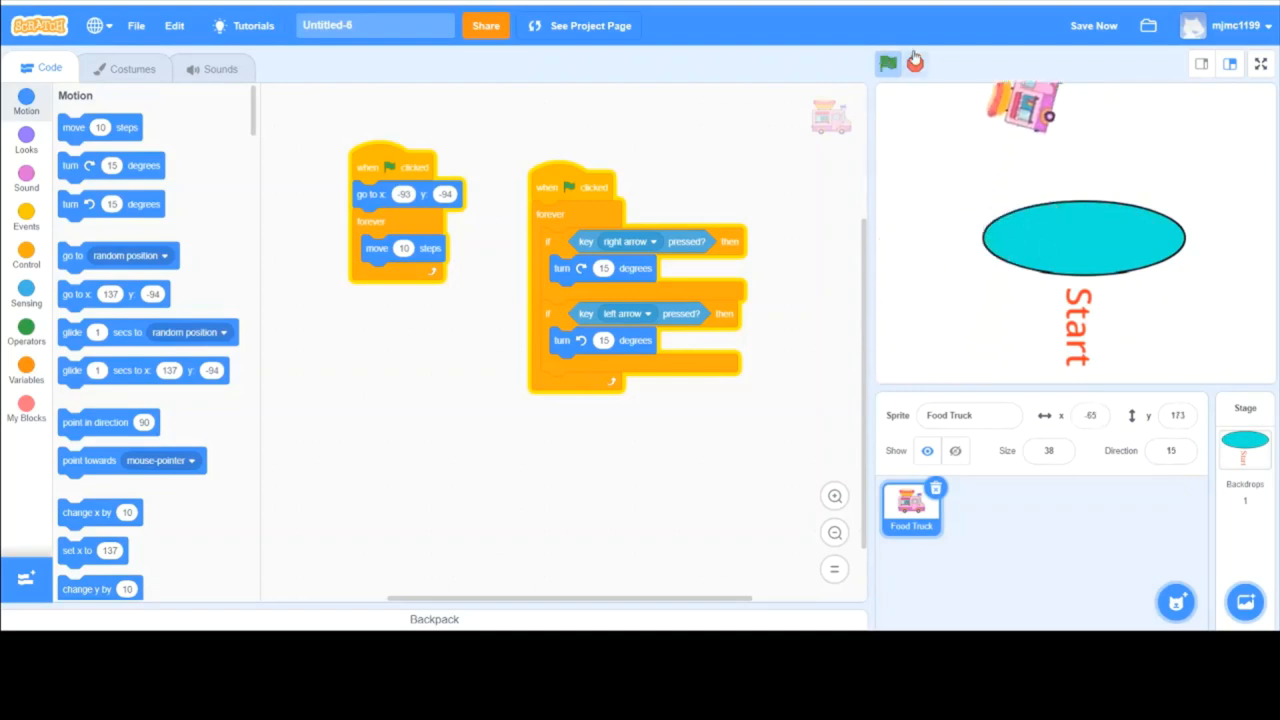
pyautogui.click(888, 62)
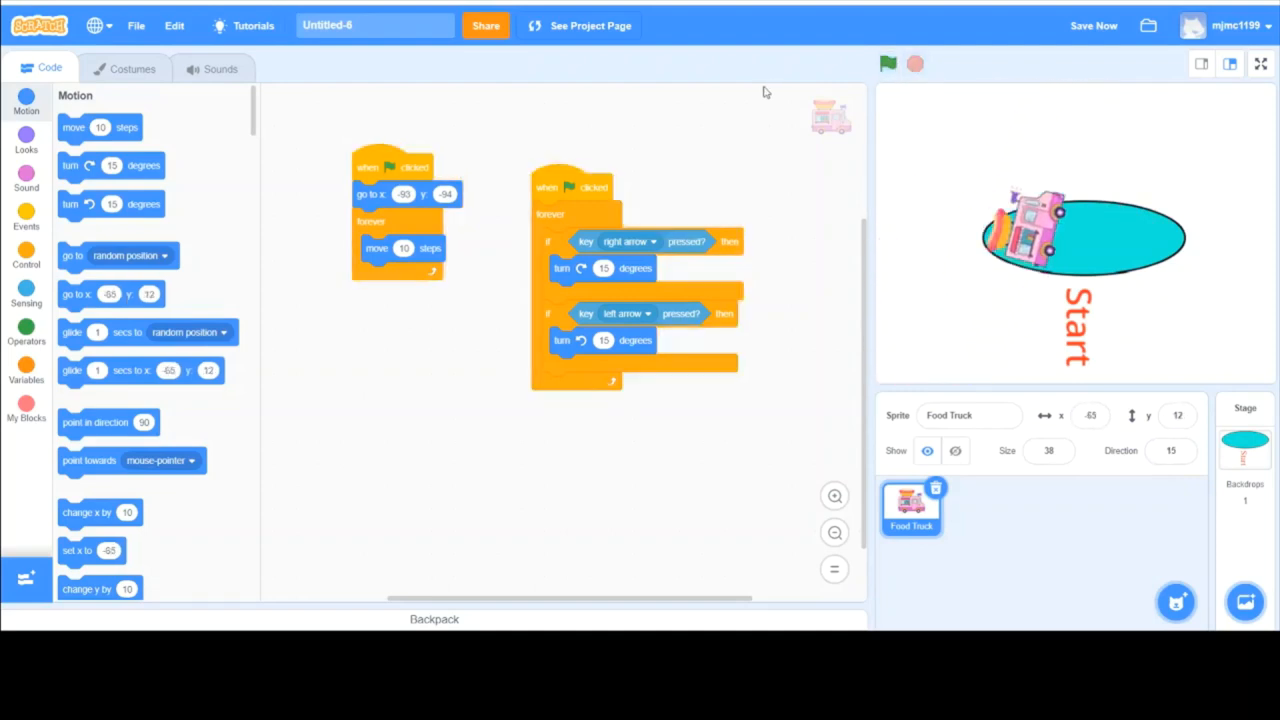
pyautogui.click(888, 64)
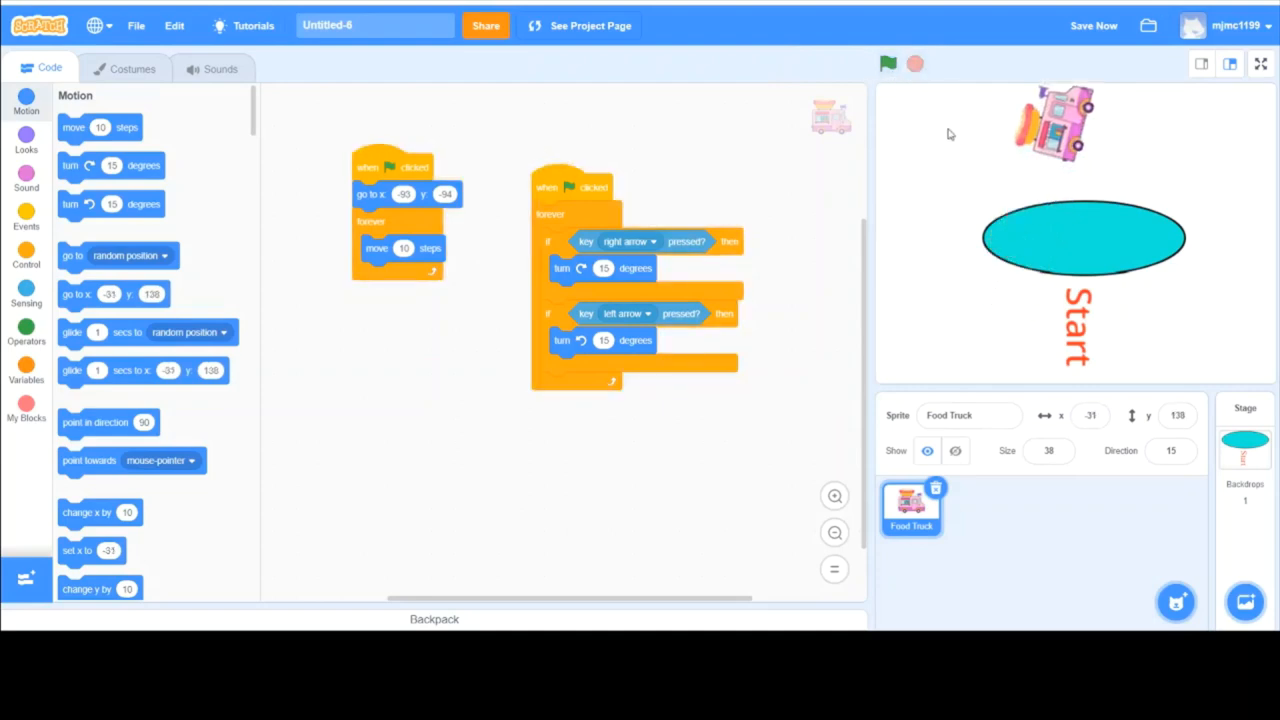
pyautogui.click(888, 64)
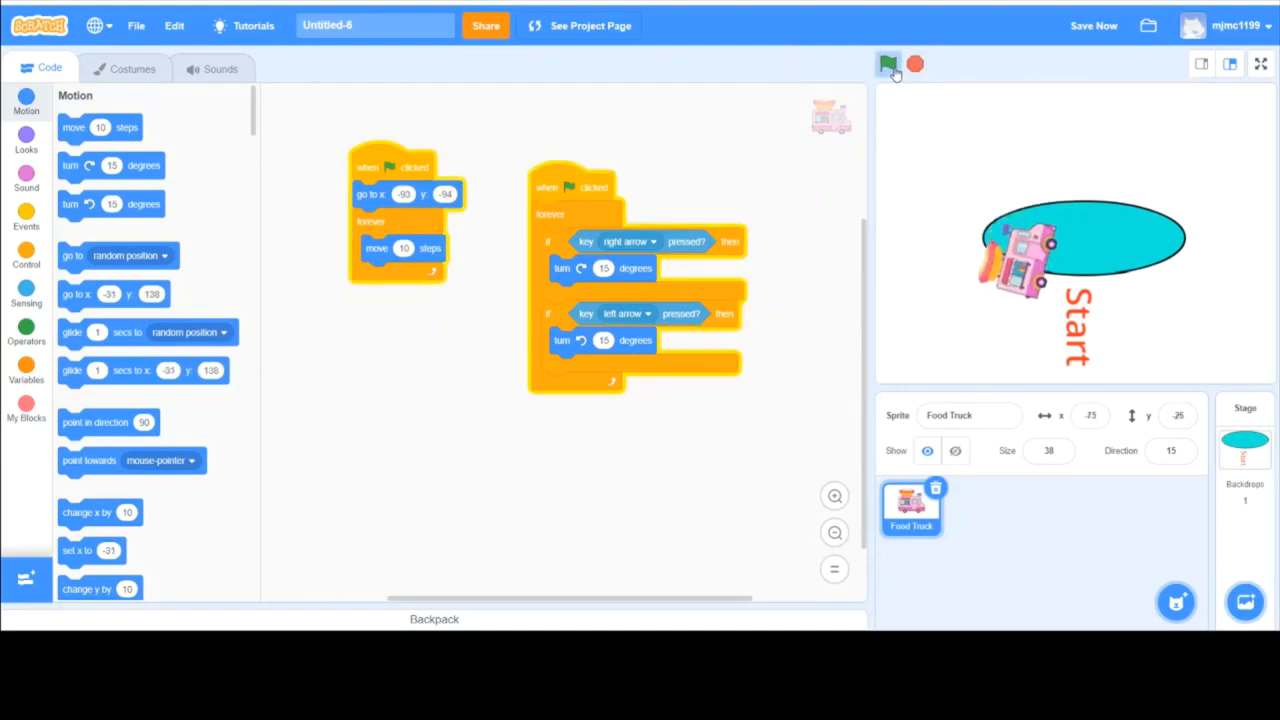
pyautogui.click(888, 64)
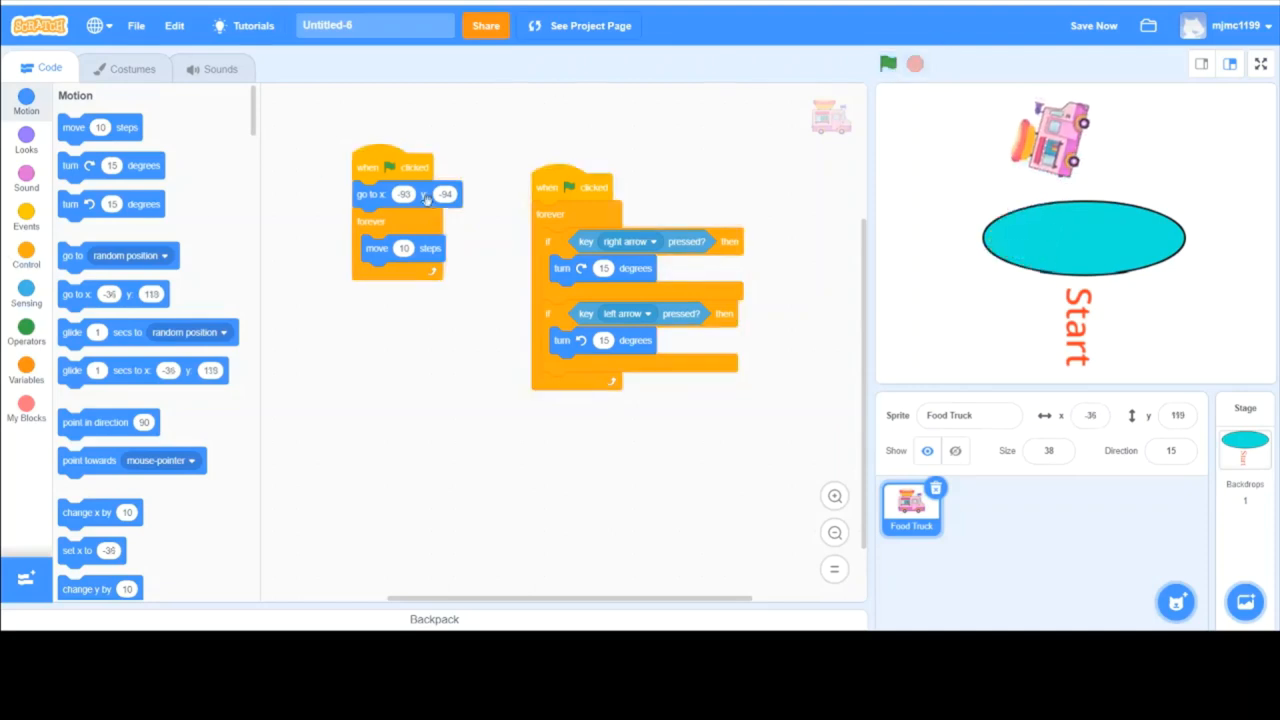
# Insert a point in direction 90 block under go to x y, keeping move steps inside the forever loop
pyautogui.scroll(-3)
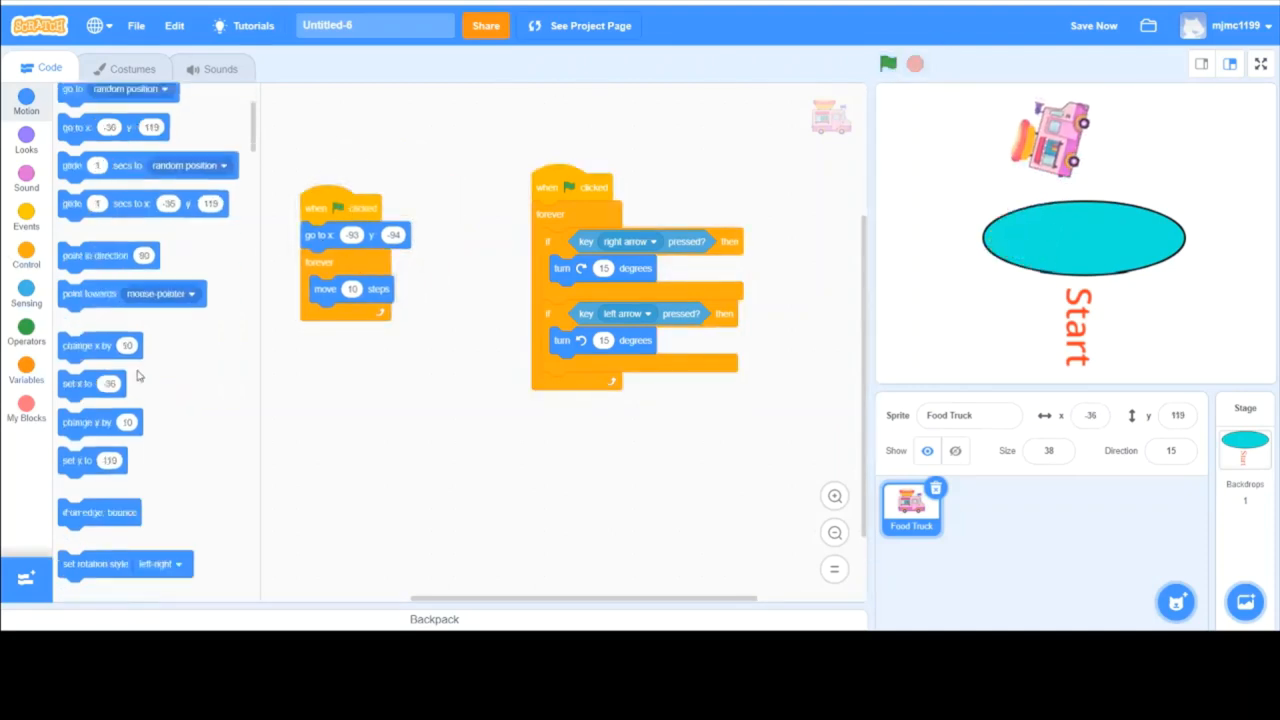
pyautogui.scroll(3)
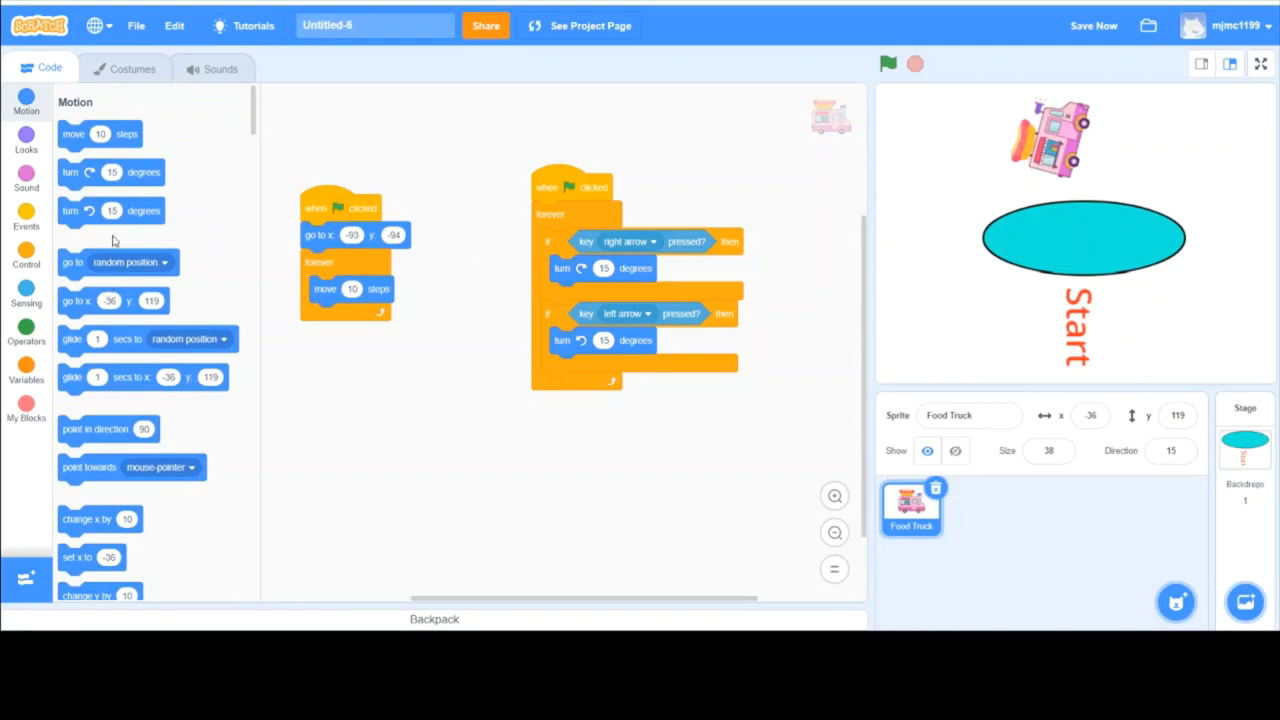
pyautogui.moveTo(294, 254)
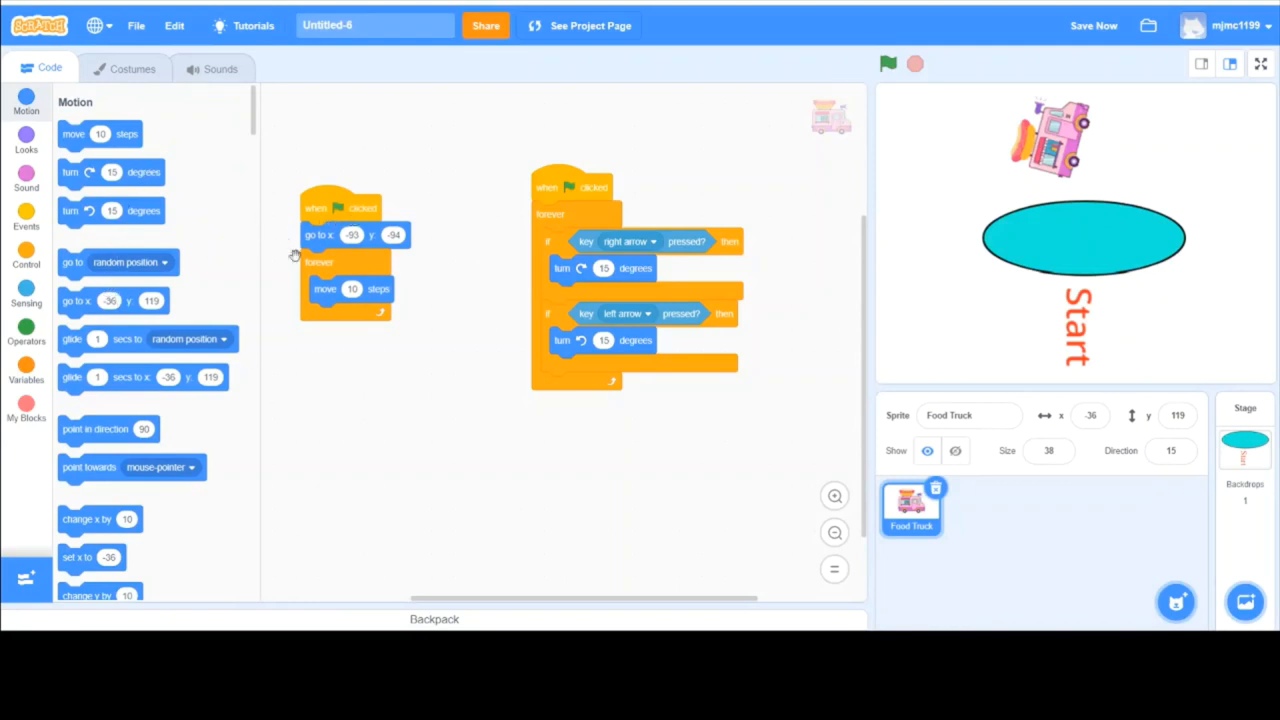
pyautogui.moveTo(108, 428); pyautogui.dragTo(350, 272)
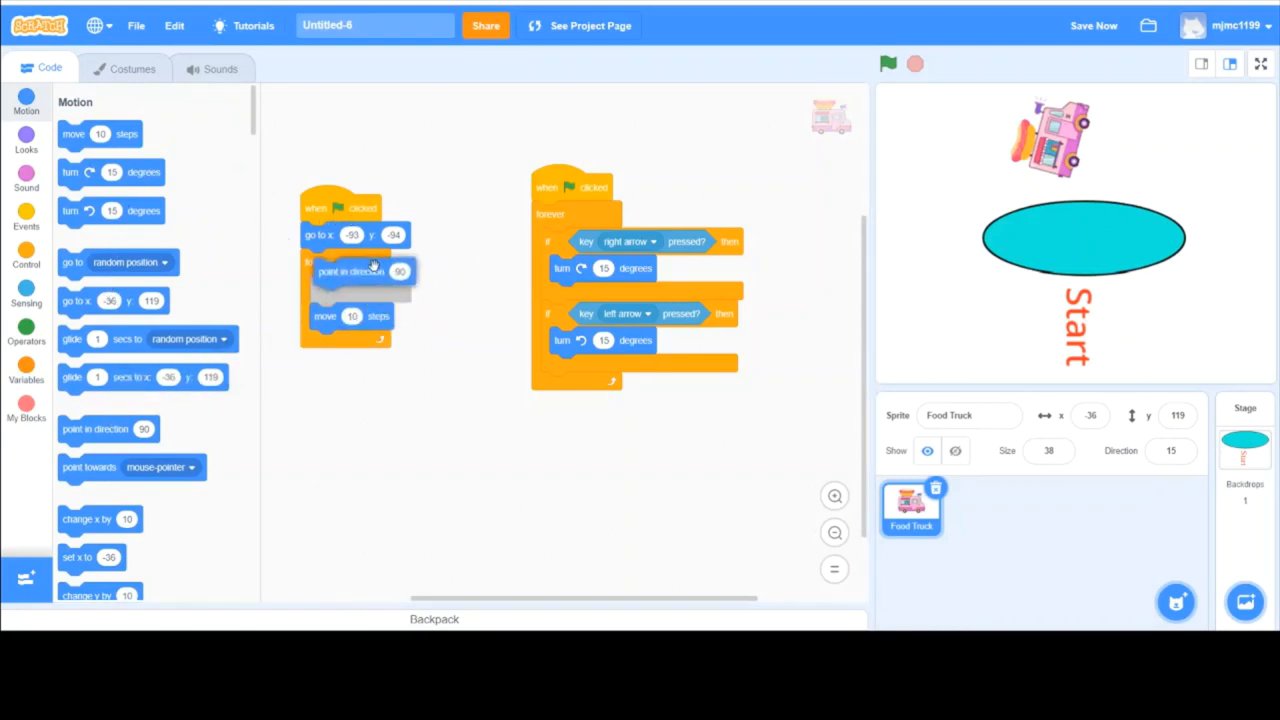
pyautogui.moveTo(360, 272); pyautogui.dragTo(380, 396)
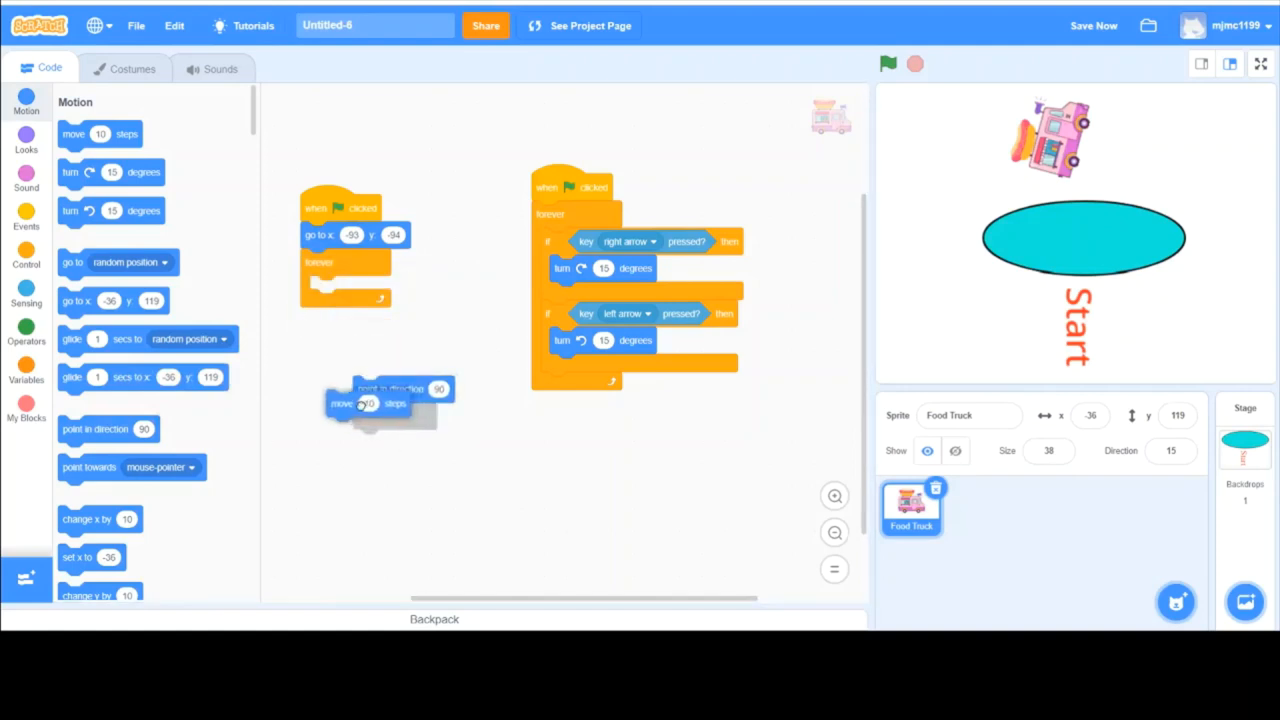
pyautogui.moveTo(370, 404); pyautogui.dragTo(384, 228)
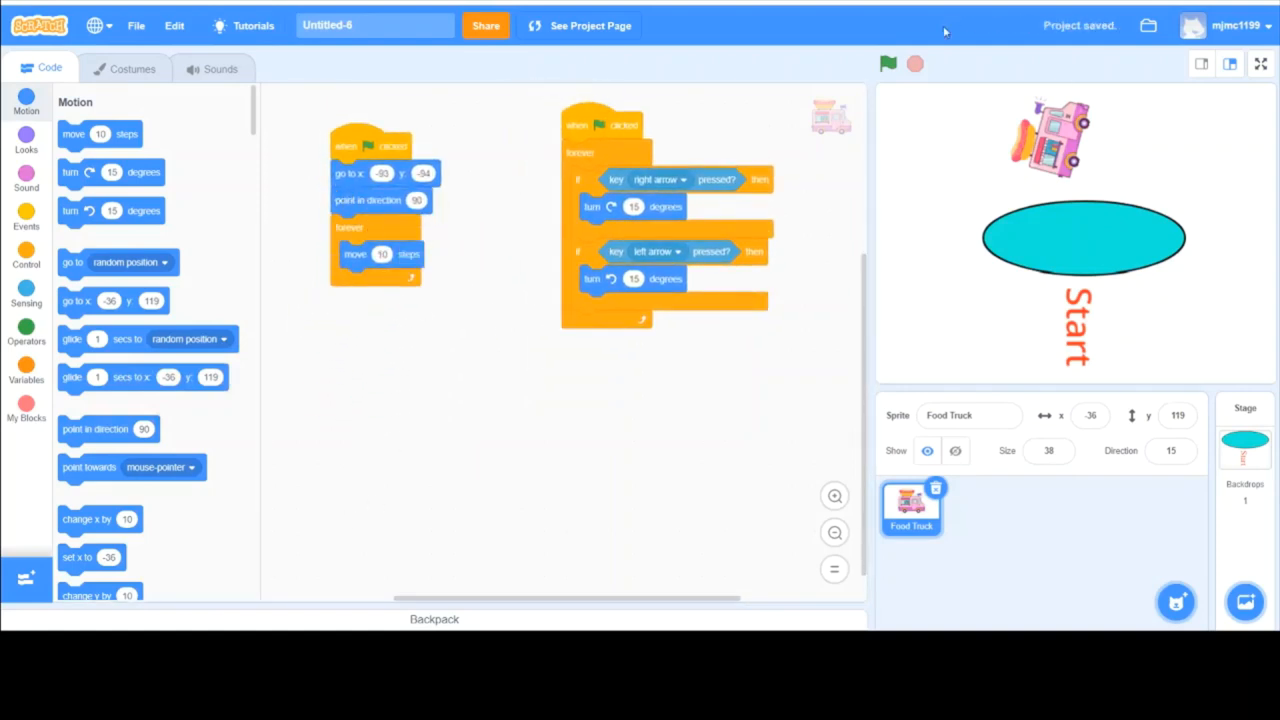
# Test-drive the truck several times so it ends below the right side of the oval
pyautogui.click(888, 62)
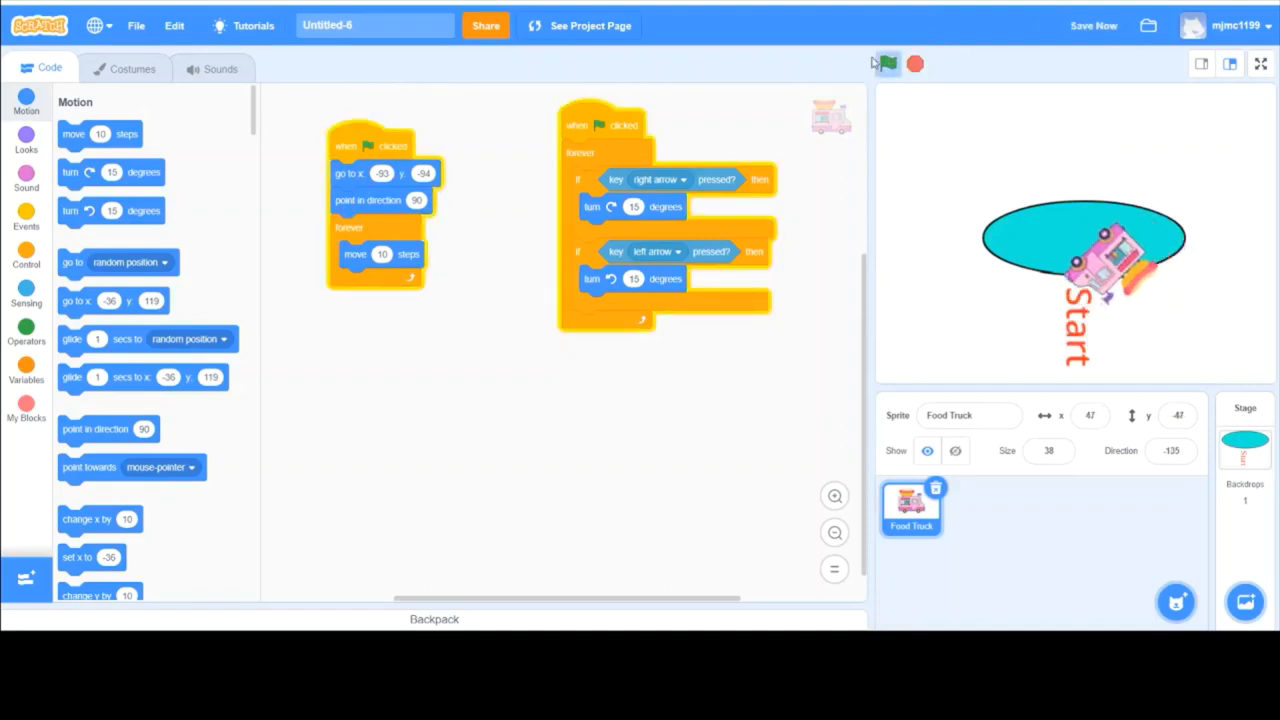
pyautogui.click(888, 64)
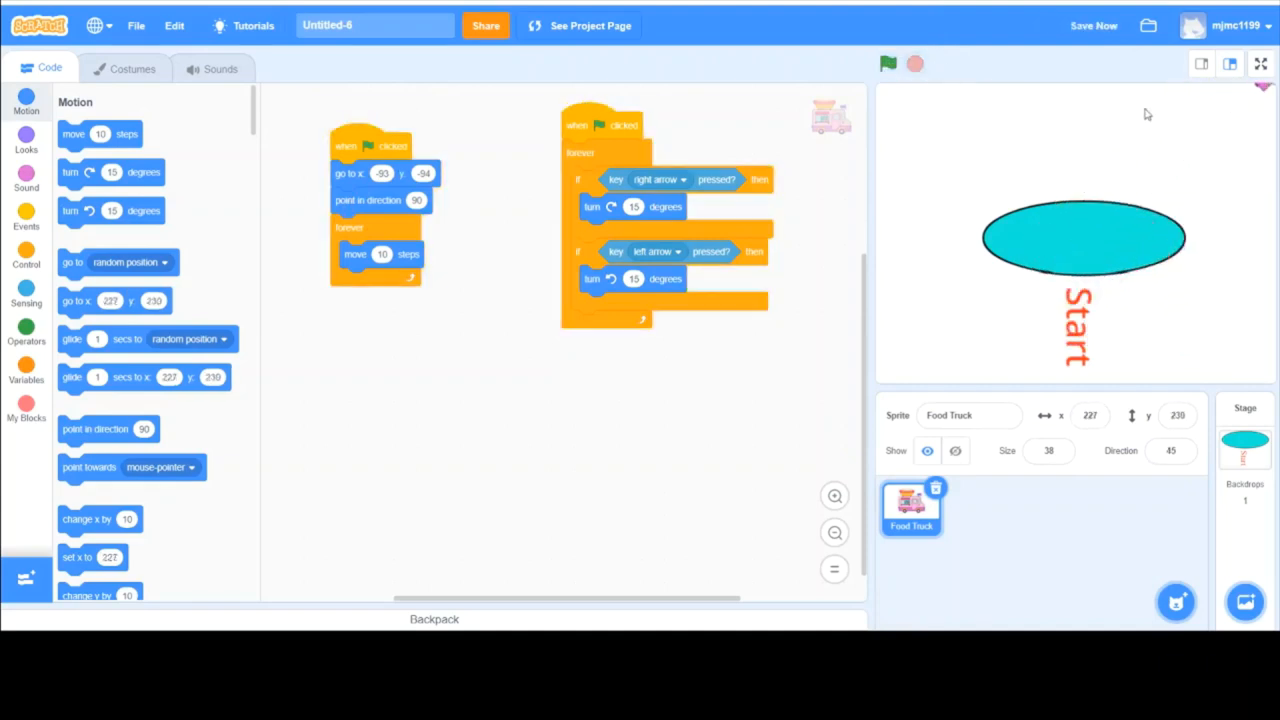
pyautogui.click(888, 64)
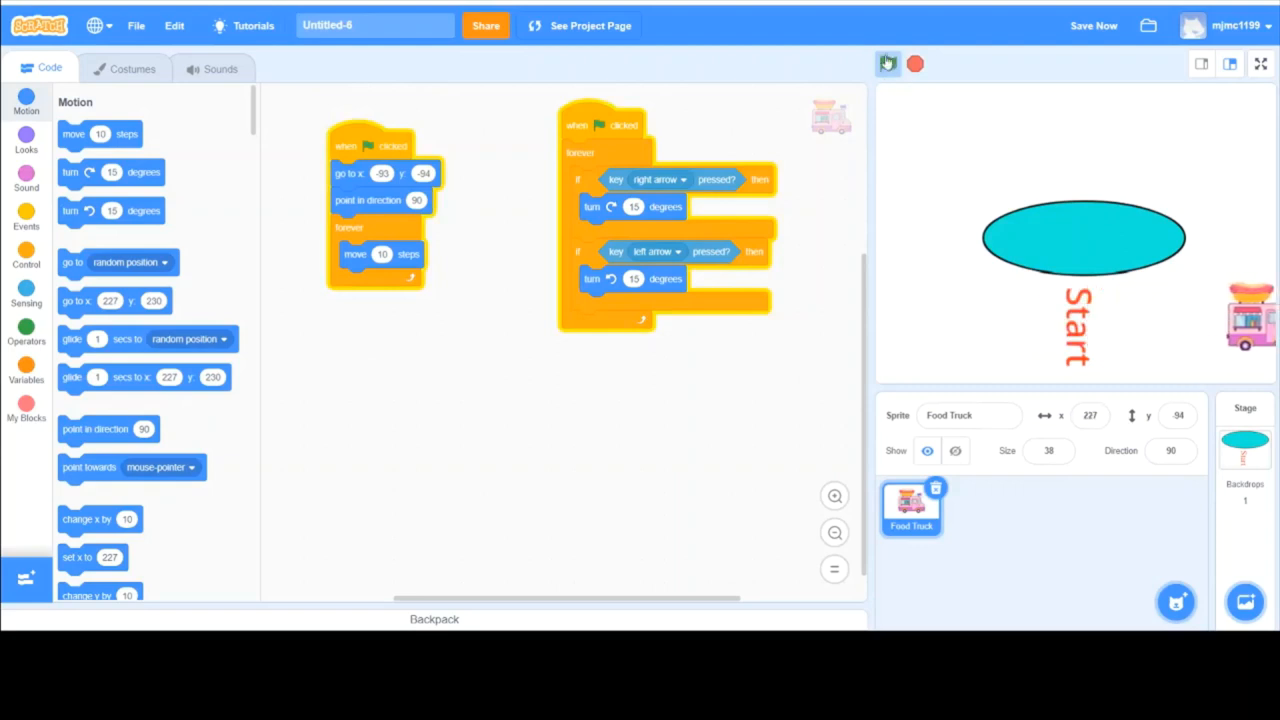
pyautogui.click(888, 64)
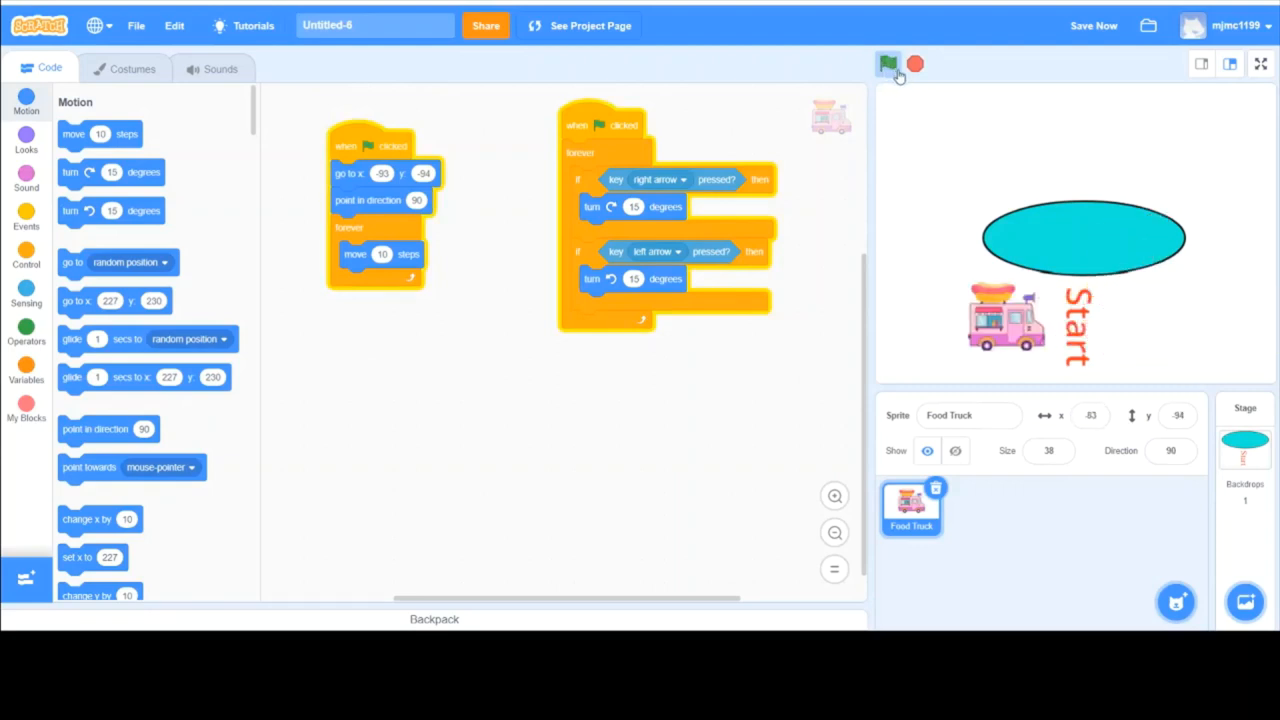
pyautogui.click(888, 64)
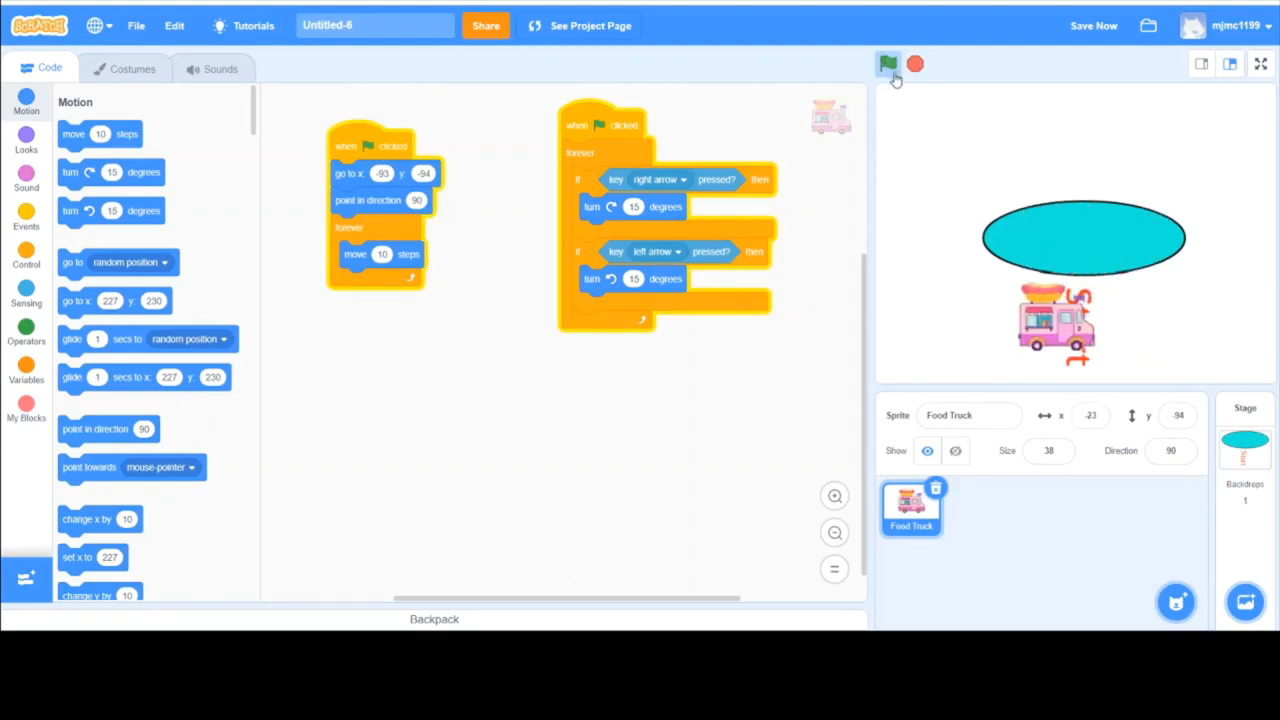
pyautogui.click(888, 64)
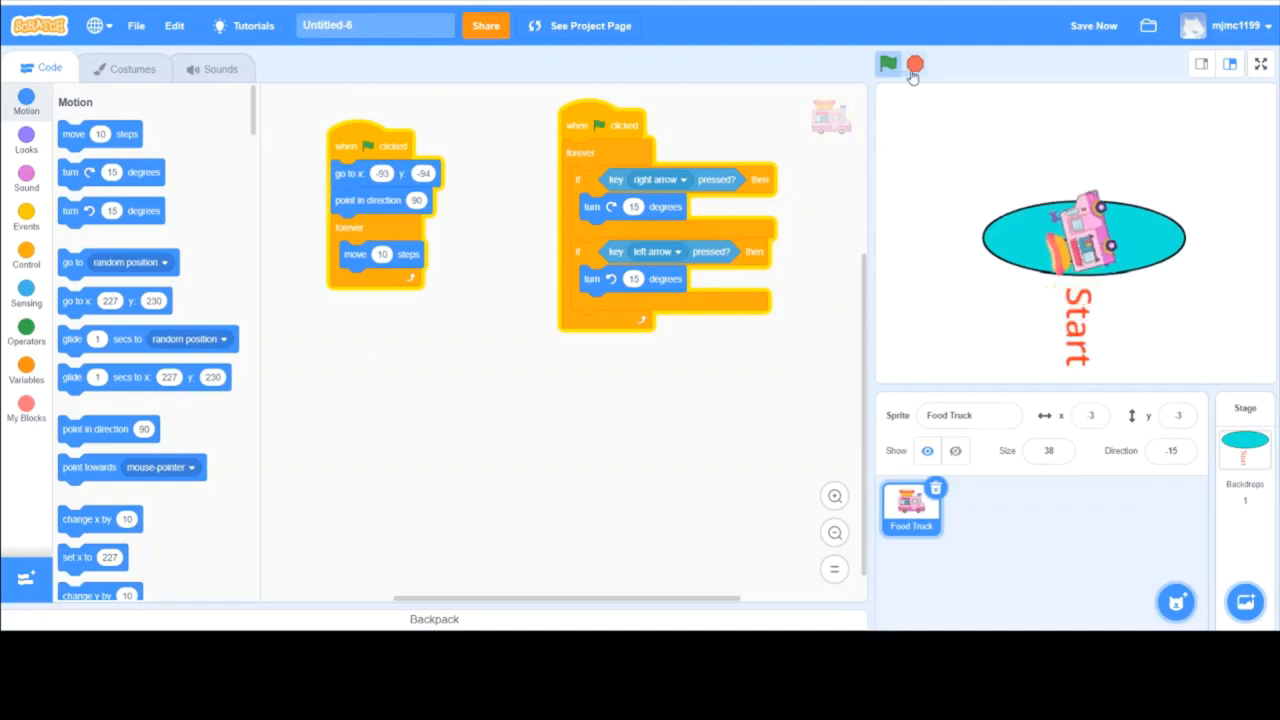
pyautogui.click(888, 64)
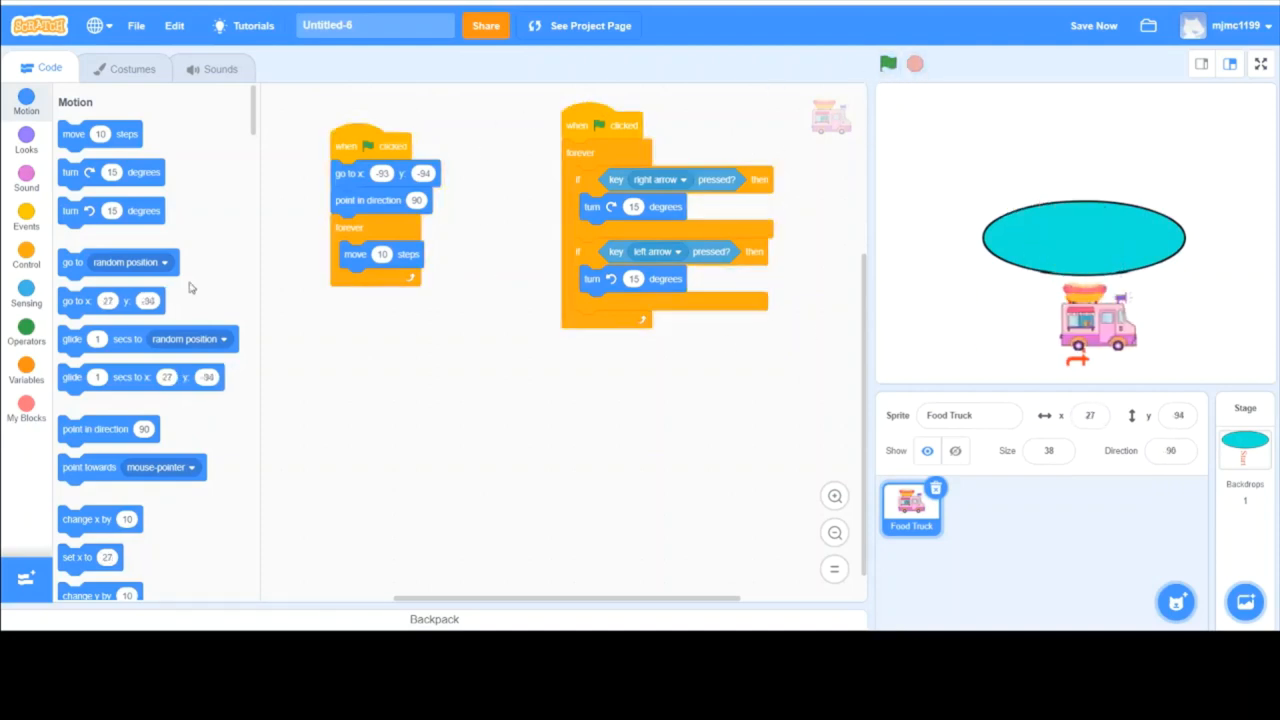
# Restart and steer the truck several more times, leaving it tilted at the lower left by the Start label
pyautogui.scroll(-3)
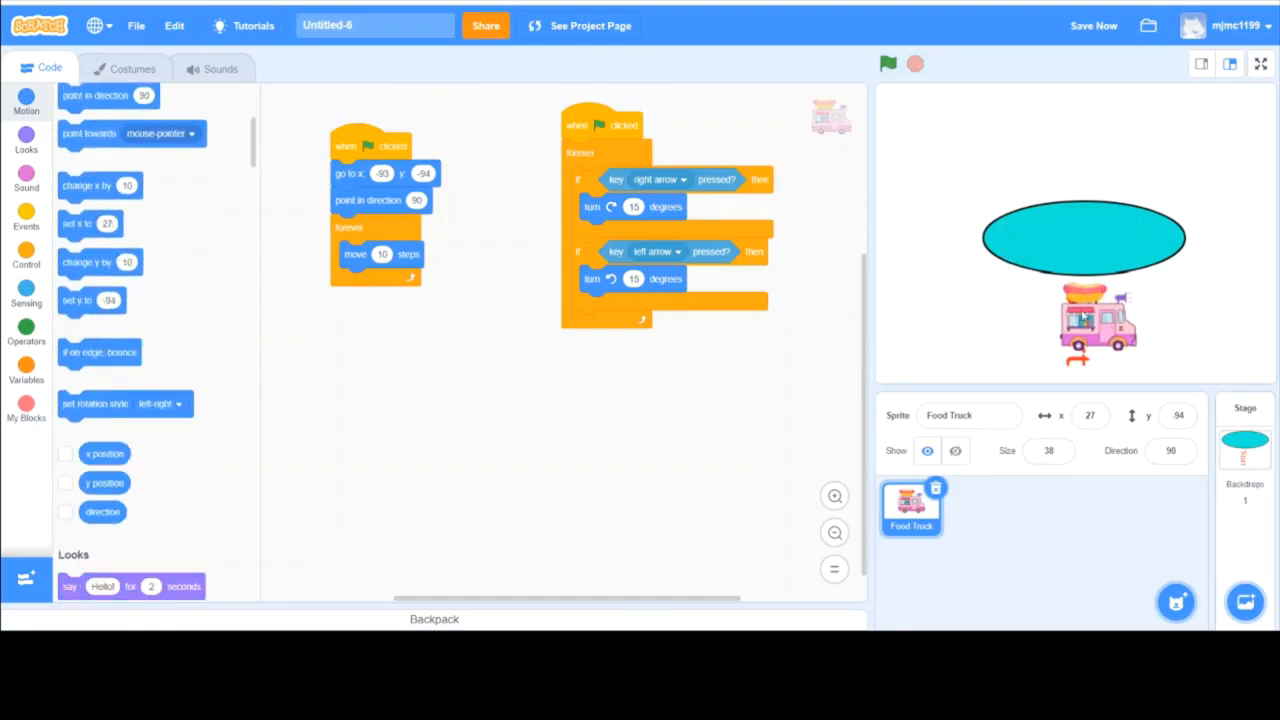
pyautogui.click(888, 64)
pyautogui.write('5')
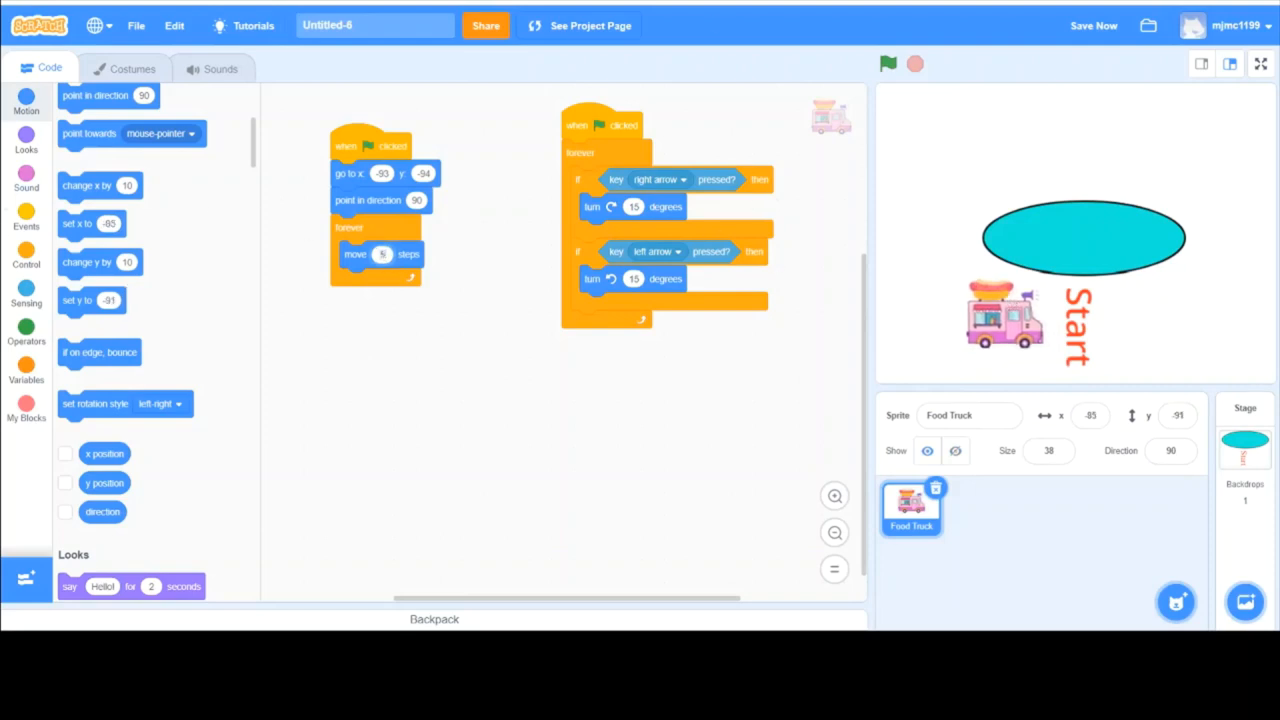
pyautogui.click(888, 62)
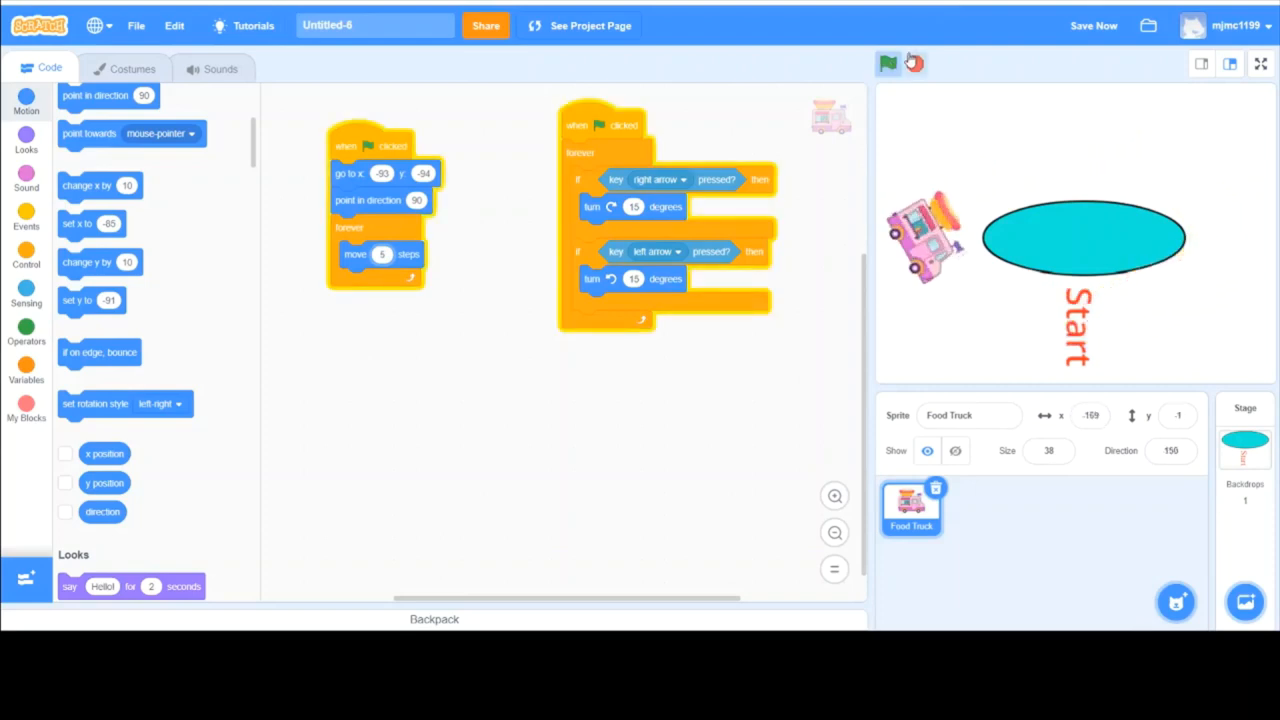
pyautogui.click(888, 62)
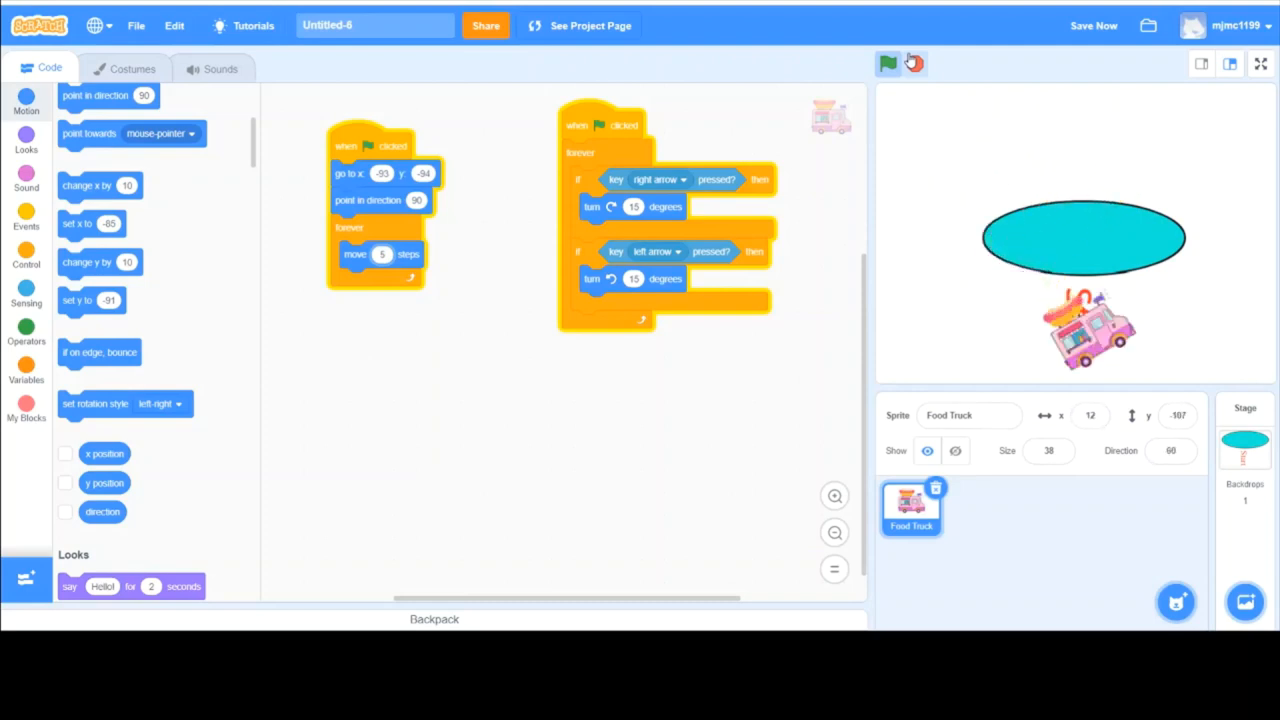
pyautogui.click(888, 62)
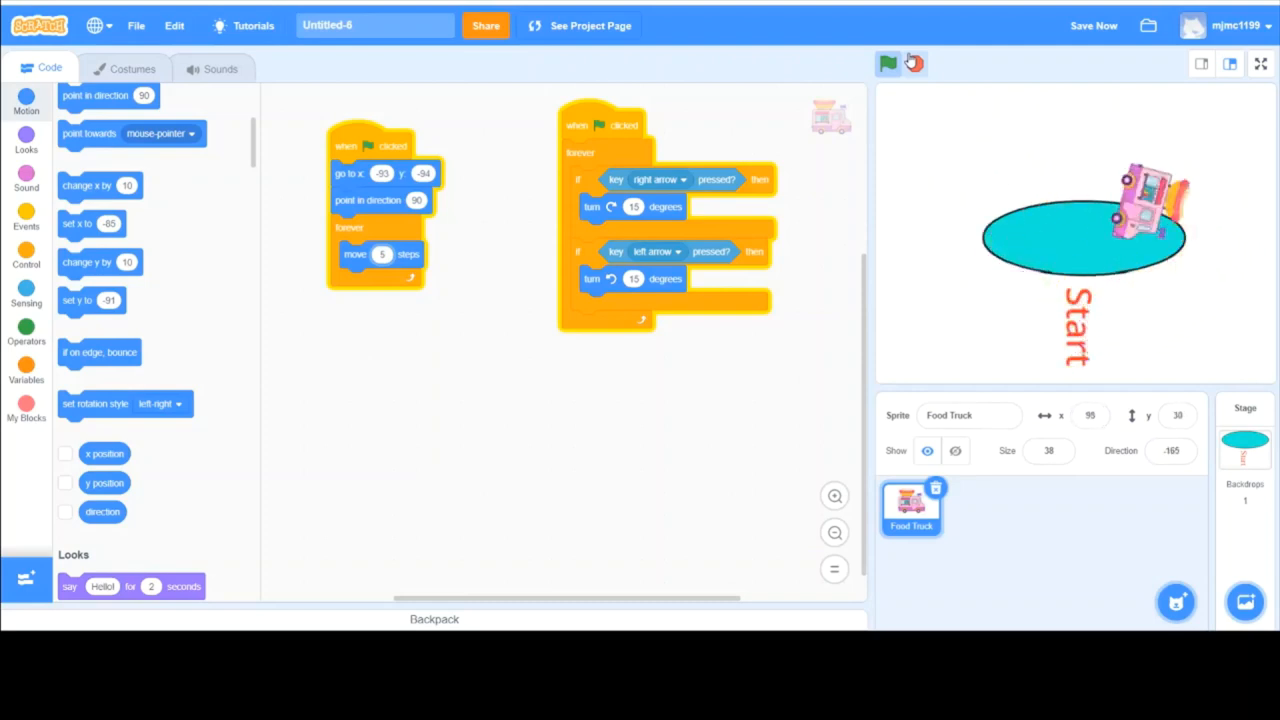
pyautogui.click(888, 62)
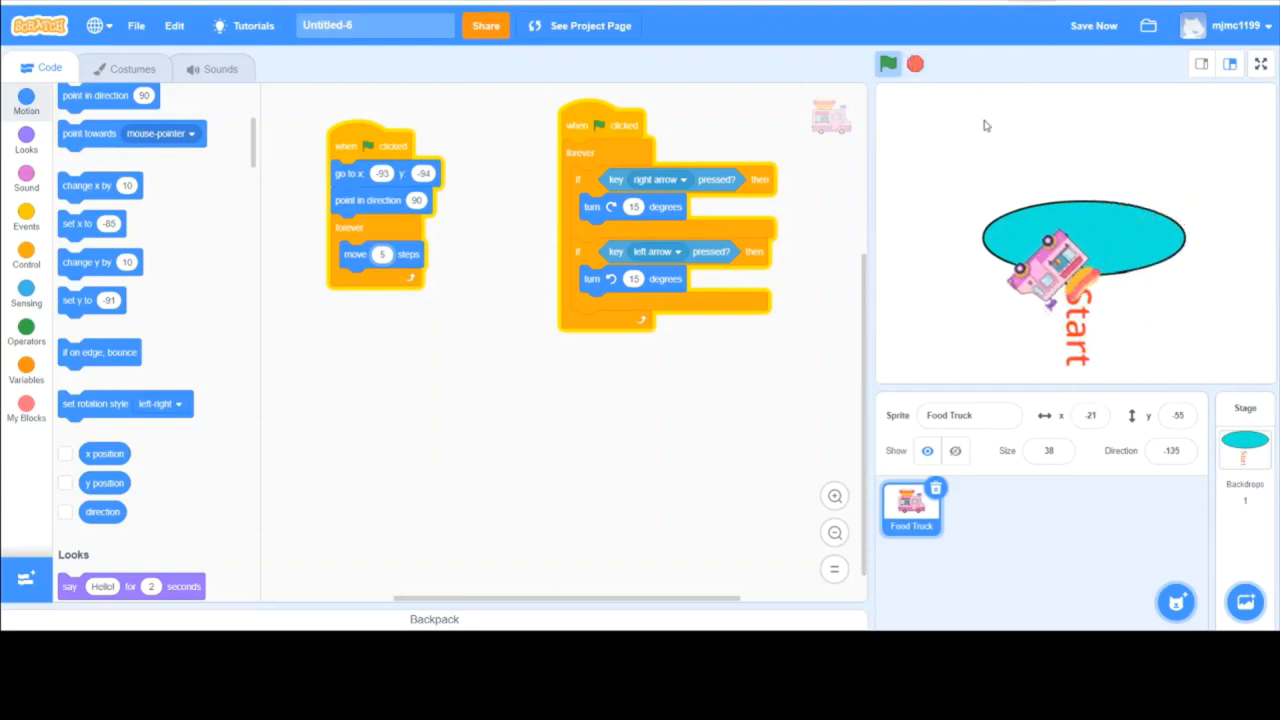
pyautogui.click(888, 64)
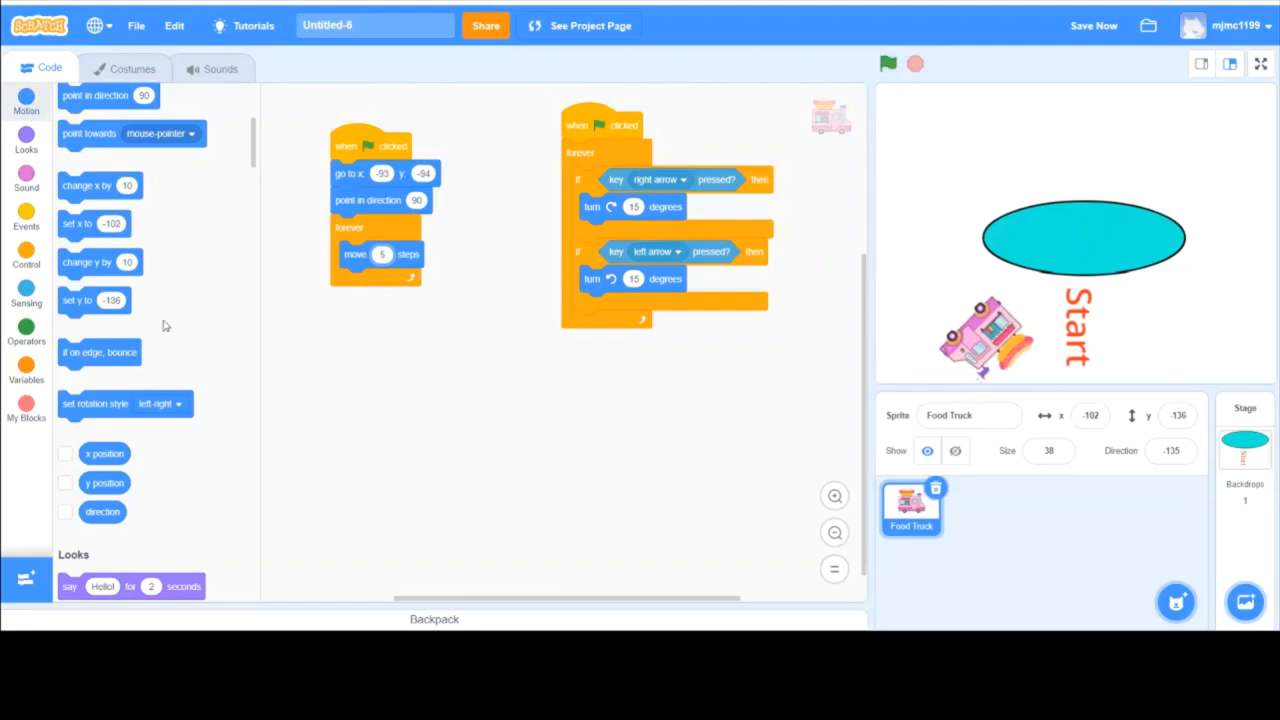
# Try a wait block in the steering loop, then set it loose below the script
pyautogui.scroll(-3)
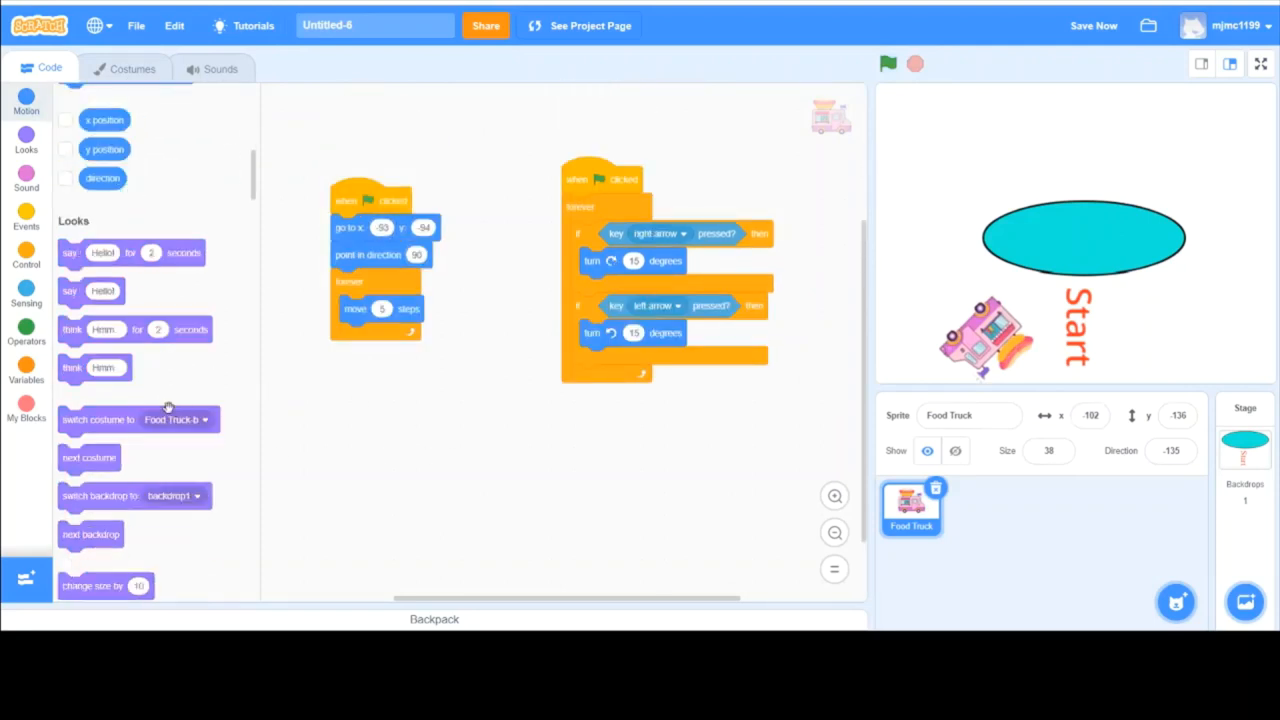
pyautogui.click(26, 256)
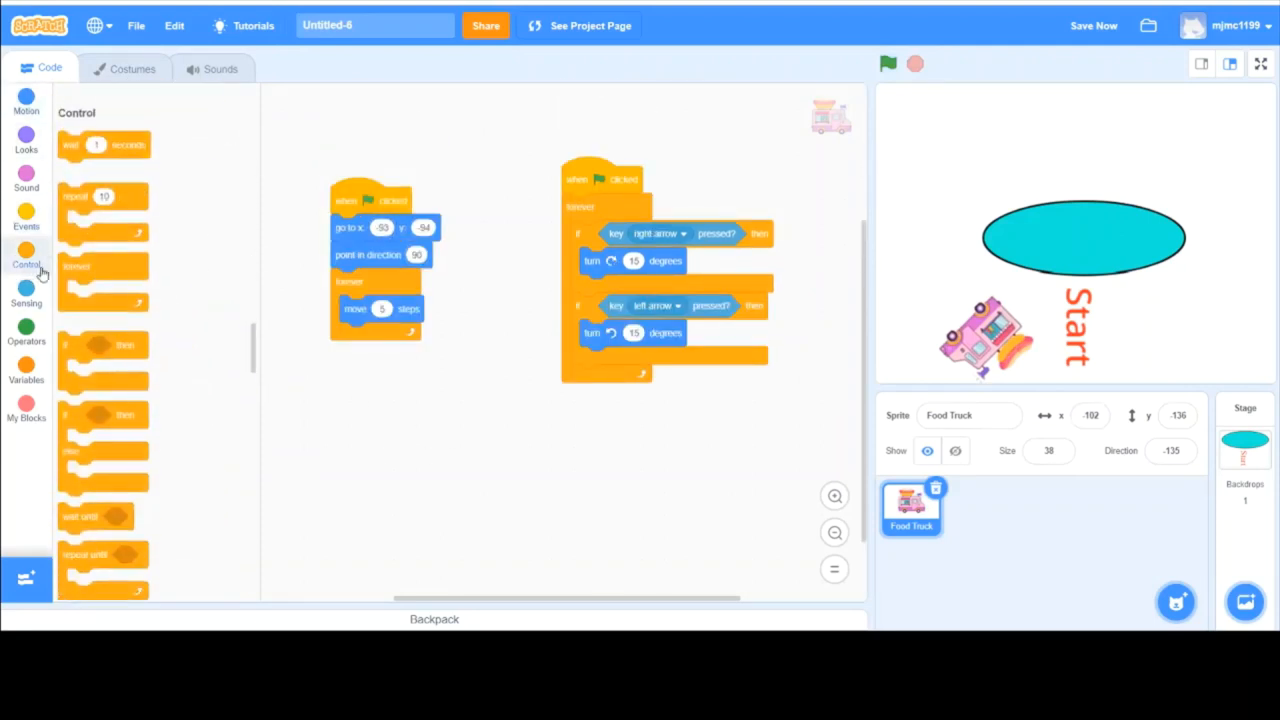
pyautogui.moveTo(104, 128); pyautogui.dragTo(680, 370)
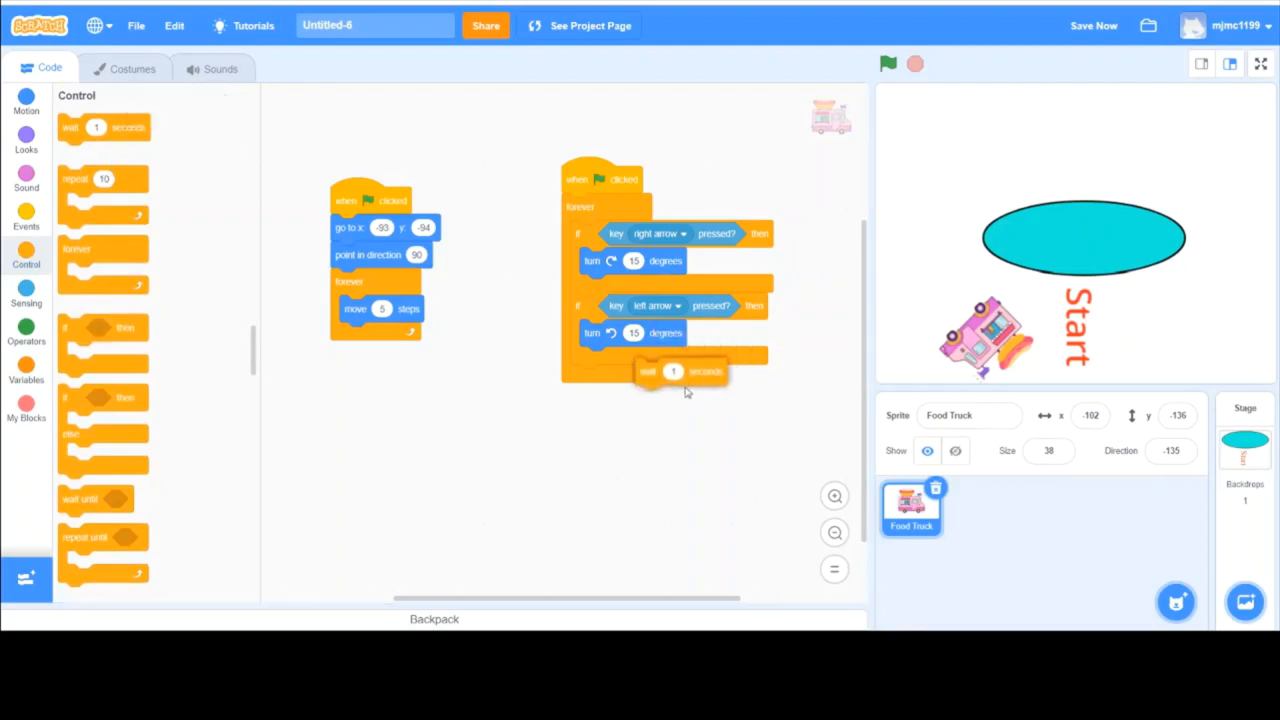
pyautogui.moveTo(680, 370); pyautogui.dragTo(662, 414)
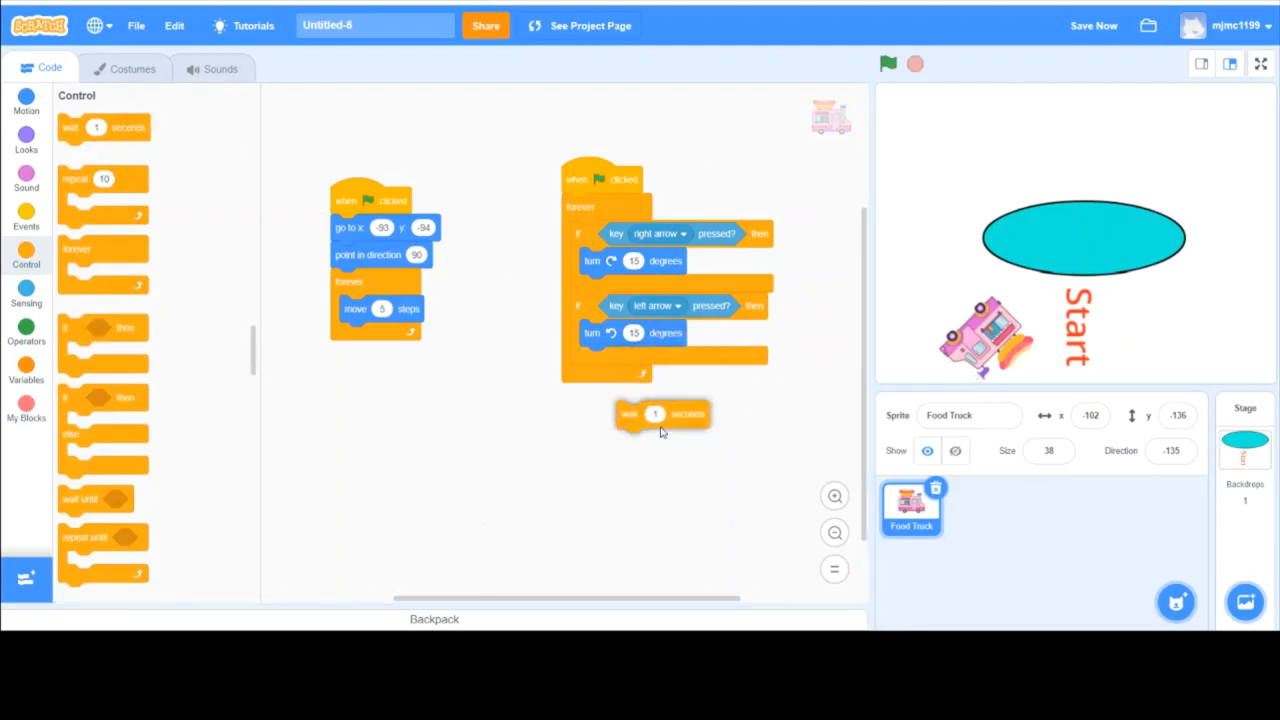
pyautogui.moveTo(660, 412); pyautogui.dragTo(608, 378)
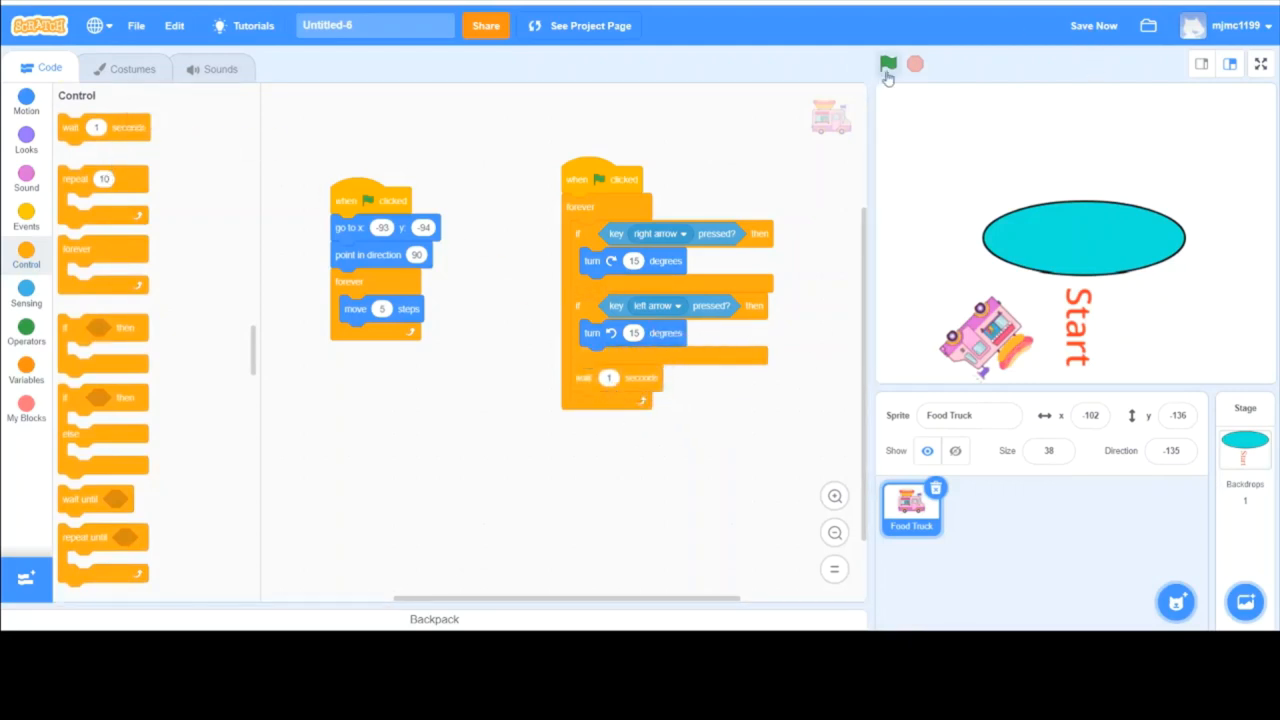
# Test-drive the truck repeatedly without the wait, ending above the oval
pyautogui.click(888, 64)
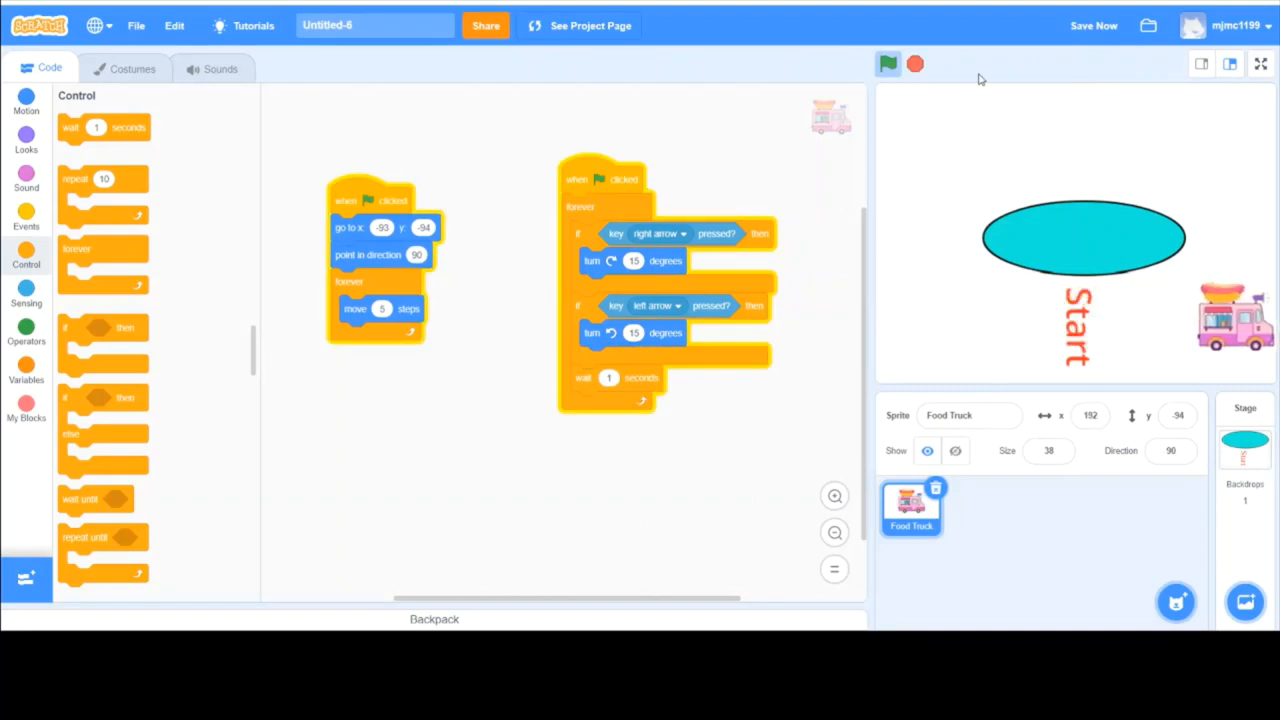
pyautogui.click(888, 64)
pyautogui.write('0.001')
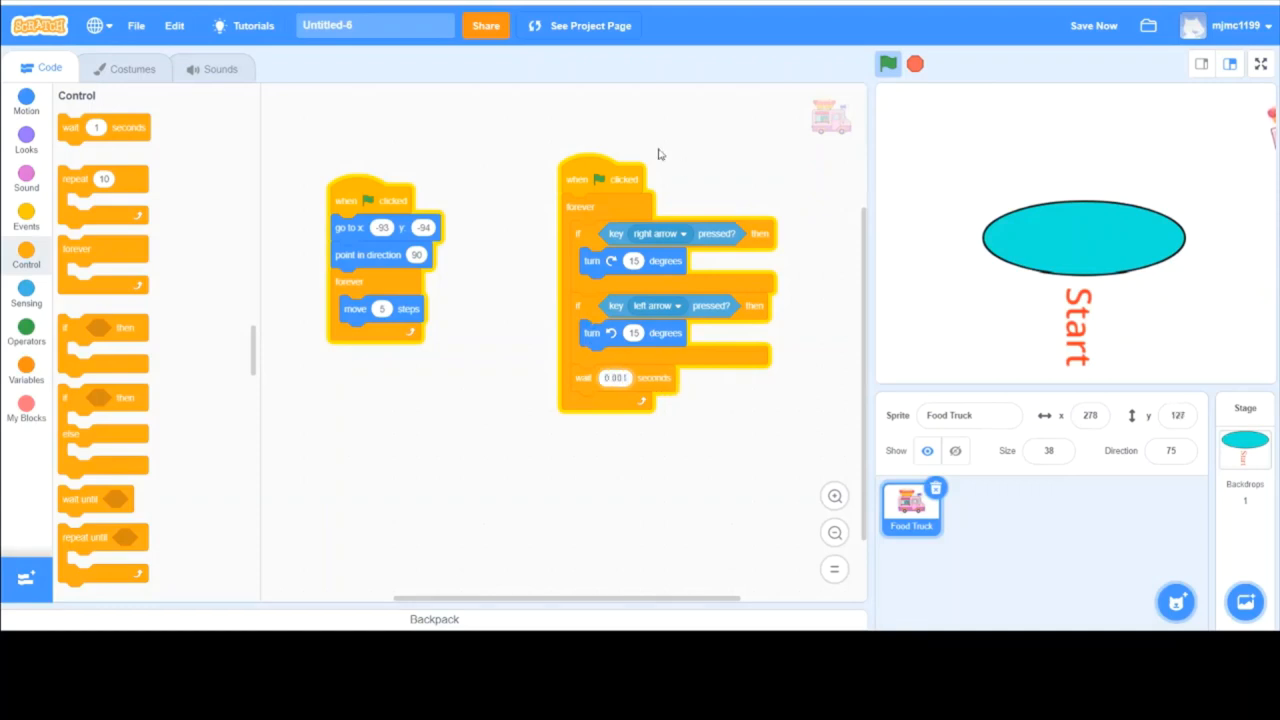
pyautogui.click(888, 64)
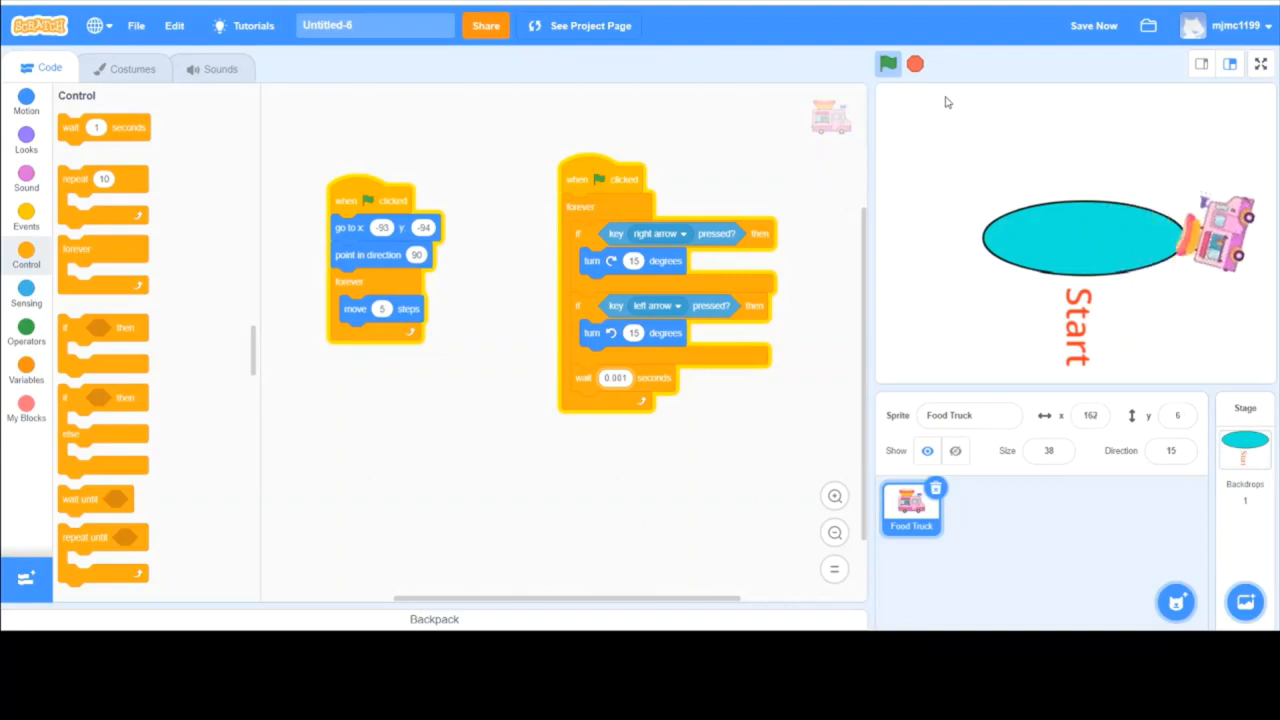
pyautogui.click(888, 64)
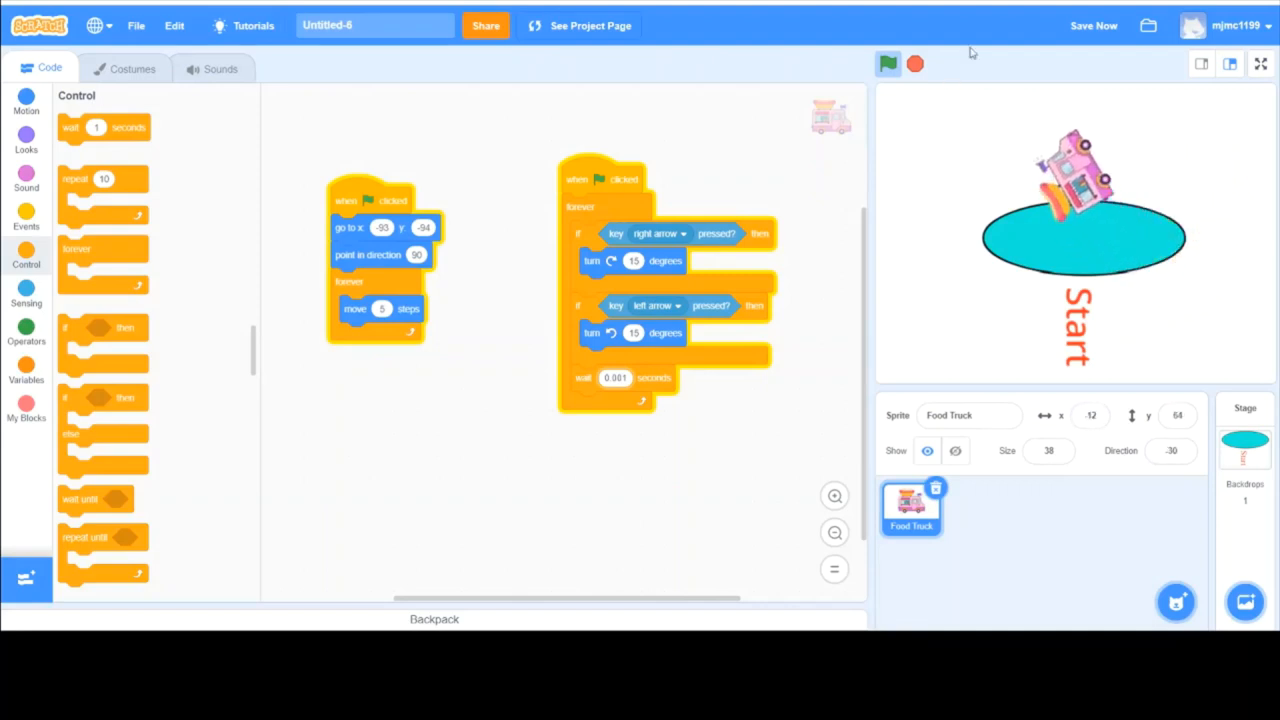
pyautogui.click(888, 64)
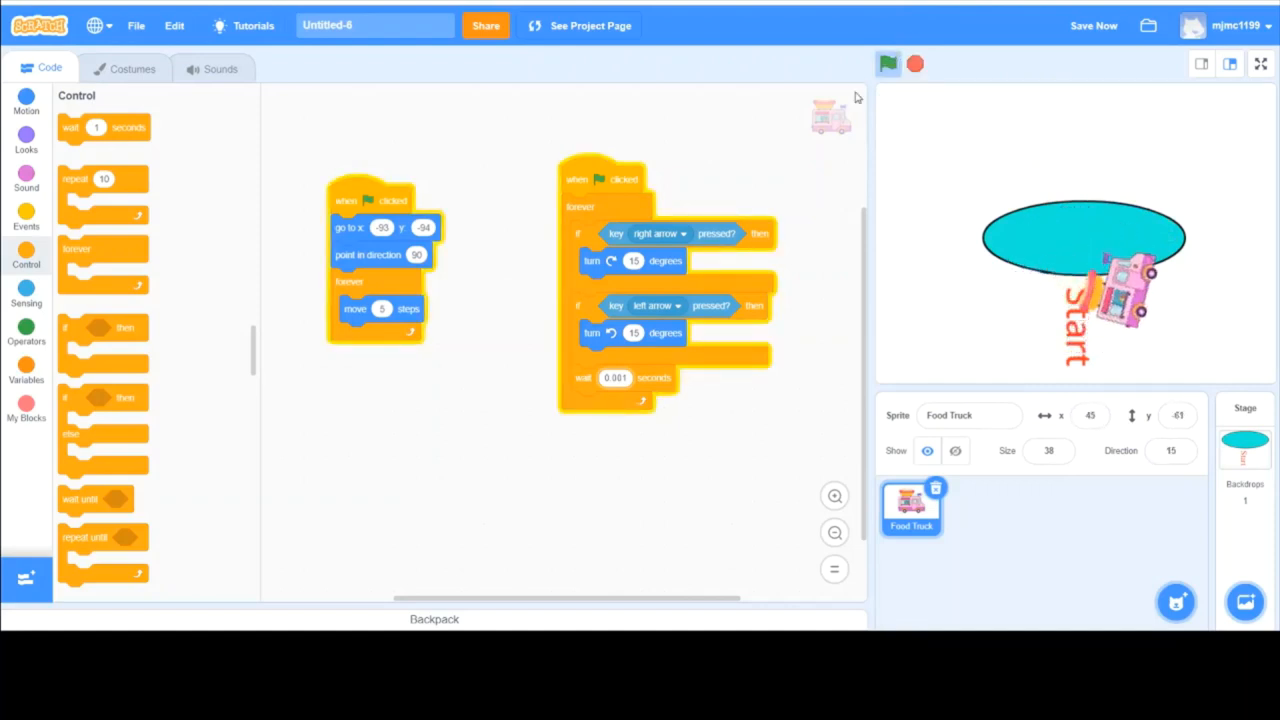
pyautogui.click(888, 64)
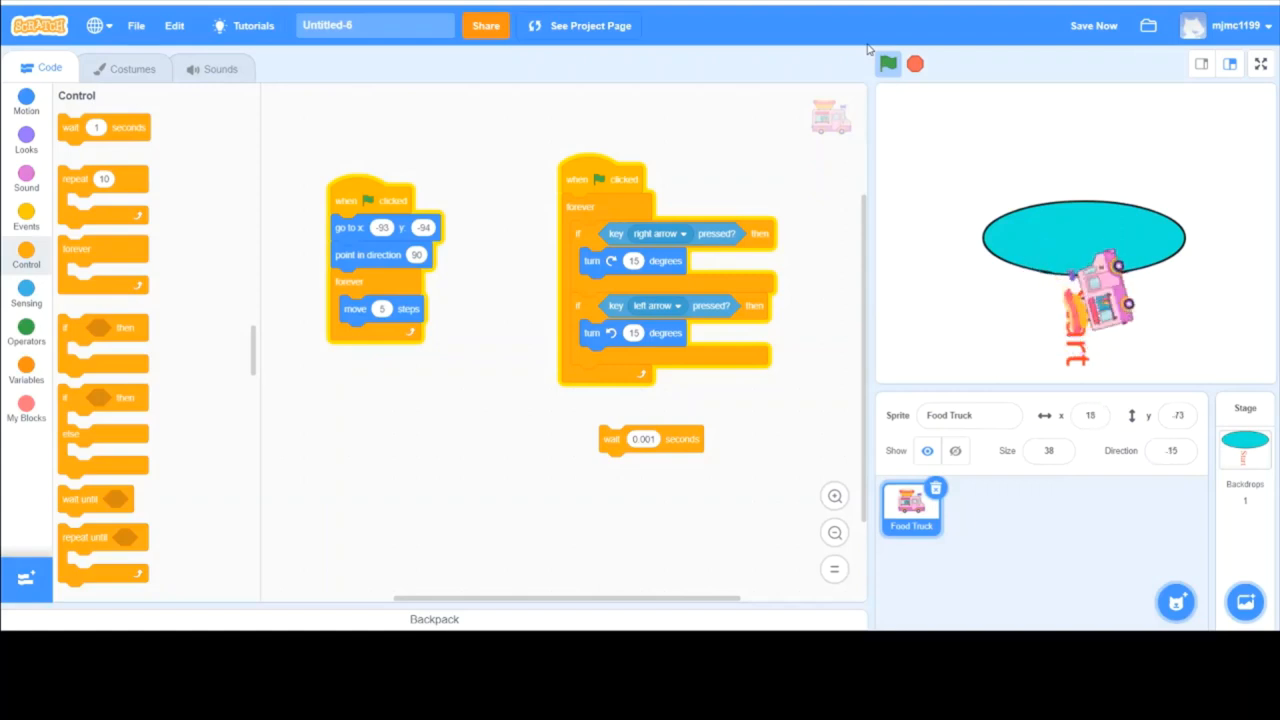
pyautogui.click(888, 64)
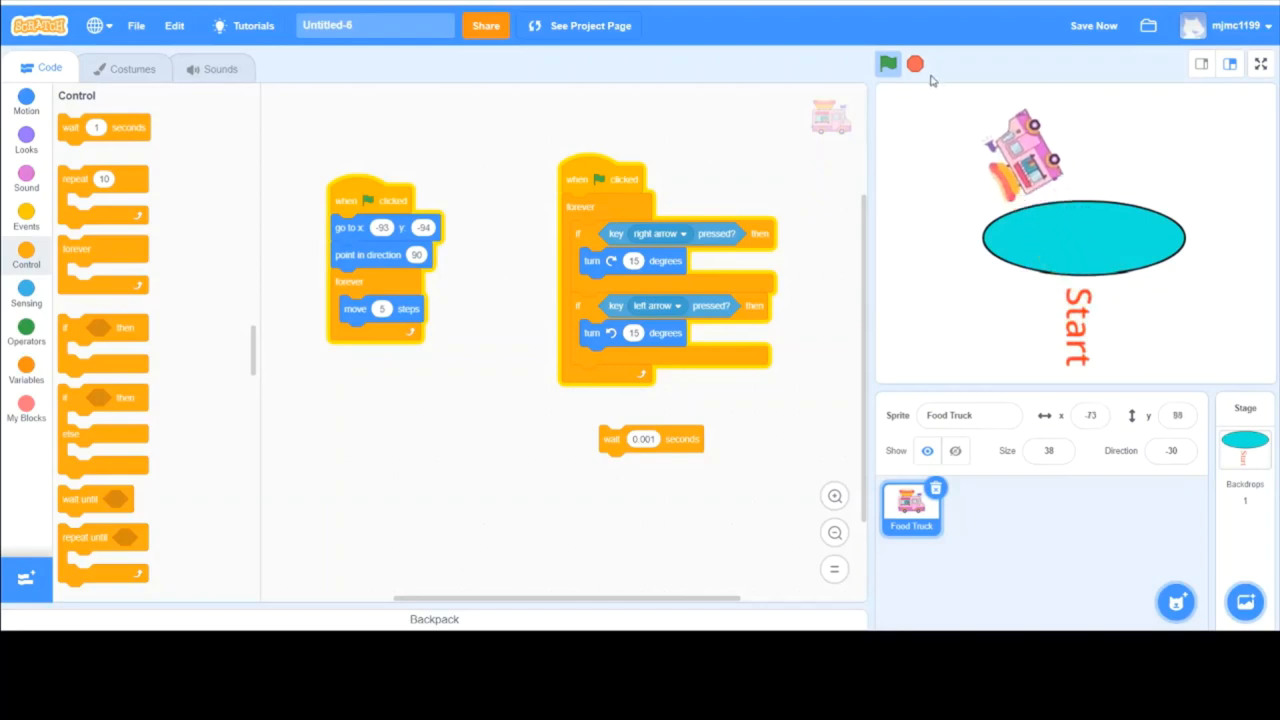
# Reattach the wait block at the end of the steering loop and test-drive the truck again
pyautogui.click(888, 64)
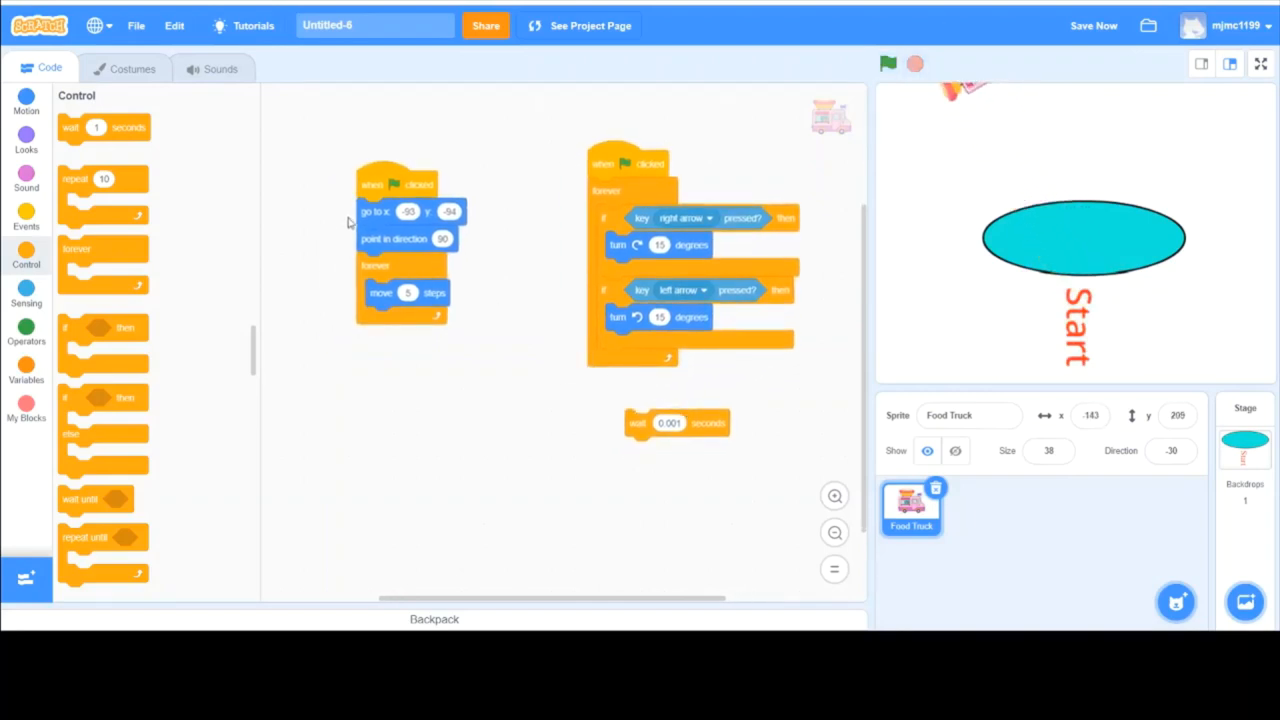
pyautogui.moveTo(700, 170)
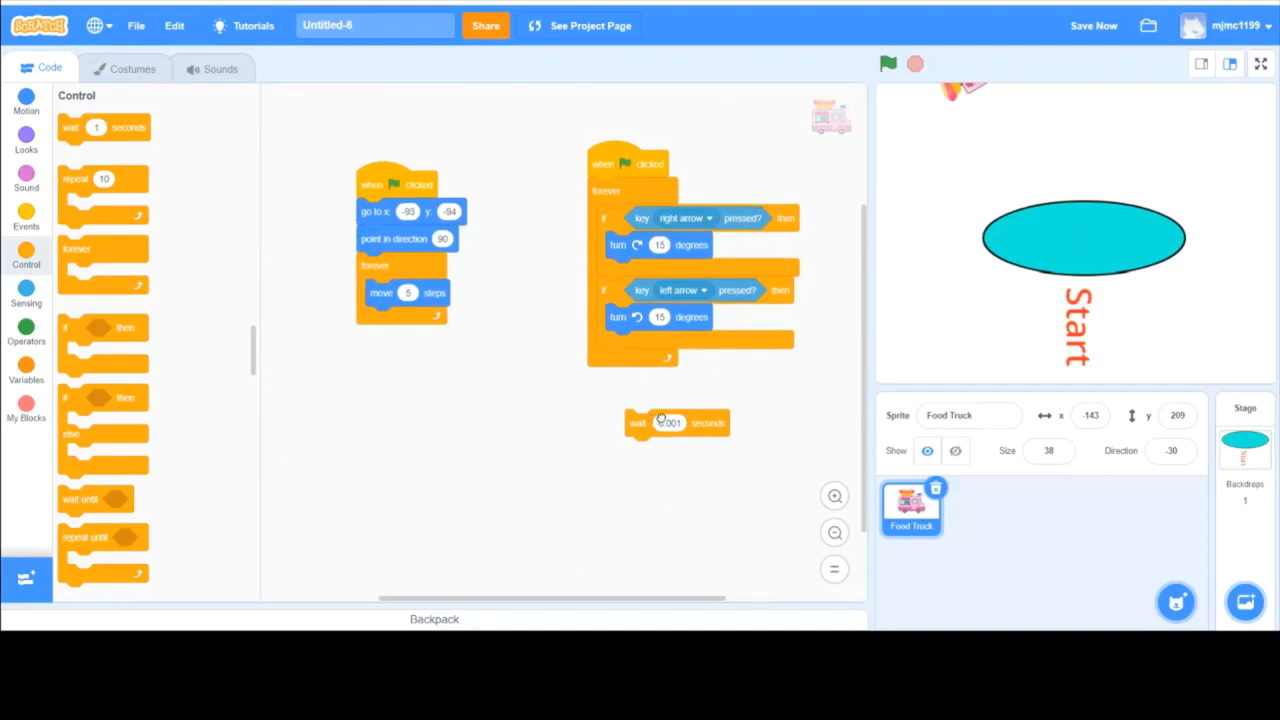
pyautogui.click(888, 62)
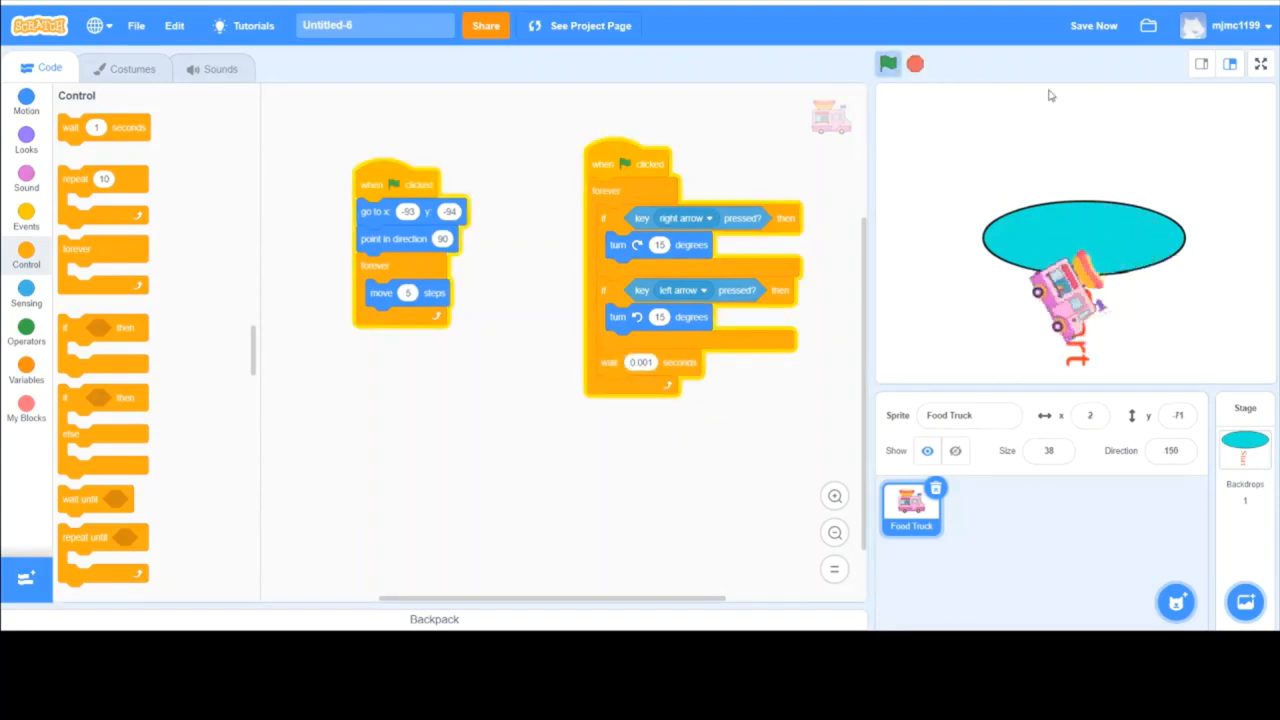
pyautogui.click(888, 64)
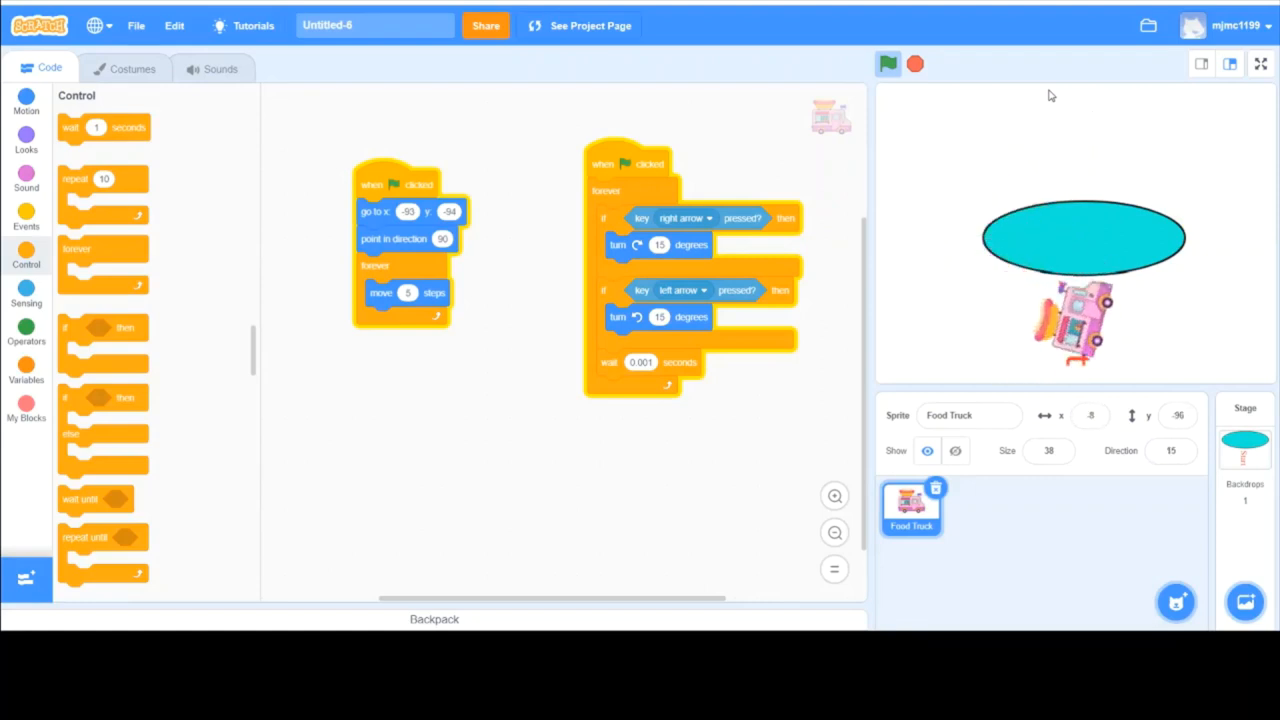
pyautogui.click(888, 64)
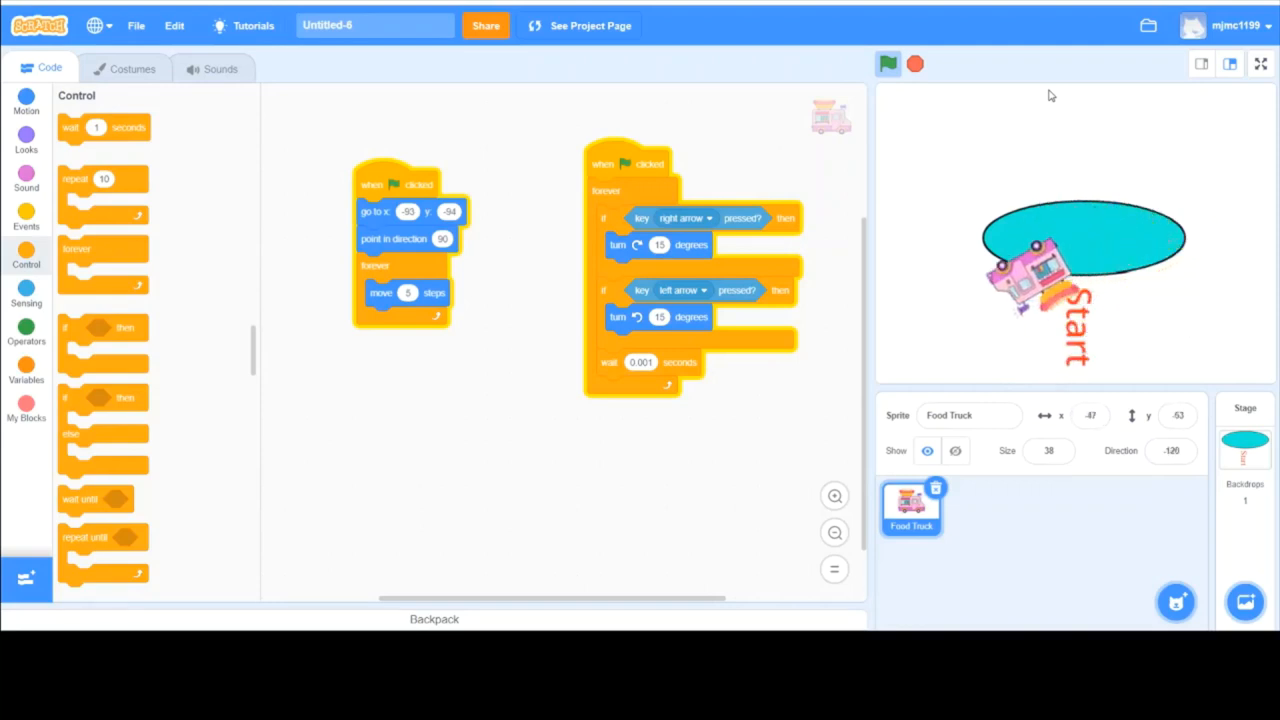
# Restart the truck at the start line, then browse the Sensing and Looks block palettes
pyautogui.click(888, 64)
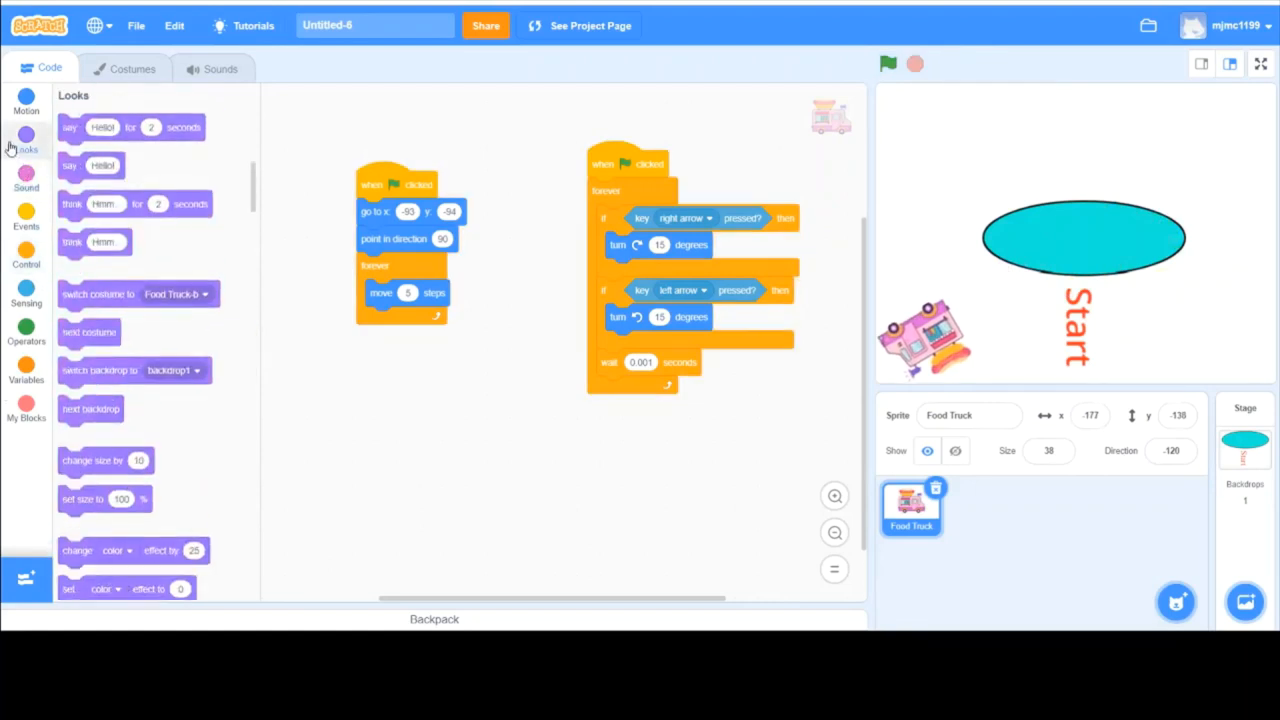
pyautogui.scroll(-3)
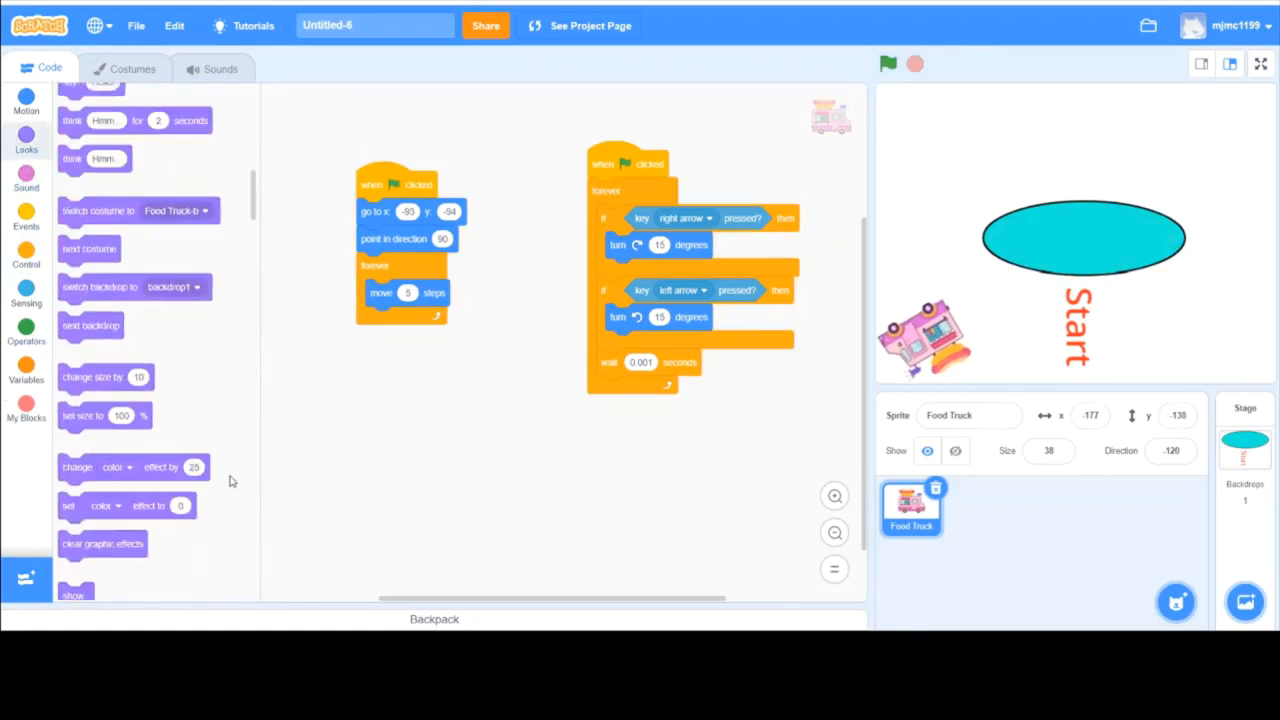
pyautogui.scroll(-3)
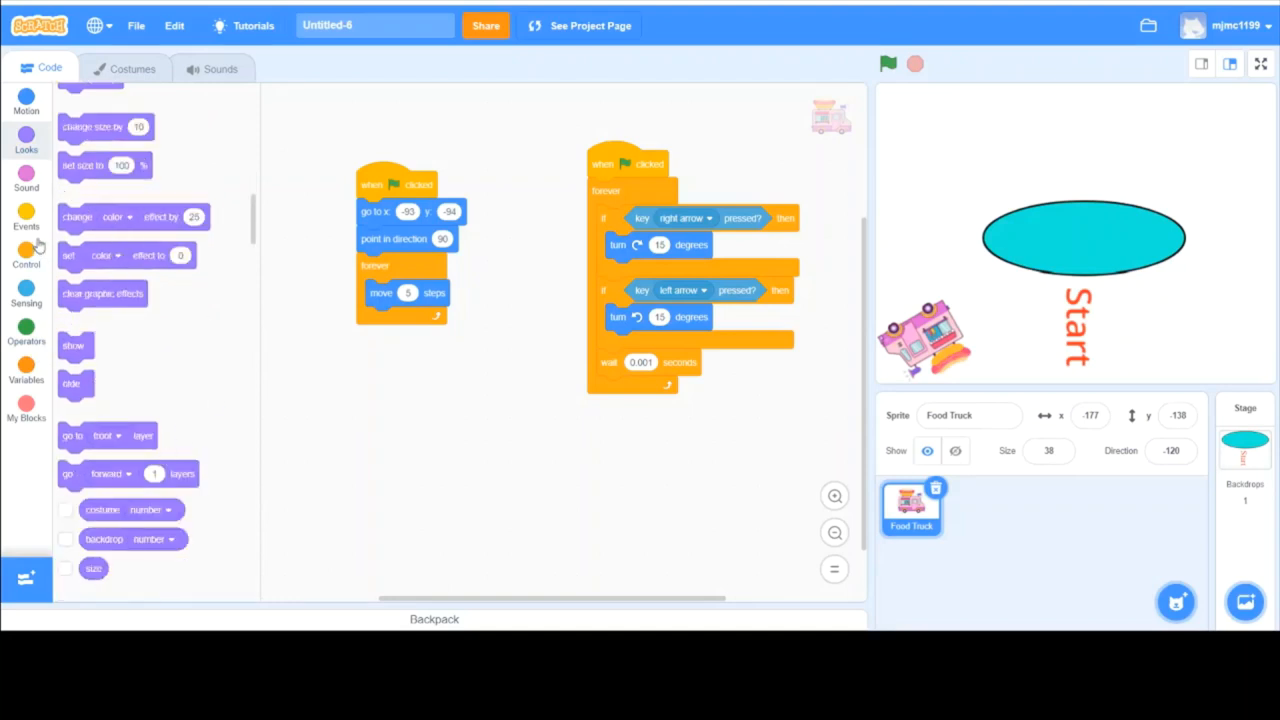
pyautogui.scroll(-3)
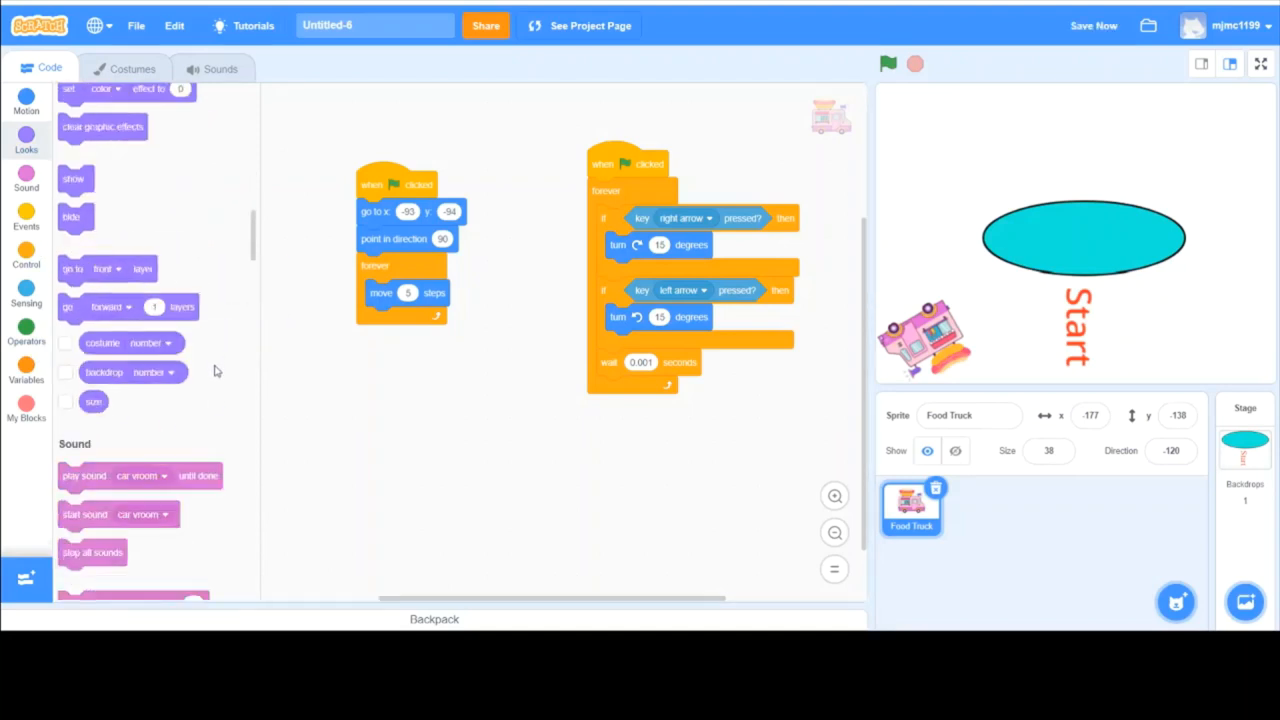
pyautogui.moveTo(164, 396)
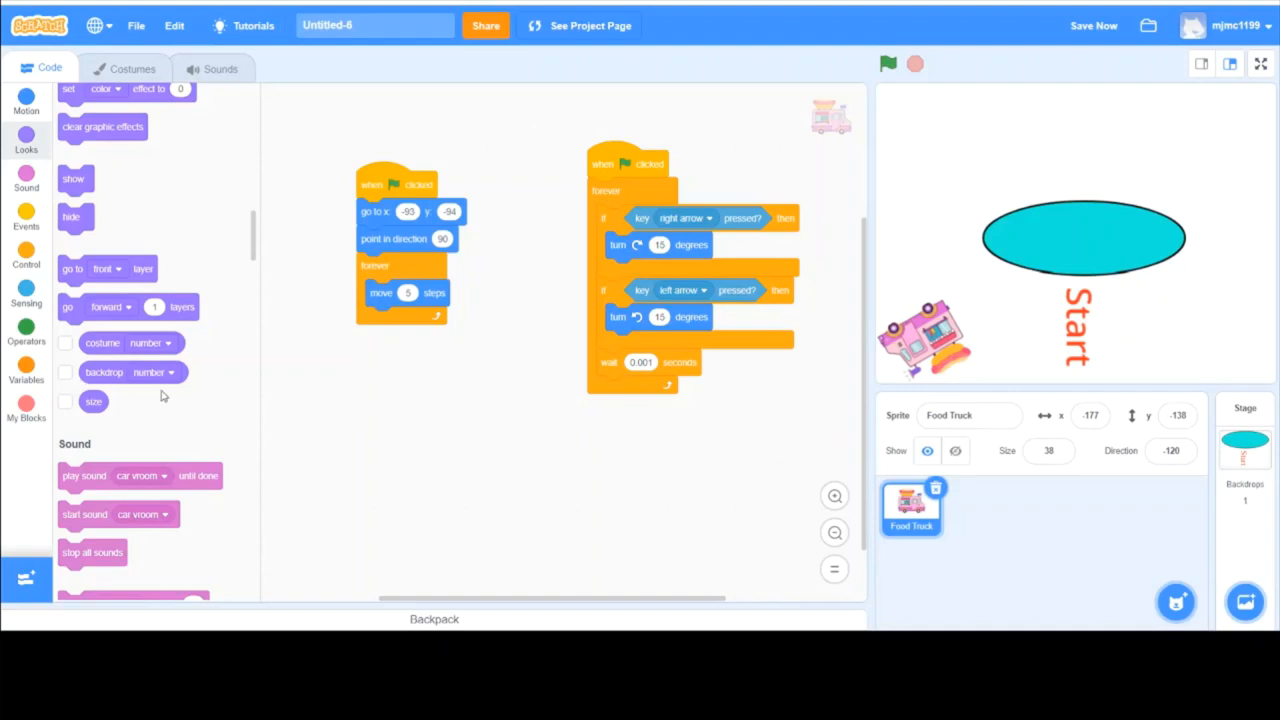
pyautogui.scroll(-3)
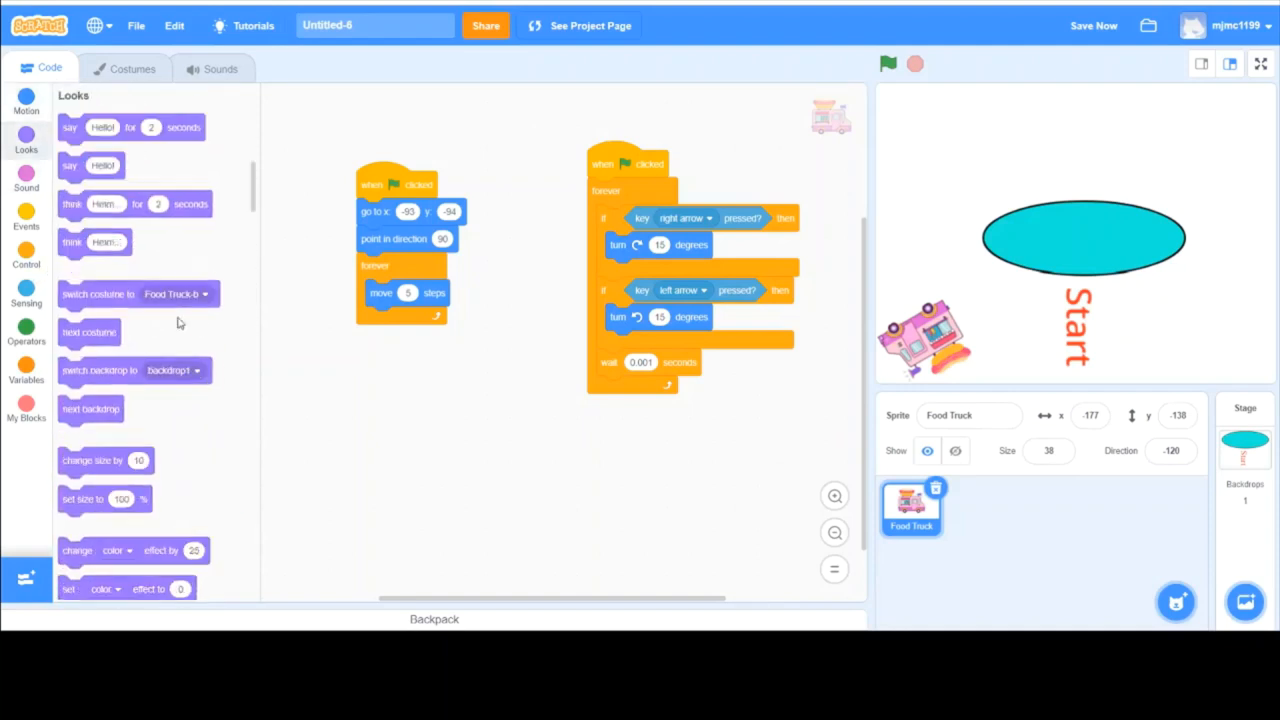
pyautogui.scroll(-3)
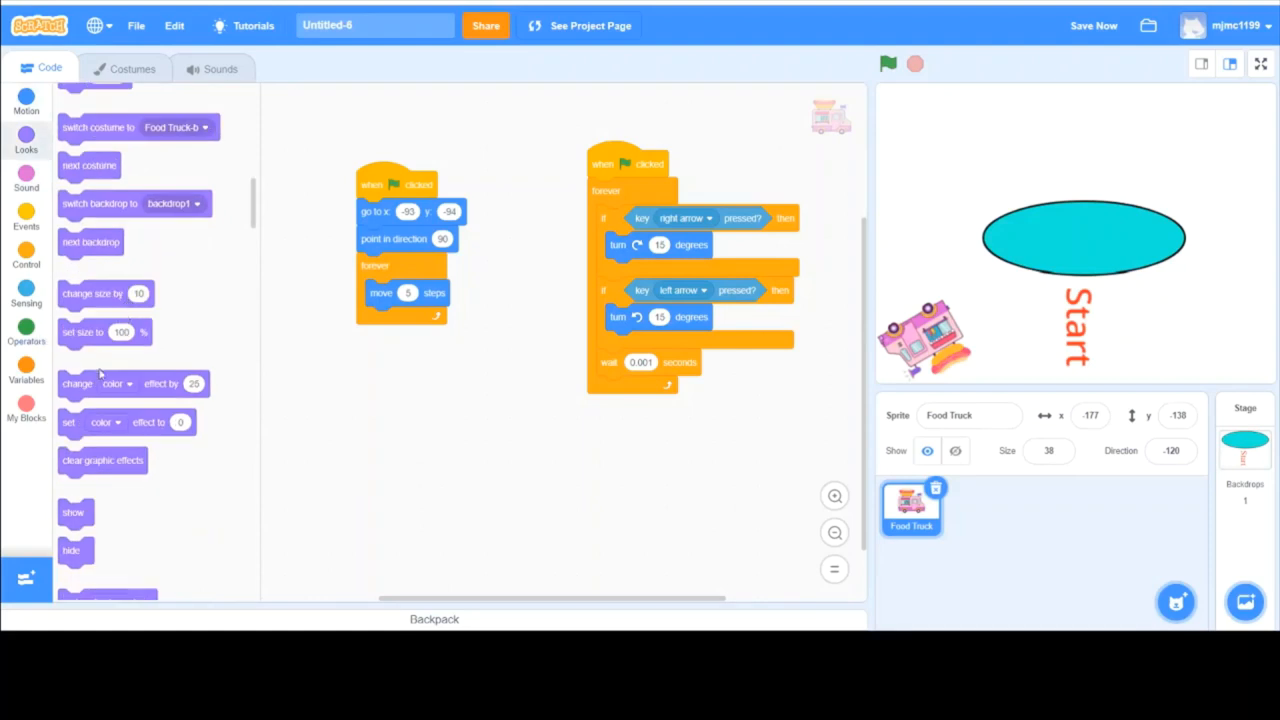
pyautogui.scroll(3)
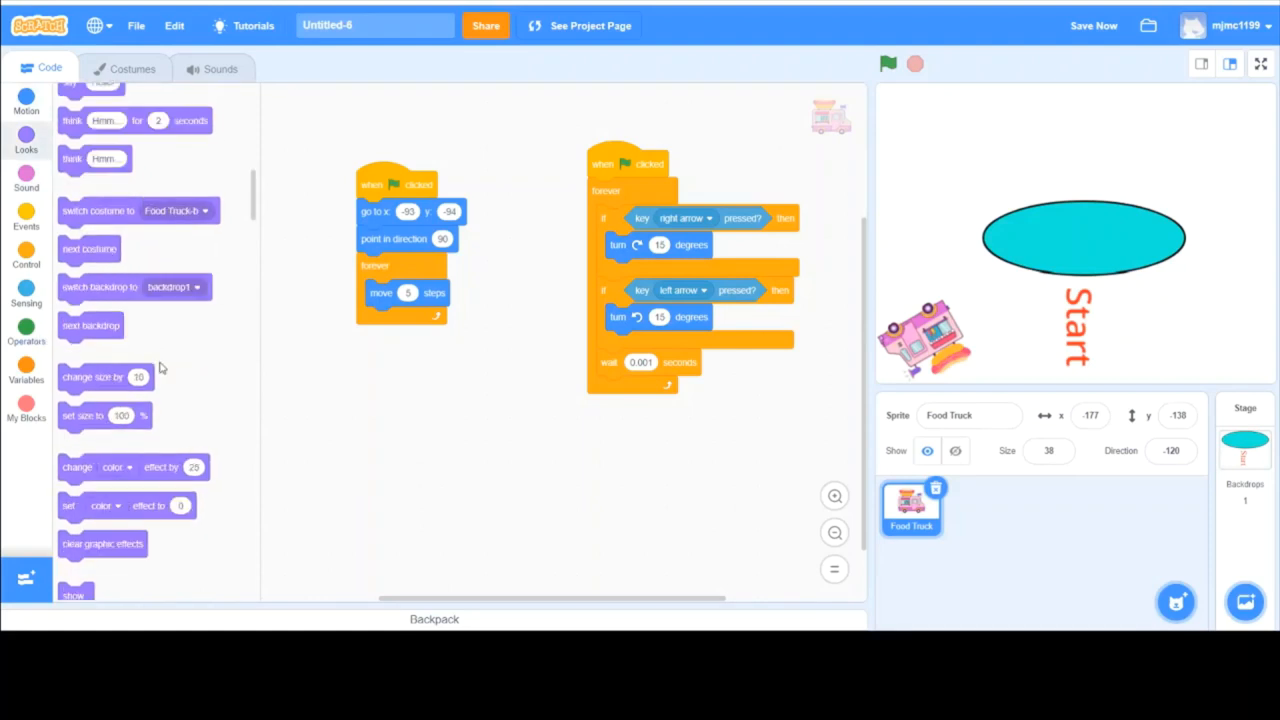
pyautogui.click(26, 292)
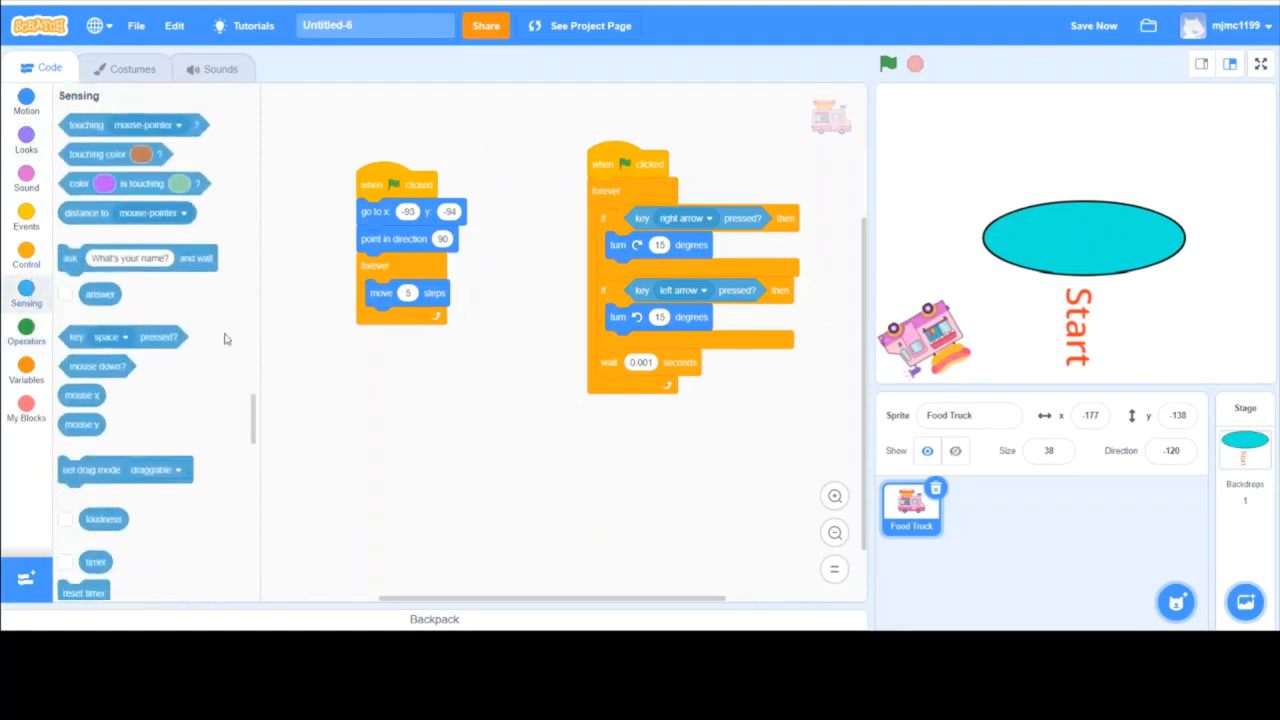
pyautogui.click(26, 370)
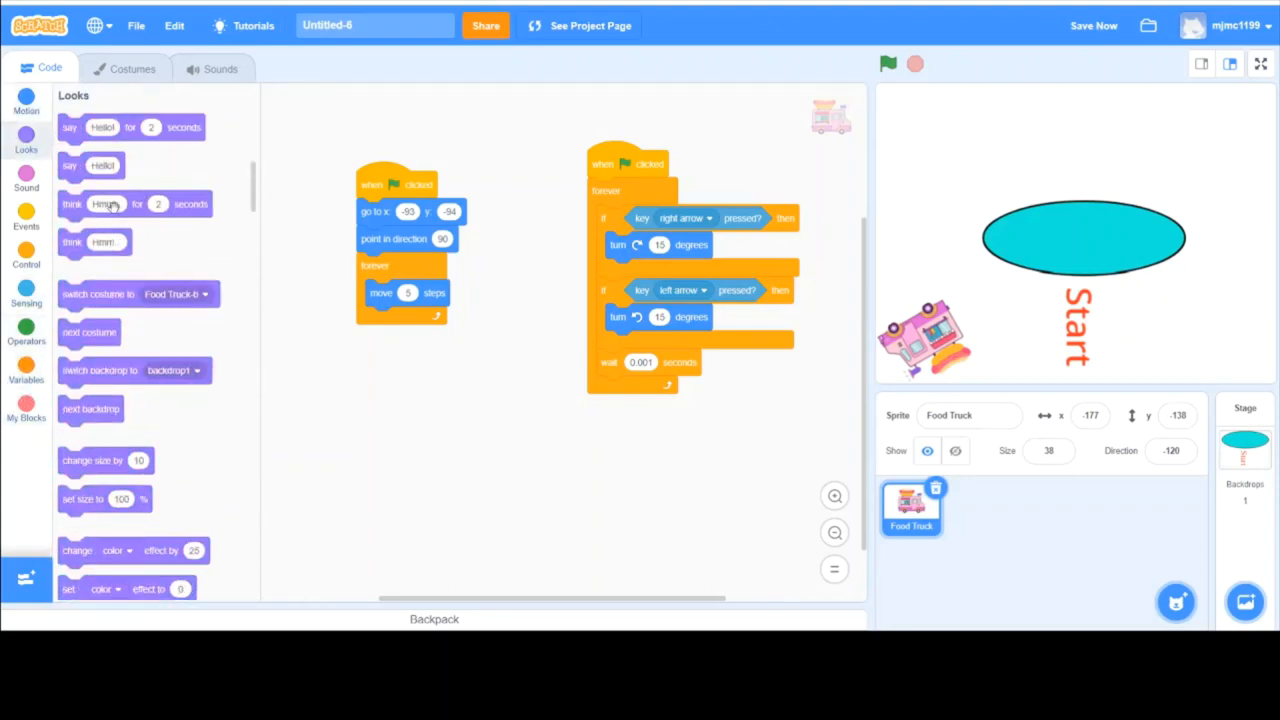
# Scroll through the Looks, Sensing, Variables and Motion palettes looking for colour-effect blocks
pyautogui.scroll(-3)
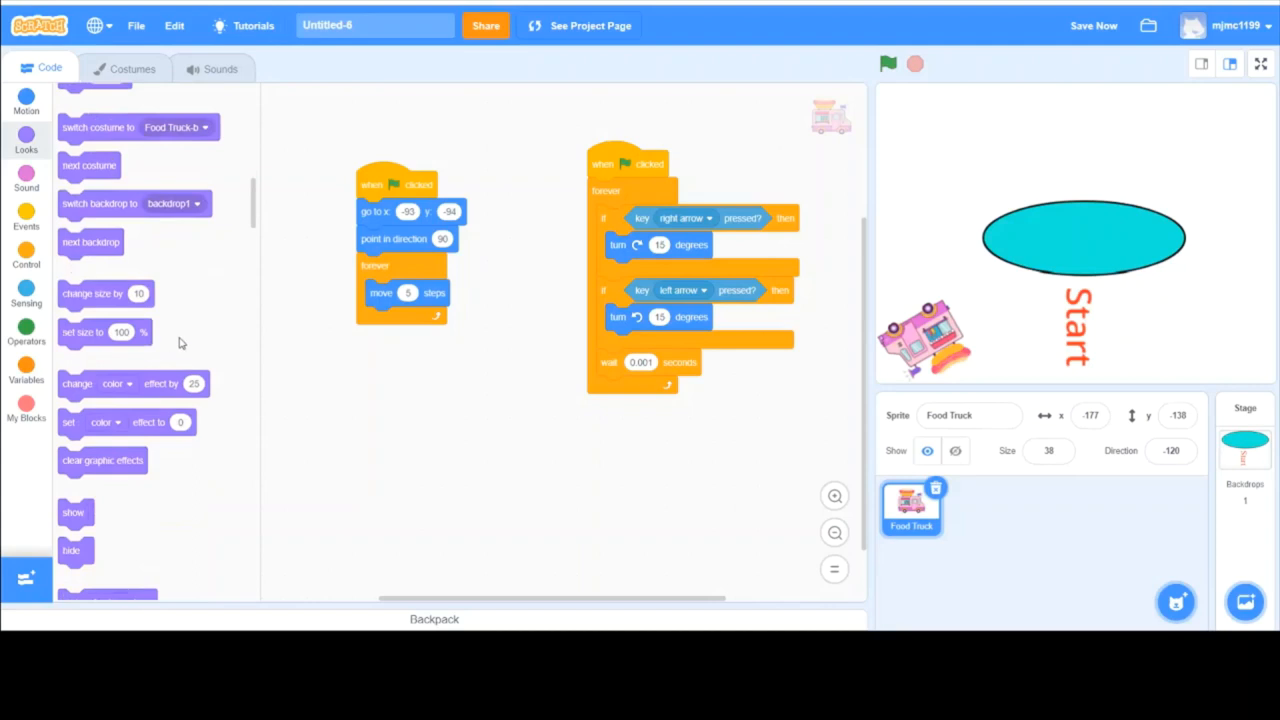
pyautogui.scroll(-3)
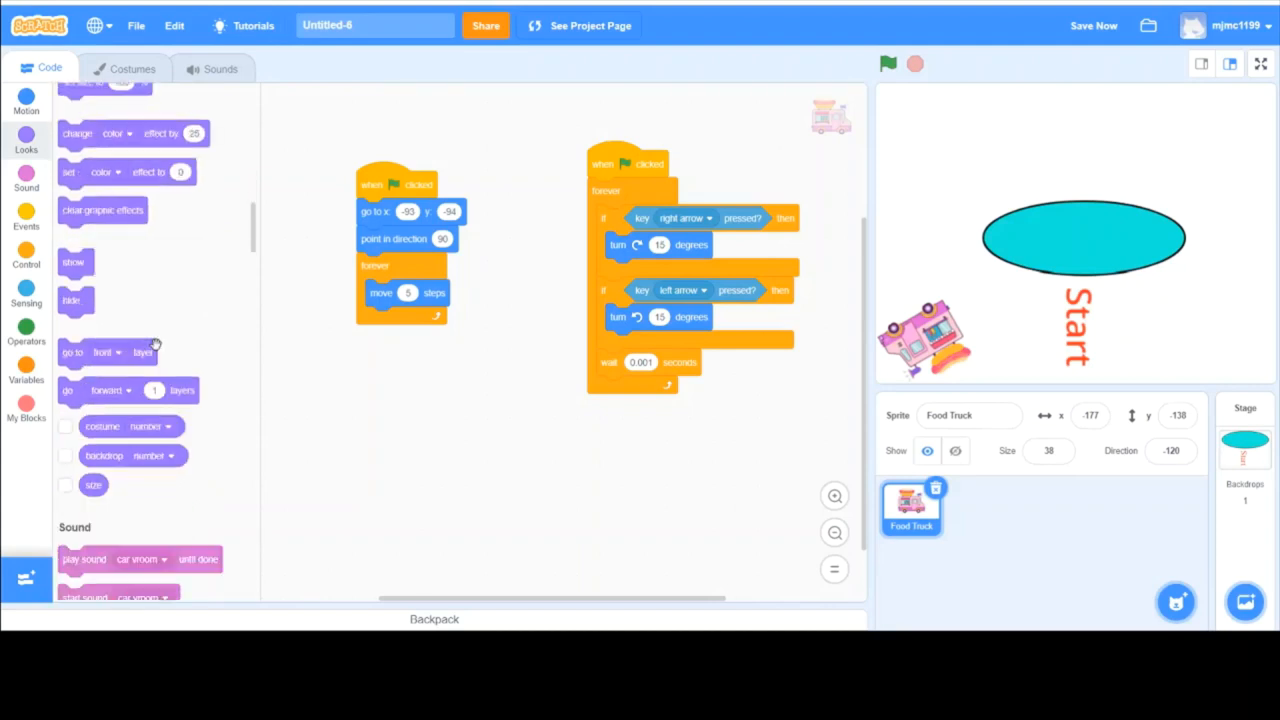
pyautogui.scroll(-3)
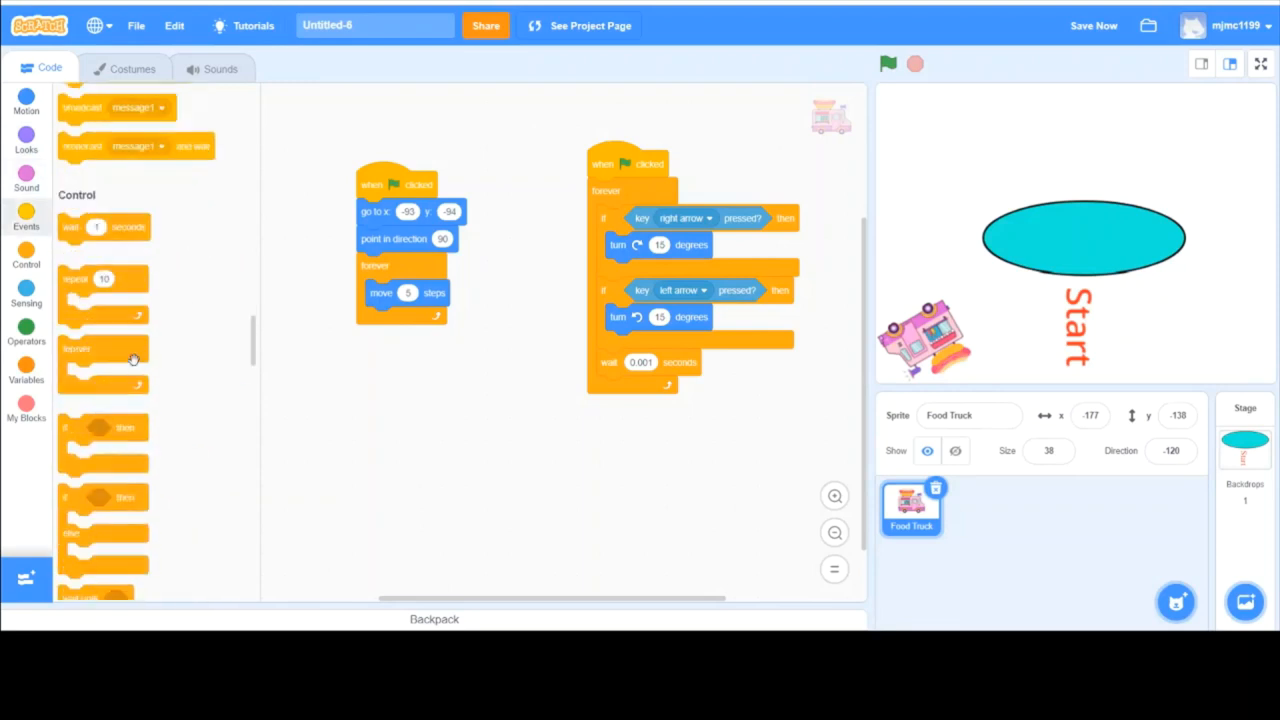
pyautogui.click(26, 290)
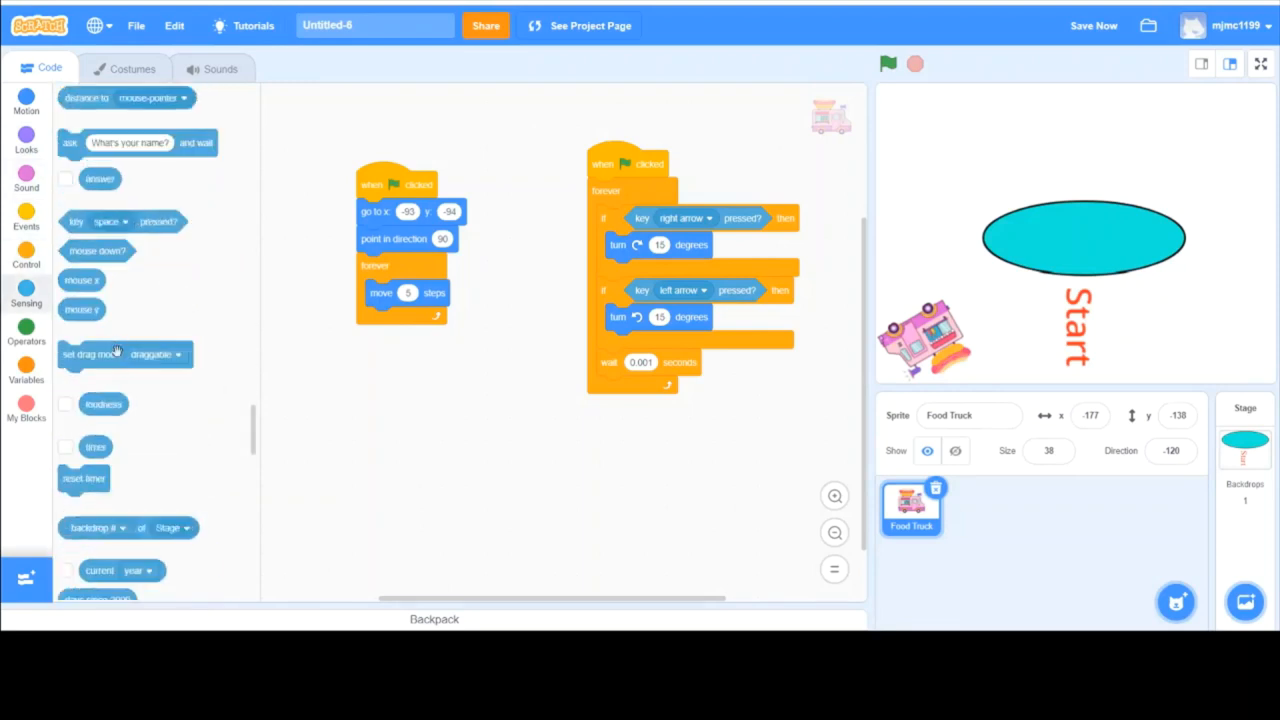
pyautogui.scroll(-3)
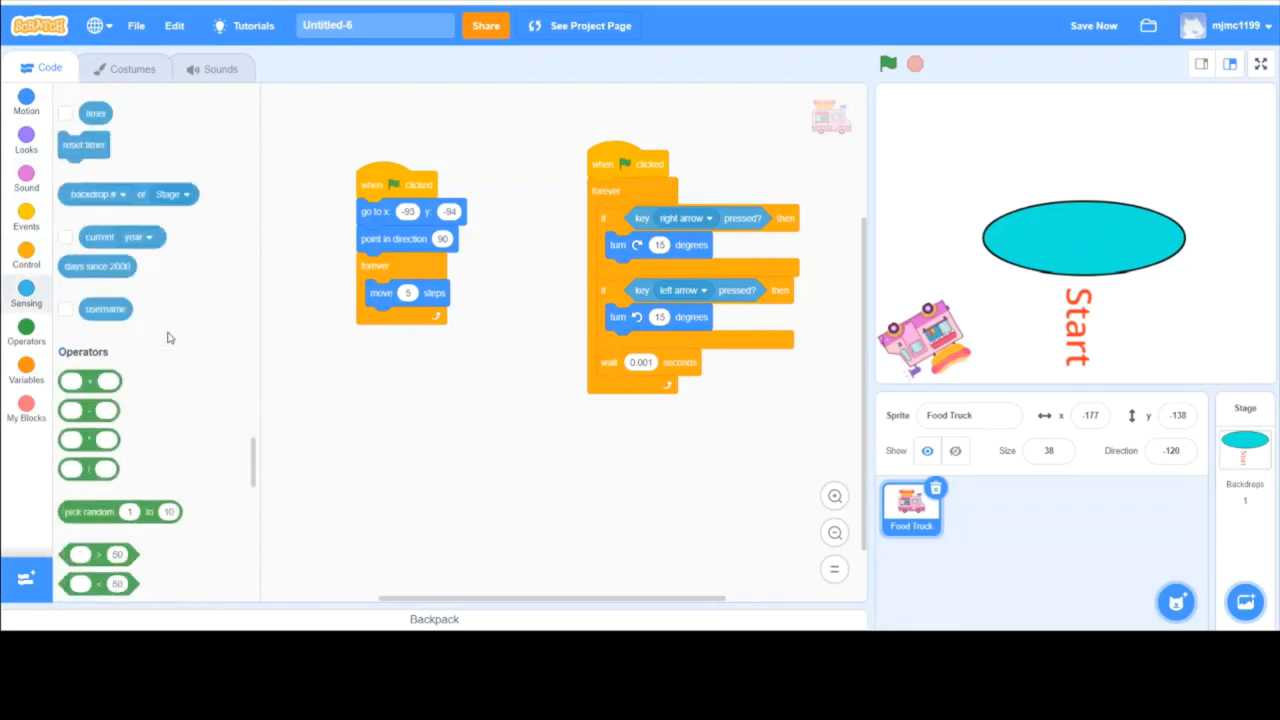
pyautogui.click(26, 370)
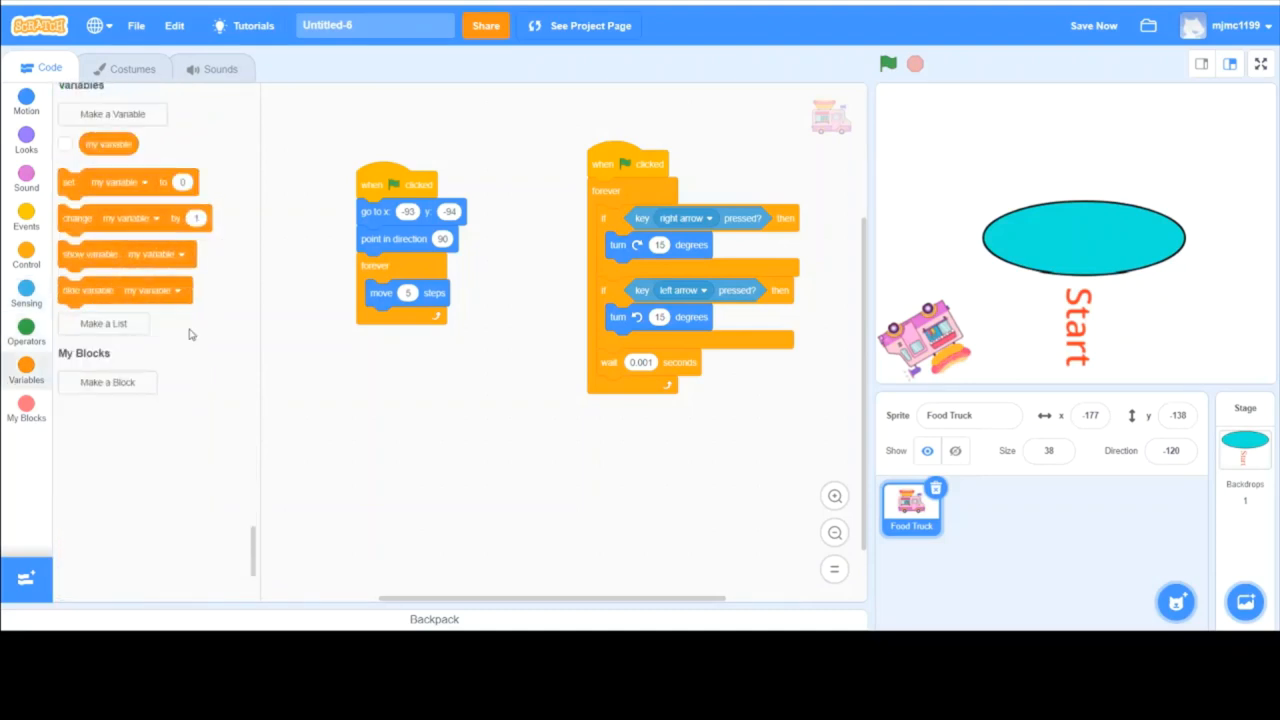
pyautogui.click(26, 96)
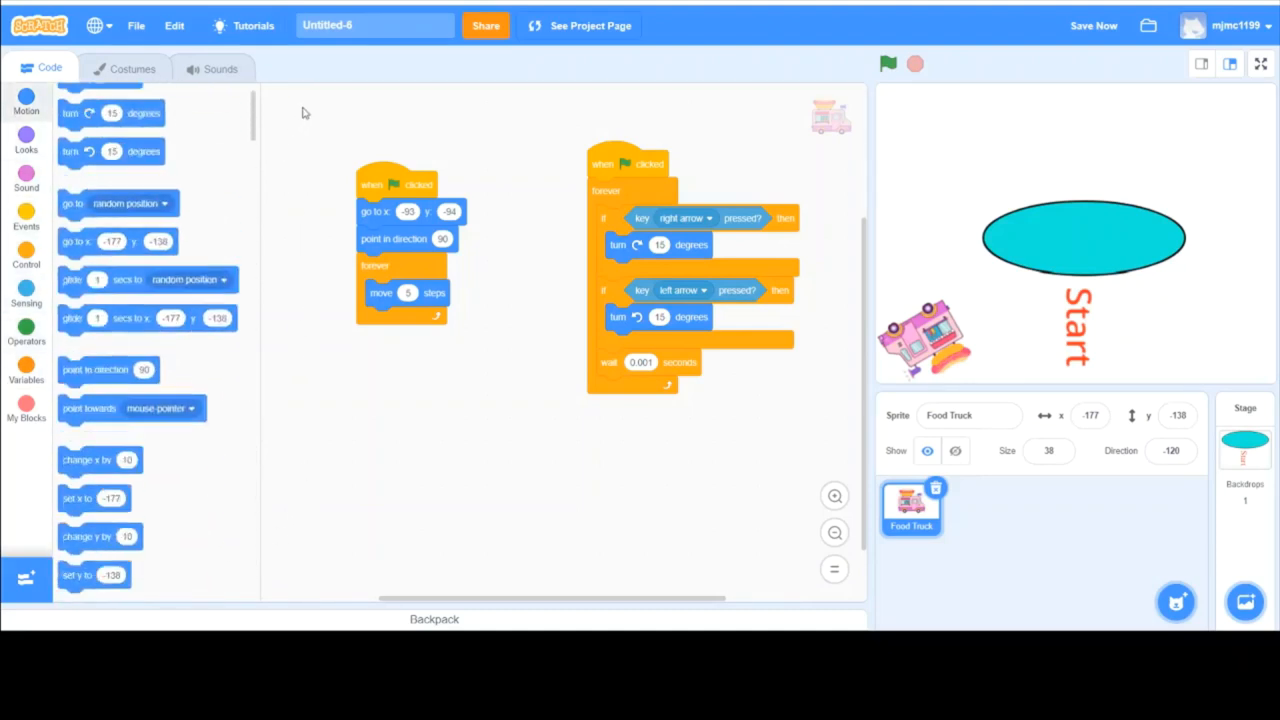
pyautogui.scroll(-3)
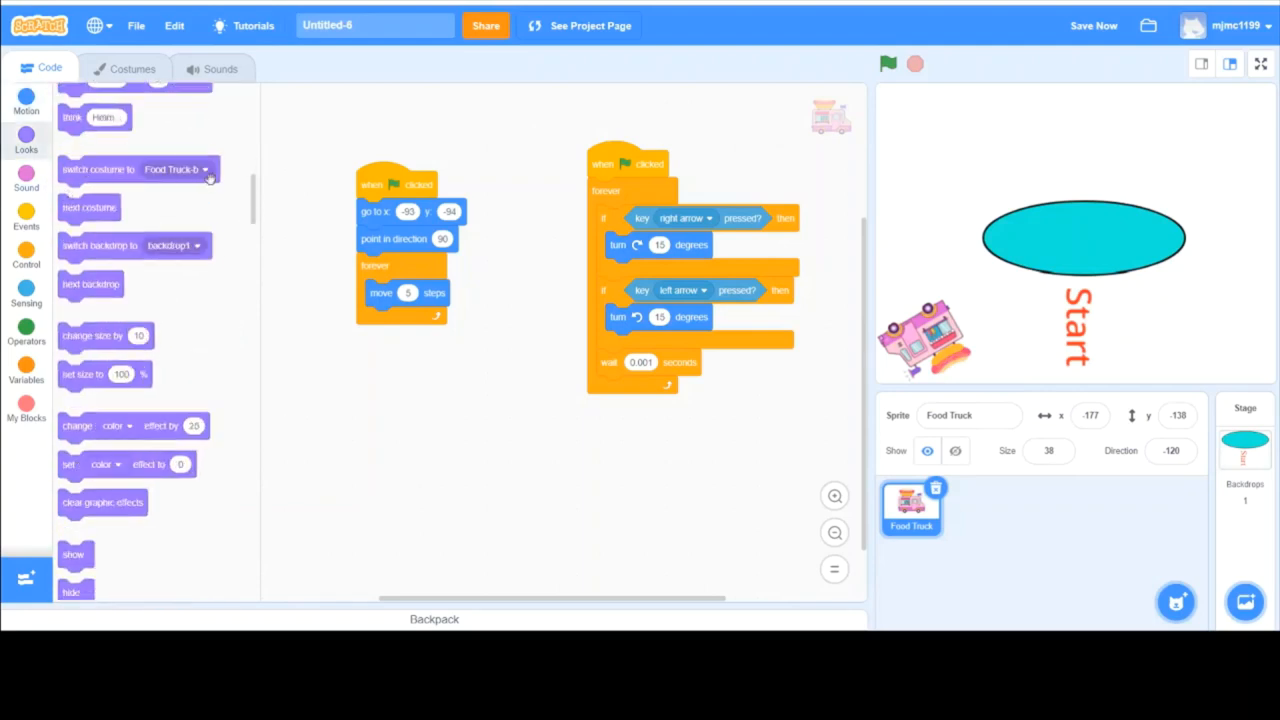
pyautogui.scroll(3)
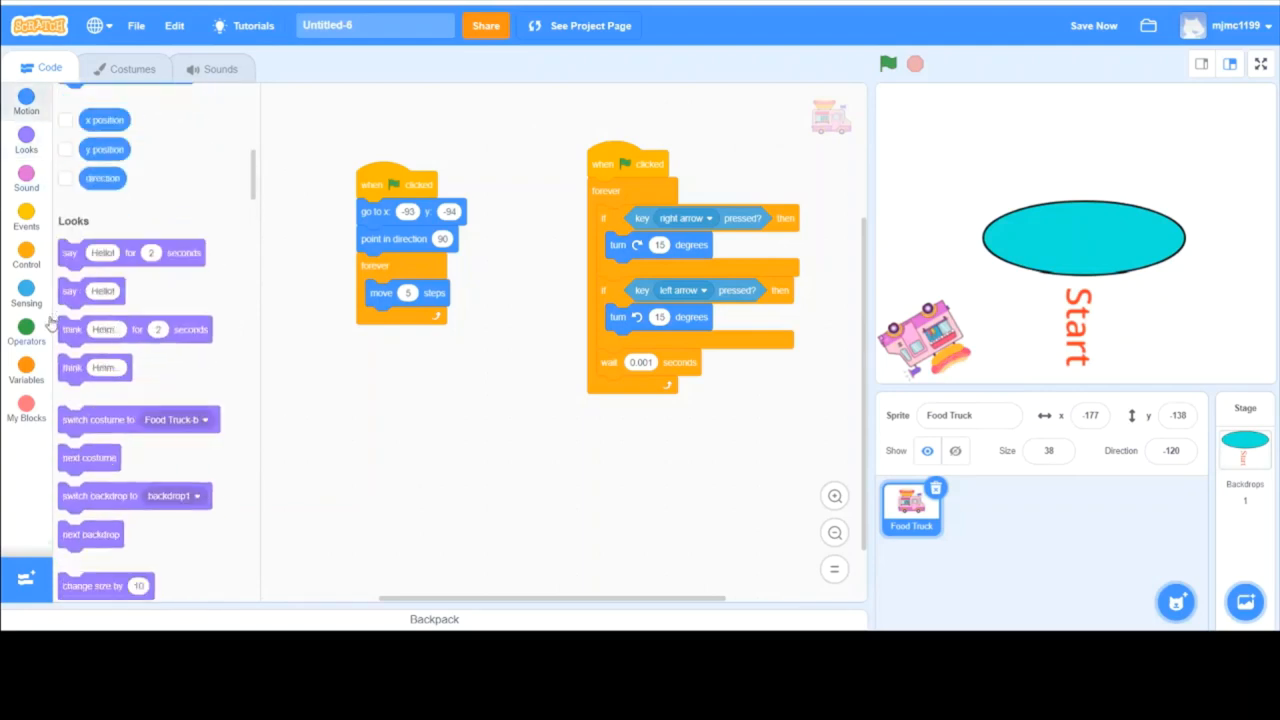
pyautogui.scroll(-3)
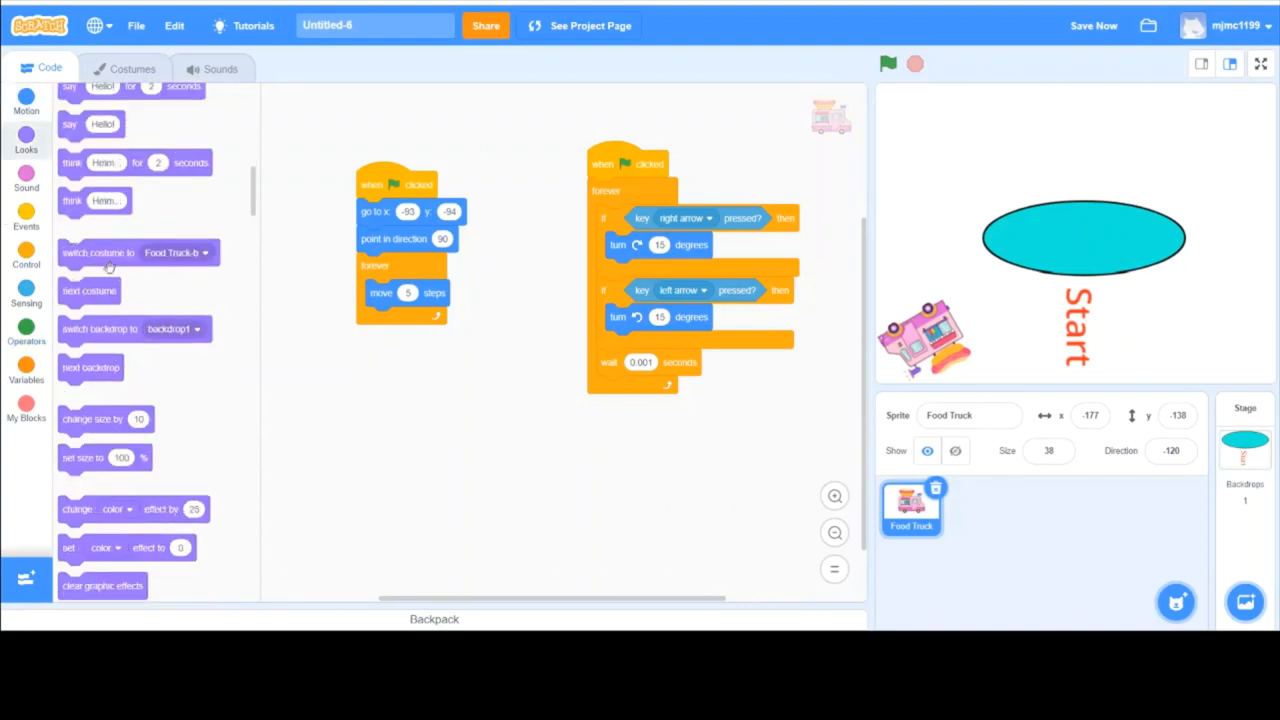
pyautogui.moveTo(150, 504)
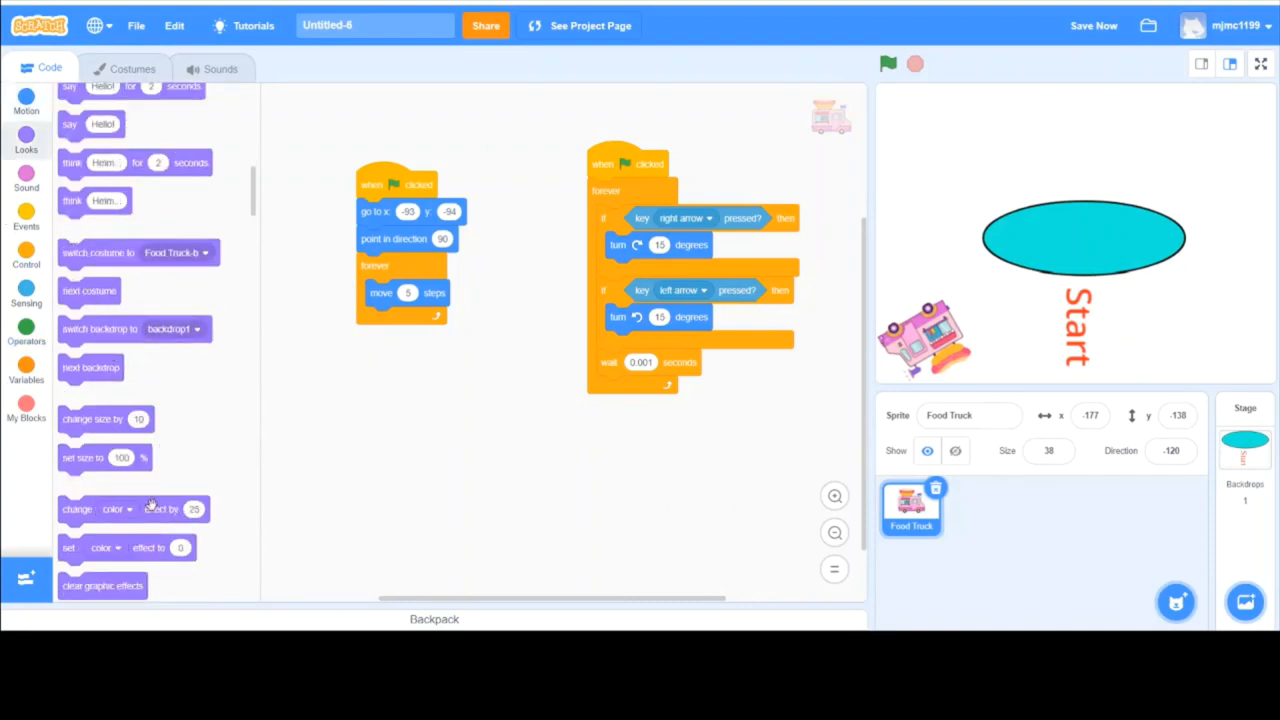
# Attach a change color effect by 25 block inside the driving loop under move steps
pyautogui.moveTo(116, 510); pyautogui.dragTo(390, 464)
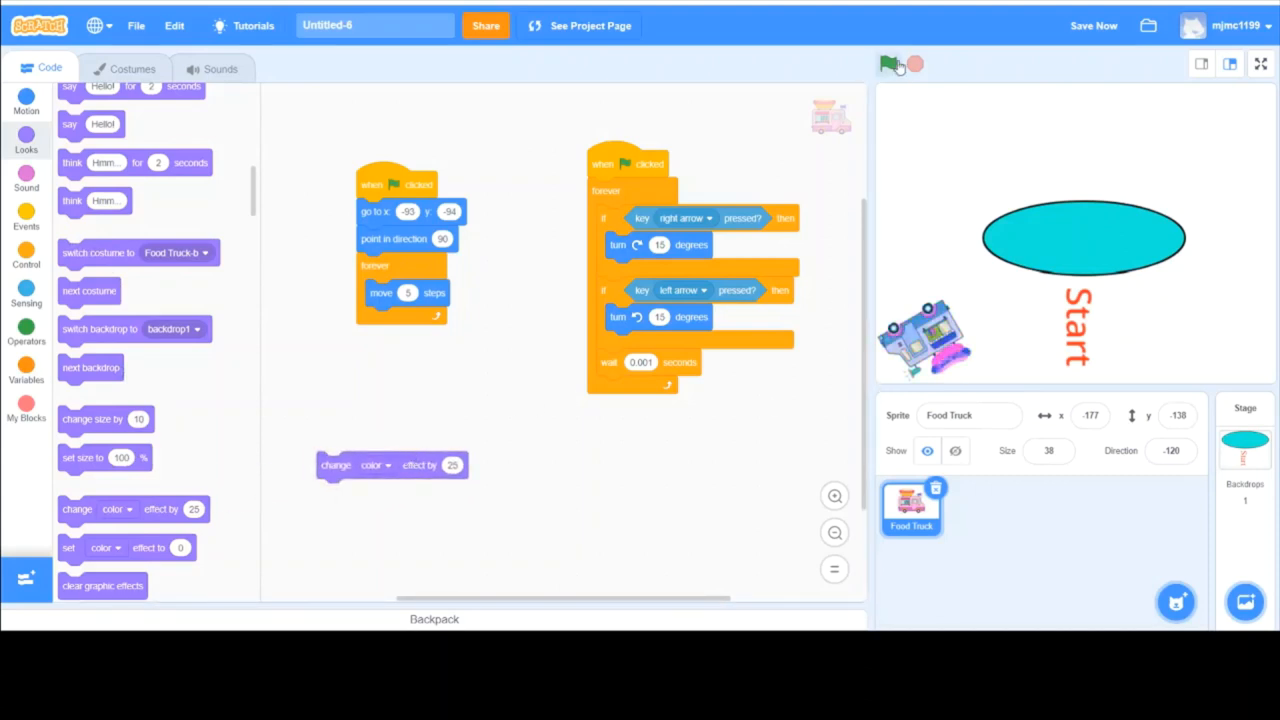
pyautogui.click(888, 64)
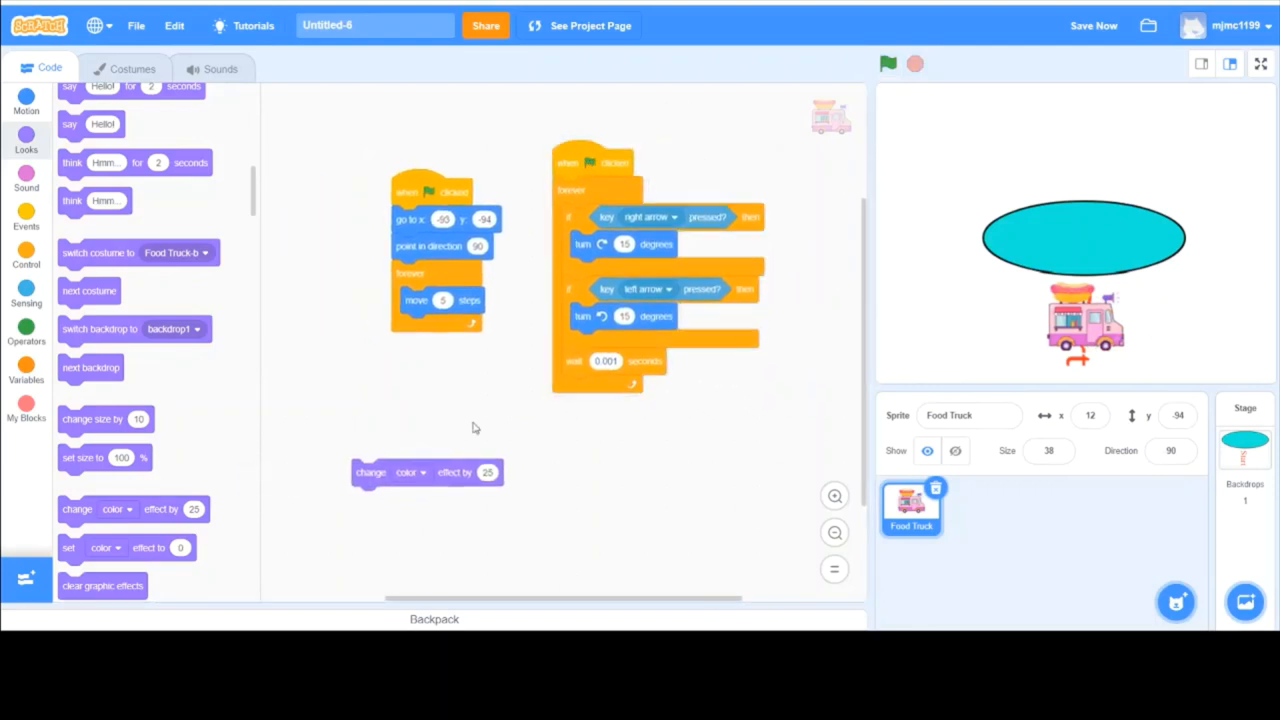
pyautogui.moveTo(428, 472); pyautogui.dragTo(470, 328)
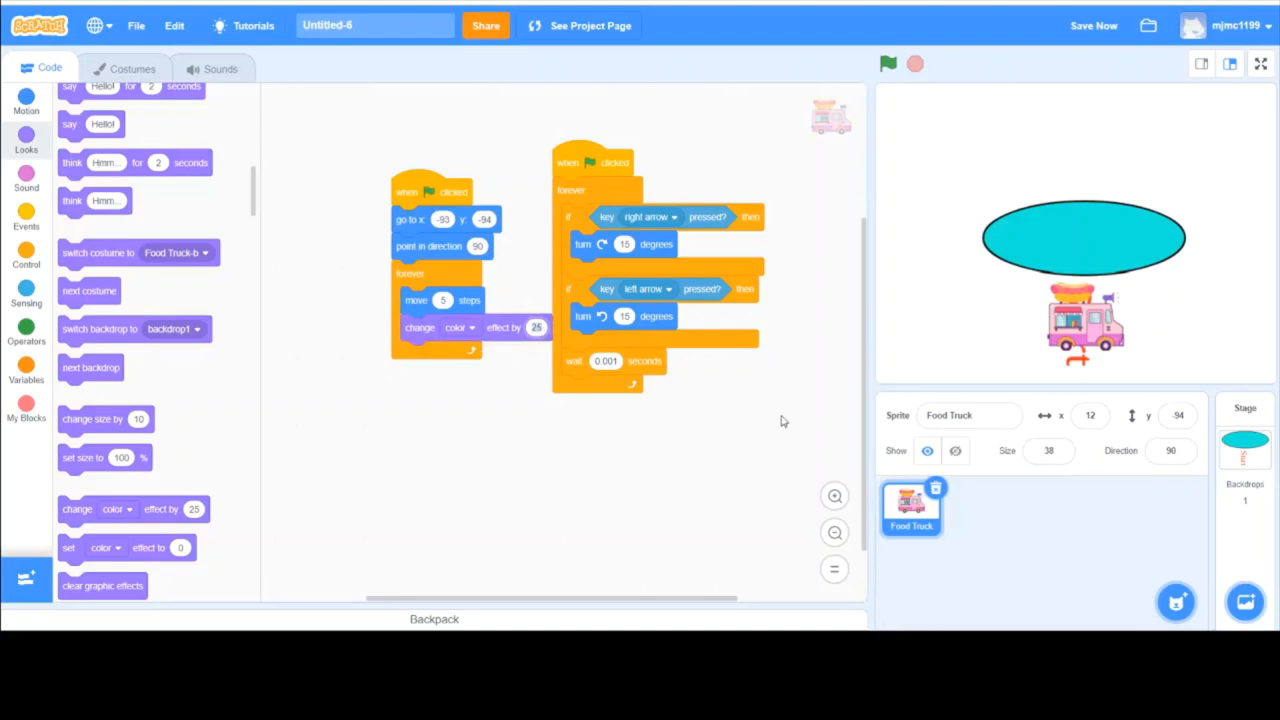
# Run the game repeatedly to watch the truck cycle colours as it circles the oval
pyautogui.click(888, 64)
pyautogui.write('5')
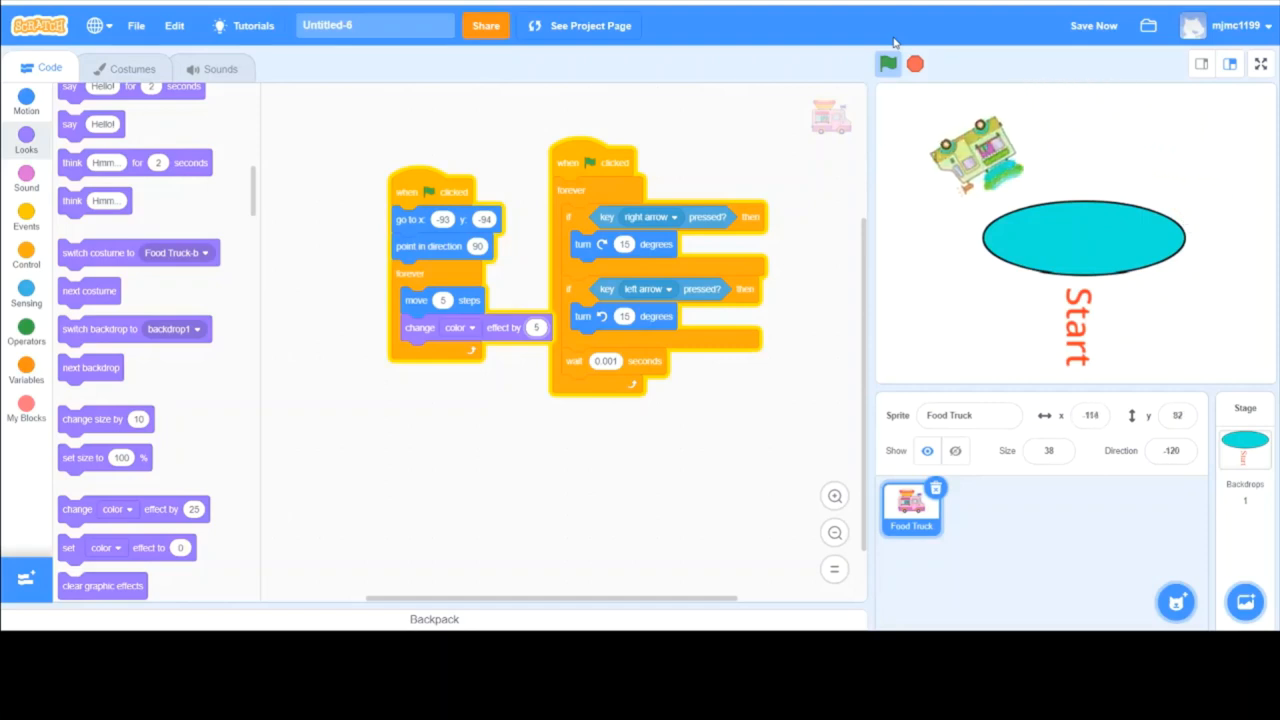
pyautogui.click(888, 64)
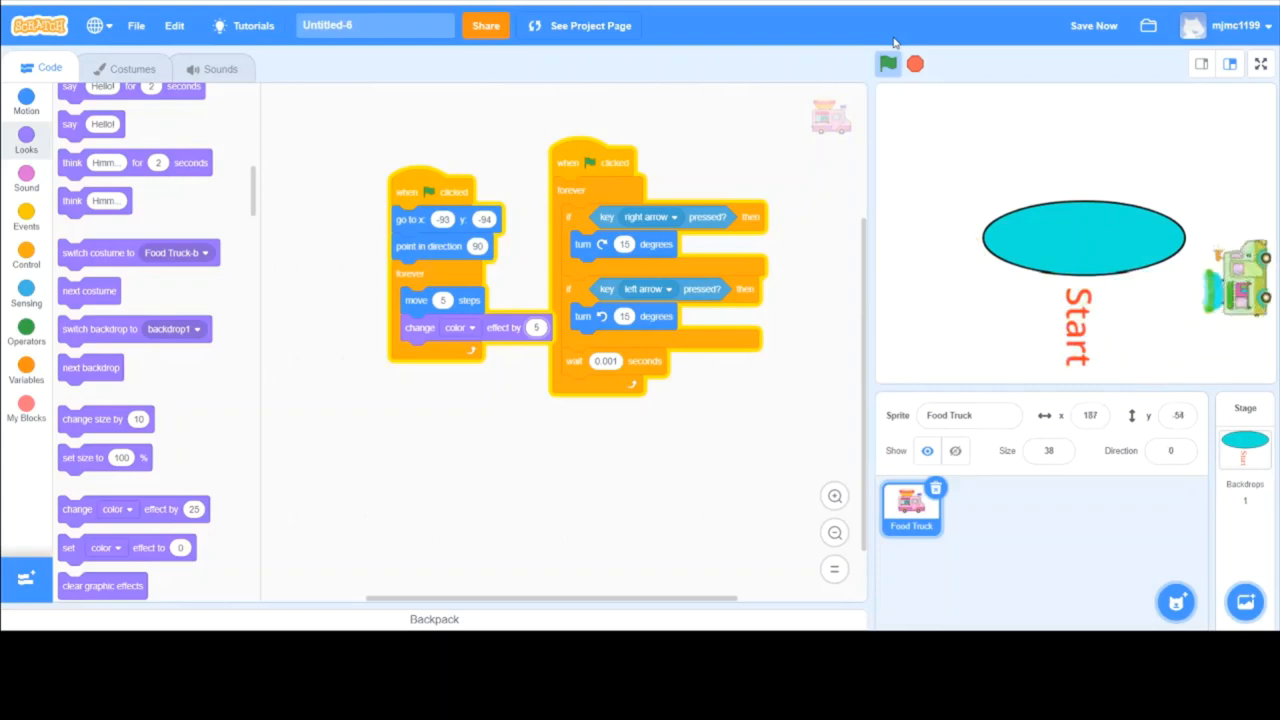
pyautogui.click(888, 64)
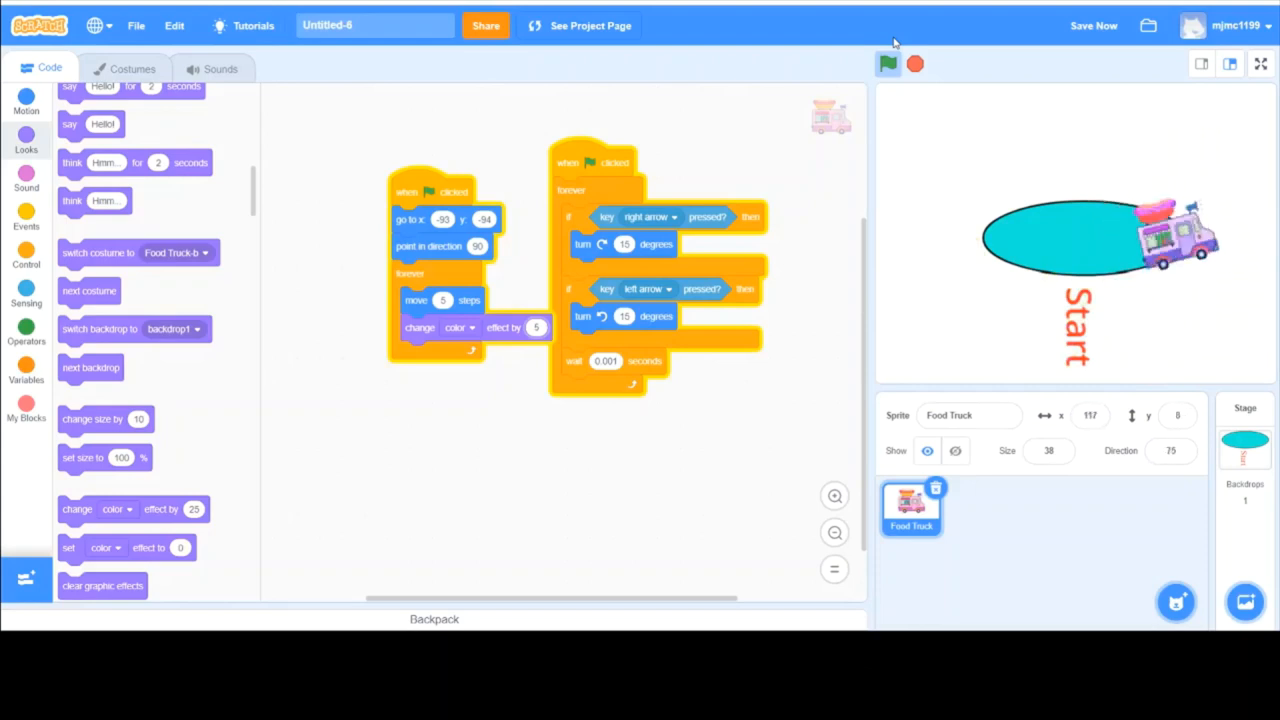
pyautogui.click(888, 64)
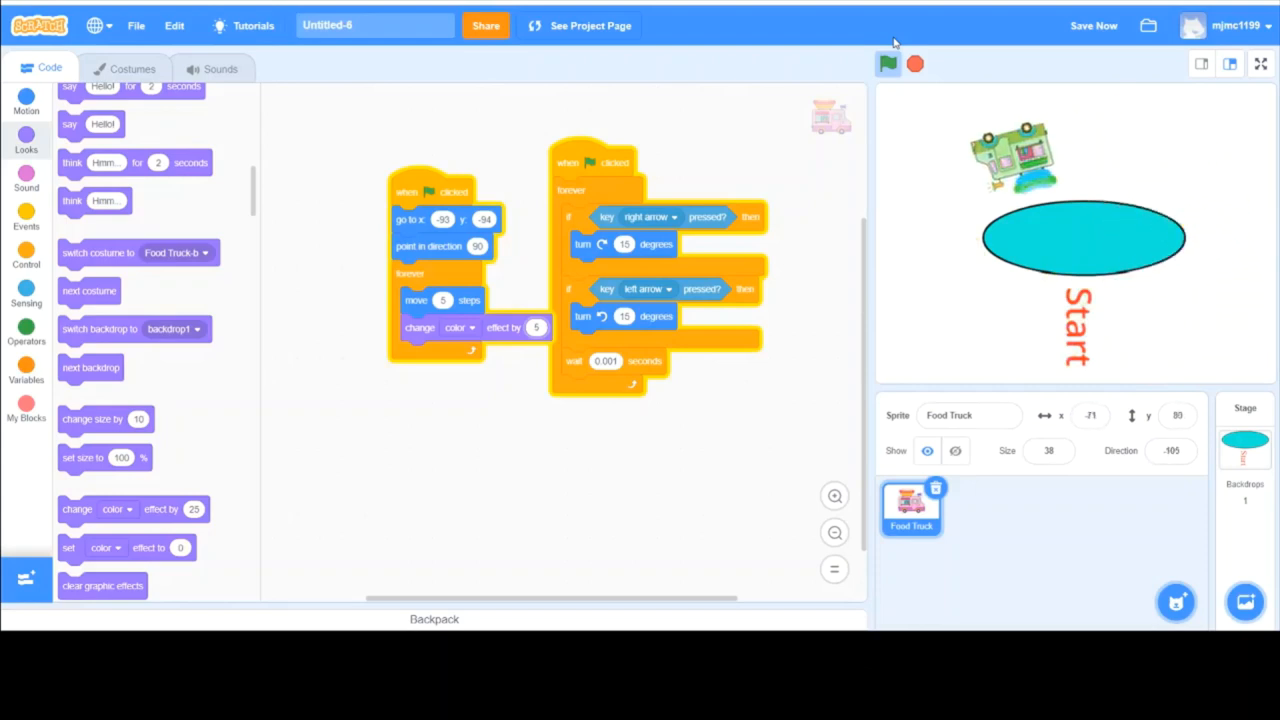
pyautogui.click(888, 64)
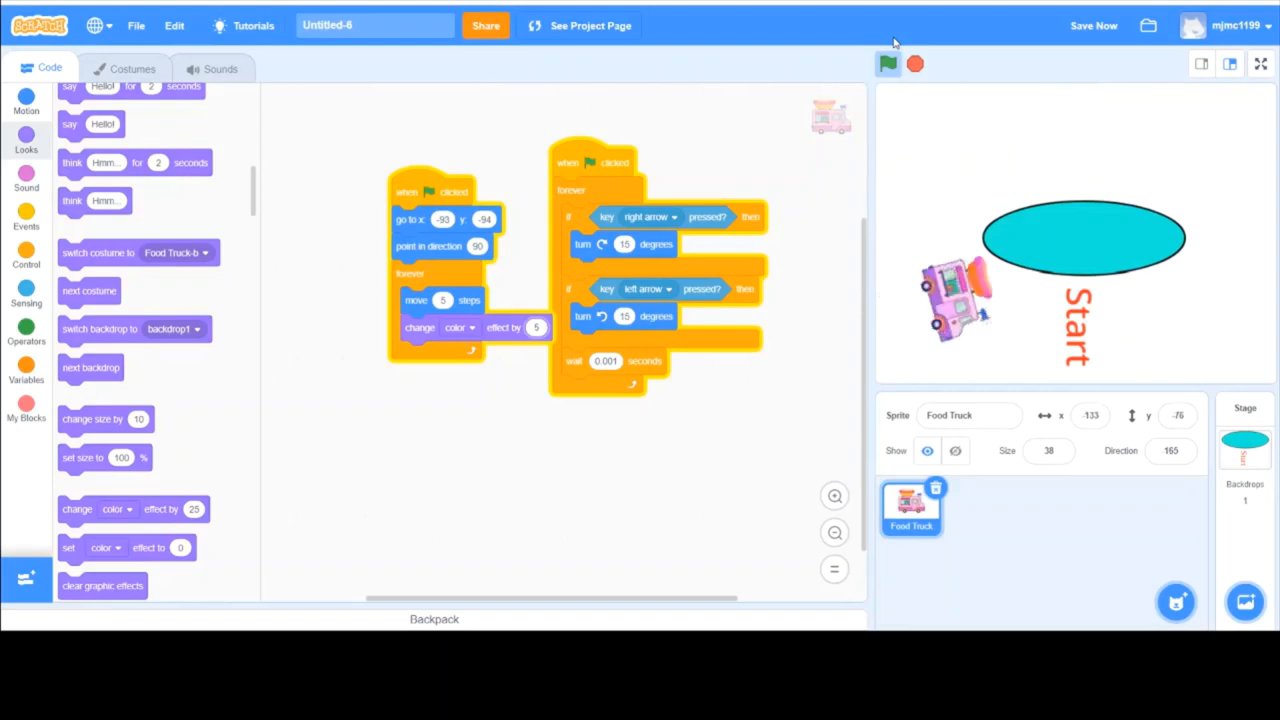
pyautogui.click(888, 64)
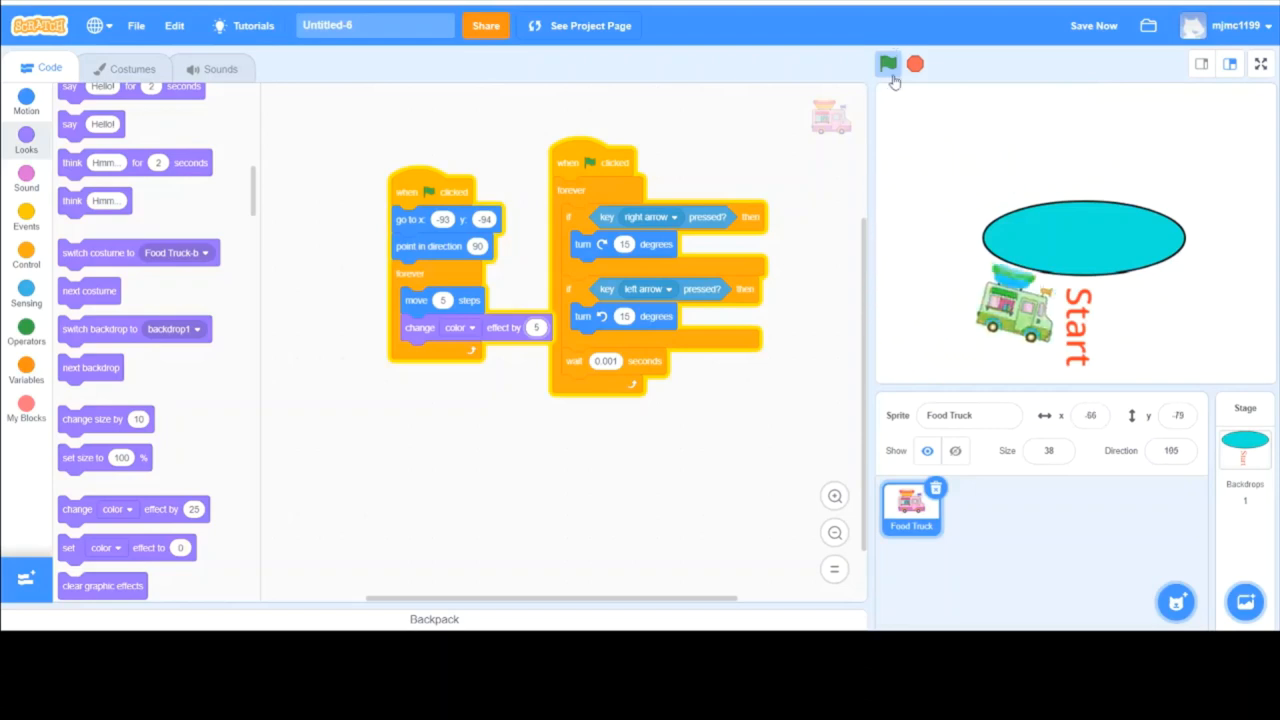
# Add an 'if on edge, bounce' Motion block inside the truck's forever driving loop
pyautogui.click(888, 64)
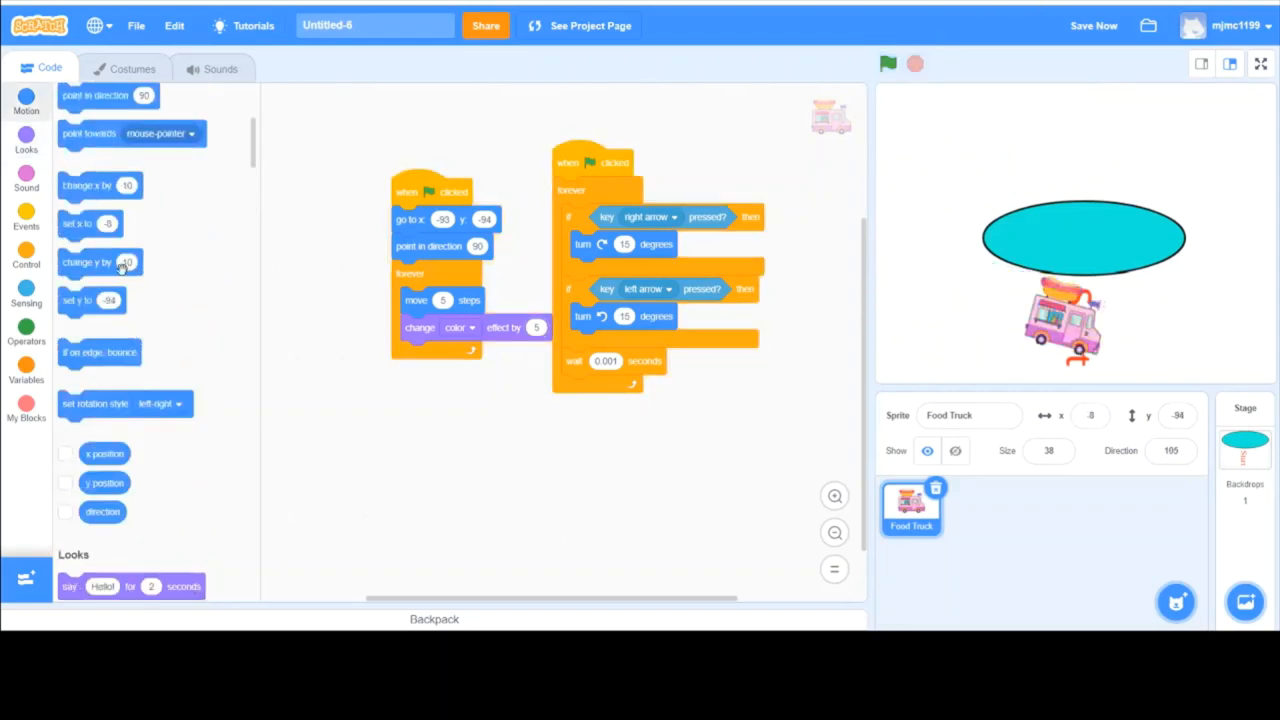
pyautogui.scroll(3)
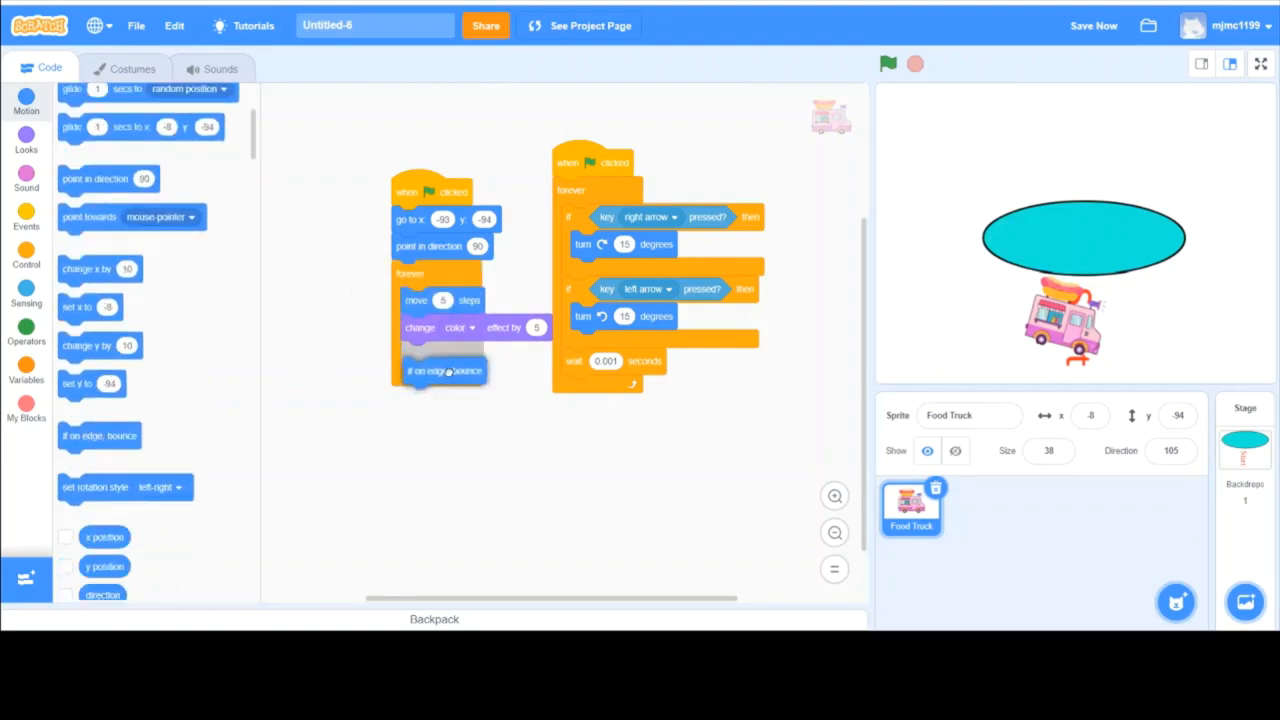
pyautogui.moveTo(444, 370); pyautogui.dragTo(444, 288)
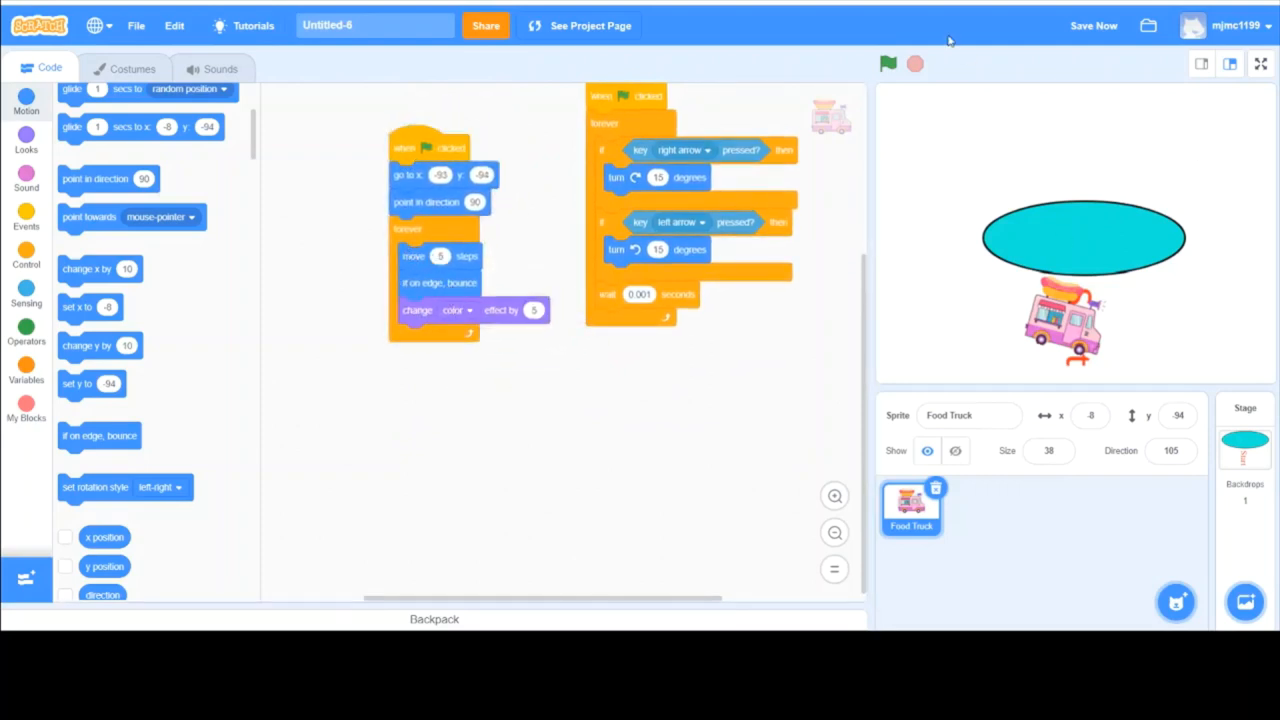
# Run the game with the green flag to test the bouncing, then save the project
pyautogui.click(888, 64)
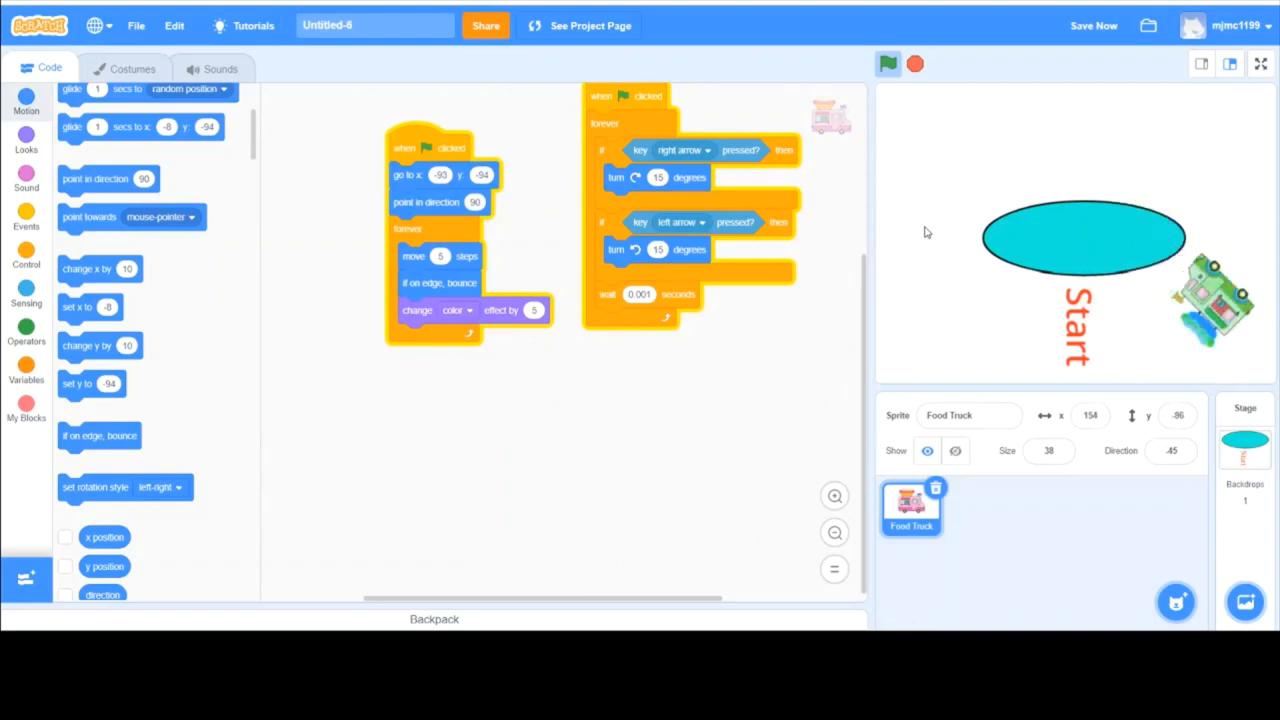
pyautogui.click(888, 64)
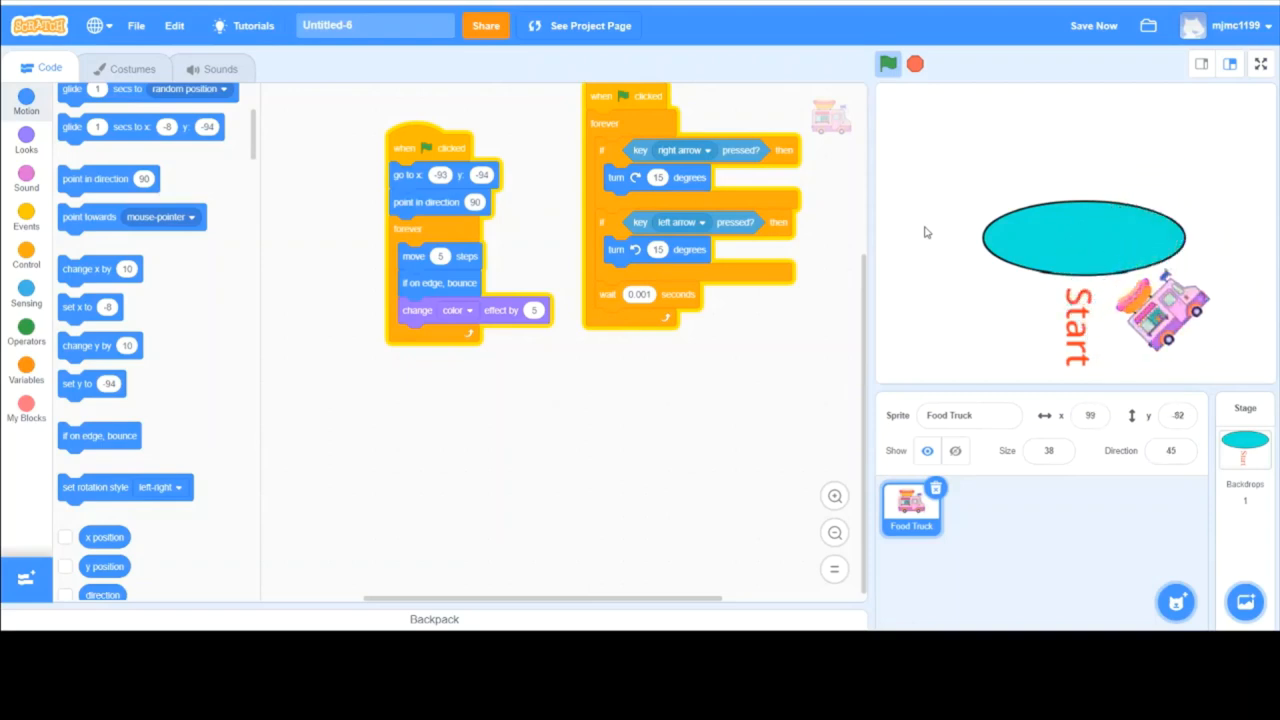
pyautogui.click(888, 64)
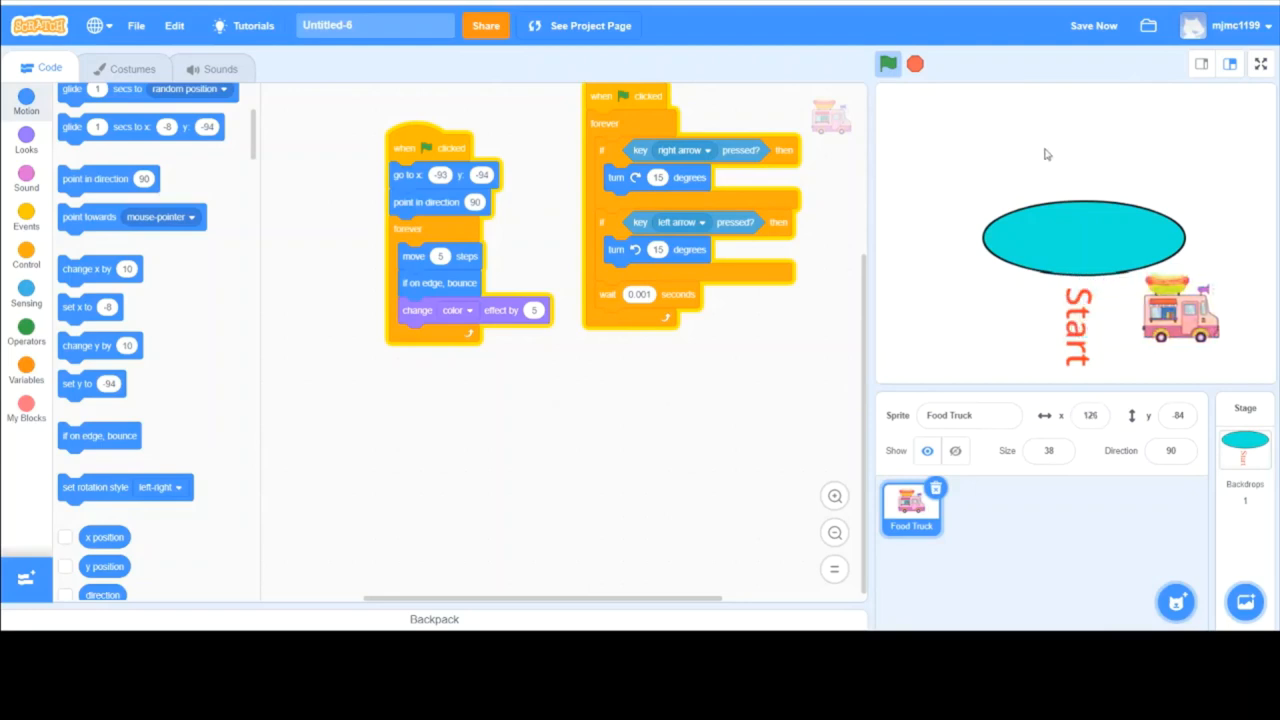
pyautogui.click(888, 64)
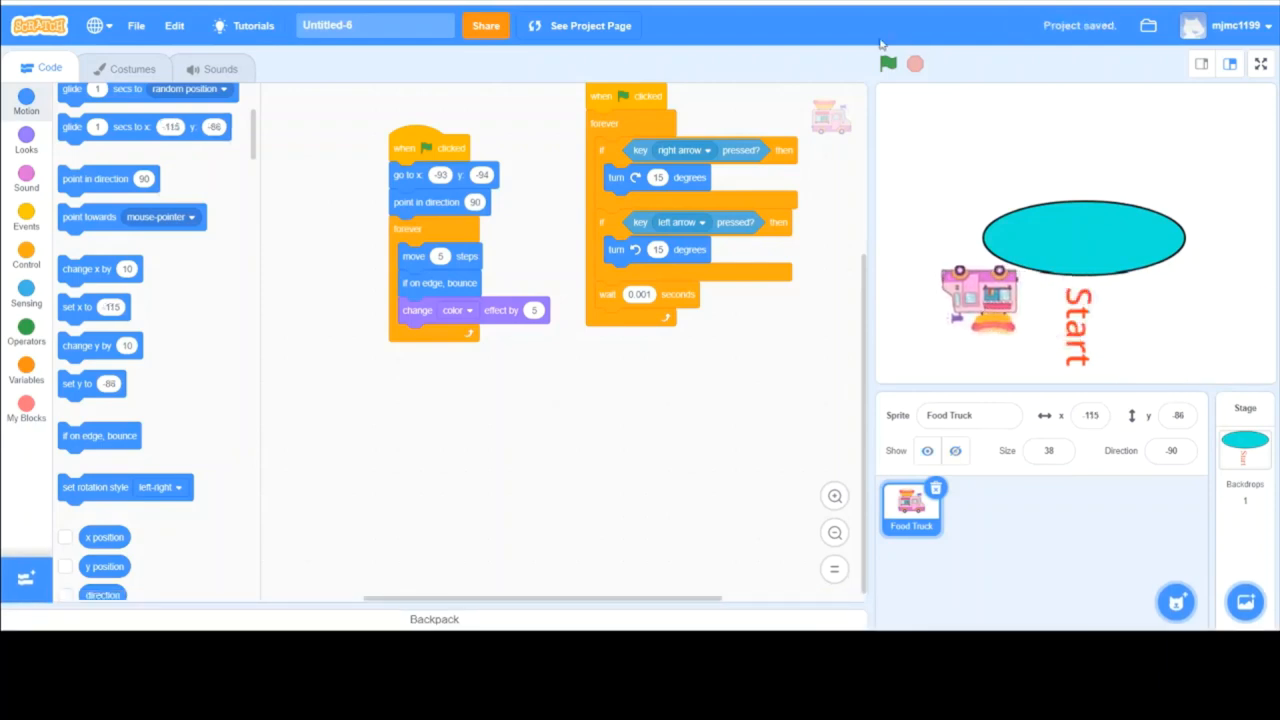
pyautogui.click(888, 64)
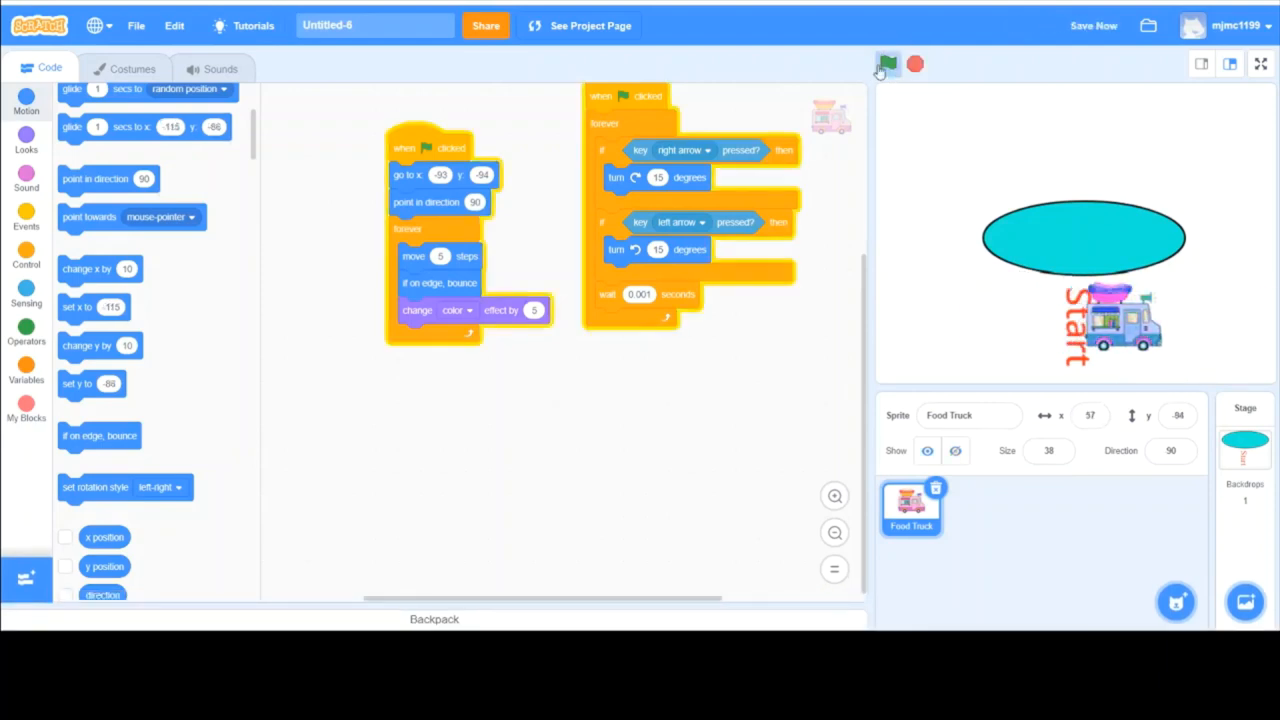
pyautogui.click(888, 64)
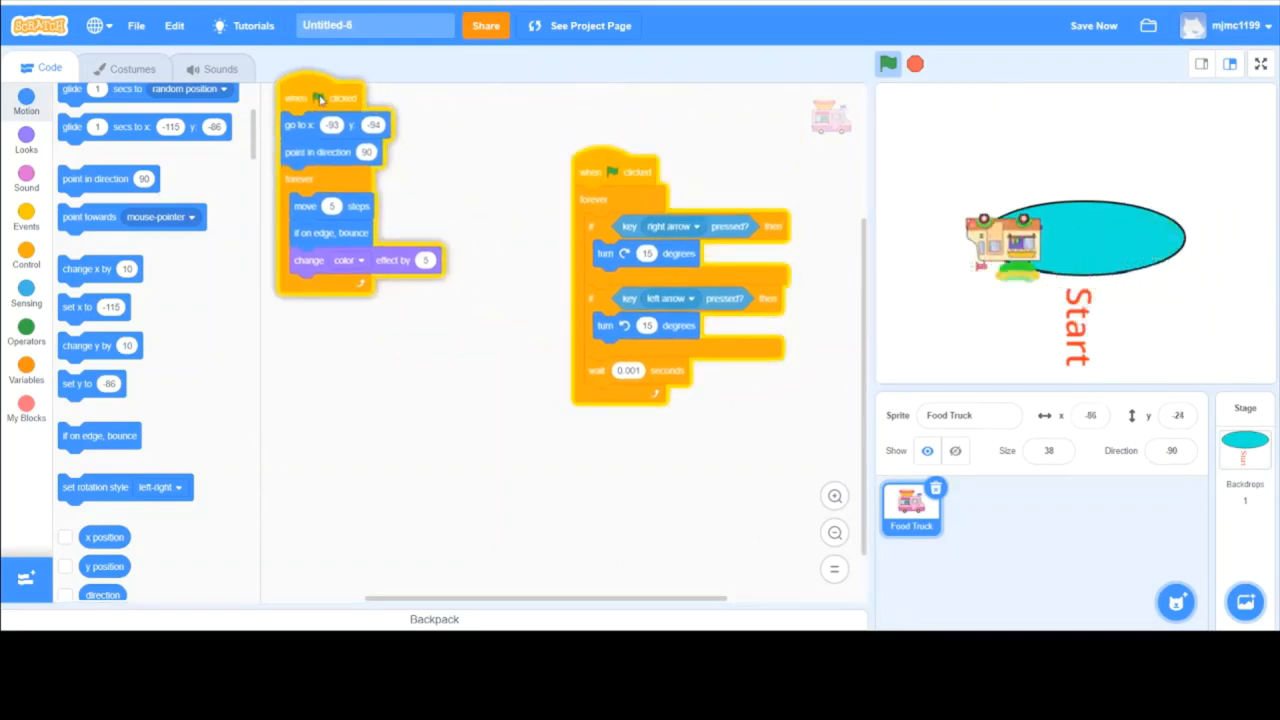
pyautogui.click(888, 62)
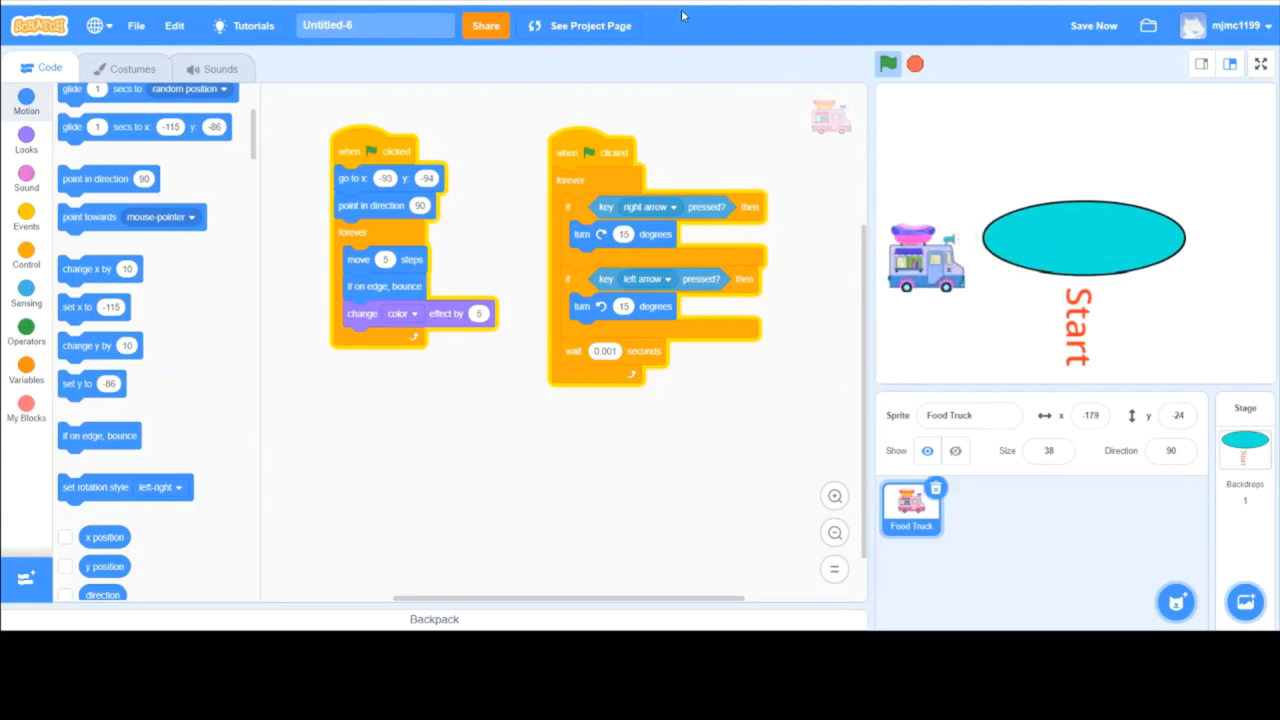
pyautogui.click(26, 140)
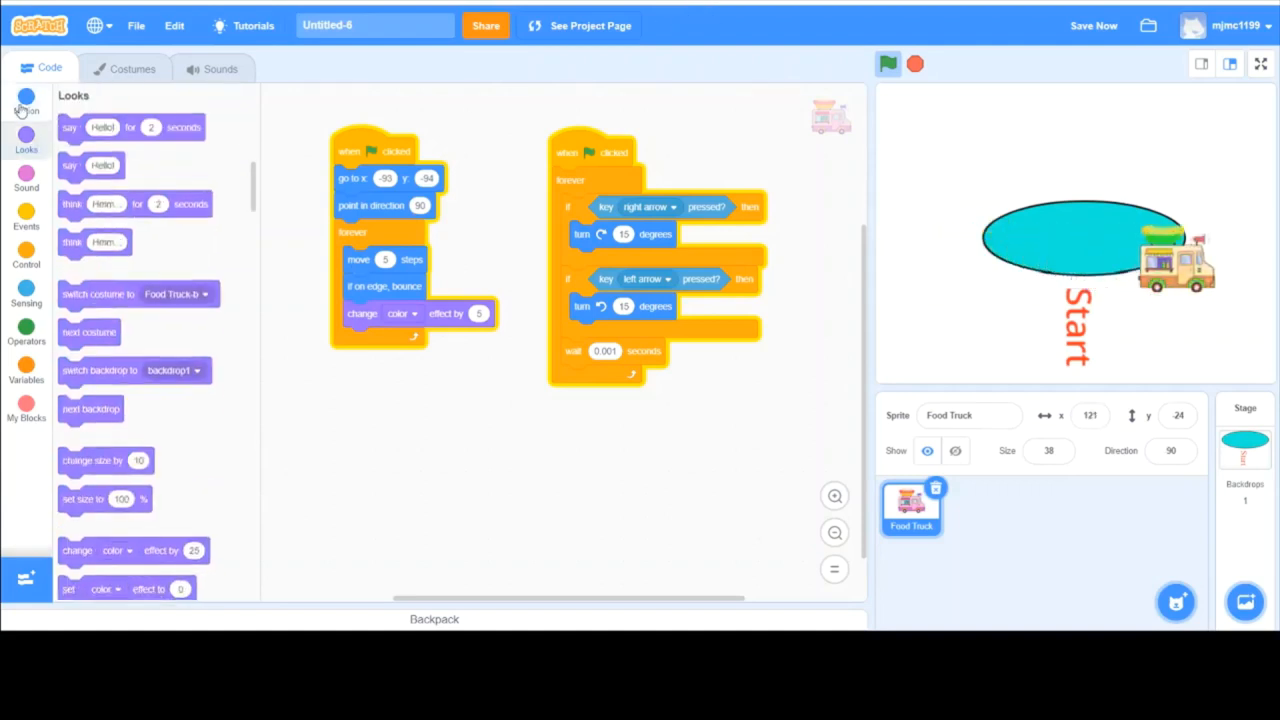
pyautogui.click(26, 100)
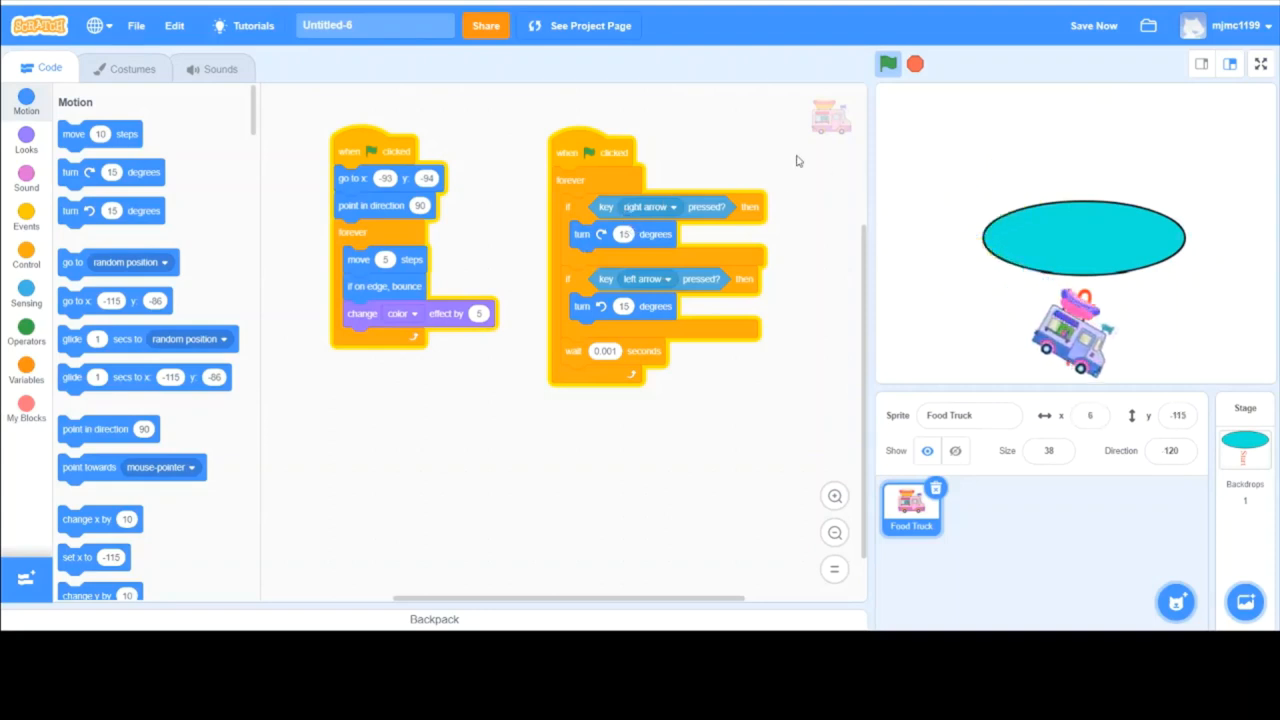
pyautogui.click(888, 64)
pyautogui.write('C')
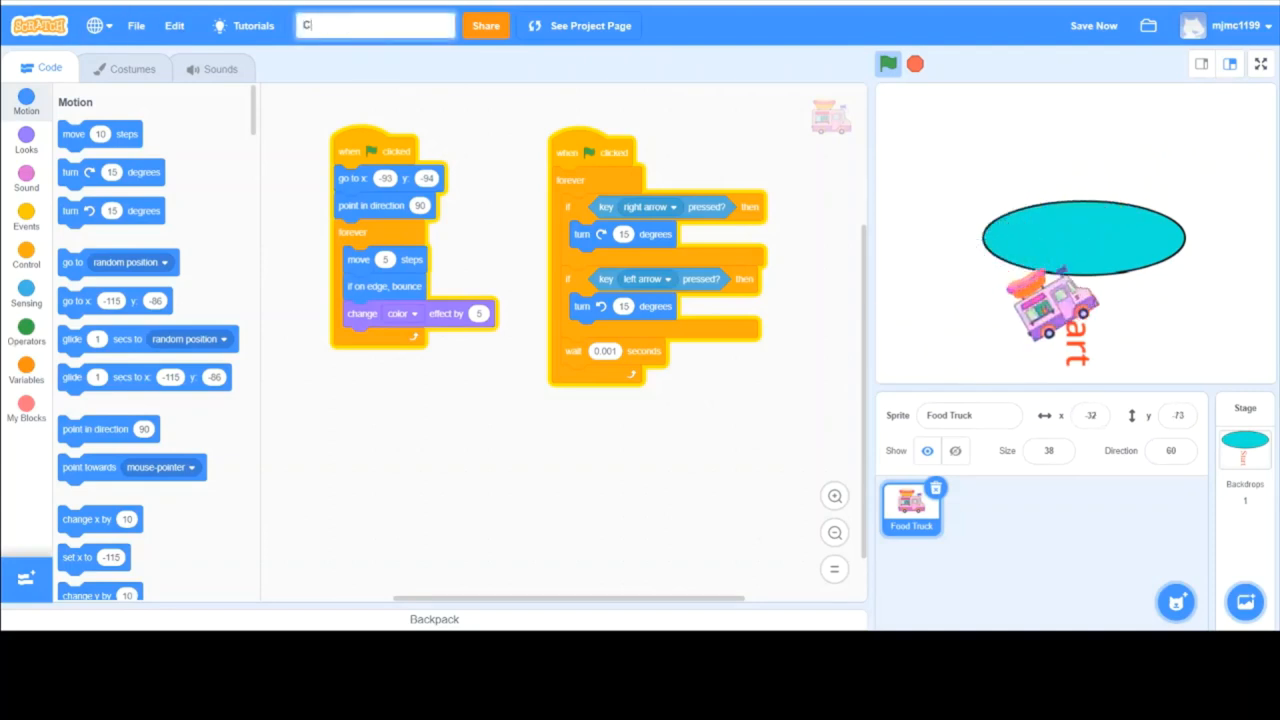
# Name the project 'Rubis Race Car Game' in the title box and save it with Save Now
pyautogui.write('ar Game')
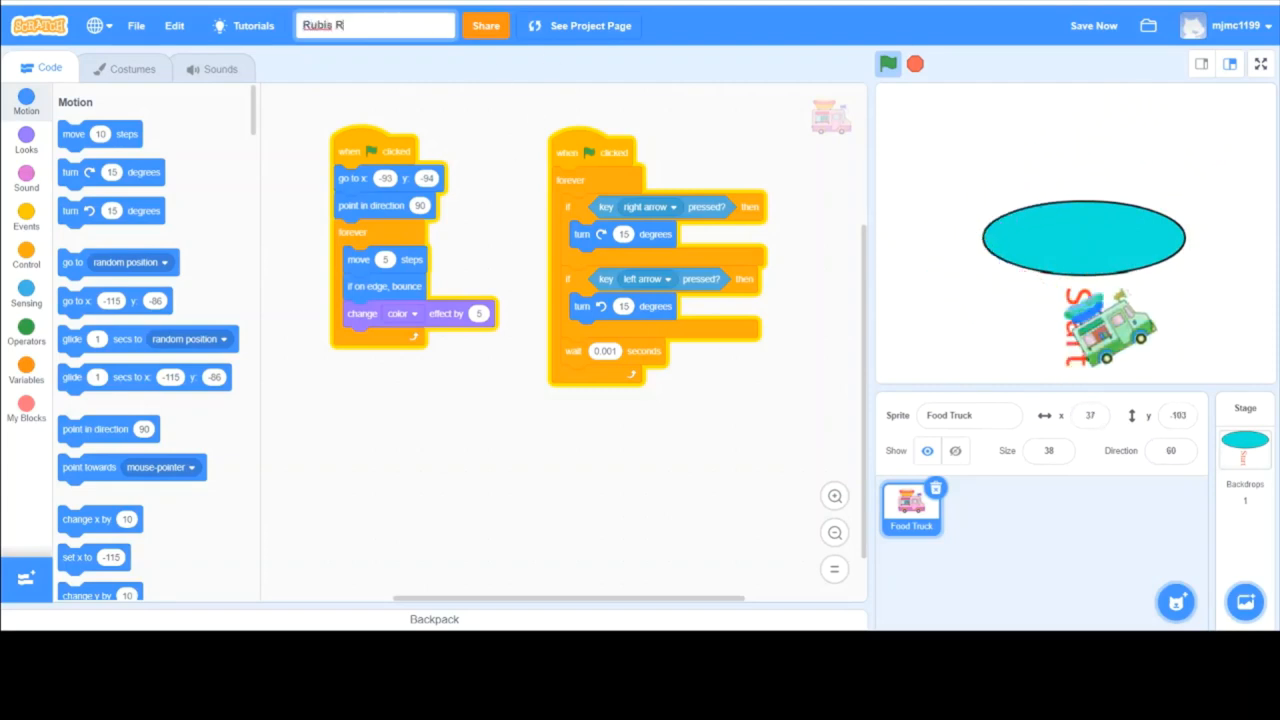
pyautogui.write('ace Car g')
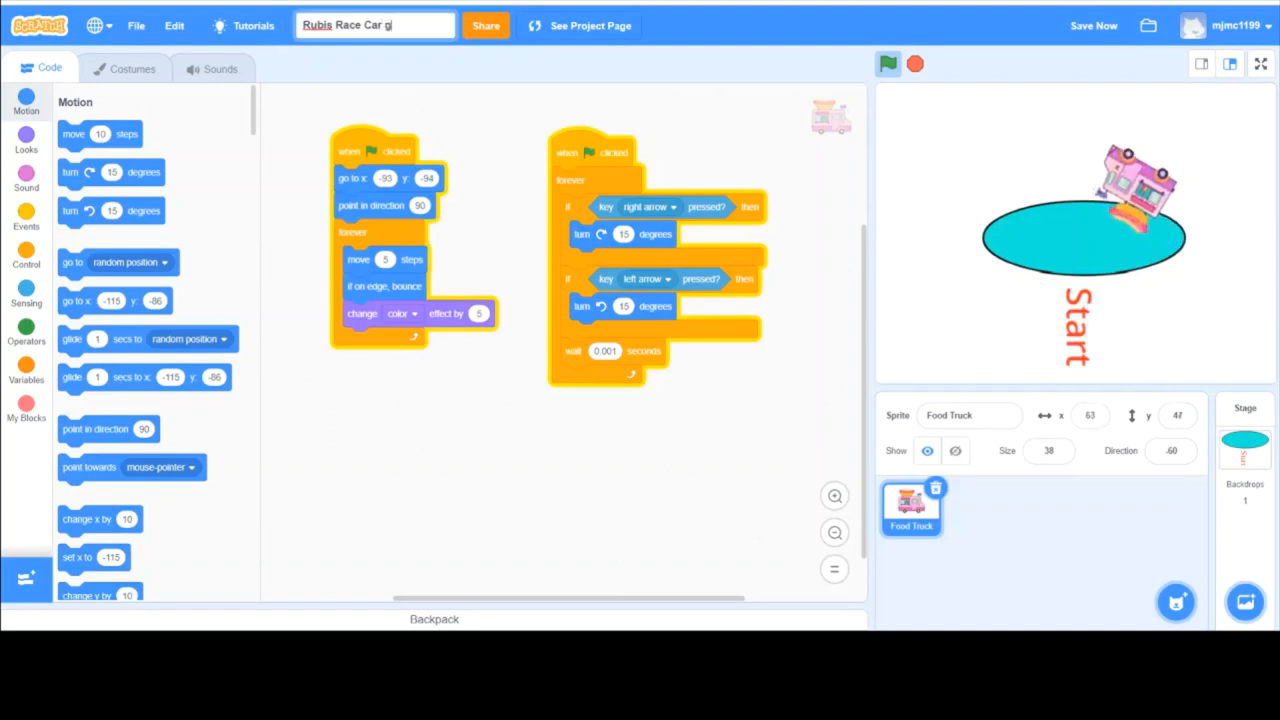
pyautogui.write('ame')
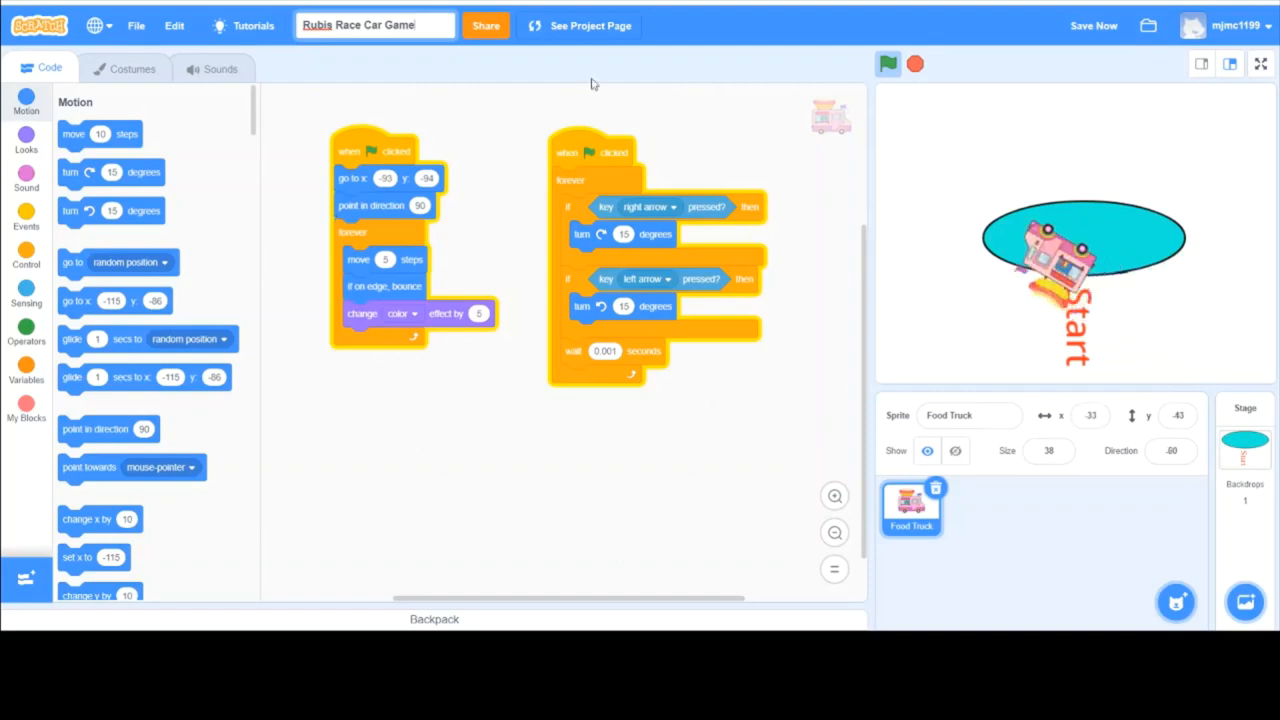
pyautogui.click(888, 64)
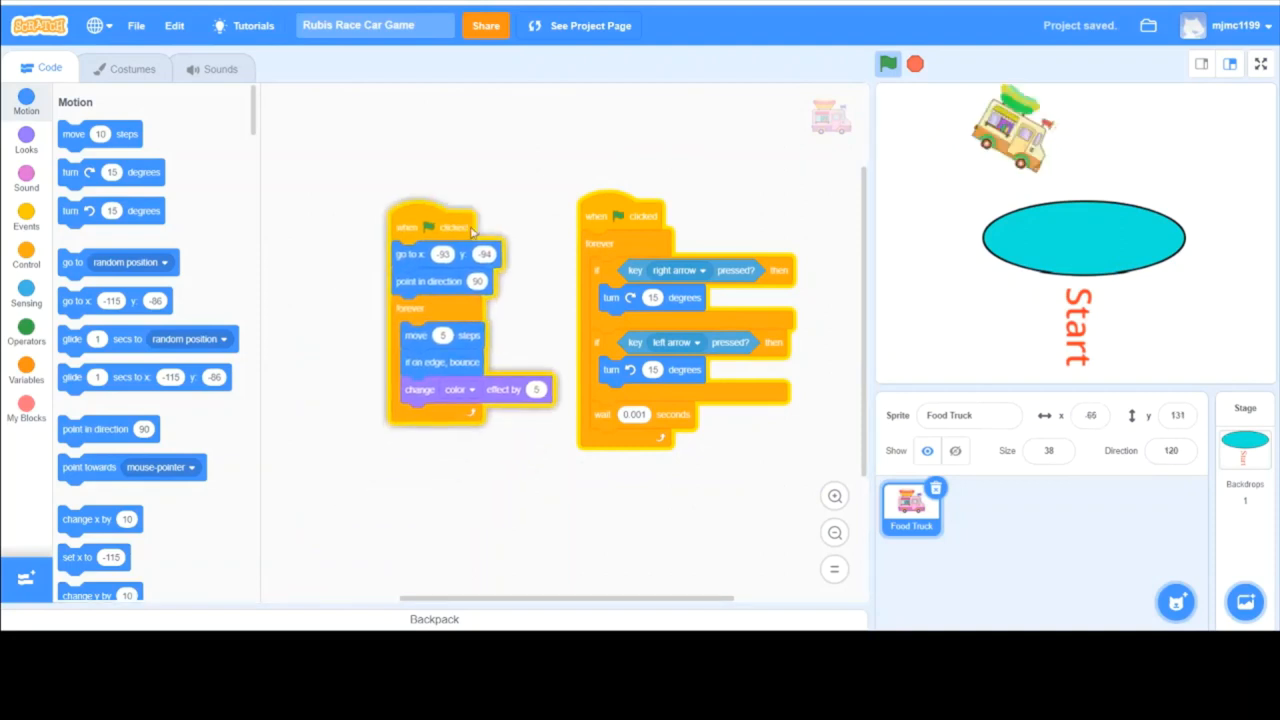
pyautogui.click(888, 62)
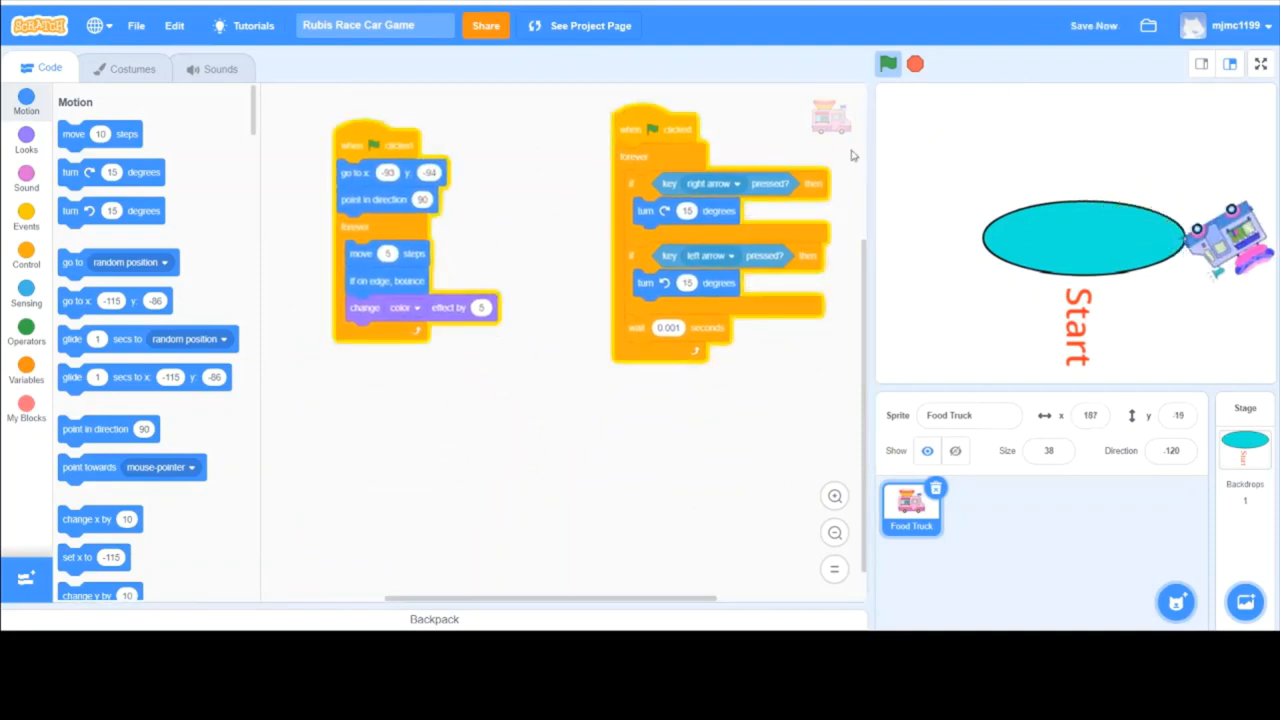